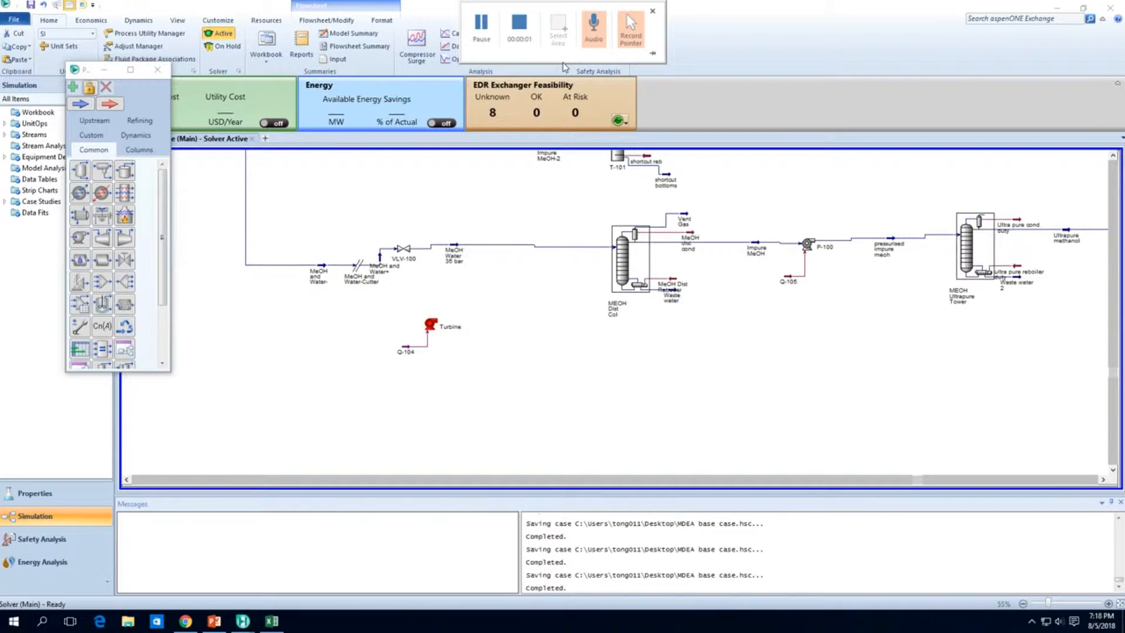
{"action": "mouse_move", "coordinate": [508, 405]}
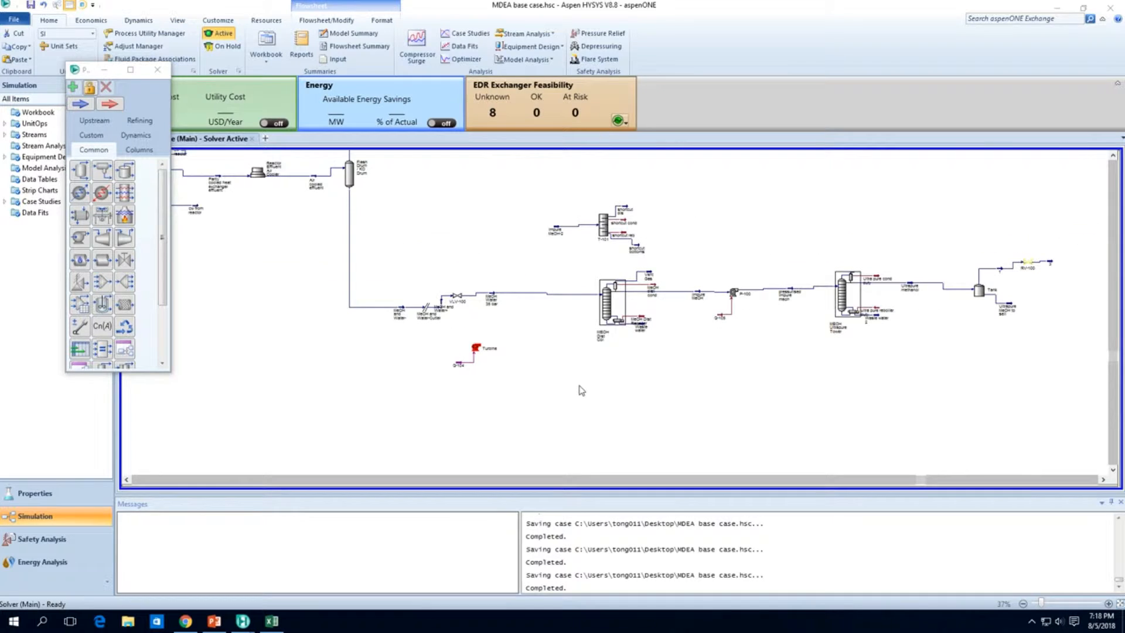
{"action": "mouse_move", "coordinate": [642, 323]}
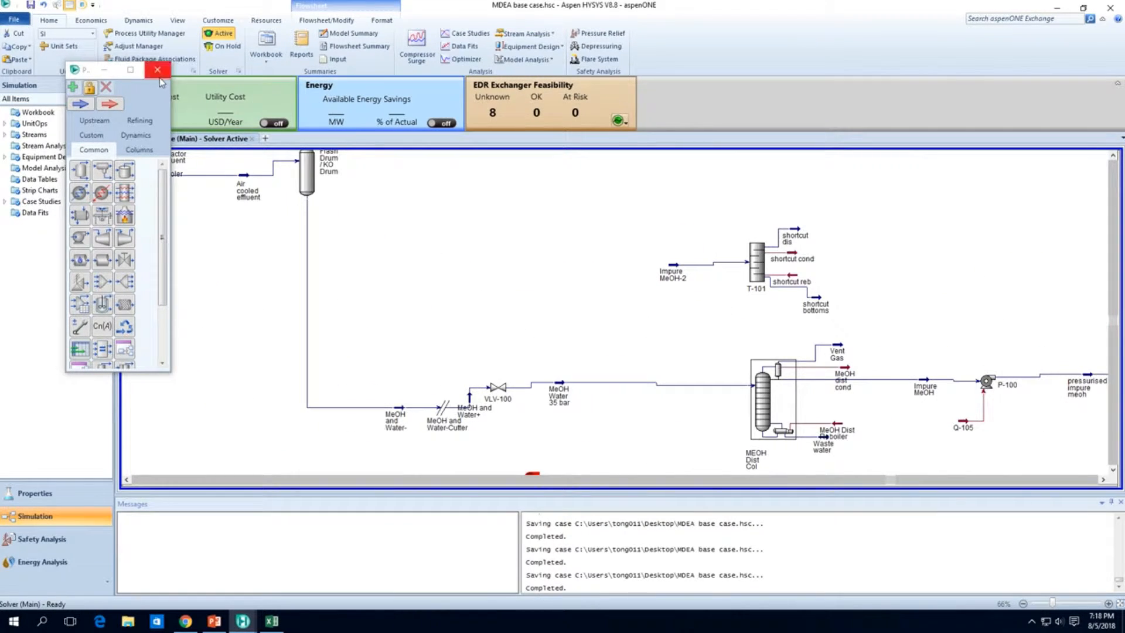
Step: Close the floating object palette and pan across the flowsheet to review the reboiler streams
{"action": "left_click", "coordinate": [157, 69]}
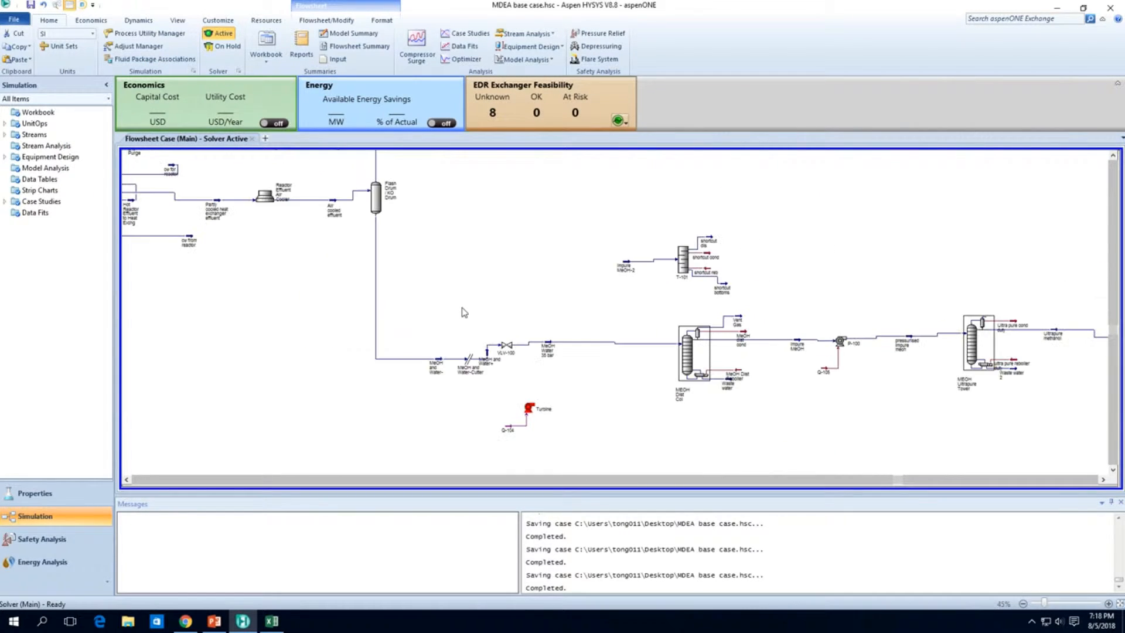
{"action": "mouse_move", "coordinate": [736, 375]}
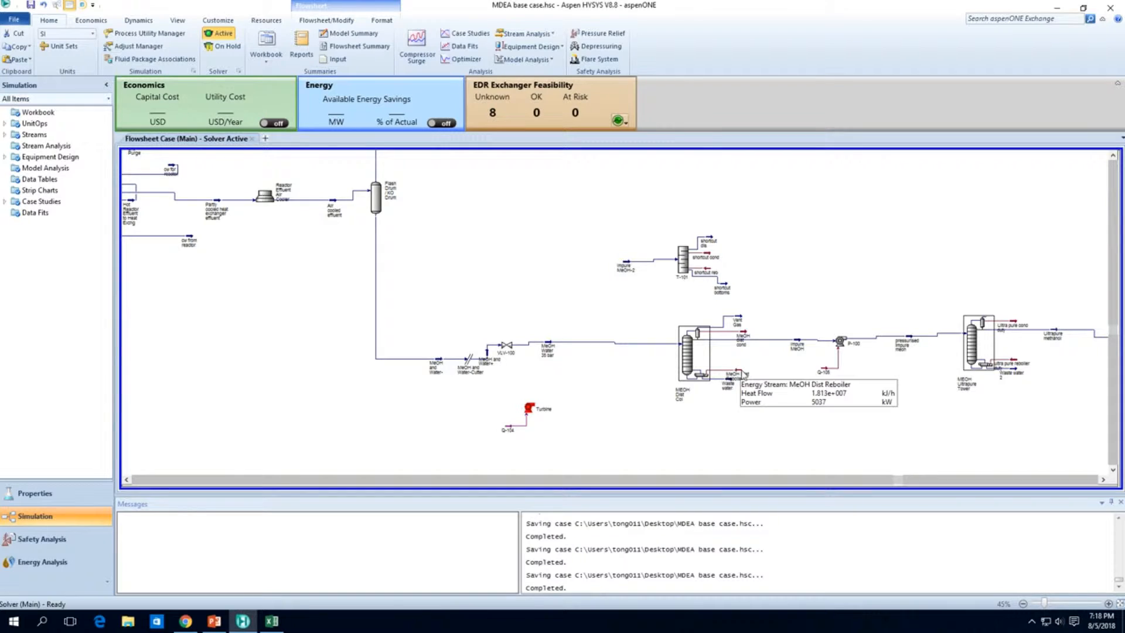
{"action": "mouse_move", "coordinate": [781, 381]}
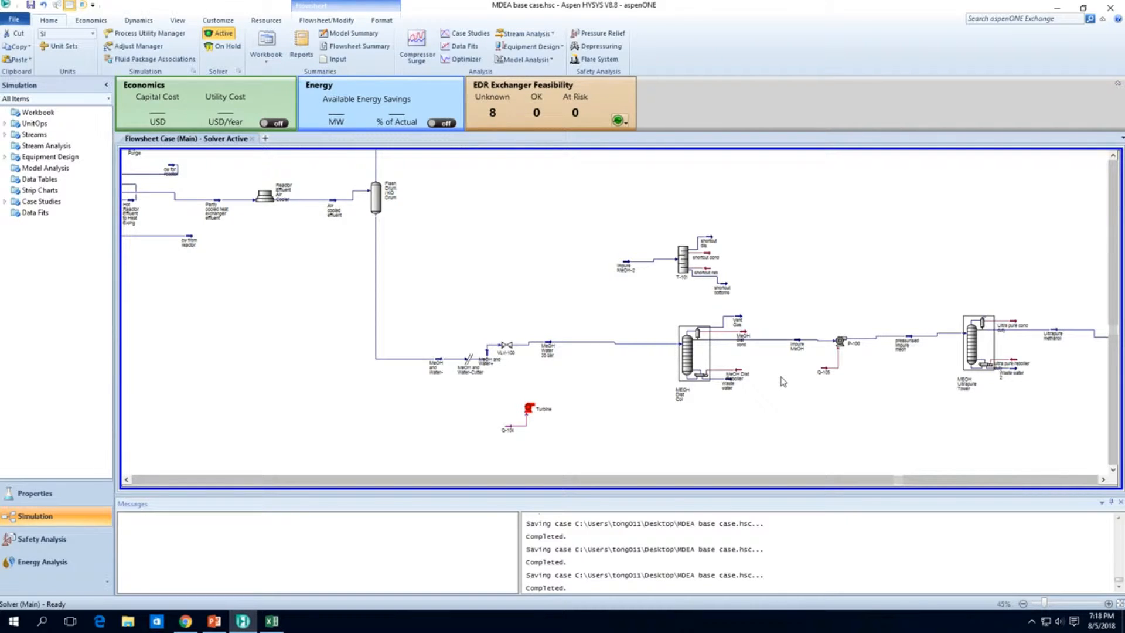
{"action": "mouse_move", "coordinate": [739, 335]}
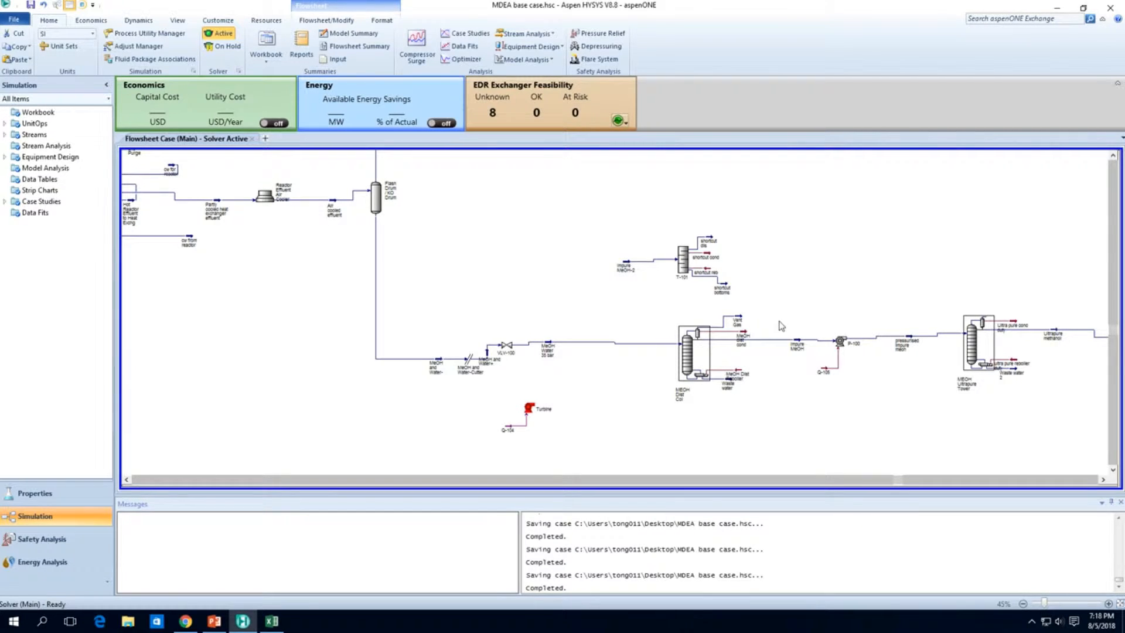
{"action": "mouse_move", "coordinate": [695, 366]}
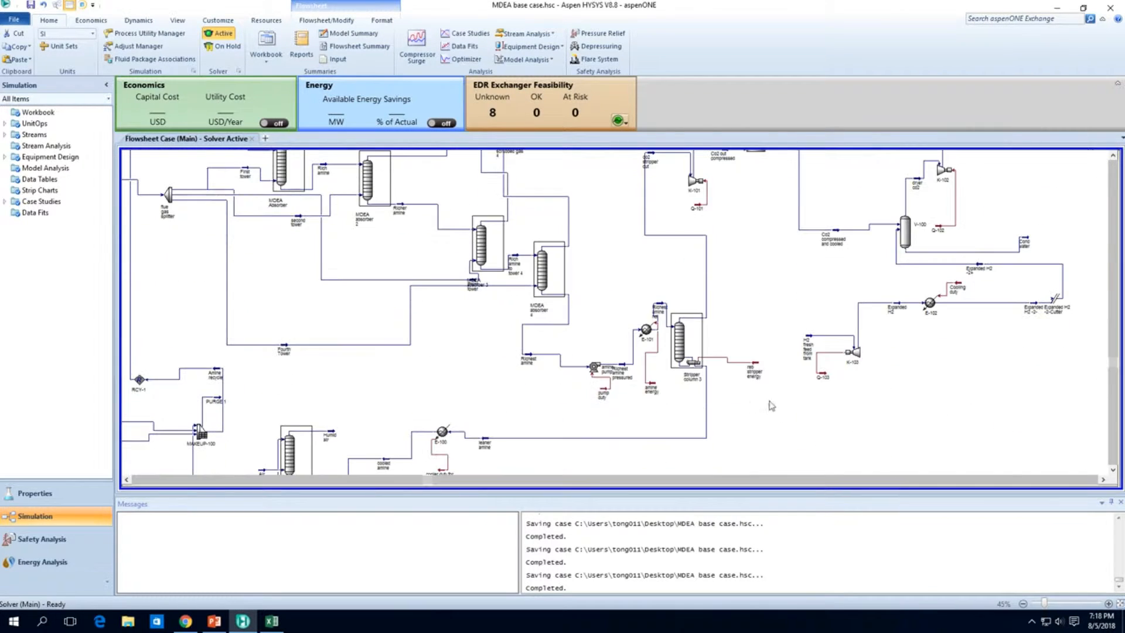
{"action": "mouse_move", "coordinate": [753, 372]}
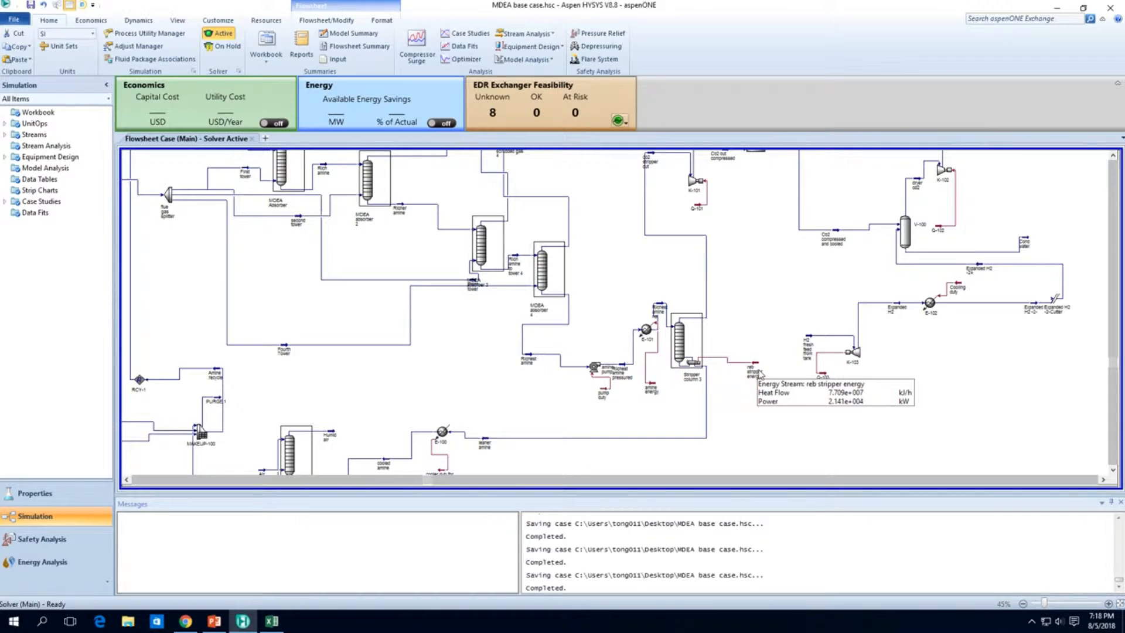
{"action": "left_click", "coordinate": [755, 369]}
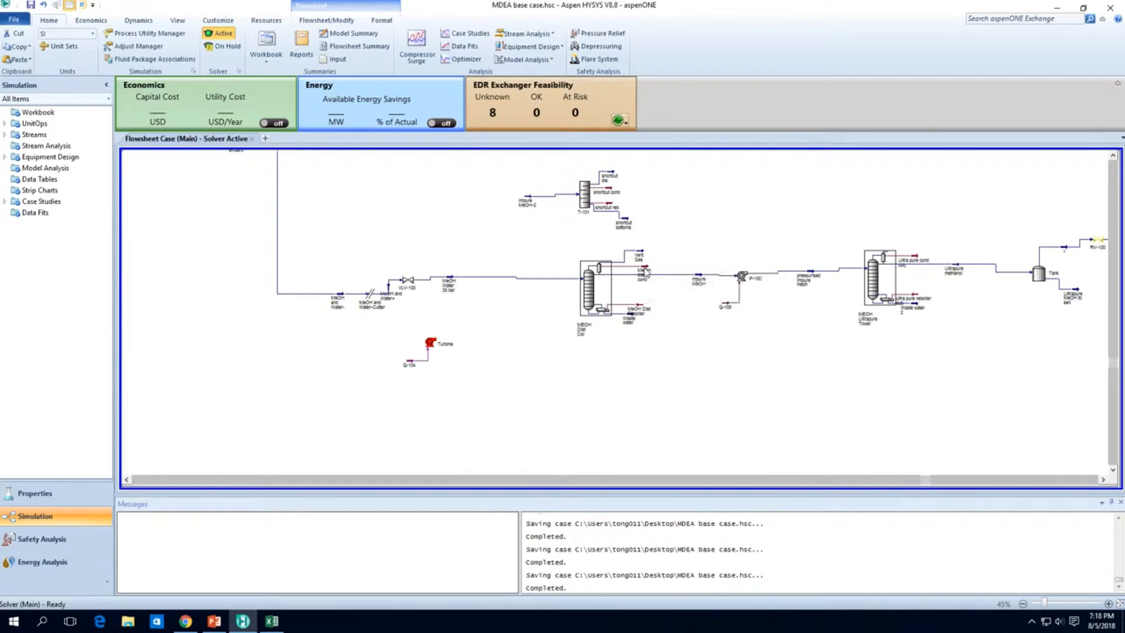
{"action": "mouse_move", "coordinate": [640, 311]}
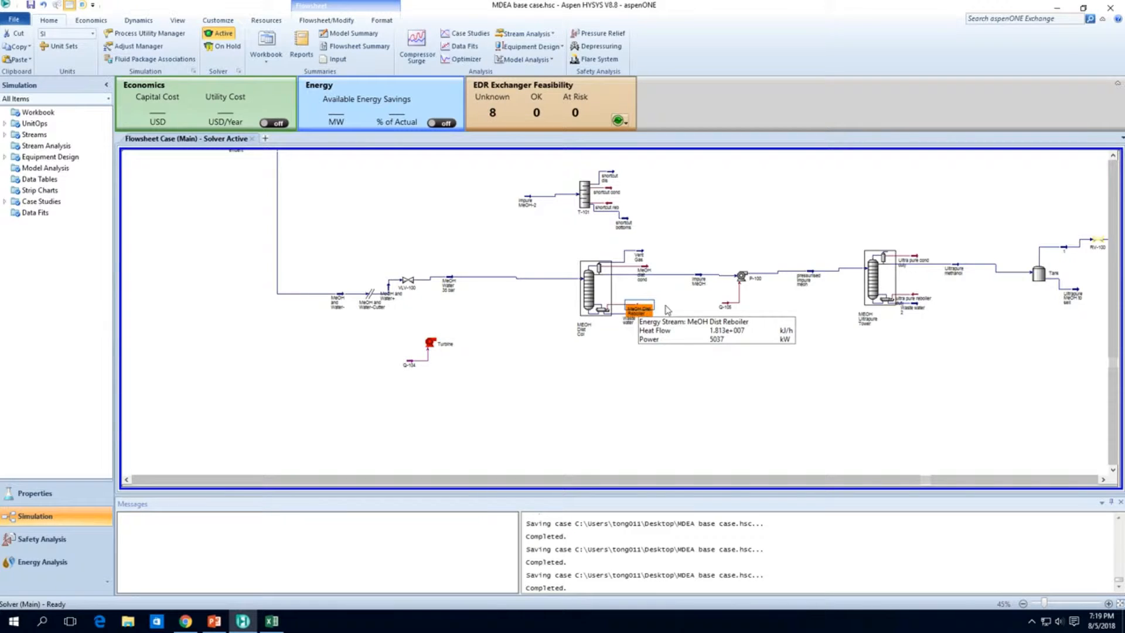
{"action": "mouse_move", "coordinate": [915, 300]}
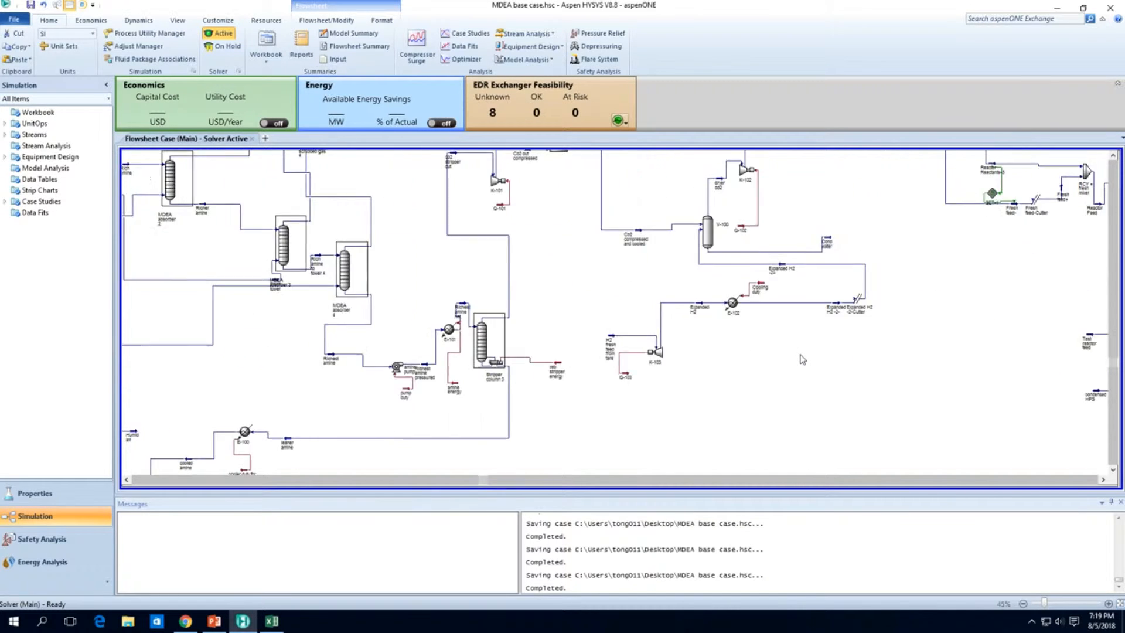
{"action": "scroll", "scroll_direction": "left", "scroll_amount": 3}
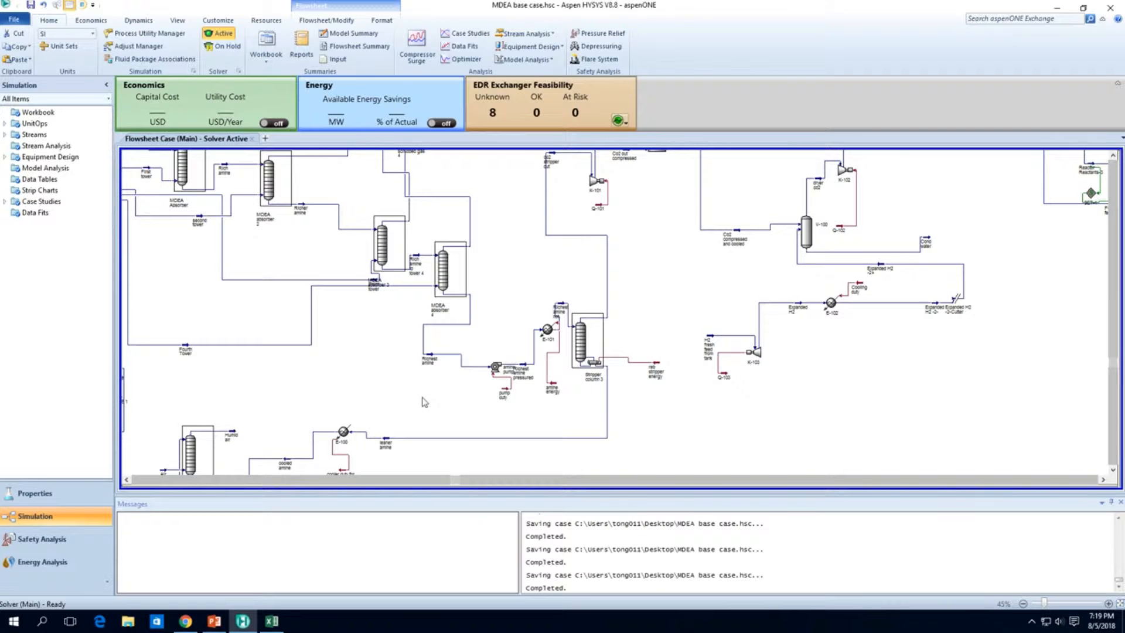
{"action": "mouse_move", "coordinate": [567, 397]}
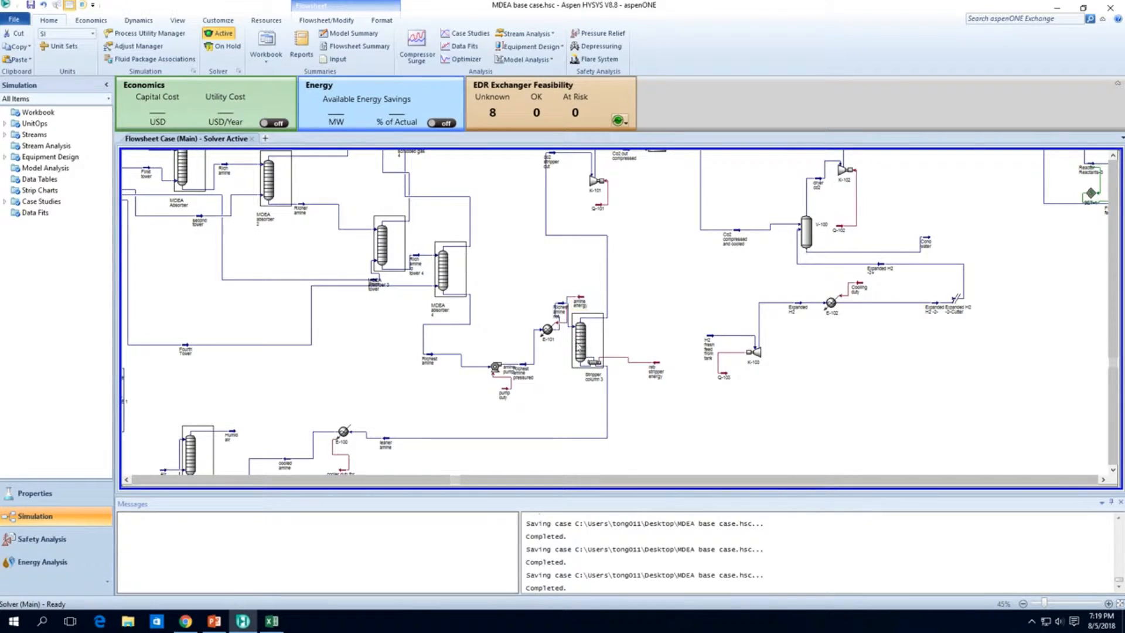
{"action": "left_click", "coordinate": [580, 301]}
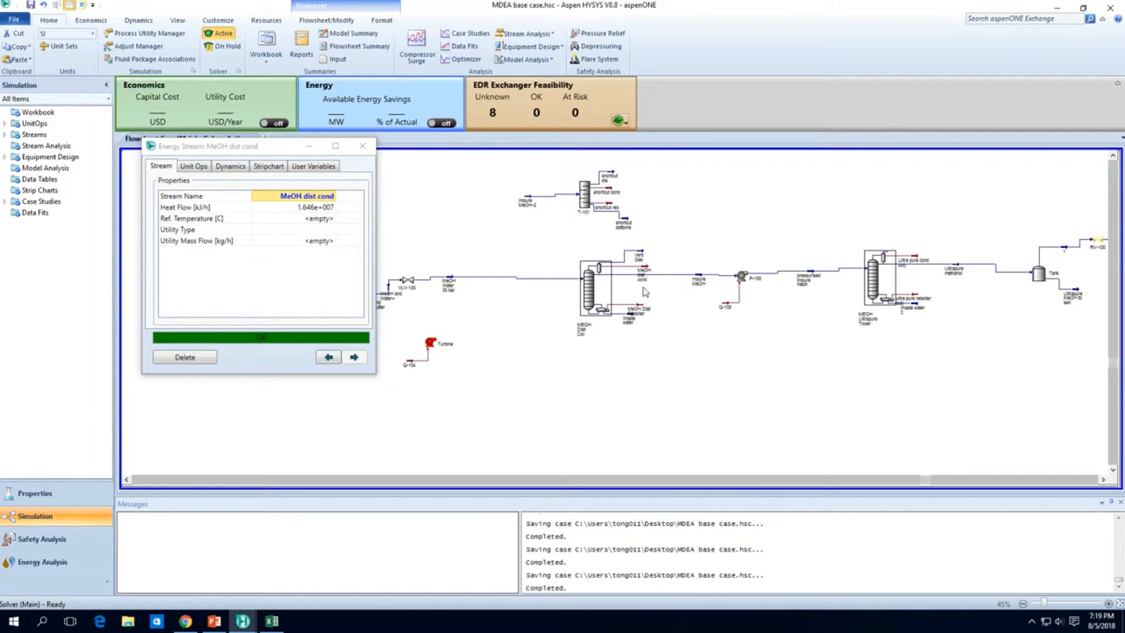
{"action": "mouse_move", "coordinate": [641, 270]}
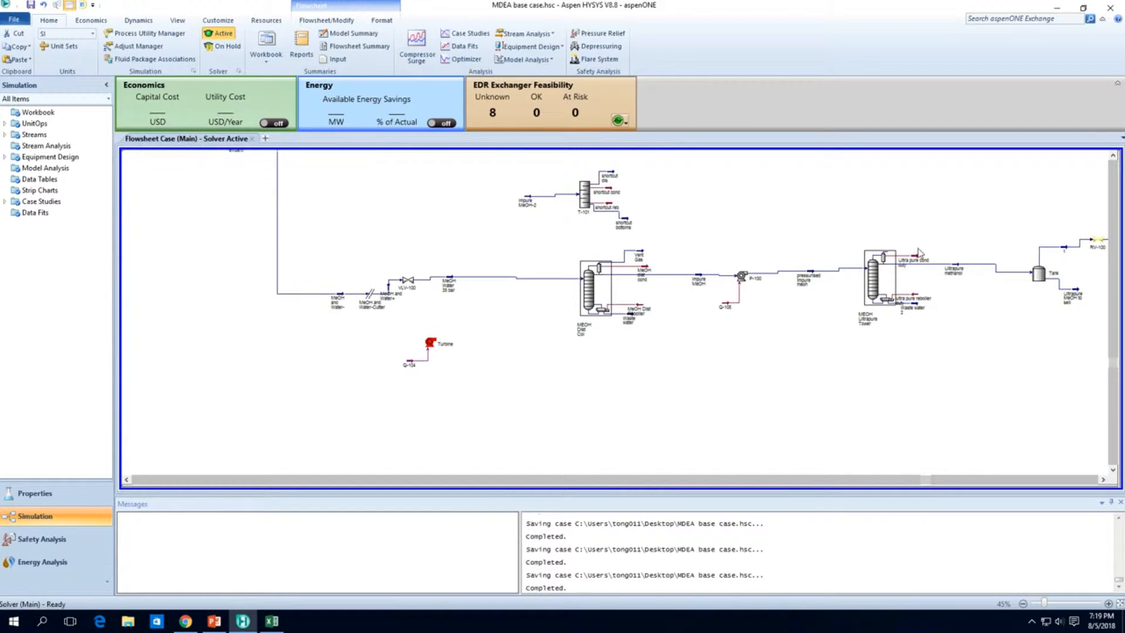
{"action": "mouse_move", "coordinate": [921, 253]}
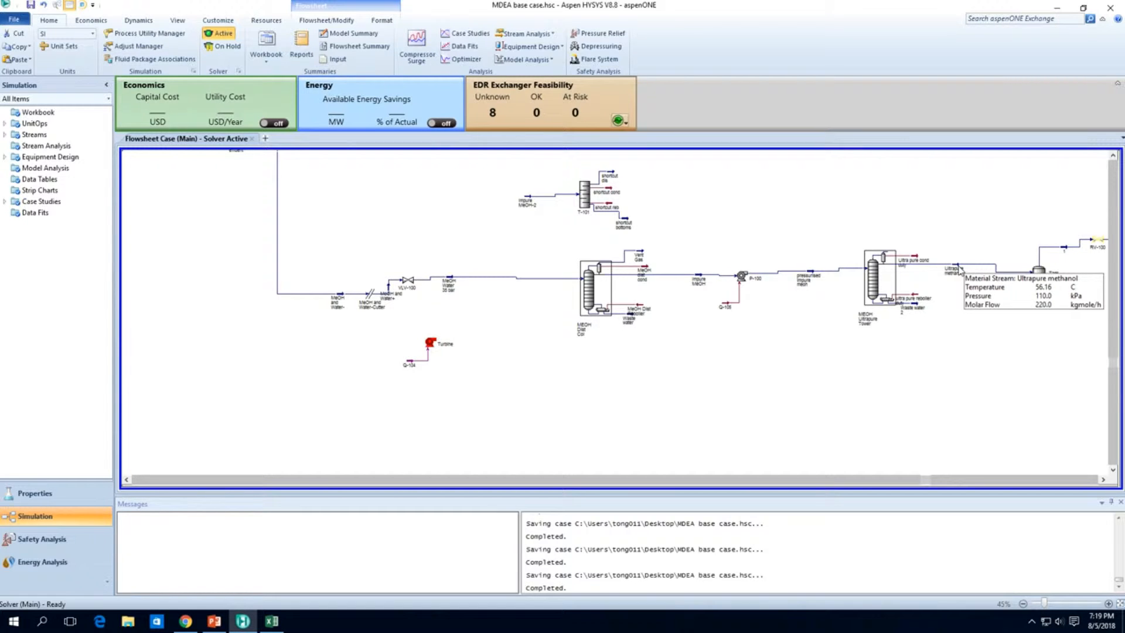
Step: Review the MEOH Ultrapure Tower's stage pressure profile and select the reboiler stage pressure
{"action": "double_click", "coordinate": [874, 280]}
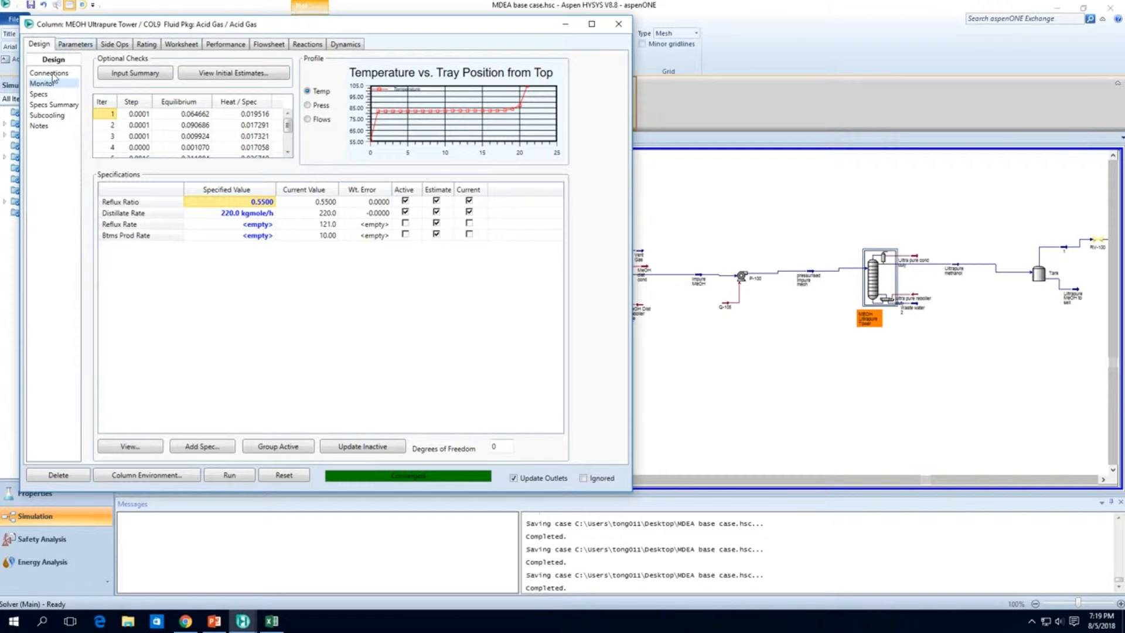
{"action": "left_click", "coordinate": [617, 24]}
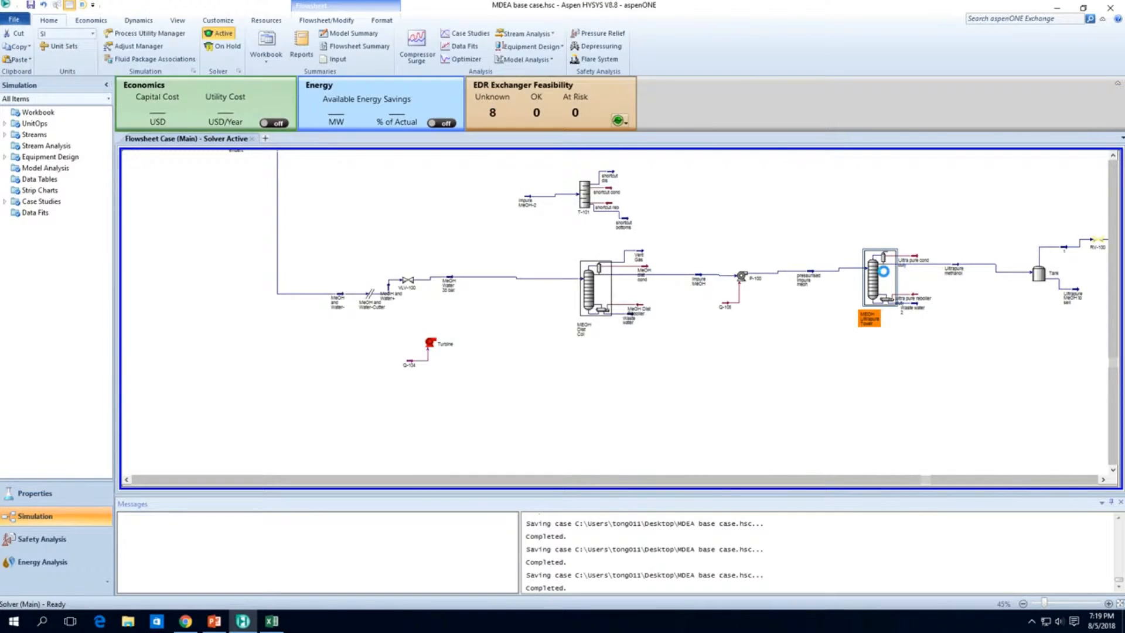
{"action": "double_click", "coordinate": [879, 274]}
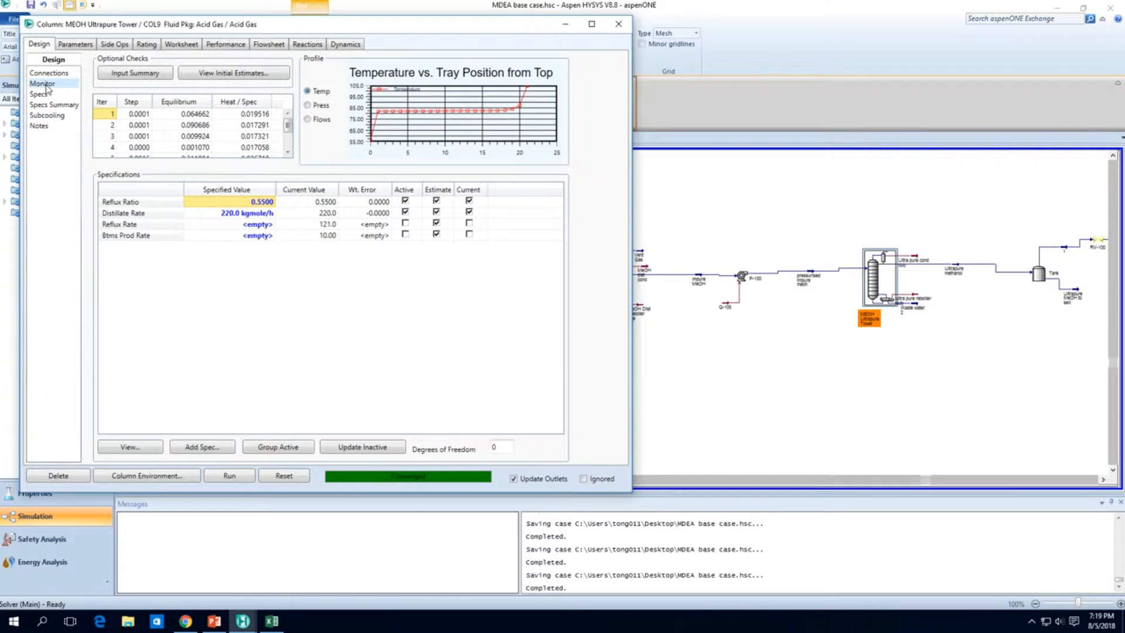
{"action": "left_click", "coordinate": [75, 43]}
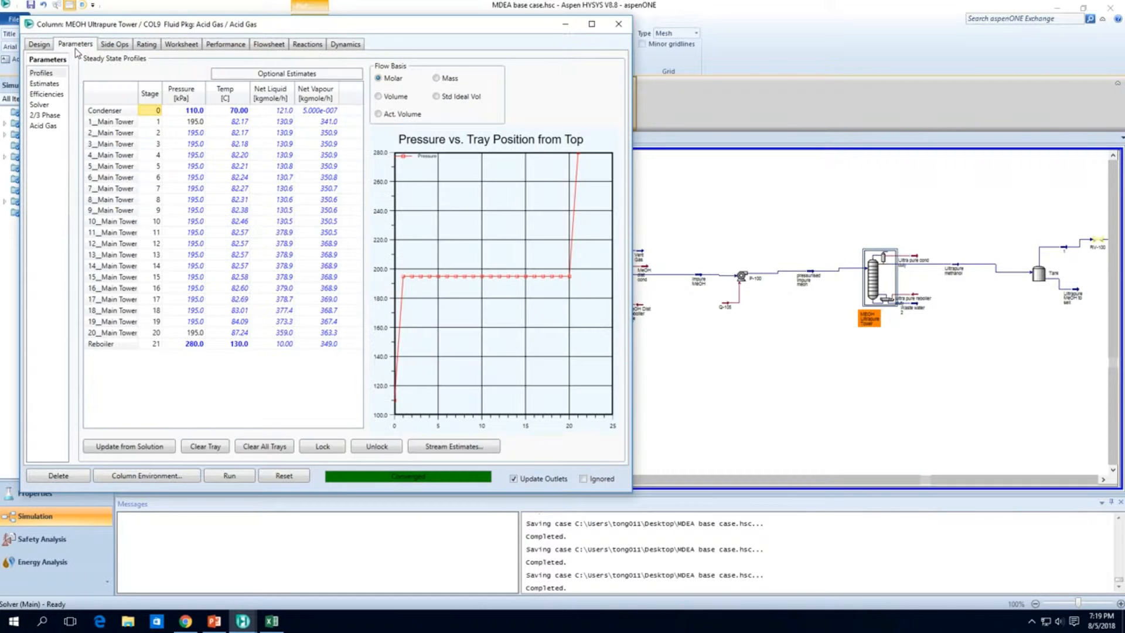
{"action": "mouse_move", "coordinate": [405, 277]}
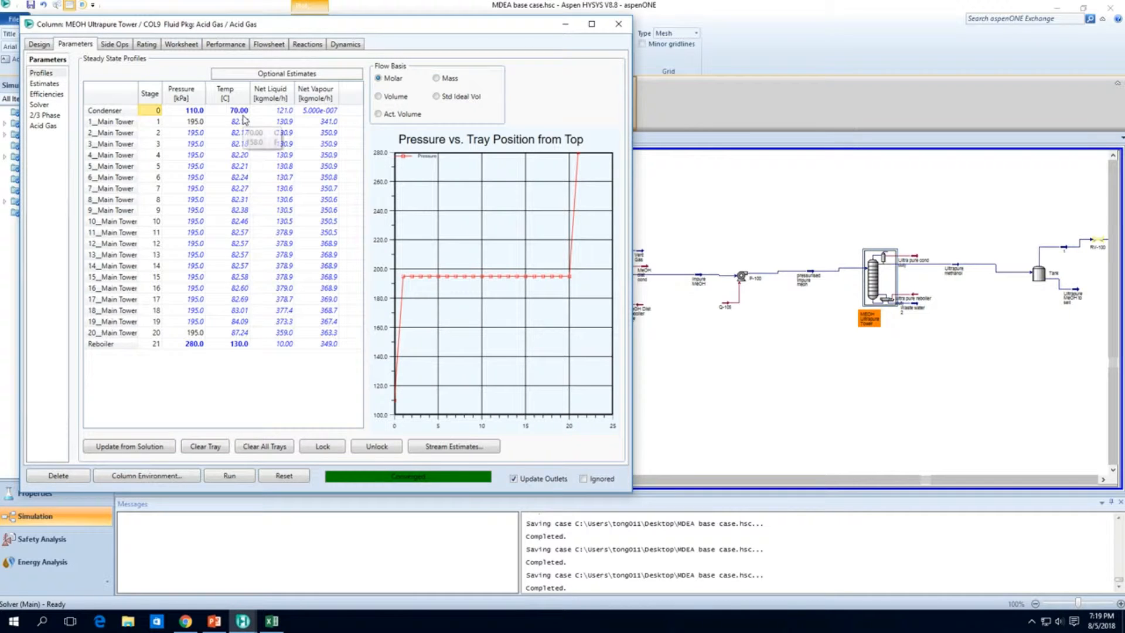
{"action": "mouse_move", "coordinate": [561, 274]}
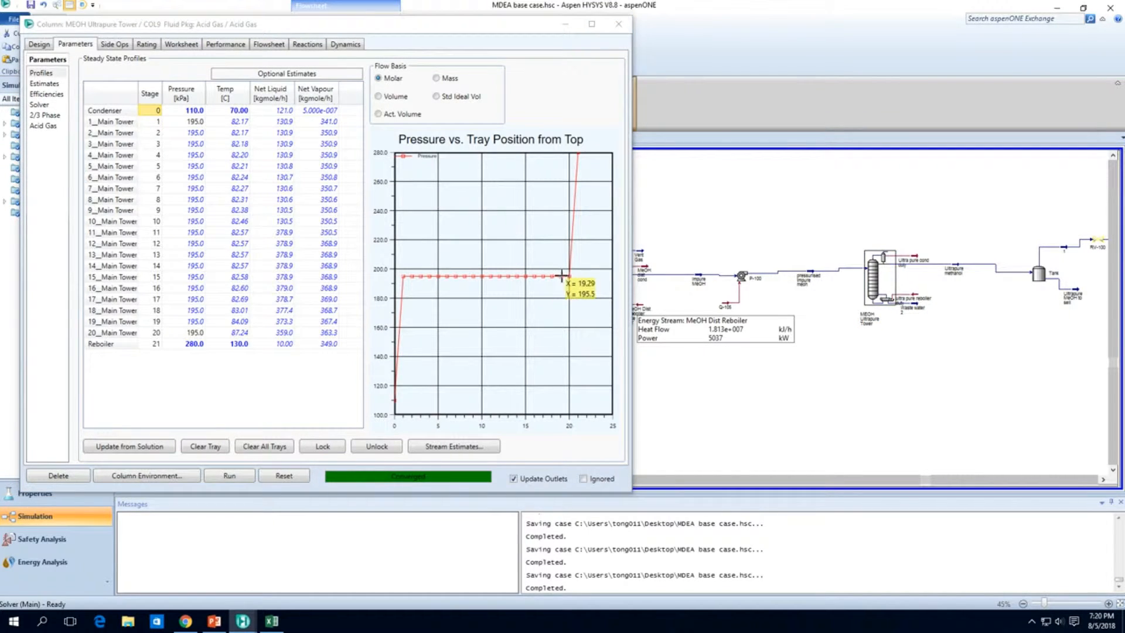
{"action": "mouse_move", "coordinate": [247, 177]}
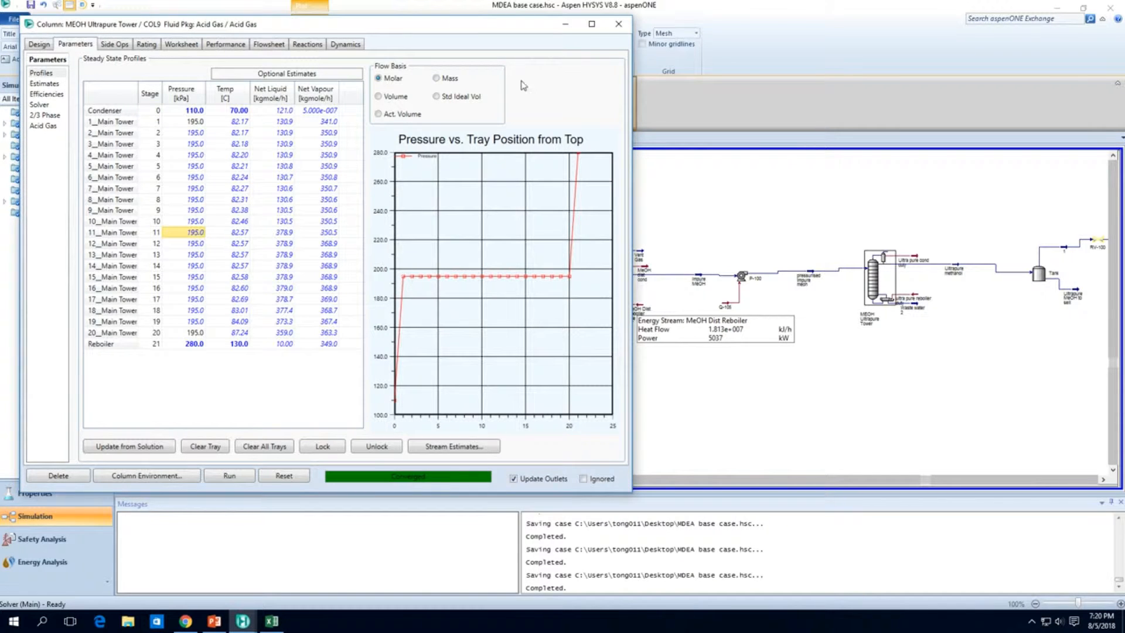
{"action": "left_click", "coordinate": [193, 343]}
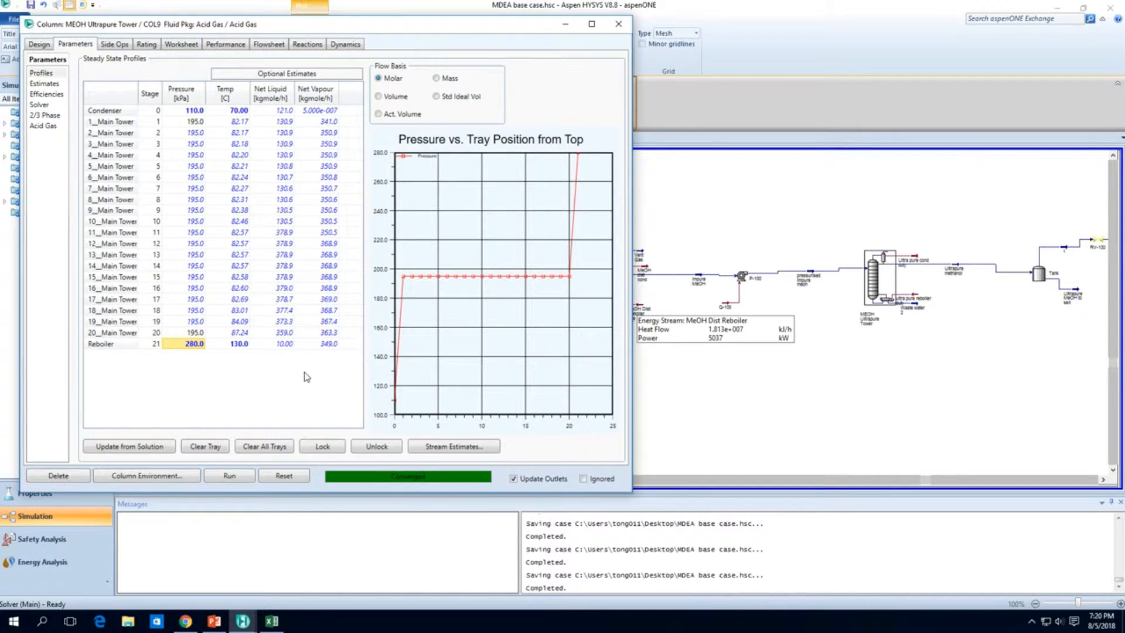
Step: Check the tower's Design connections and updated pressure profile, then close the column window
{"action": "left_click", "coordinate": [38, 44]}
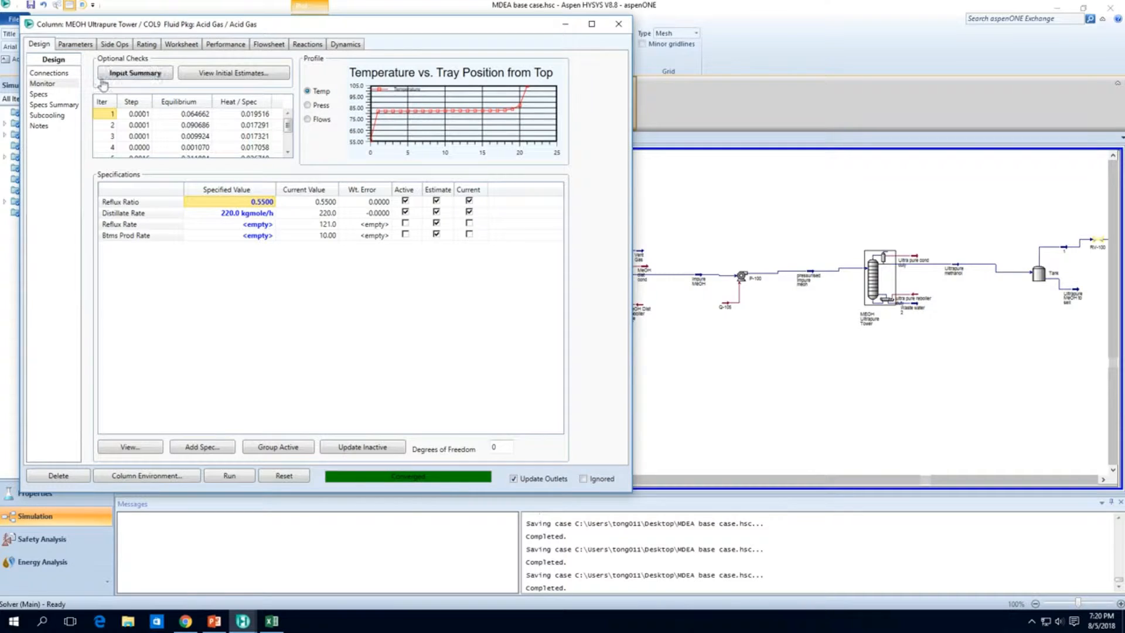
{"action": "left_click", "coordinate": [48, 73]}
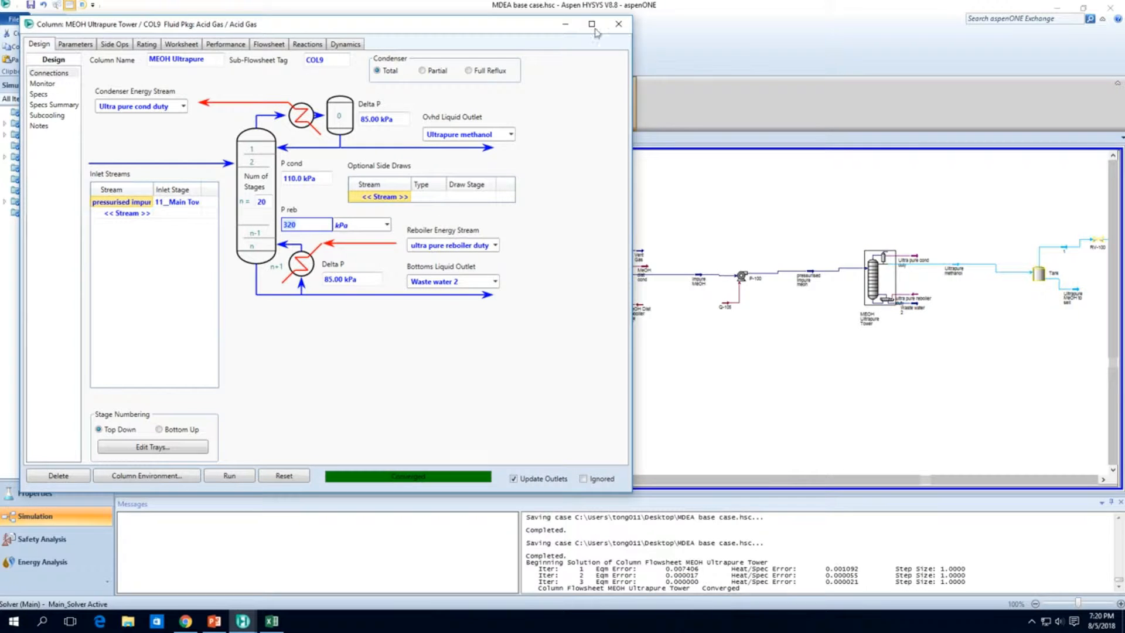
{"action": "left_click", "coordinate": [75, 43]}
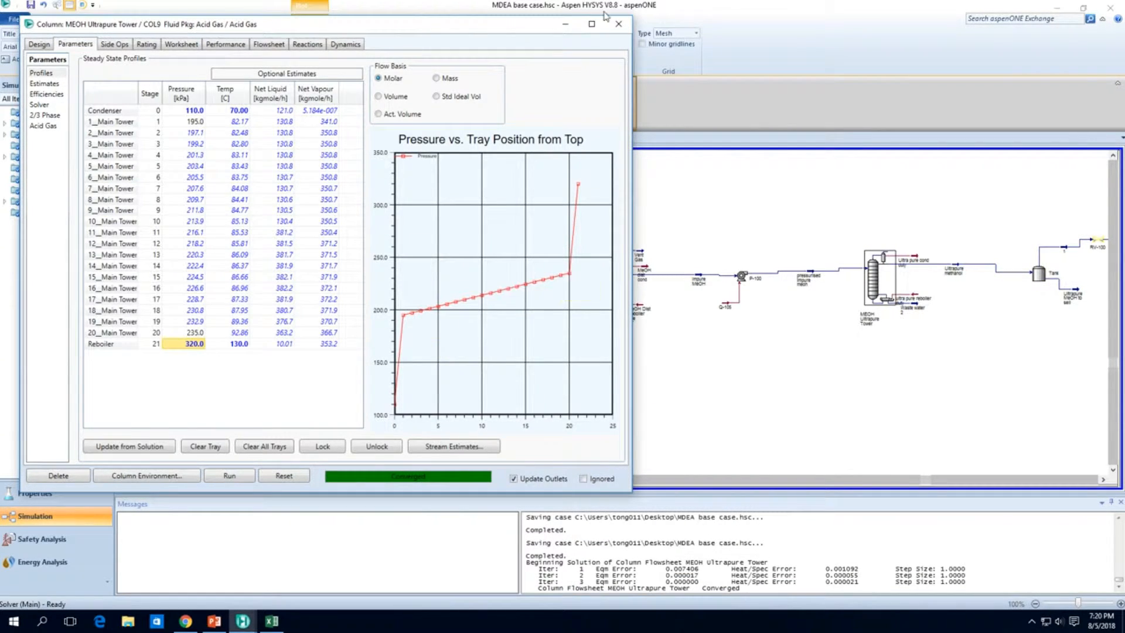
{"action": "mouse_move", "coordinate": [305, 33]}
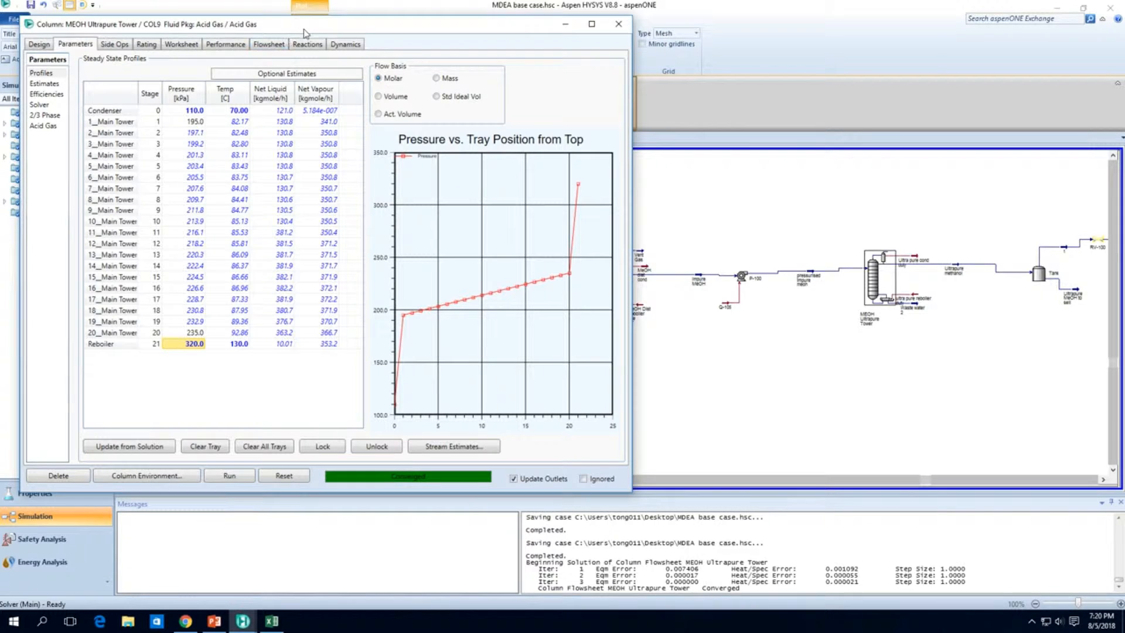
{"action": "left_click", "coordinate": [38, 44]}
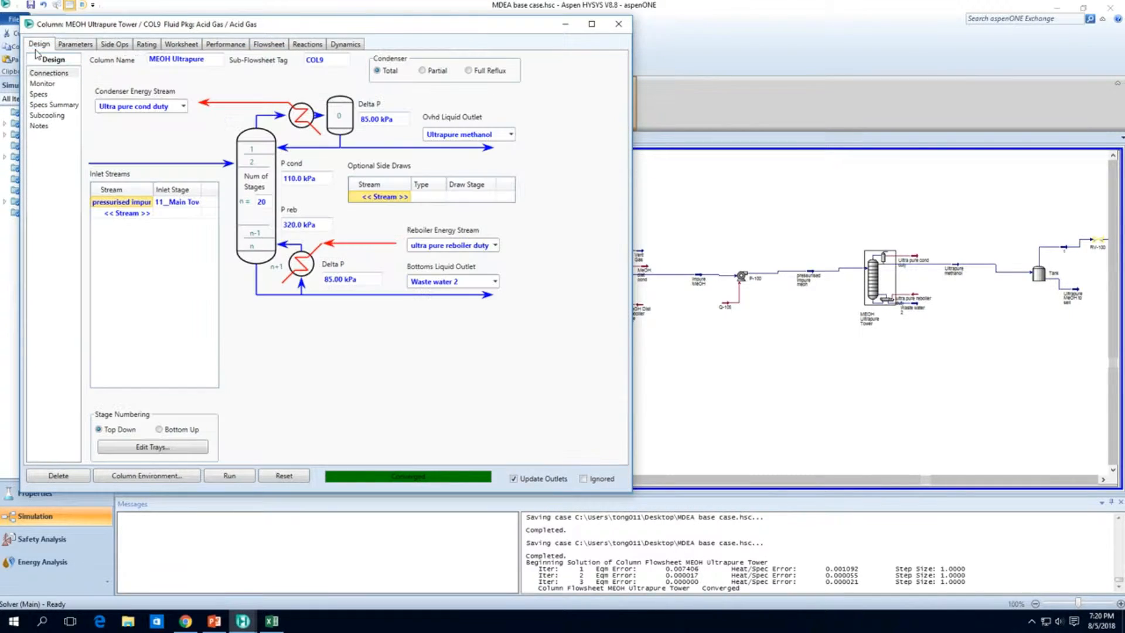
{"action": "left_click", "coordinate": [618, 23]}
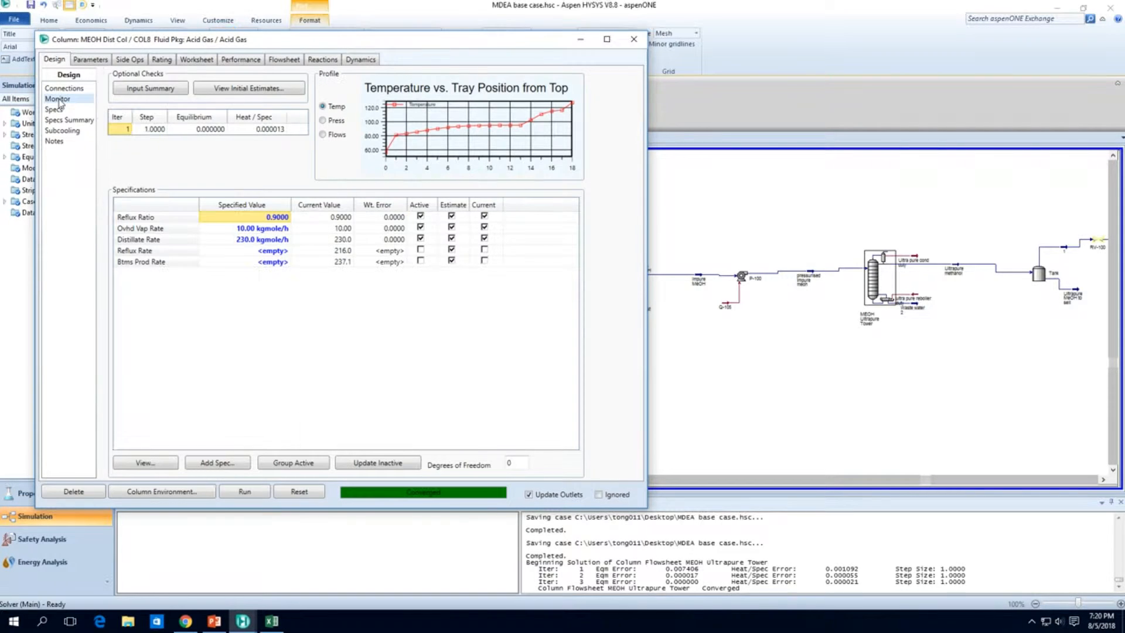
Step: Set the MEOH Dist Col reboiler pressure to 320 kPa and check its stage pressure profile
{"action": "left_click", "coordinate": [91, 59]}
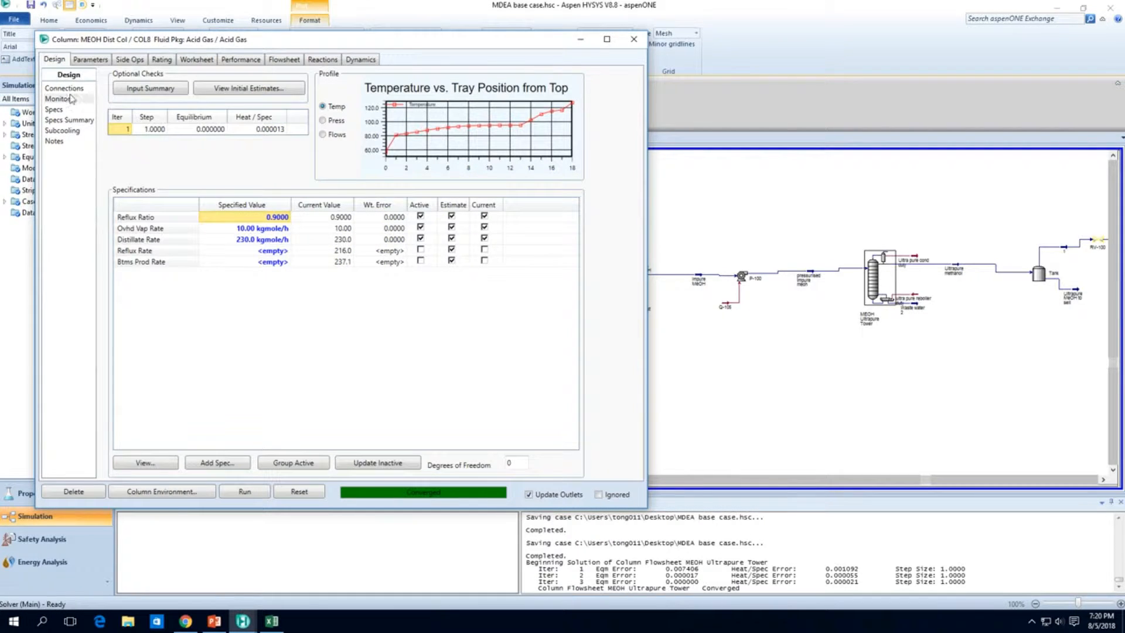
{"action": "left_click", "coordinate": [65, 88]}
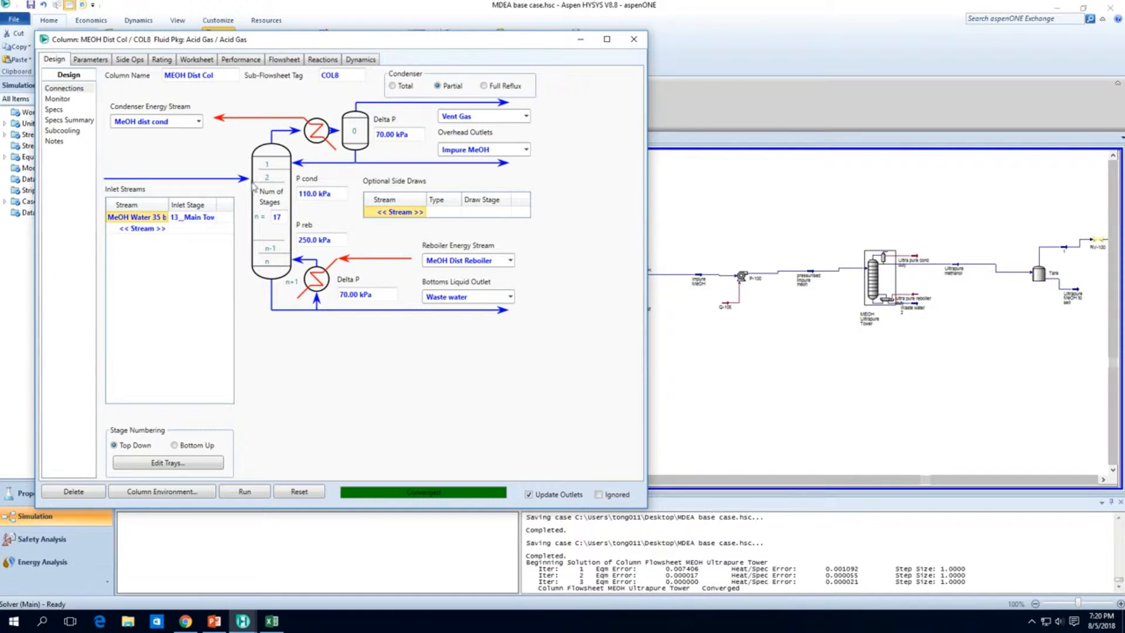
{"action": "left_click", "coordinate": [321, 239]}
{"action": "type", "text": "320"}
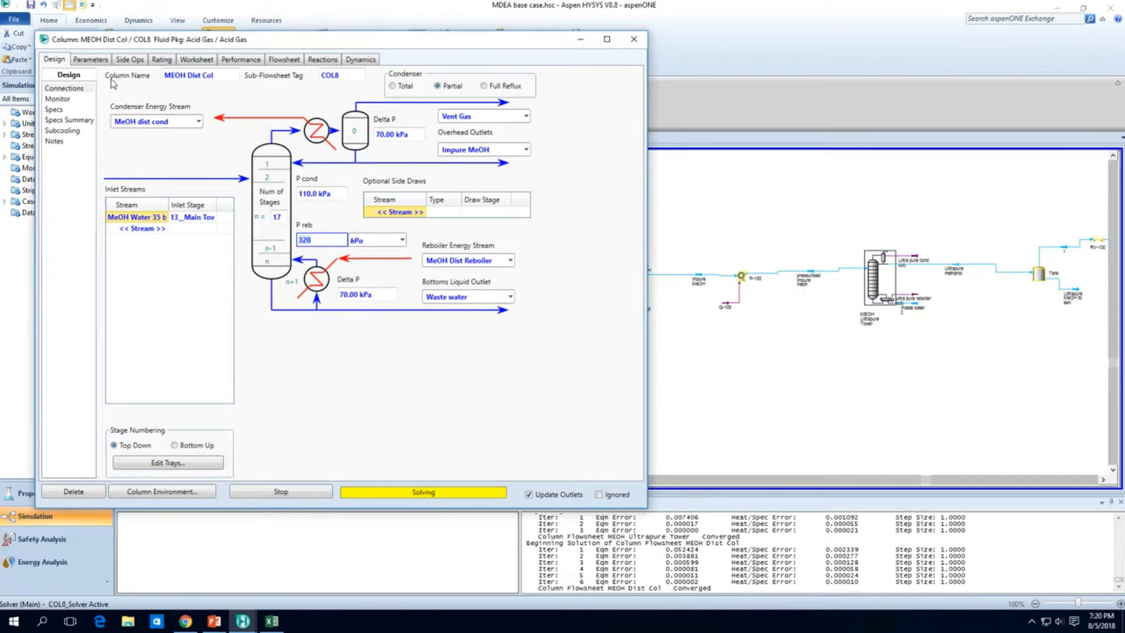
{"action": "left_click", "coordinate": [91, 58]}
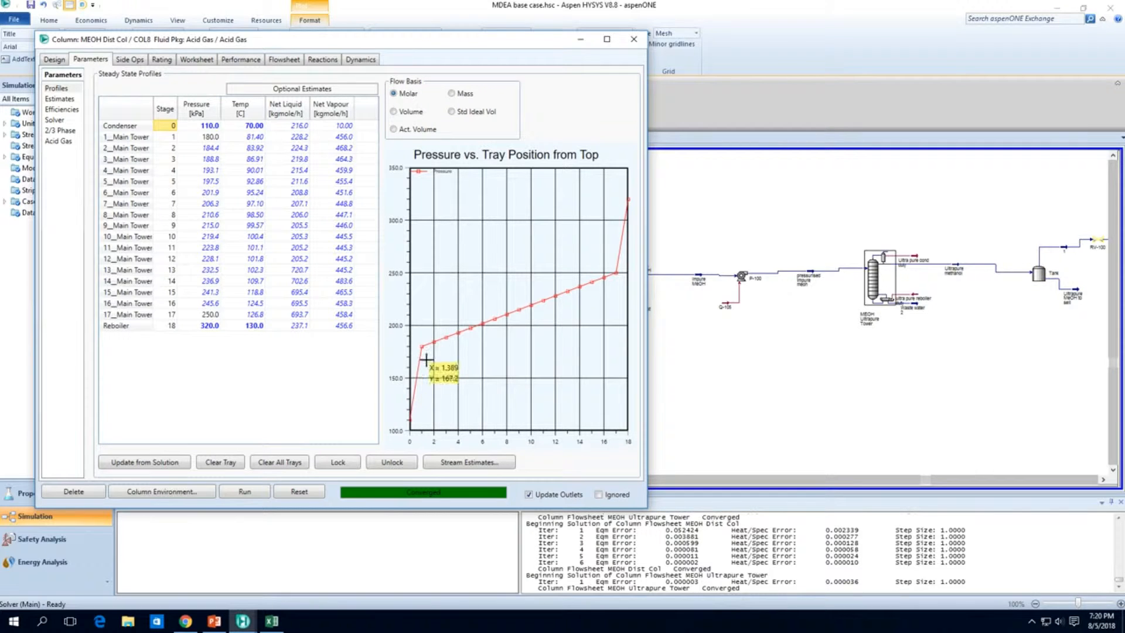
{"action": "mouse_move", "coordinate": [418, 348]}
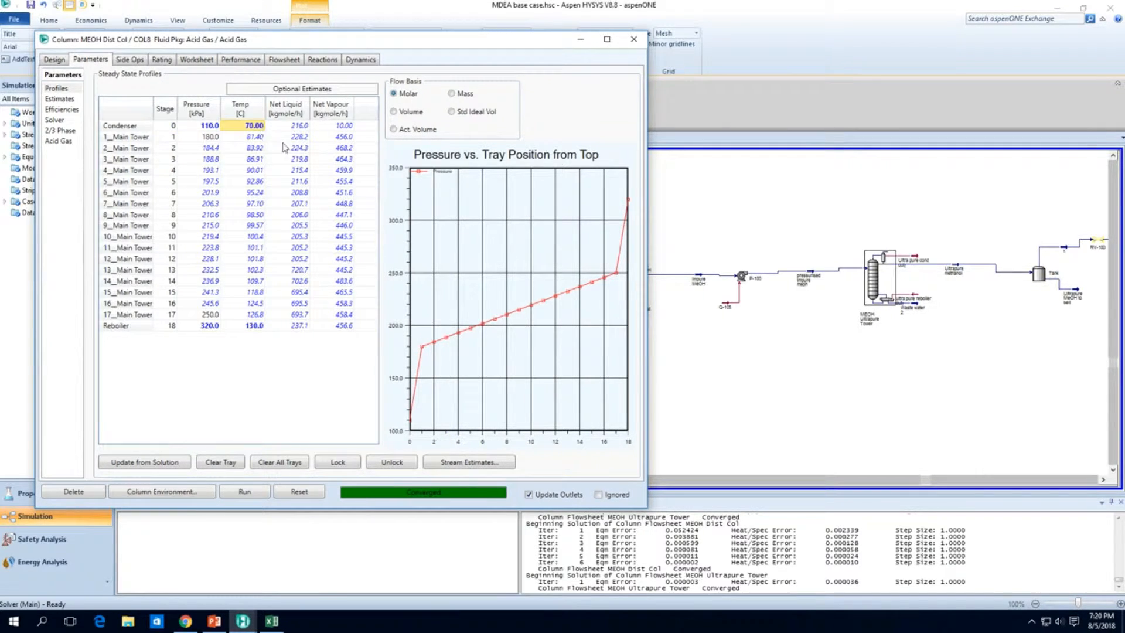
{"action": "left_click", "coordinate": [633, 39]}
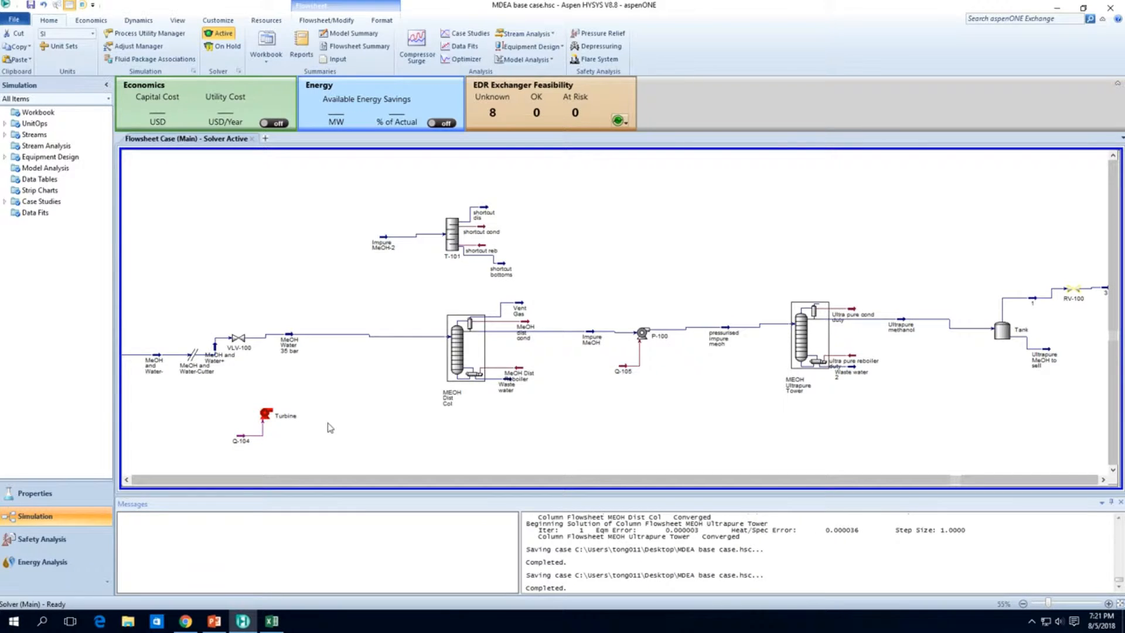
{"action": "mouse_move", "coordinate": [481, 393]}
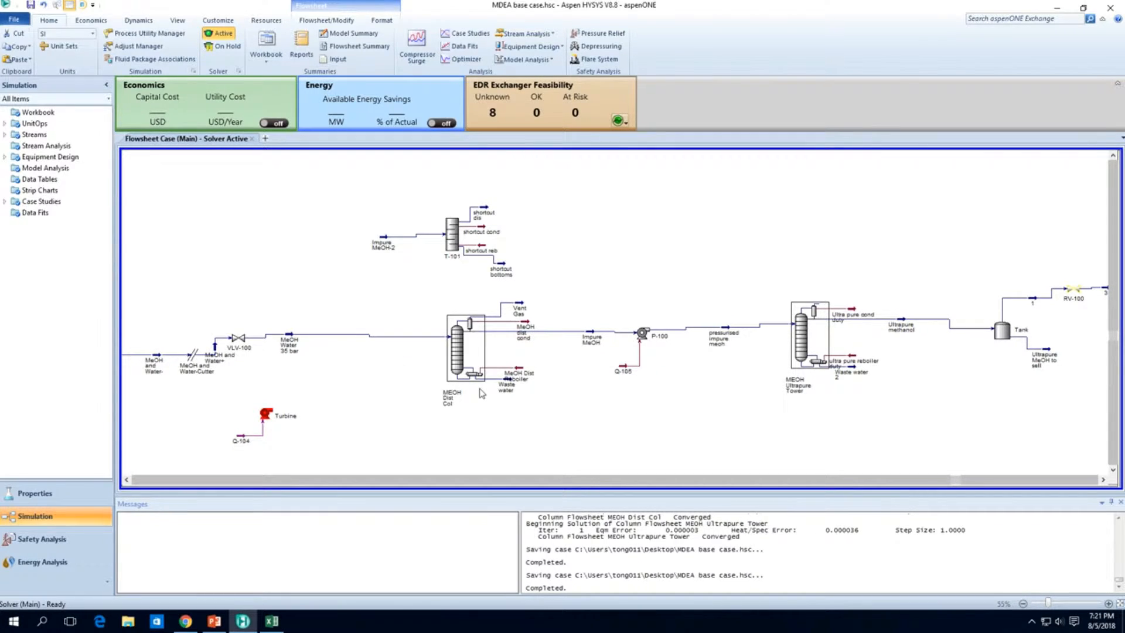
{"action": "mouse_move", "coordinate": [366, 382]}
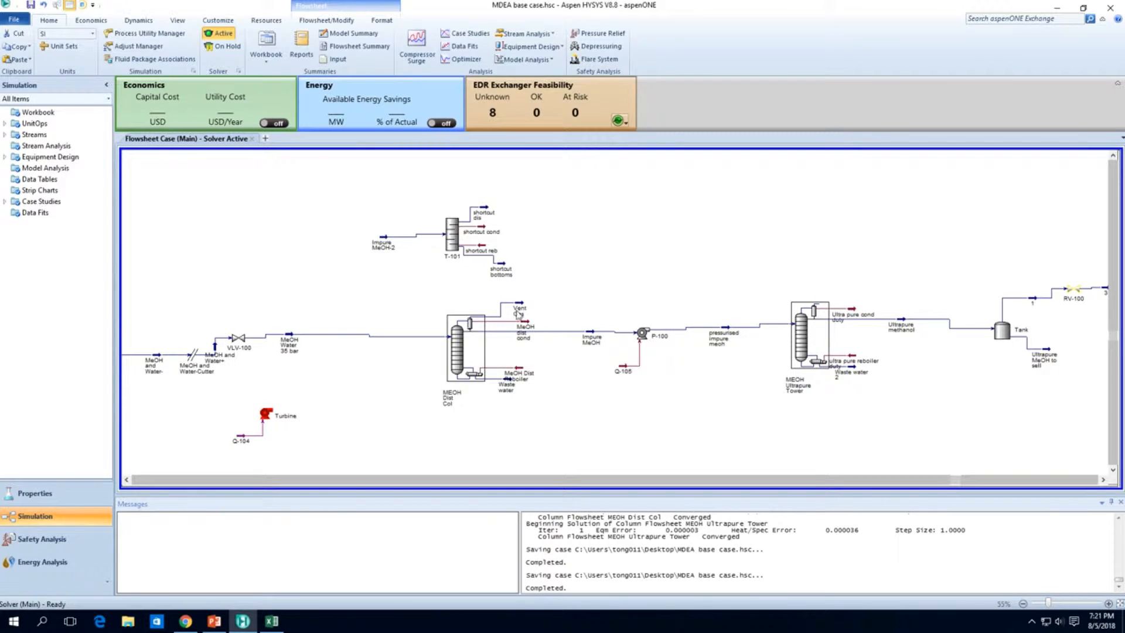
{"action": "mouse_move", "coordinate": [517, 310]}
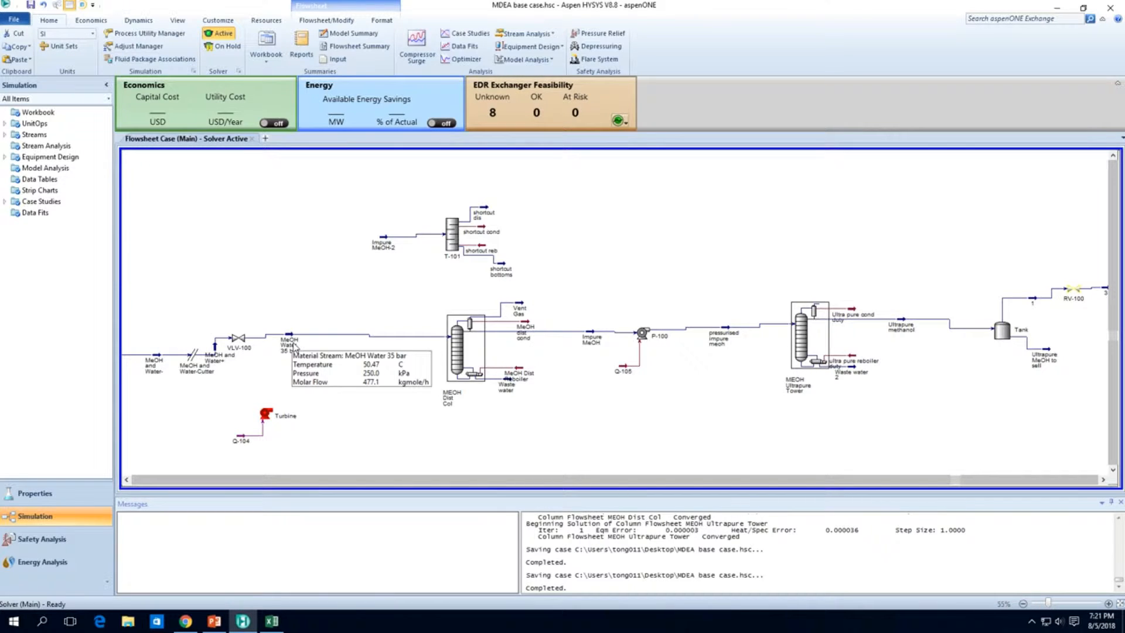
{"action": "left_click", "coordinate": [287, 343]}
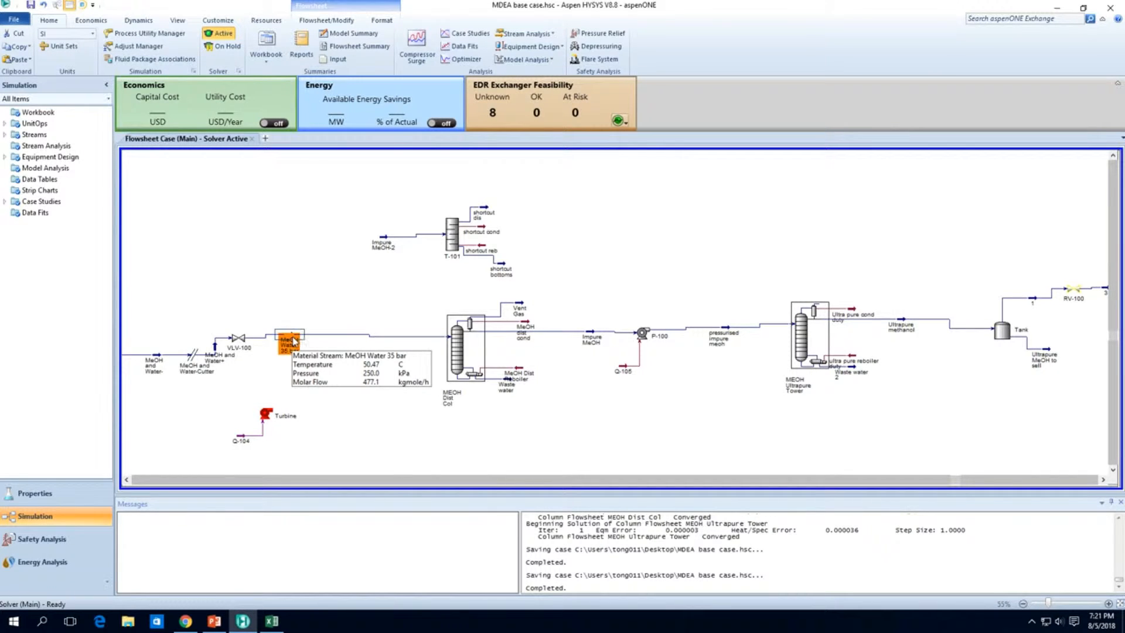
Step: Set the MeOH Water 35 bar feed stream to 3500 kPa and return to the column's connections page
{"action": "double_click", "coordinate": [287, 337]}
{"action": "type", "text": "3500"}
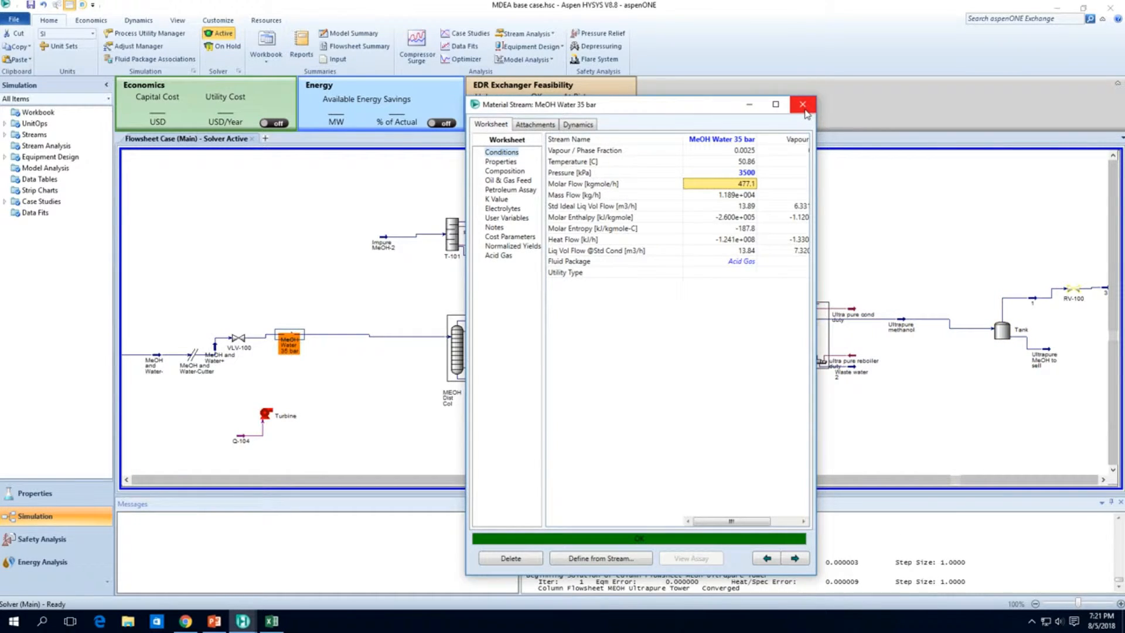
{"action": "left_click", "coordinate": [801, 105]}
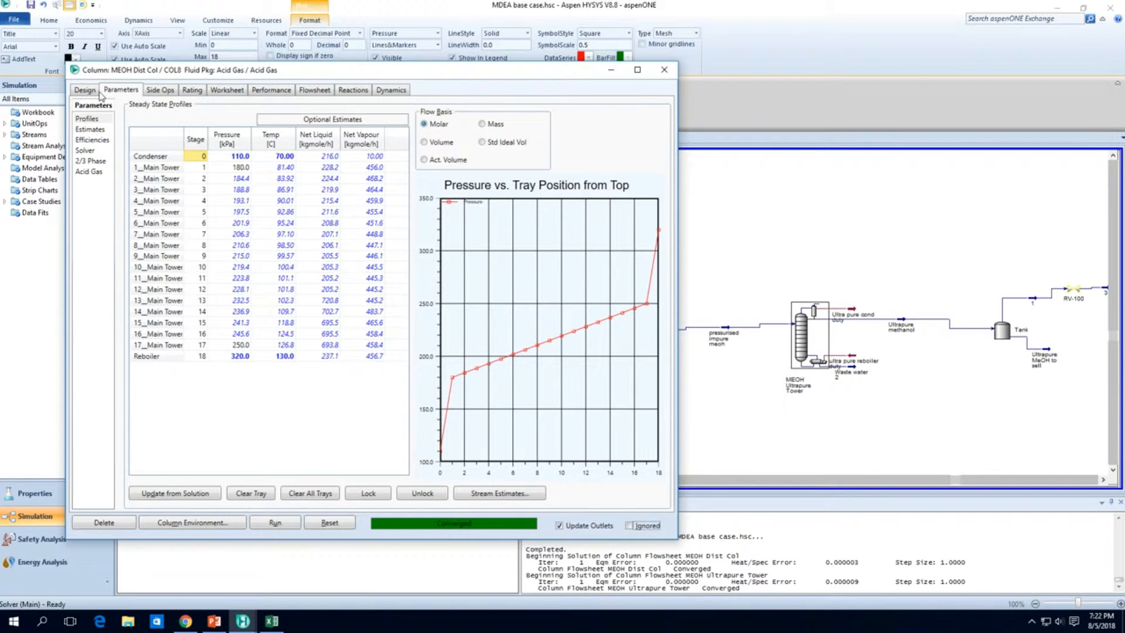
{"action": "left_click", "coordinate": [84, 91]}
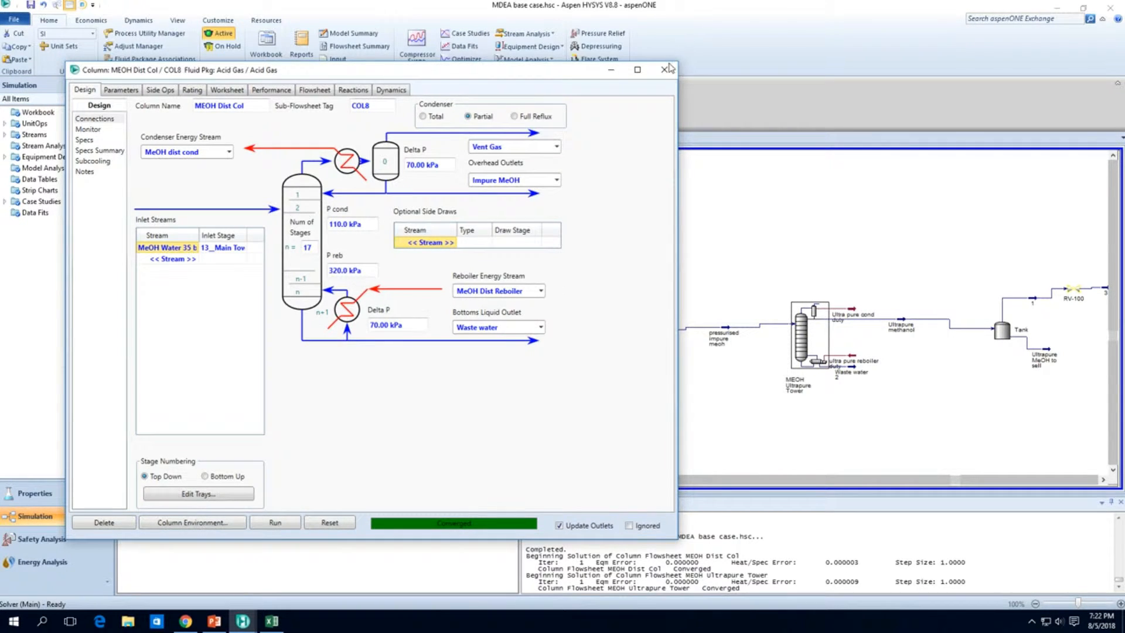
{"action": "left_click", "coordinate": [661, 69]}
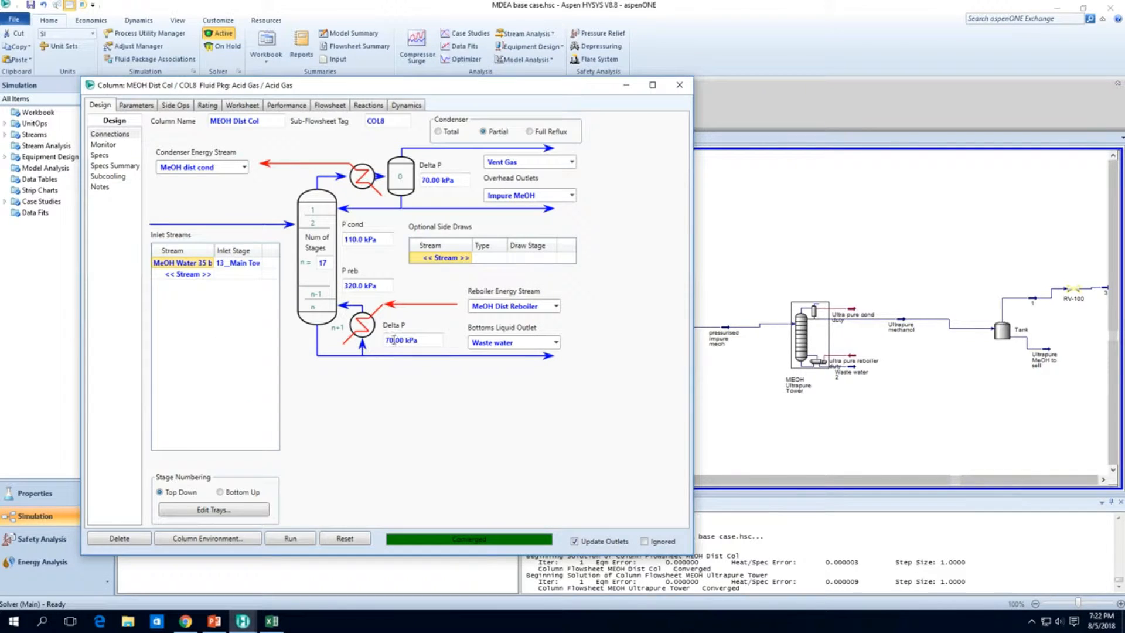
Step: Enter 342 in the MEOH Dist Col reboiler pressure field to raise it toward the feed pressure
{"action": "left_click", "coordinate": [366, 284]}
{"action": "type", "text": "35"}
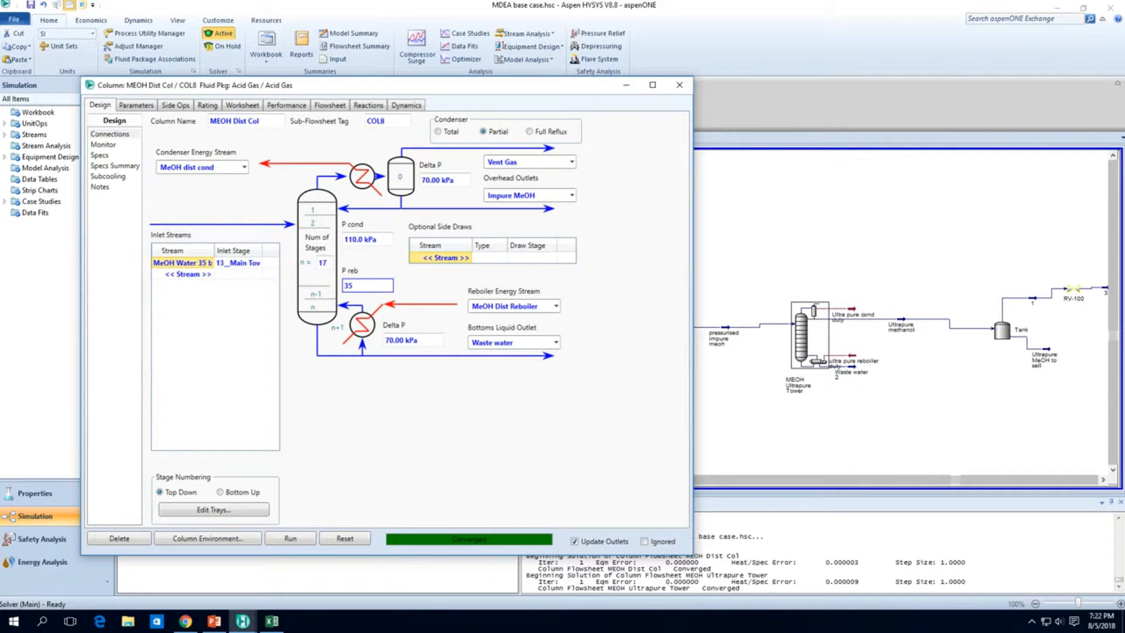
{"action": "type", "text": "342"}
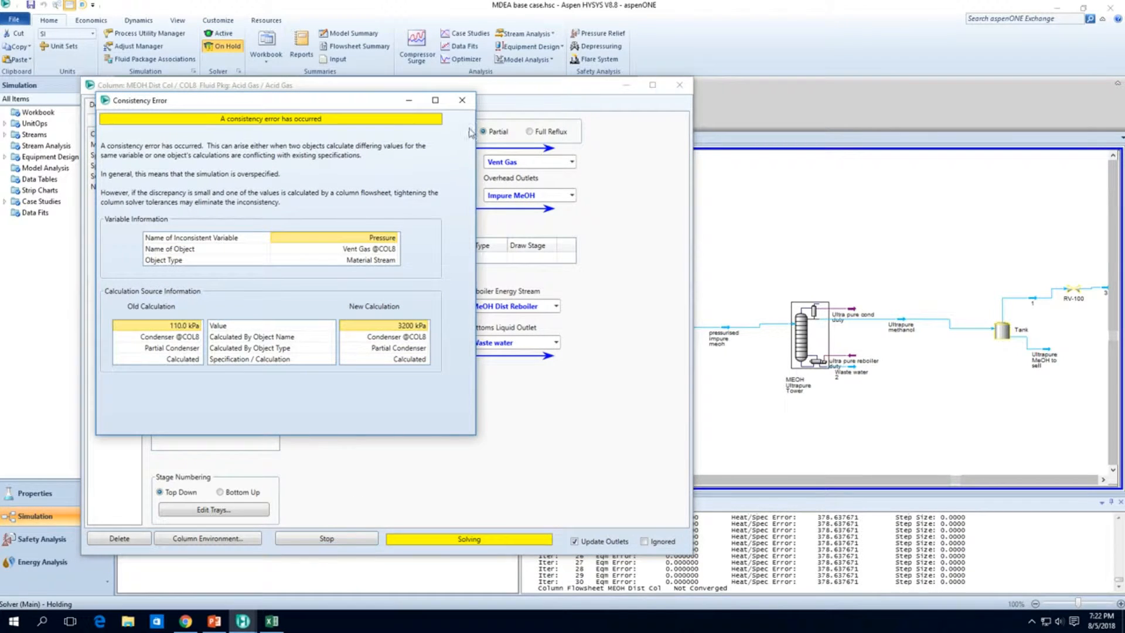
Step: Dismiss the Vent Gas pressure consistency error and rerun the MEOH Dist Col solver
{"action": "left_click", "coordinate": [461, 100]}
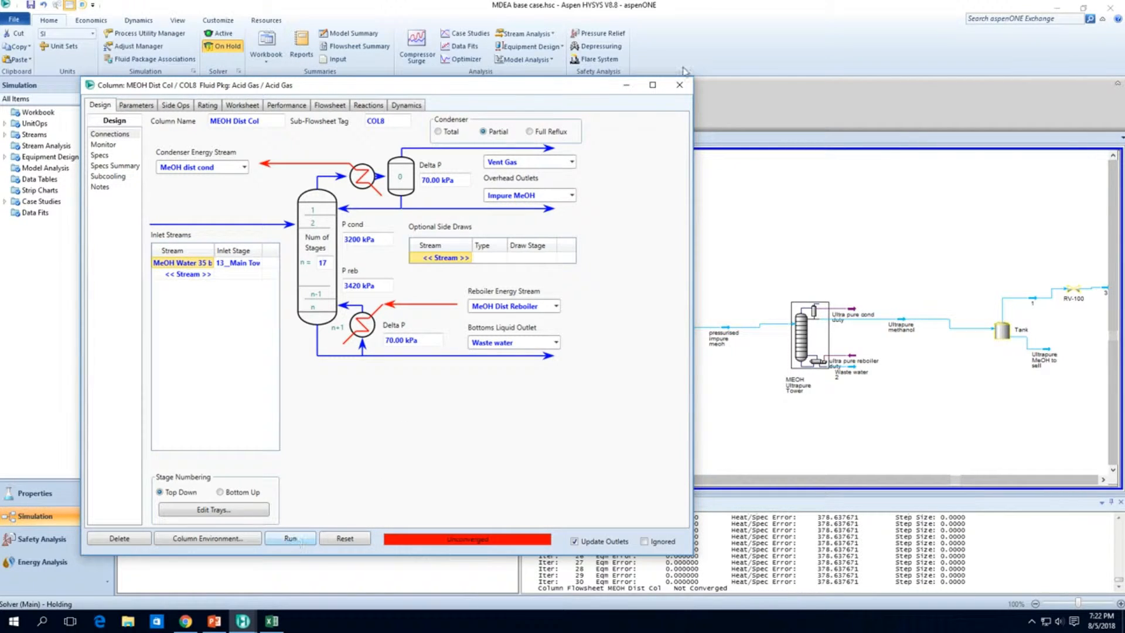
{"action": "left_click", "coordinate": [291, 539]}
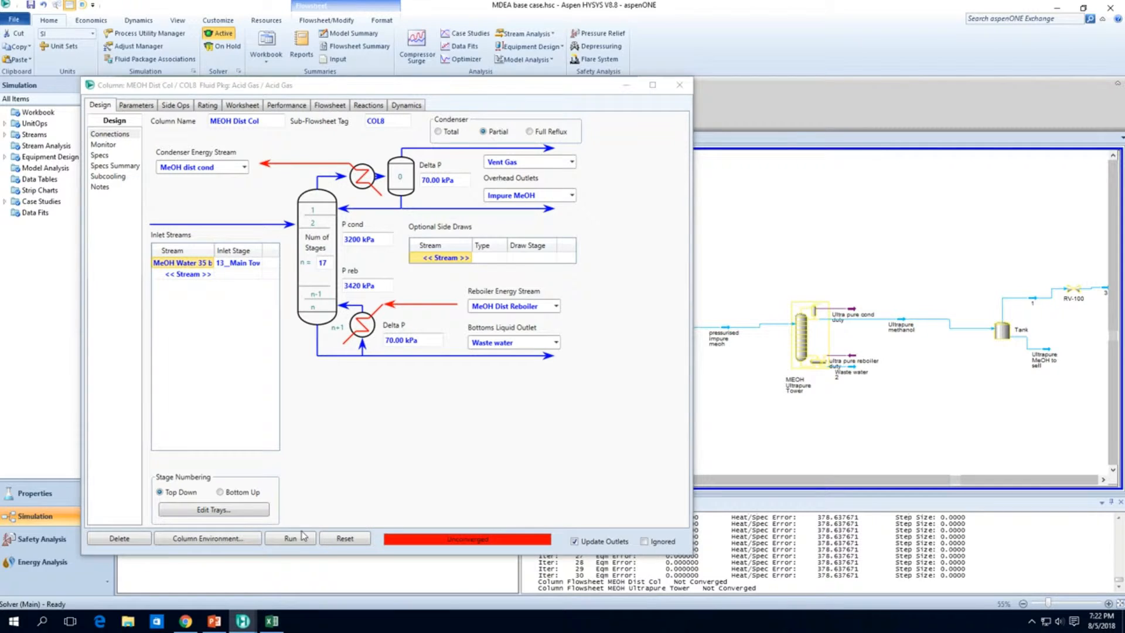
{"action": "left_click", "coordinate": [290, 538]}
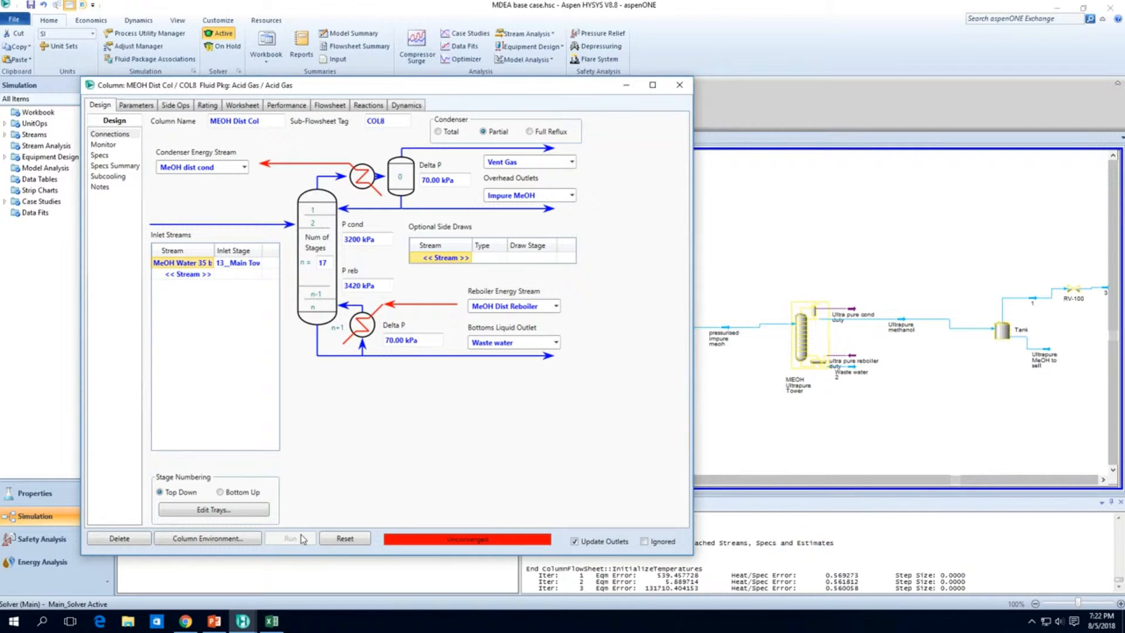
{"action": "left_click", "coordinate": [289, 538]}
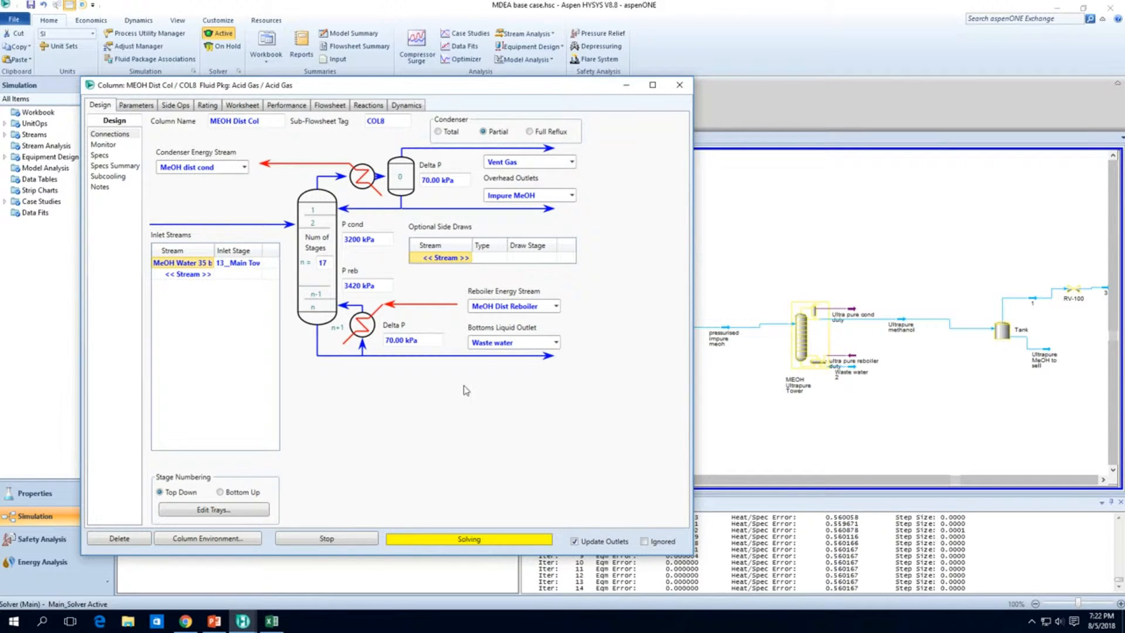
Step: Reopen MEOH Dist Col from the flowsheet and check its specifications and convergence status
{"action": "left_click", "coordinate": [678, 84]}
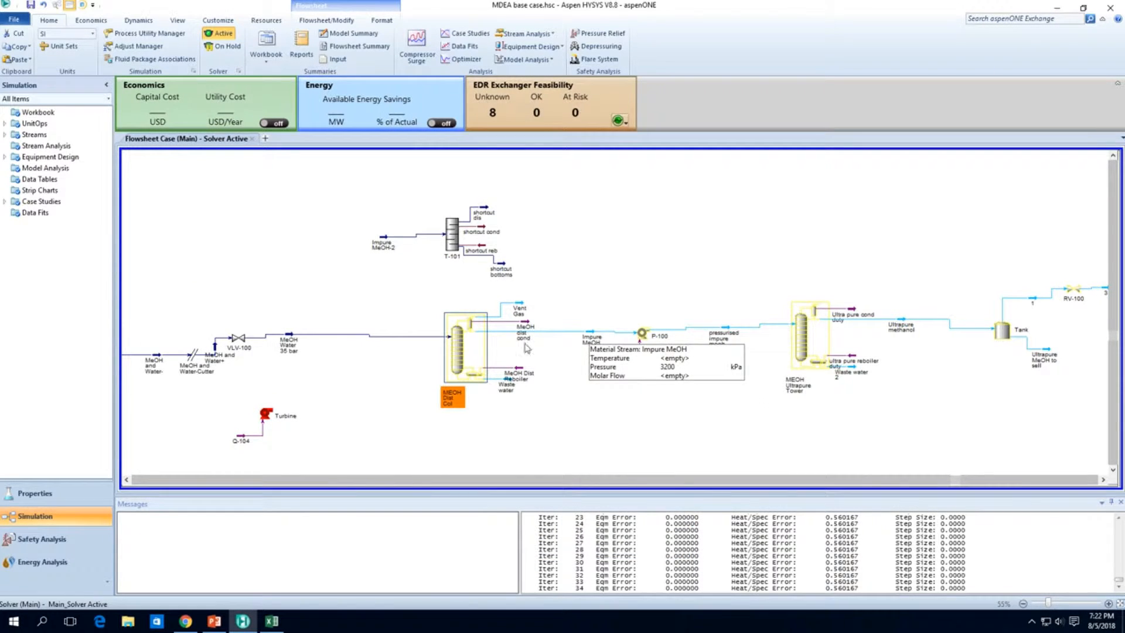
{"action": "double_click", "coordinate": [466, 344]}
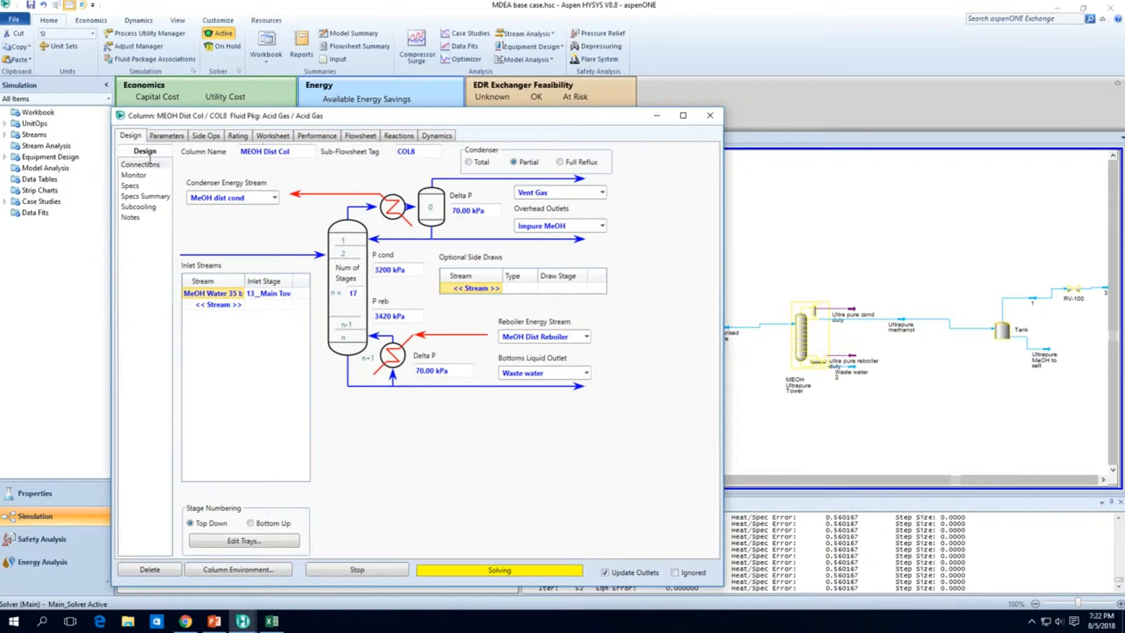
{"action": "left_click", "coordinate": [134, 174]}
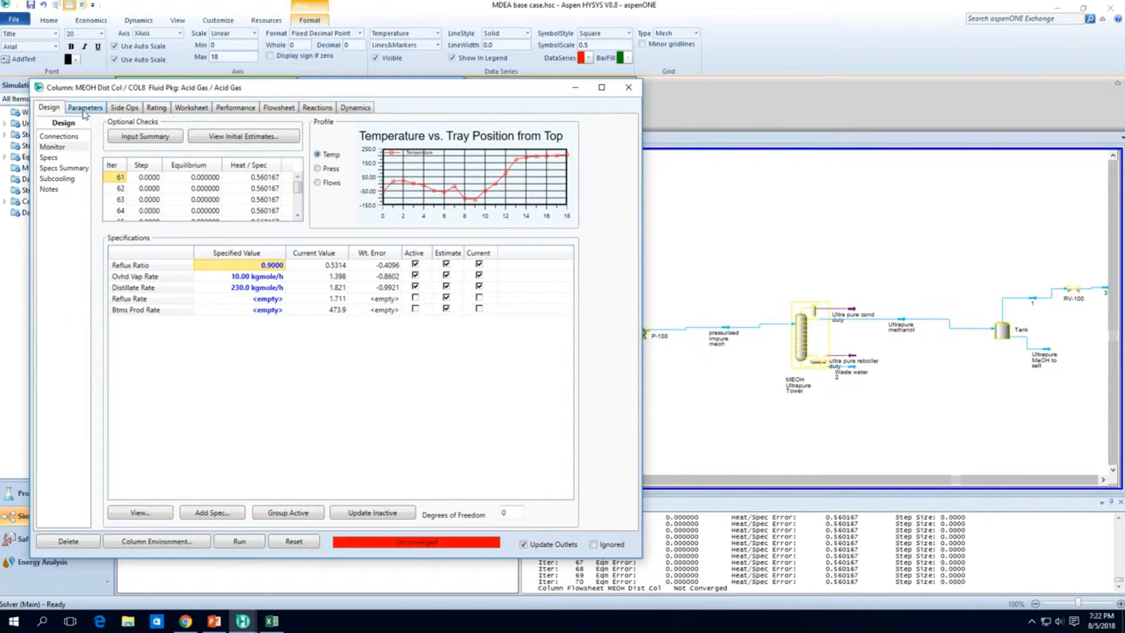
Step: Enter 240 °C condenser and 256 °C reboiler estimates, rerun to convergence, and close the column
{"action": "left_click", "coordinate": [84, 107]}
{"action": "type", "text": "256"}
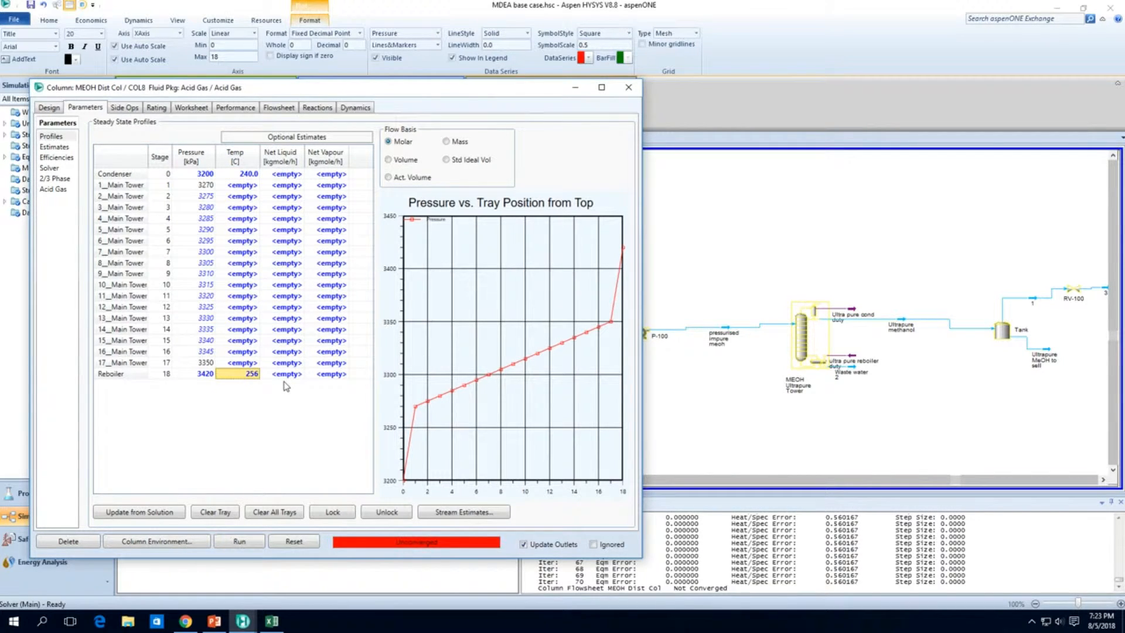
{"action": "left_click", "coordinate": [239, 541]}
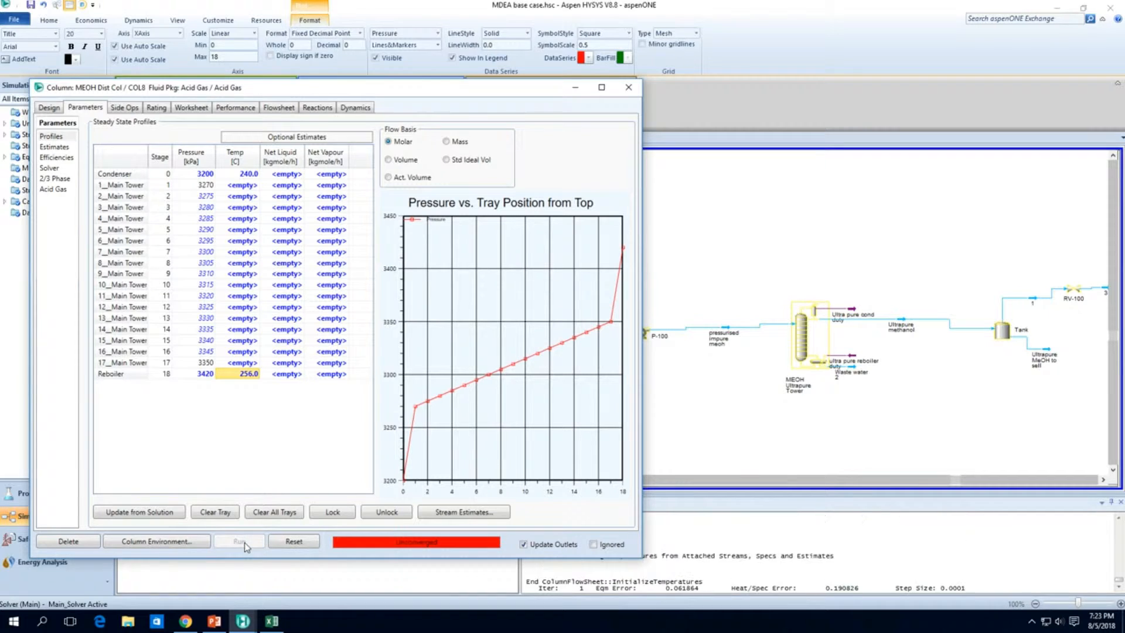
{"action": "left_click", "coordinate": [239, 542]}
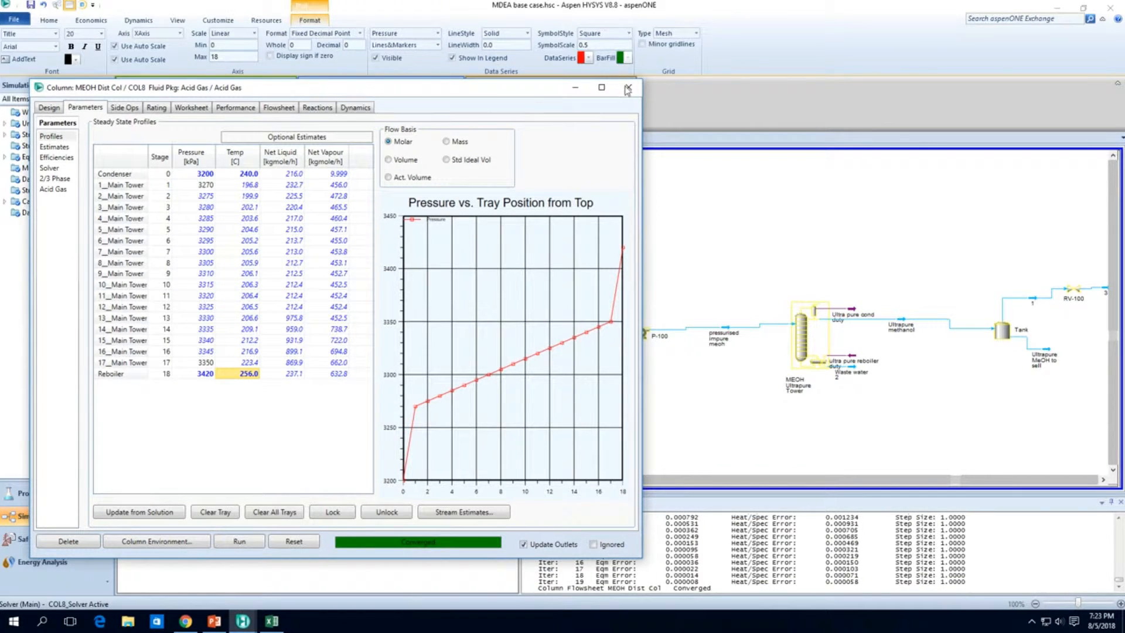
{"action": "left_click", "coordinate": [627, 88]}
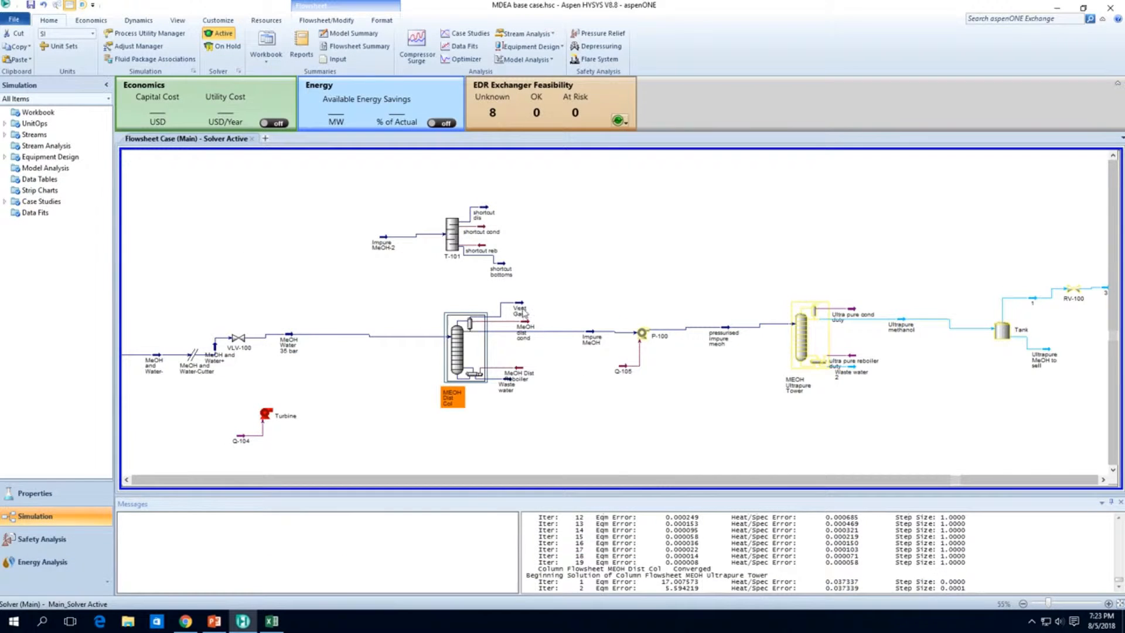
{"action": "mouse_move", "coordinate": [520, 310]}
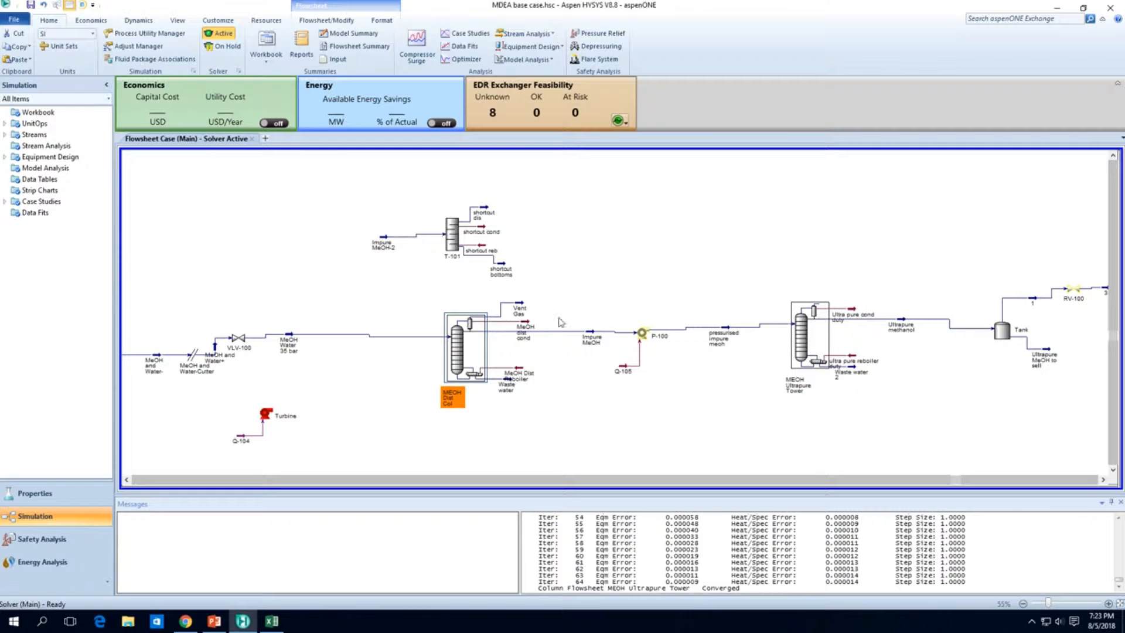
{"action": "double_click", "coordinate": [589, 334]}
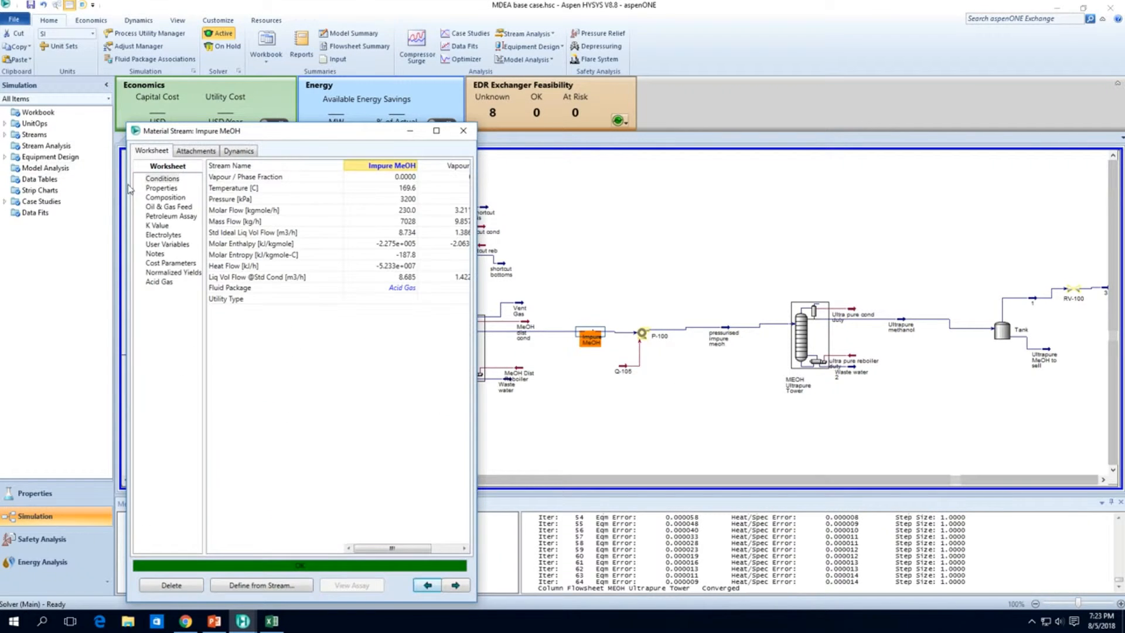
{"action": "left_click", "coordinate": [165, 197]}
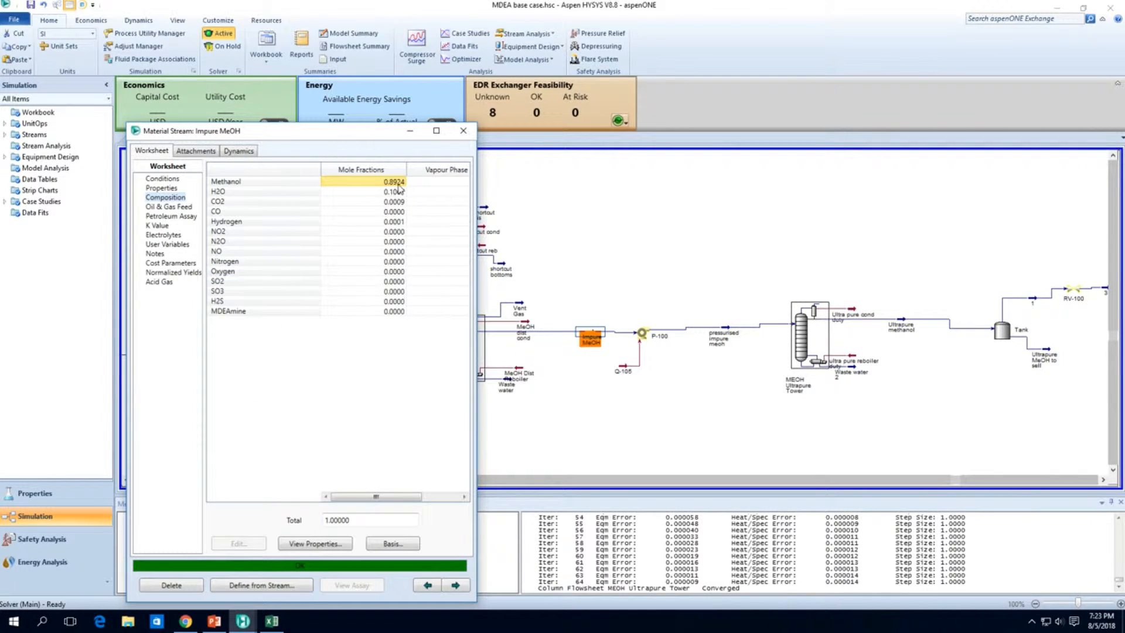
{"action": "left_click", "coordinate": [462, 130]}
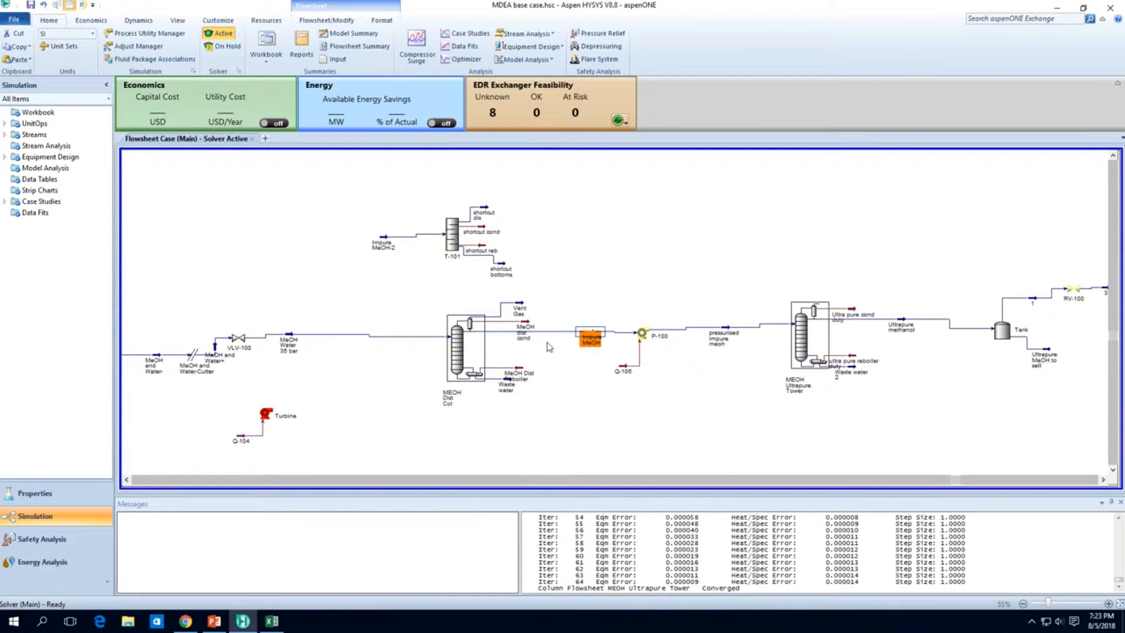
{"action": "double_click", "coordinate": [465, 345]}
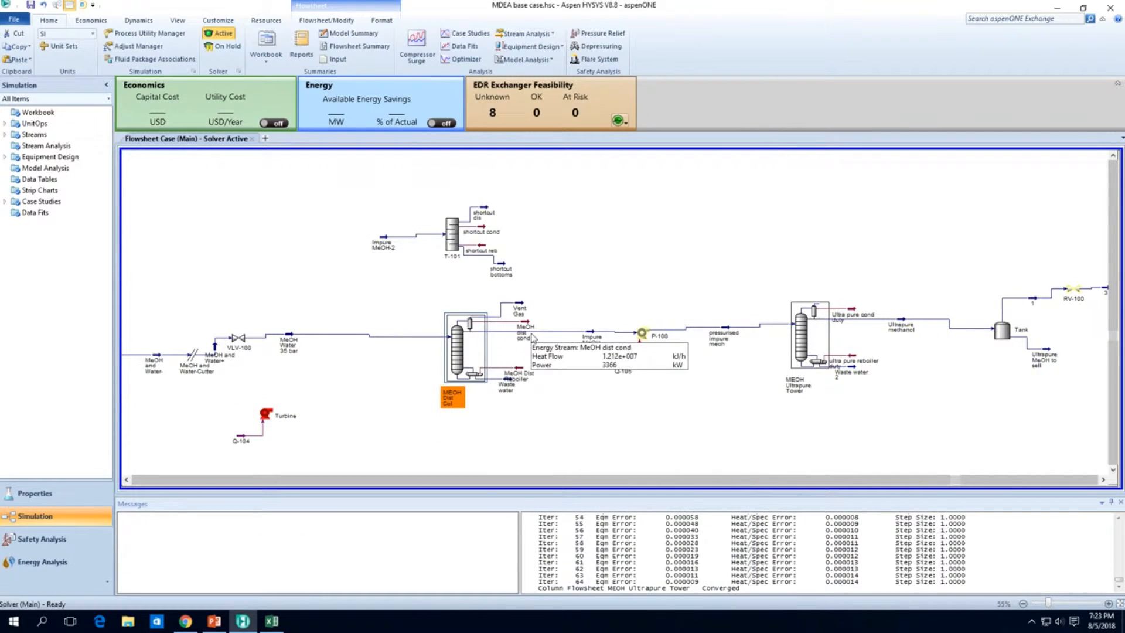
{"action": "mouse_move", "coordinate": [591, 337]}
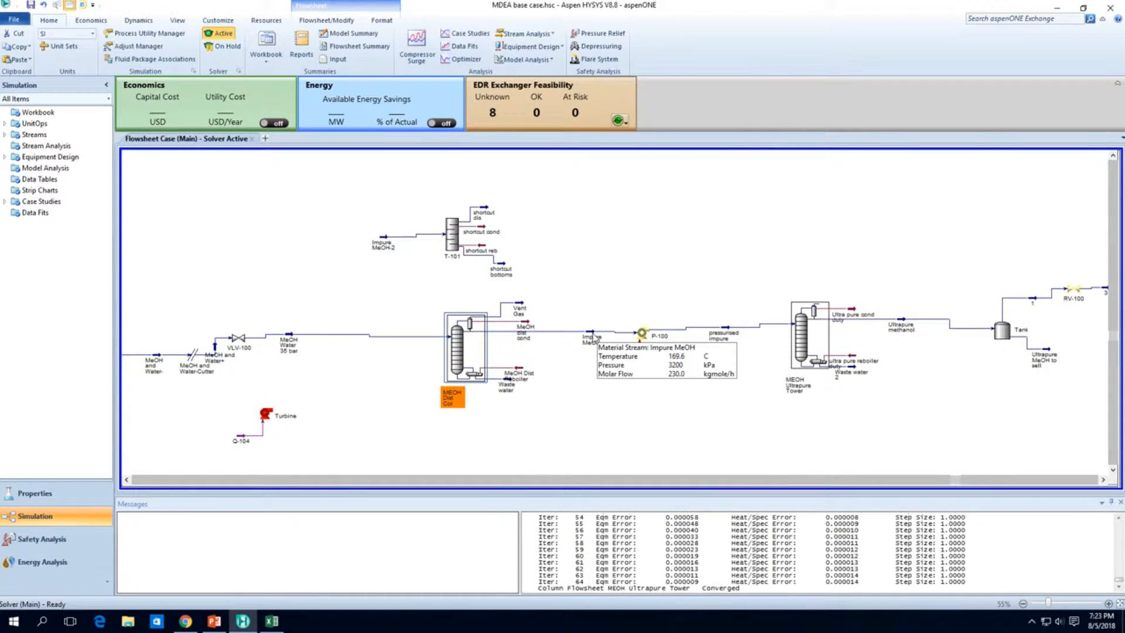
{"action": "double_click", "coordinate": [590, 338]}
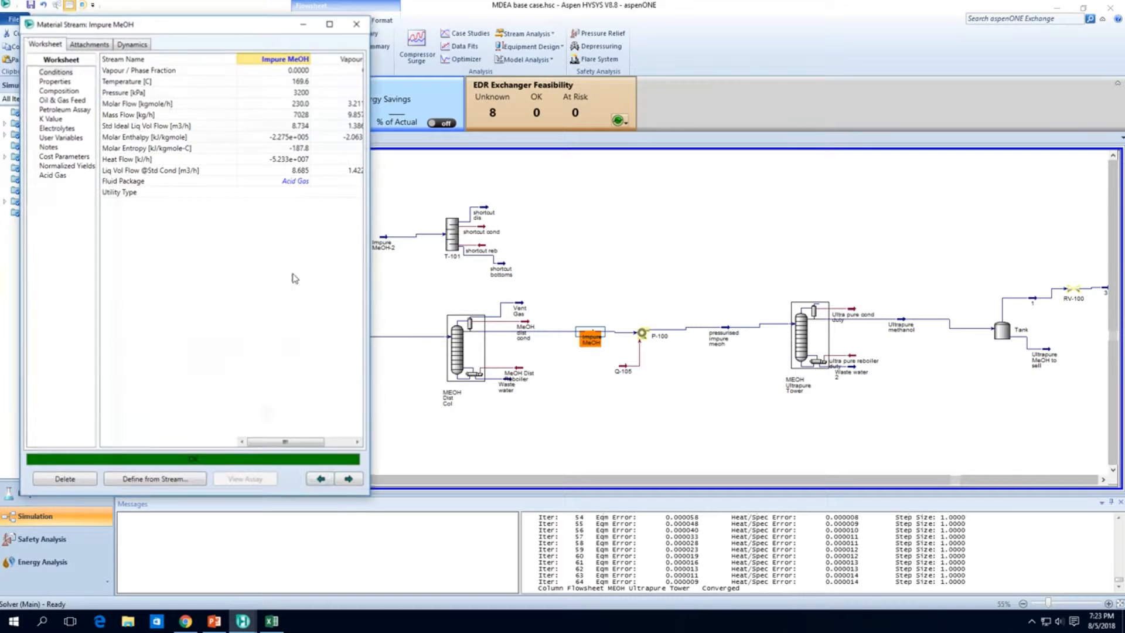
{"action": "left_click", "coordinate": [58, 90]}
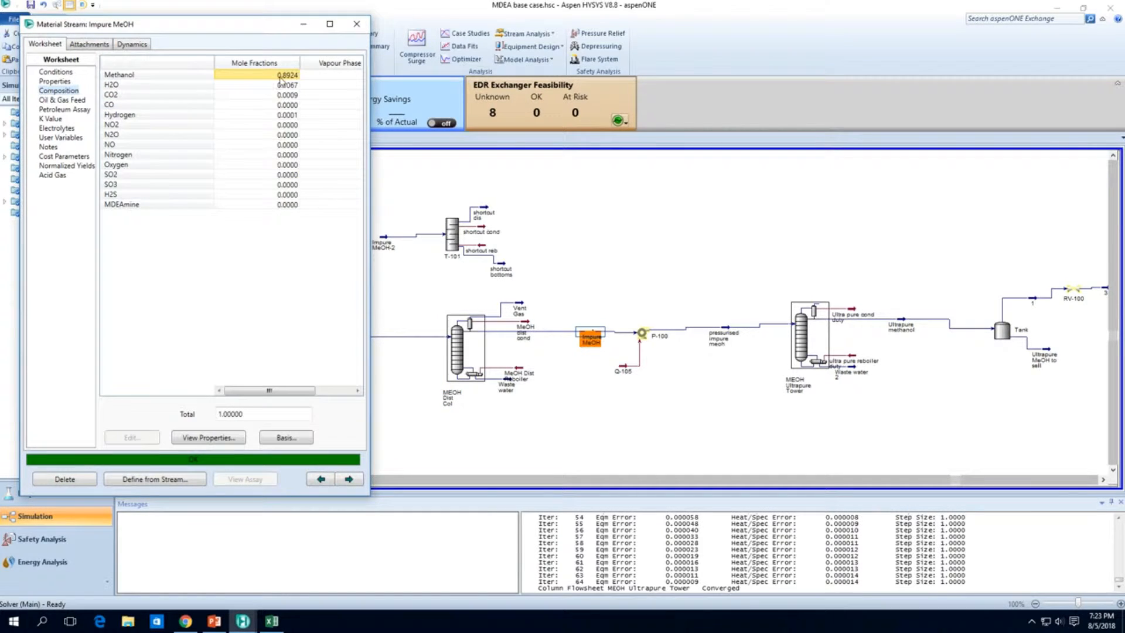
{"action": "left_click", "coordinate": [356, 24]}
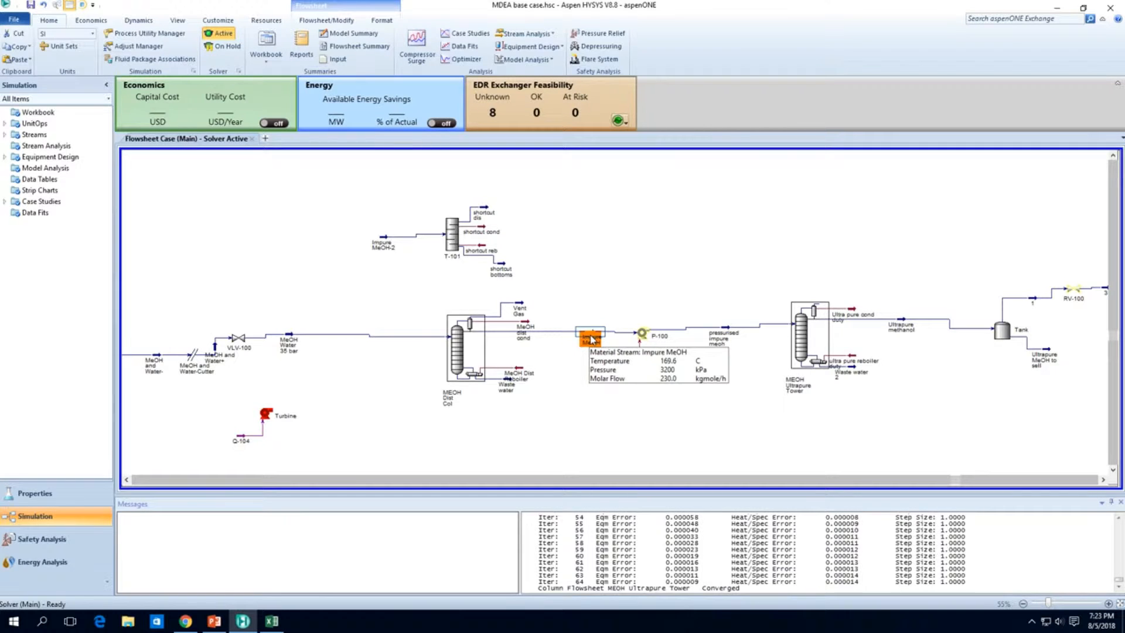
{"action": "mouse_move", "coordinate": [518, 311]}
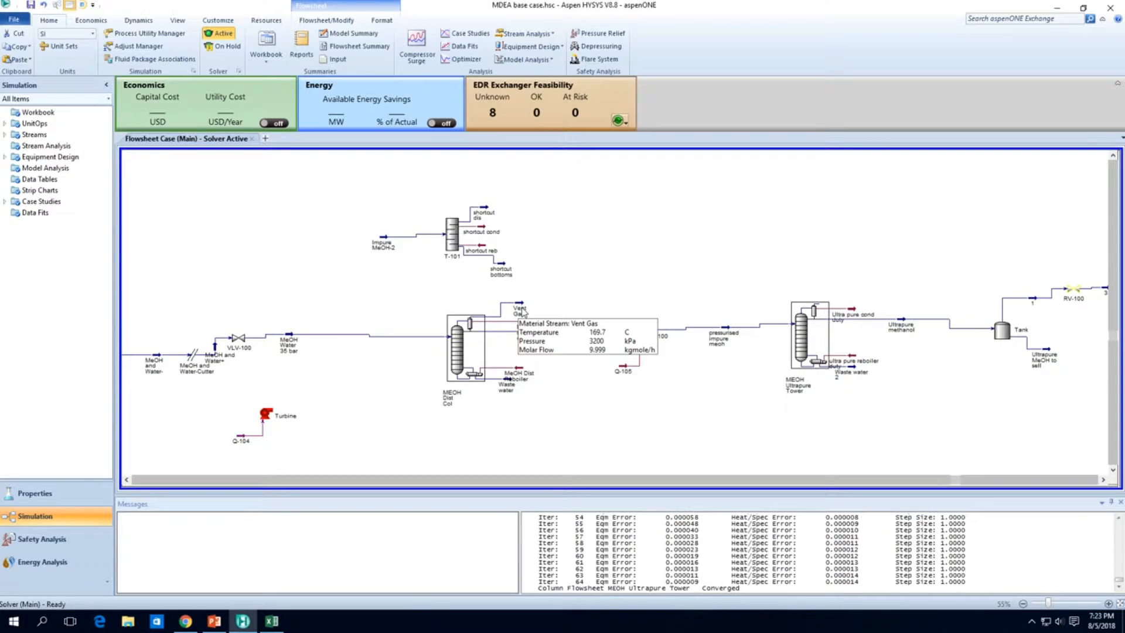
{"action": "mouse_move", "coordinate": [500, 339]}
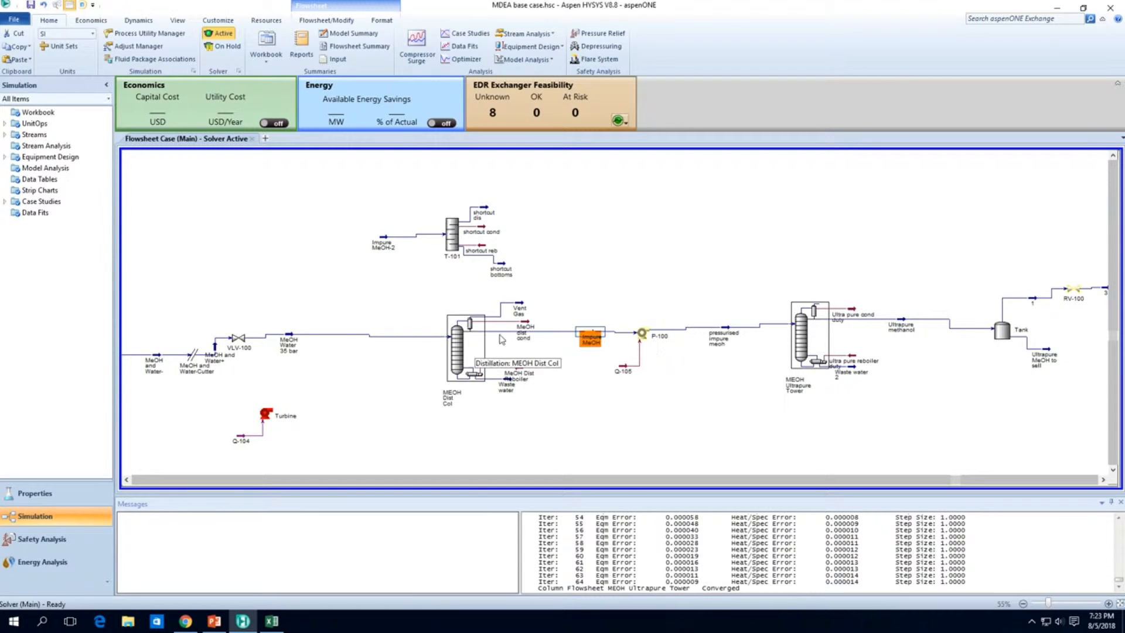
{"action": "mouse_move", "coordinate": [522, 332]}
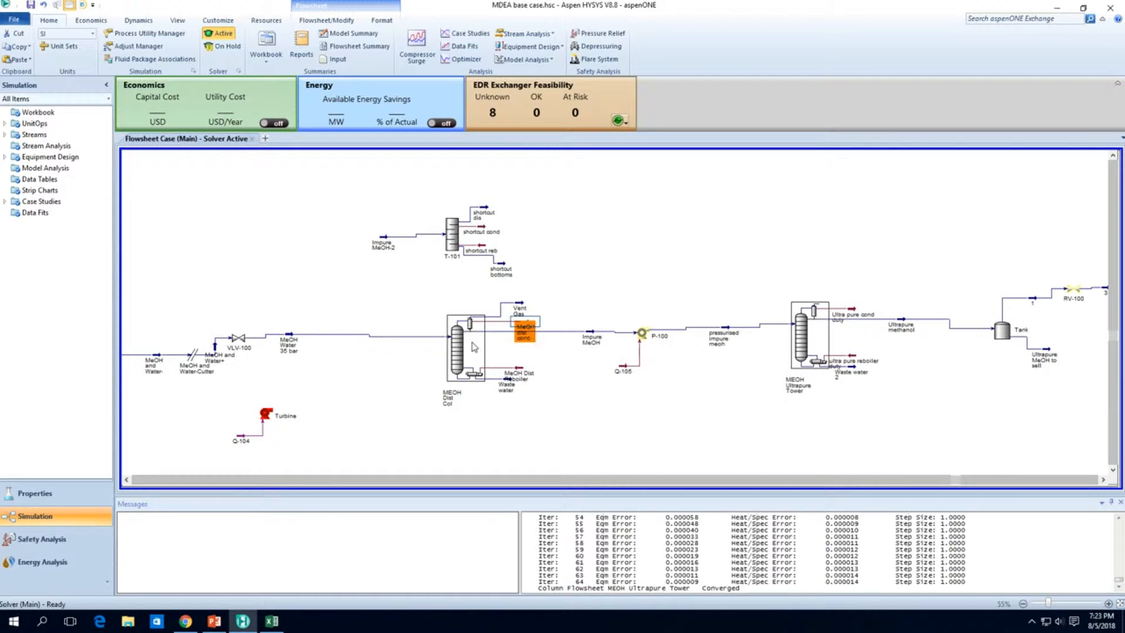
Step: Close MeOH Dist Col and display the MEOH Ultrapure Tower's stage pressure and temperature profiles
{"action": "double_click", "coordinate": [467, 344]}
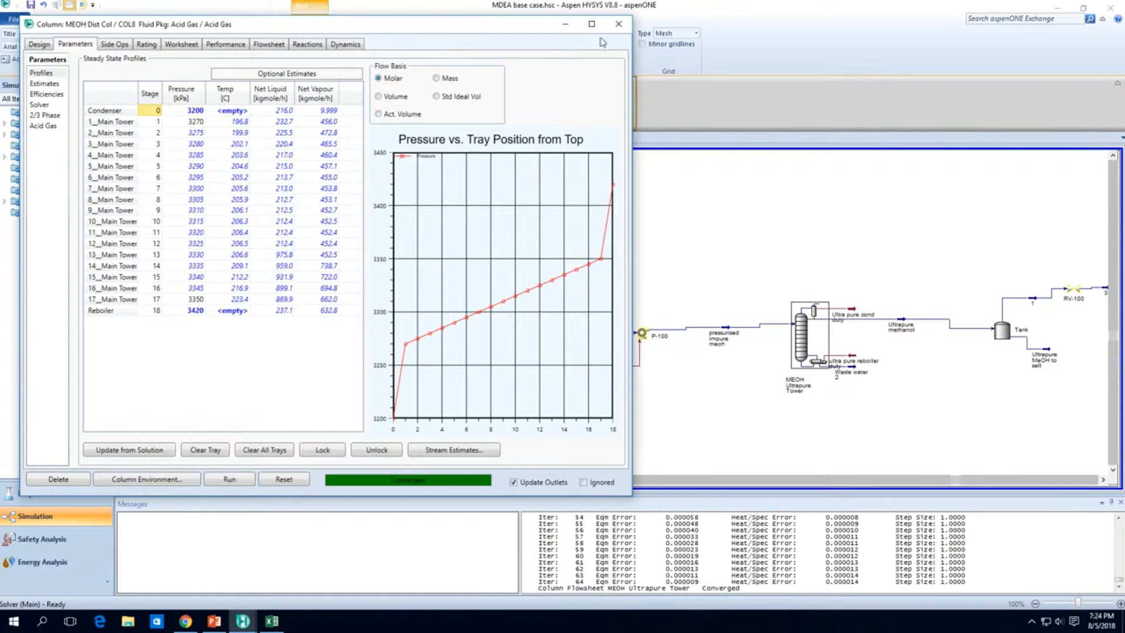
{"action": "left_click", "coordinate": [616, 23]}
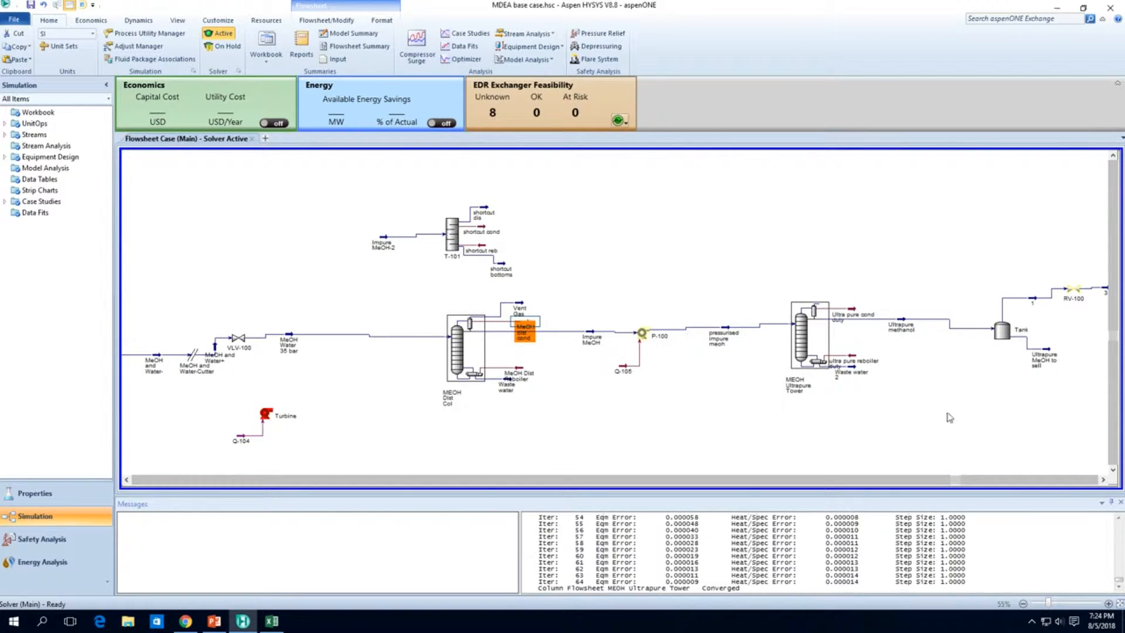
{"action": "mouse_move", "coordinate": [854, 364]}
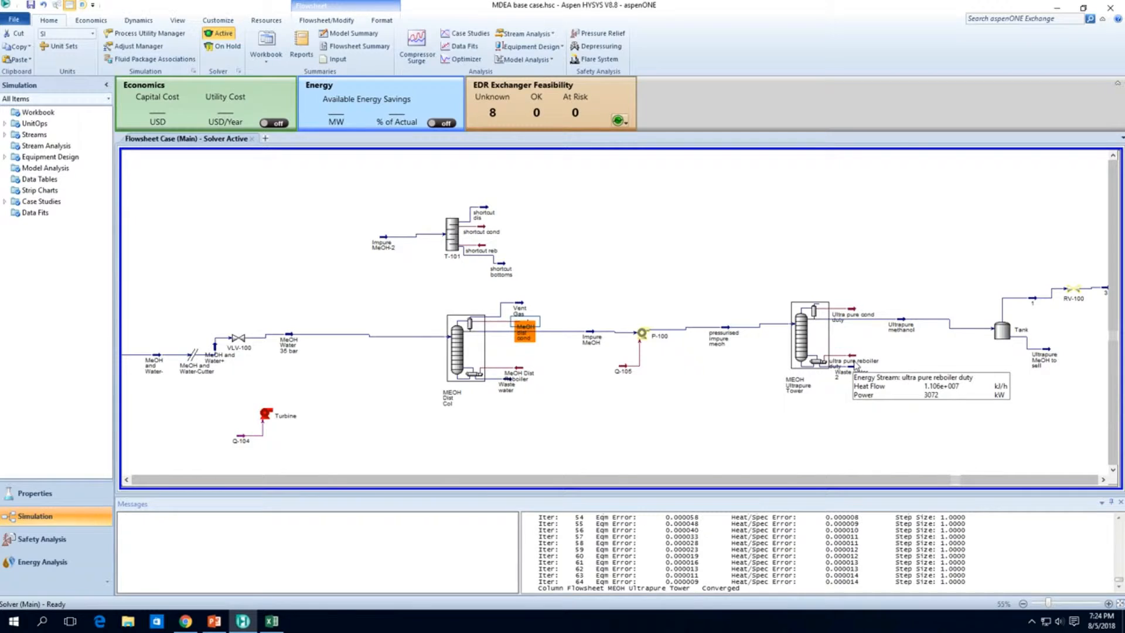
{"action": "double_click", "coordinate": [807, 337]}
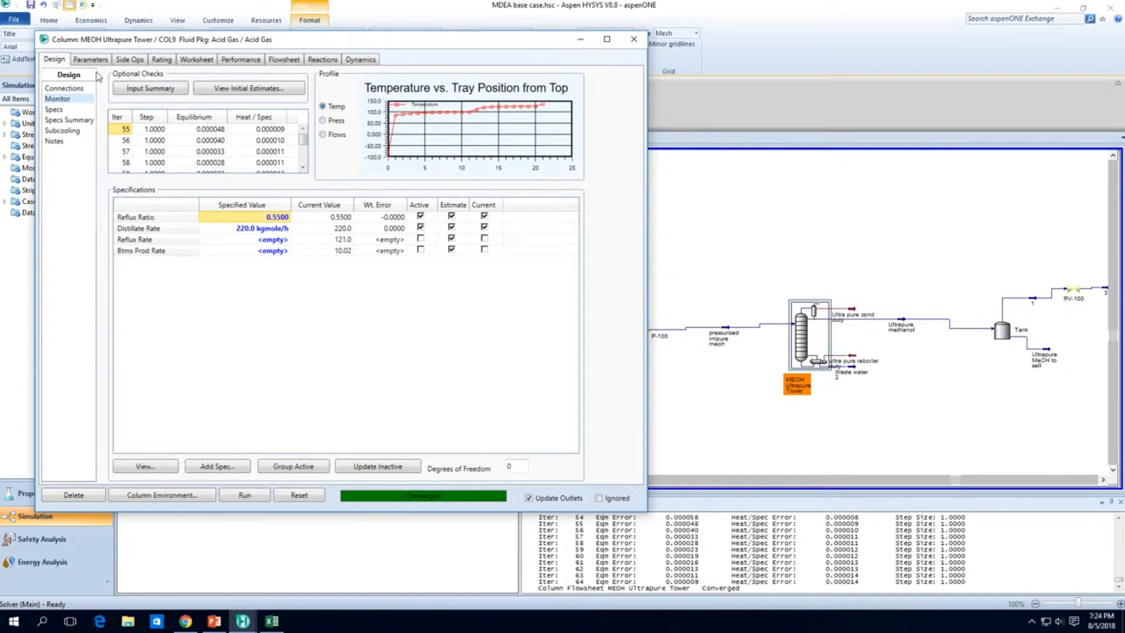
{"action": "mouse_move", "coordinate": [900, 324]}
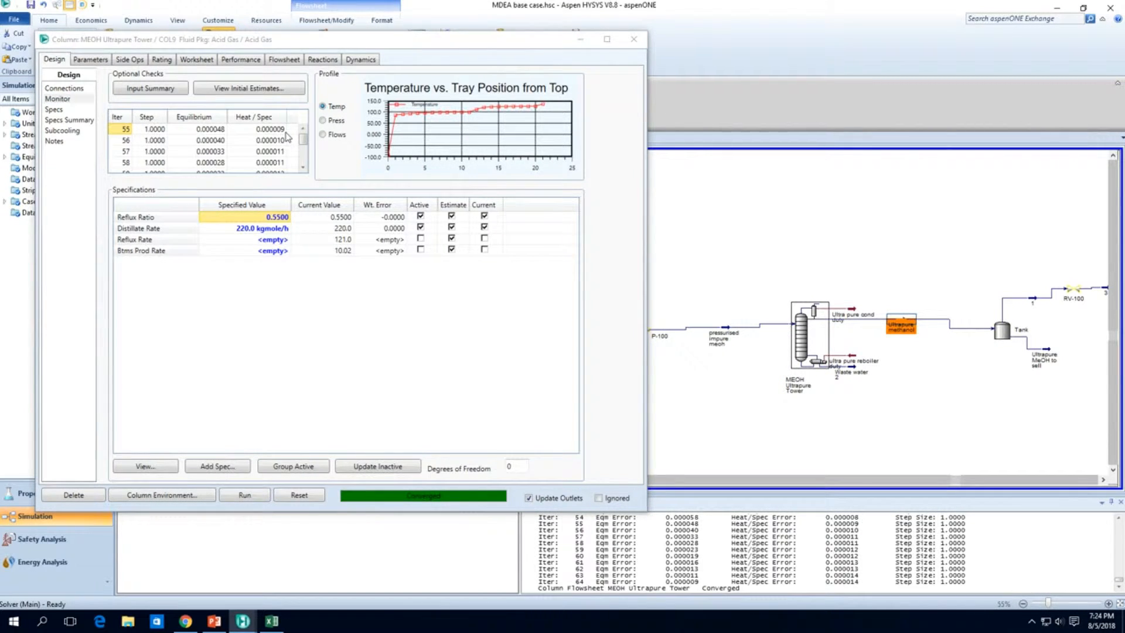
{"action": "mouse_move", "coordinate": [541, 107]}
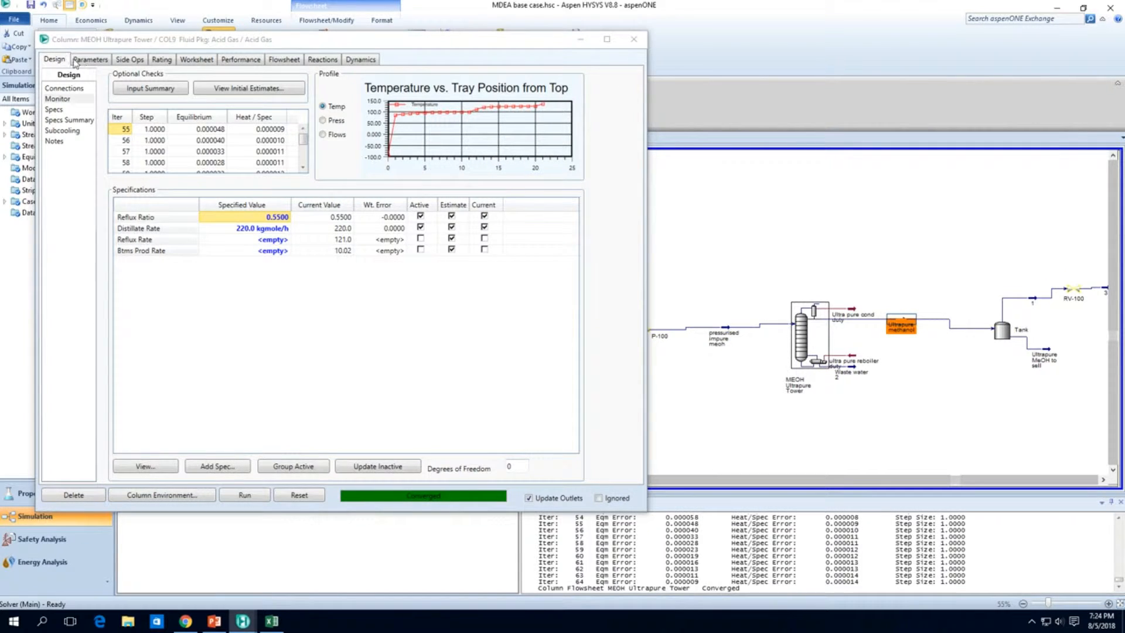
{"action": "left_click", "coordinate": [90, 59]}
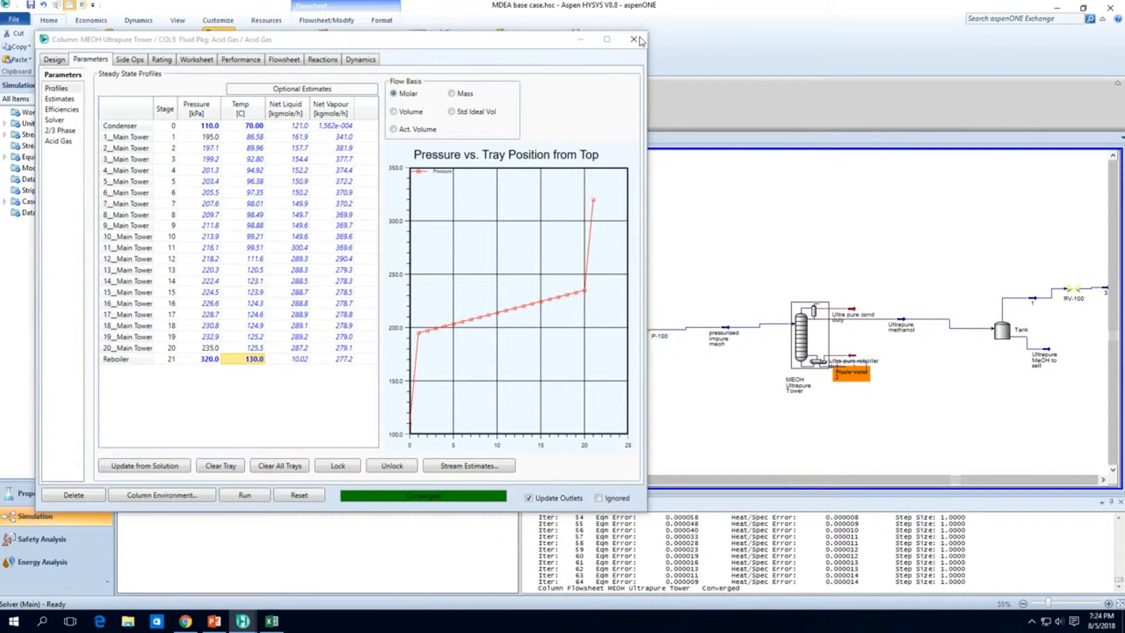
{"action": "left_click", "coordinate": [634, 40]}
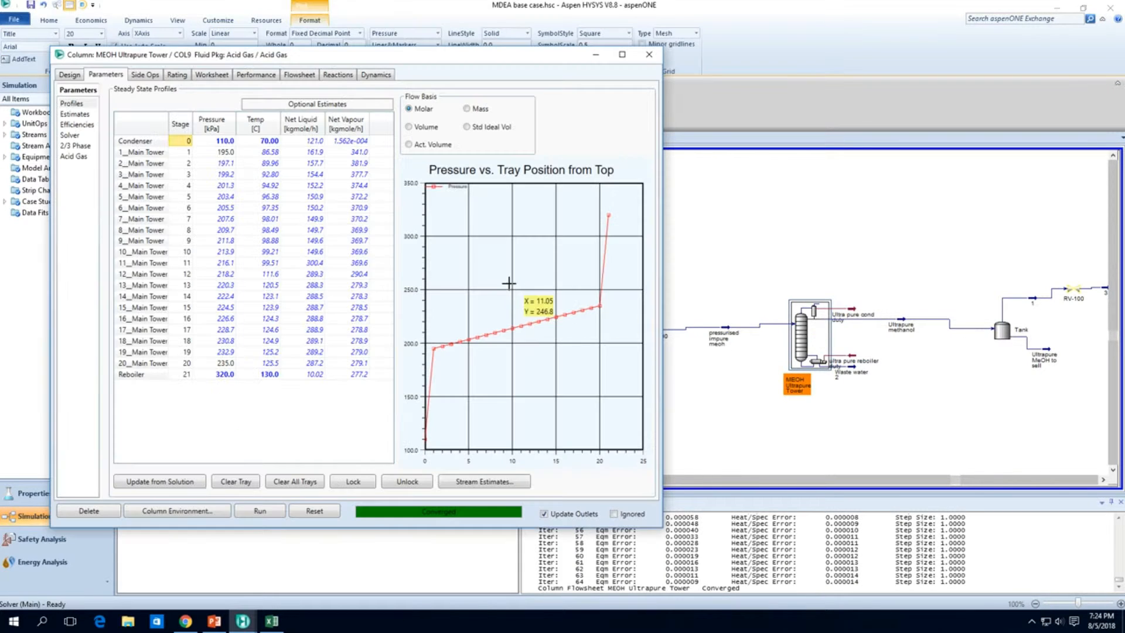
Step: Switch the ultrapure tower to a partial condenser with vapour outlet 'Vent gas 2' and check its specs
{"action": "left_click", "coordinate": [69, 74]}
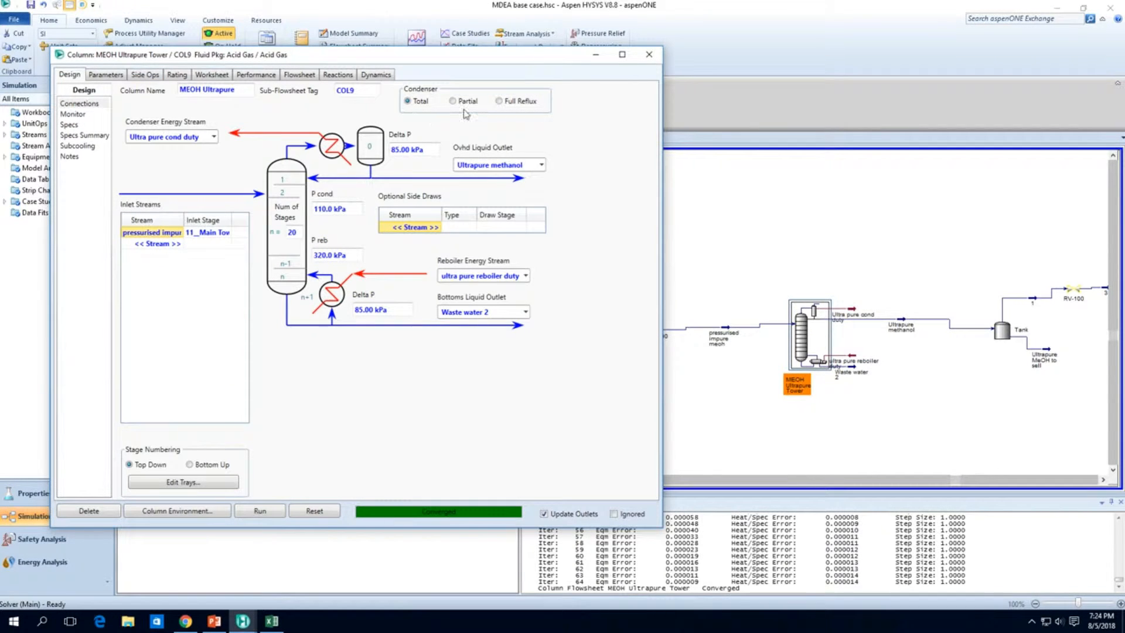
{"action": "left_click", "coordinate": [452, 101]}
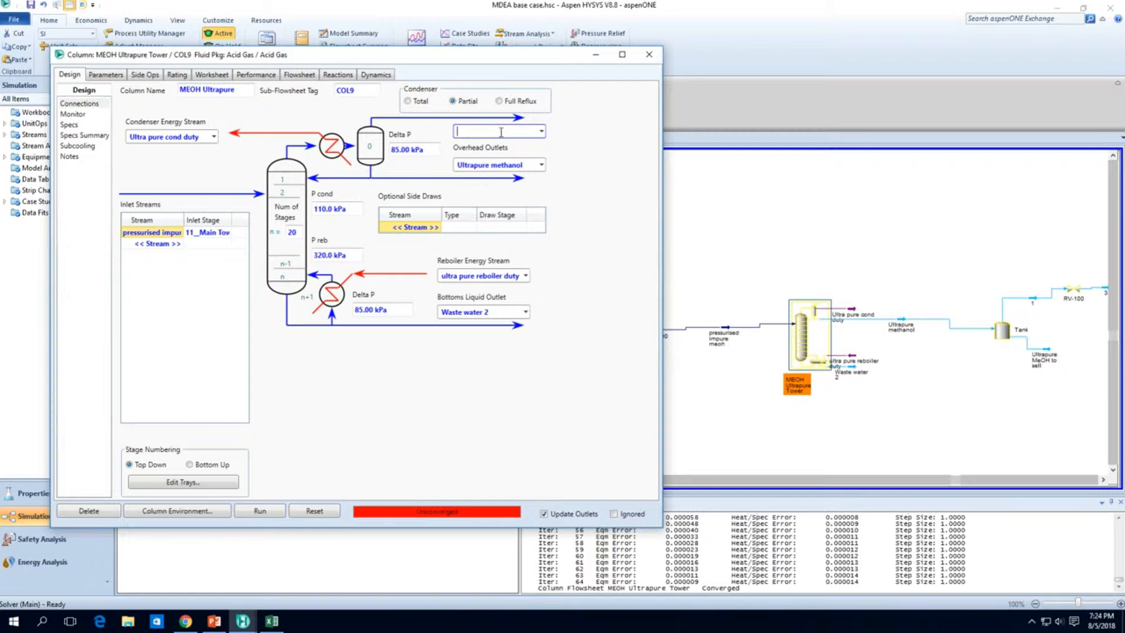
{"action": "type", "text": "Vent gas 2"}
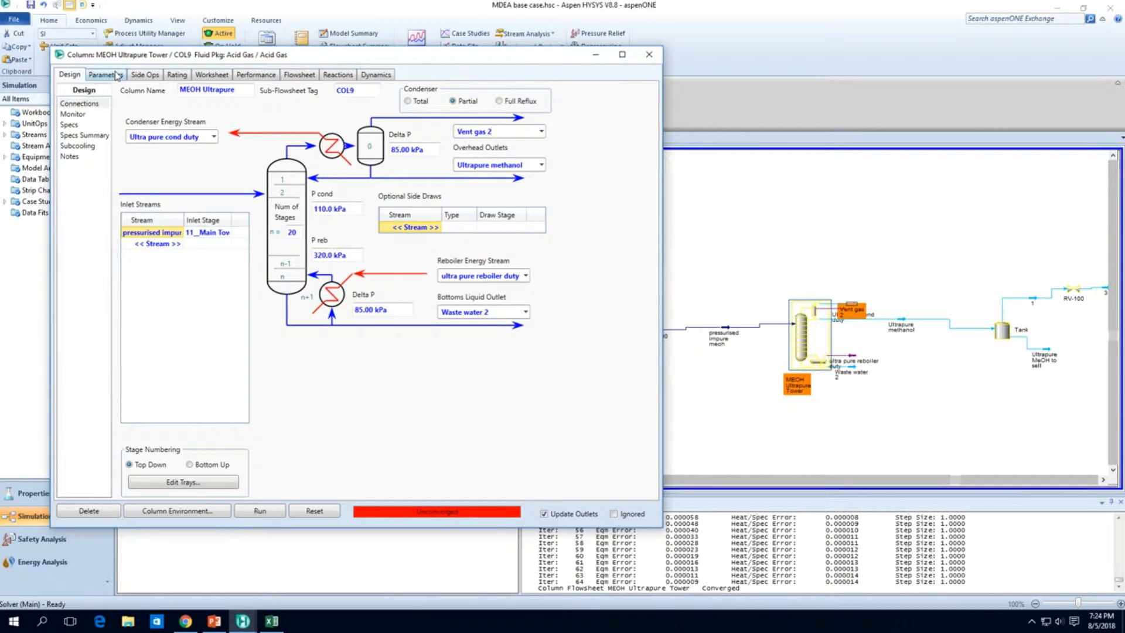
{"action": "left_click", "coordinate": [104, 74]}
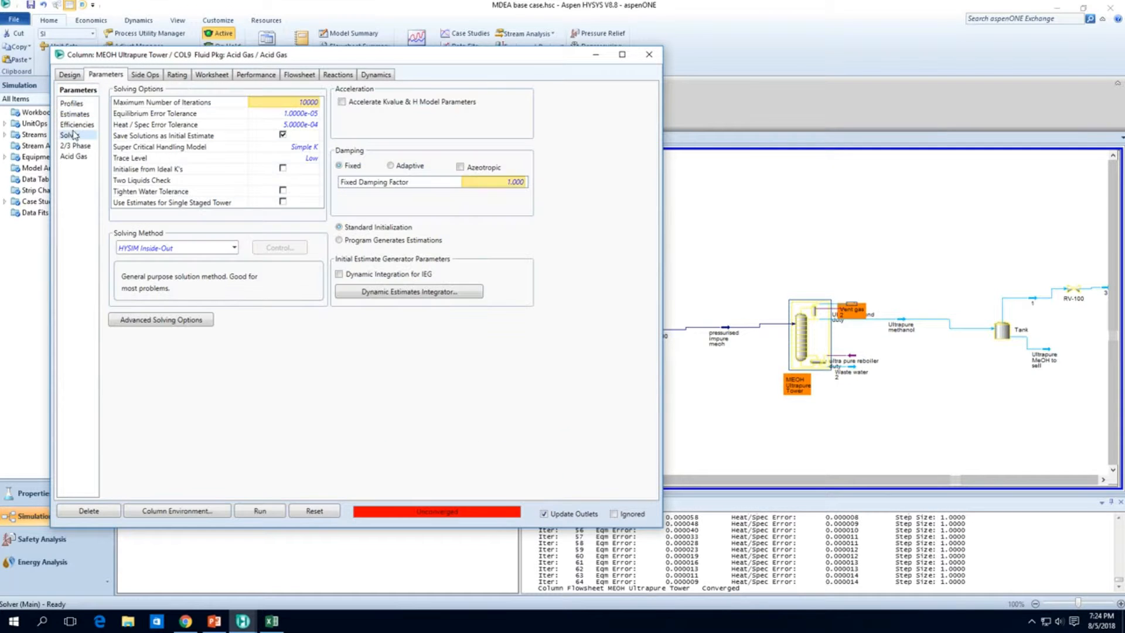
{"action": "left_click", "coordinate": [72, 104]}
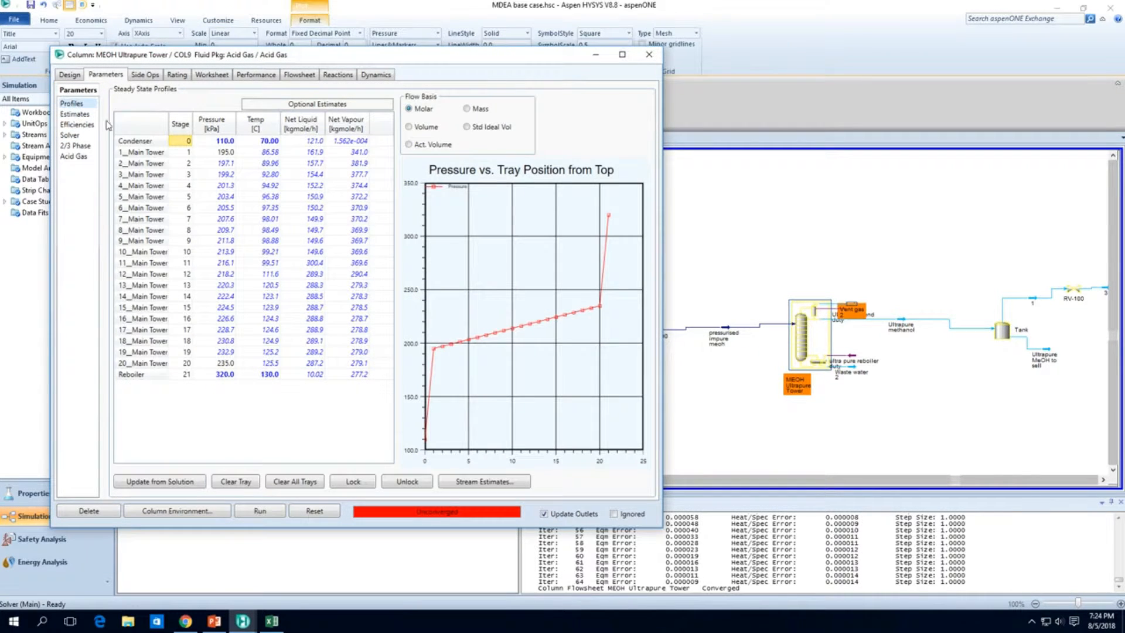
{"action": "left_click", "coordinate": [69, 75]}
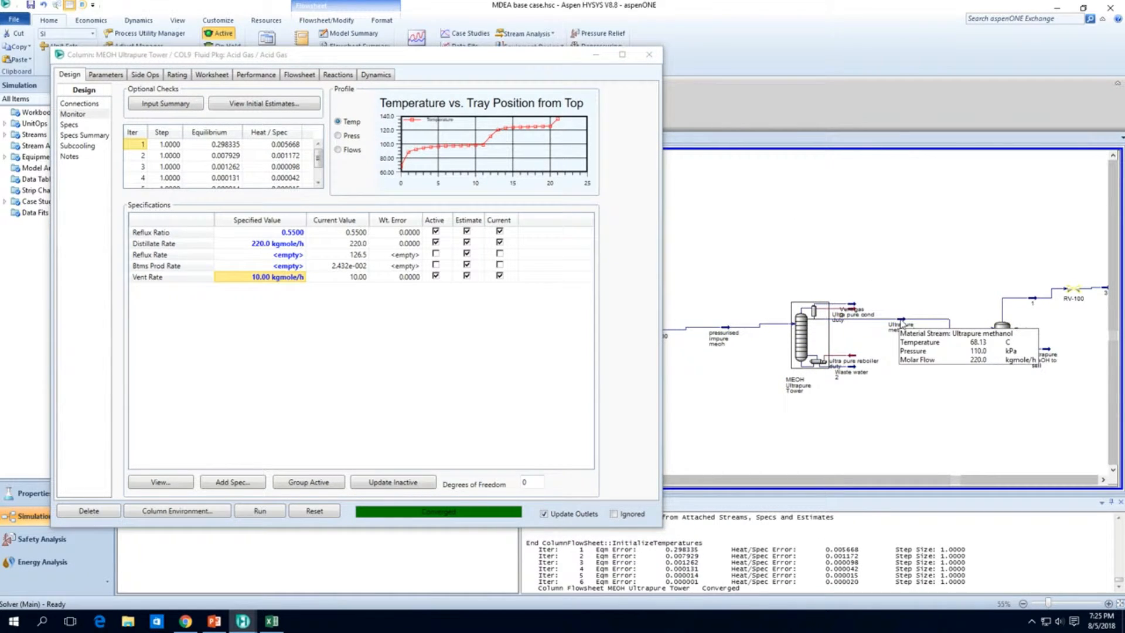
{"action": "mouse_move", "coordinate": [854, 371]}
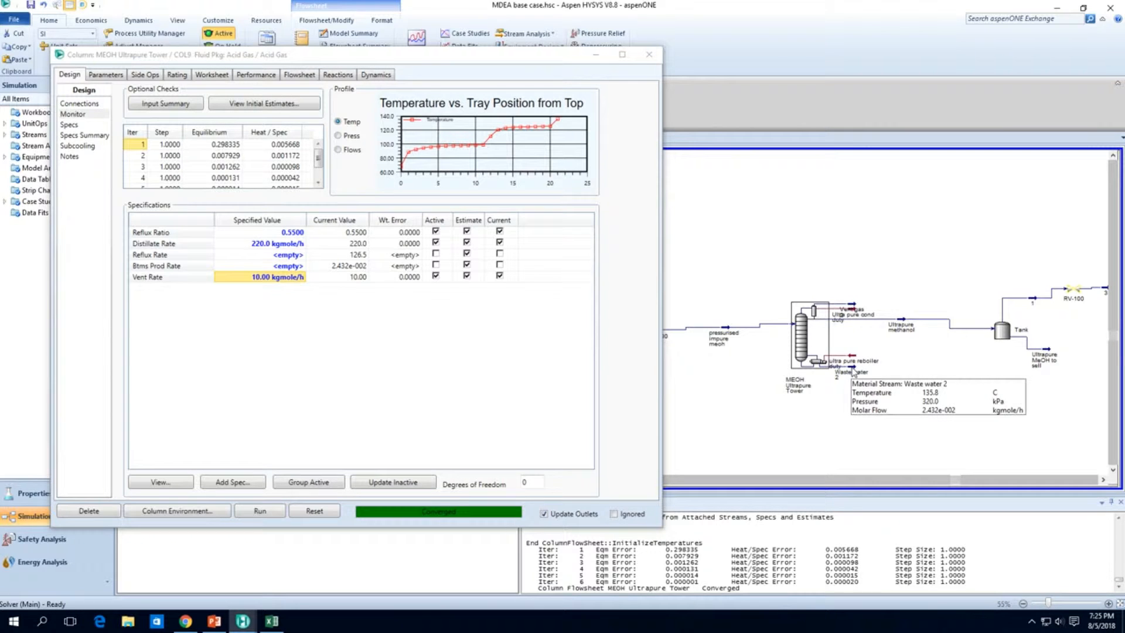
{"action": "mouse_move", "coordinate": [905, 321]}
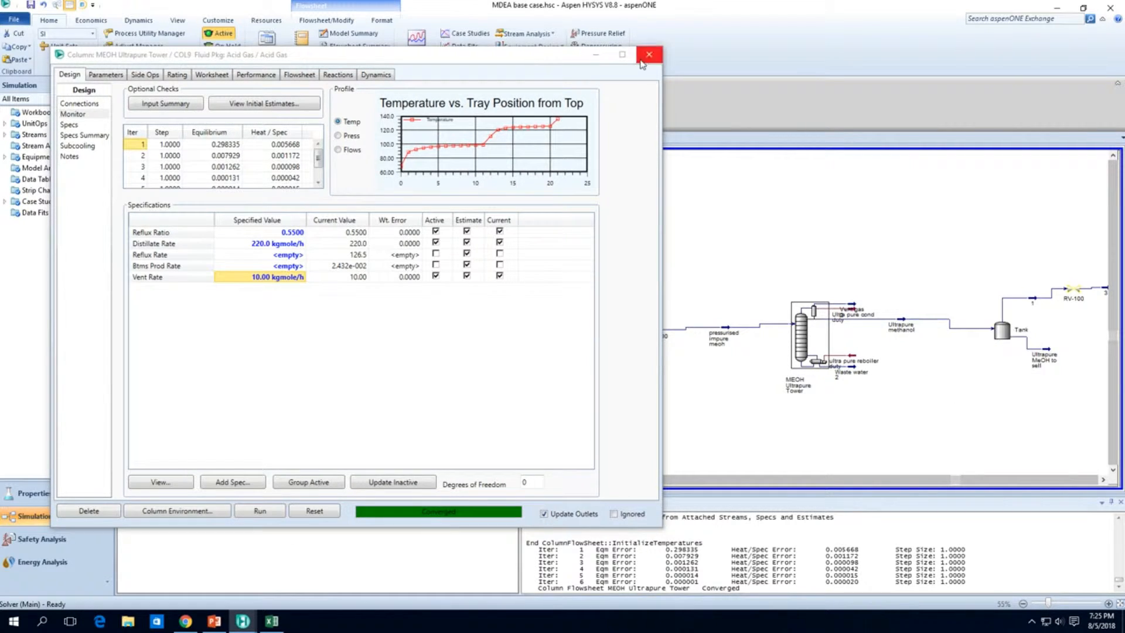
{"action": "left_click", "coordinate": [648, 55]}
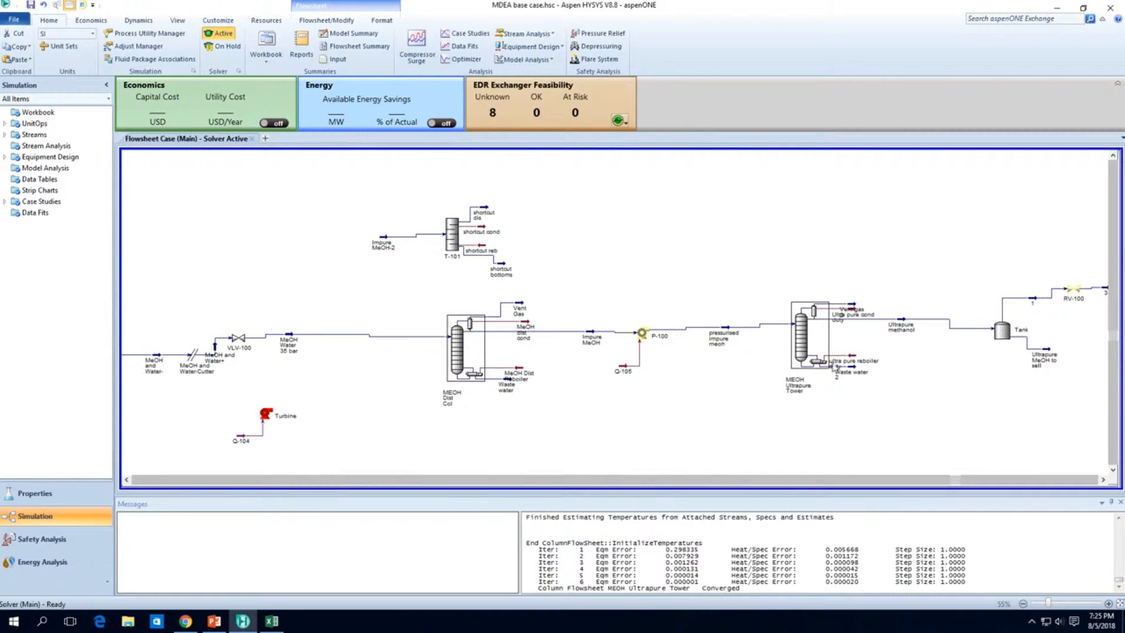
{"action": "mouse_move", "coordinate": [834, 365]}
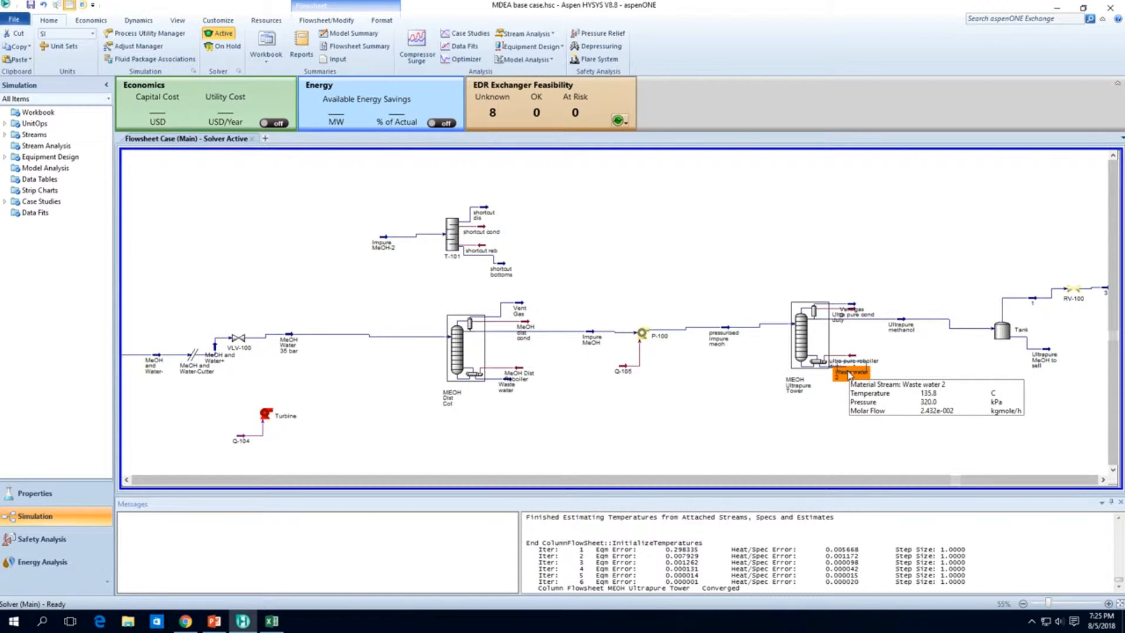
{"action": "mouse_move", "coordinate": [518, 306]}
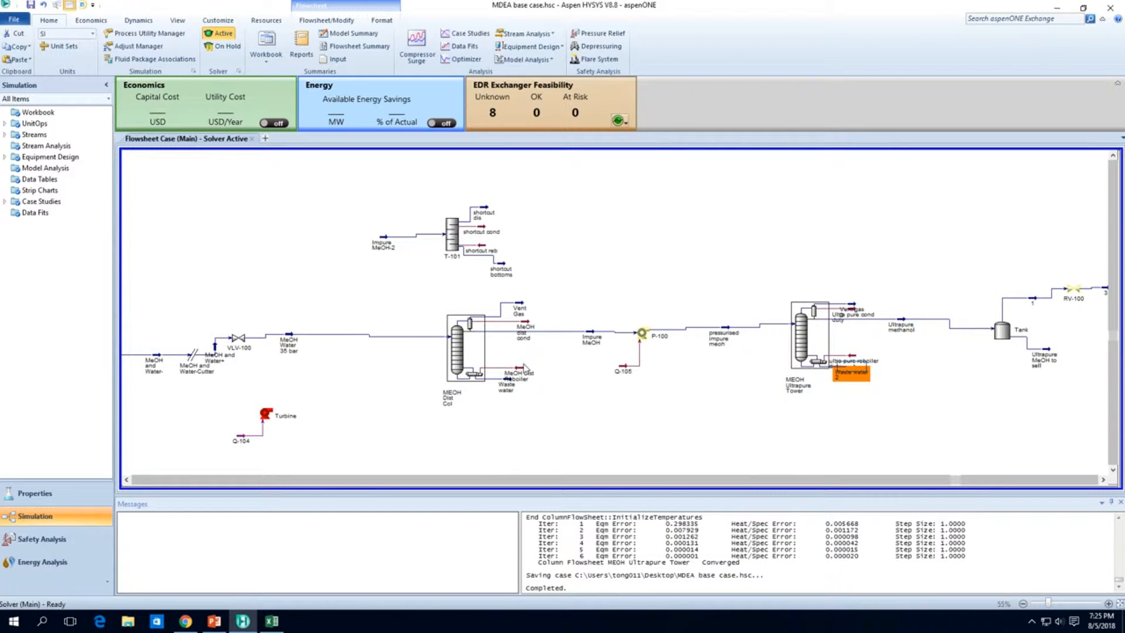
{"action": "mouse_move", "coordinate": [554, 331]}
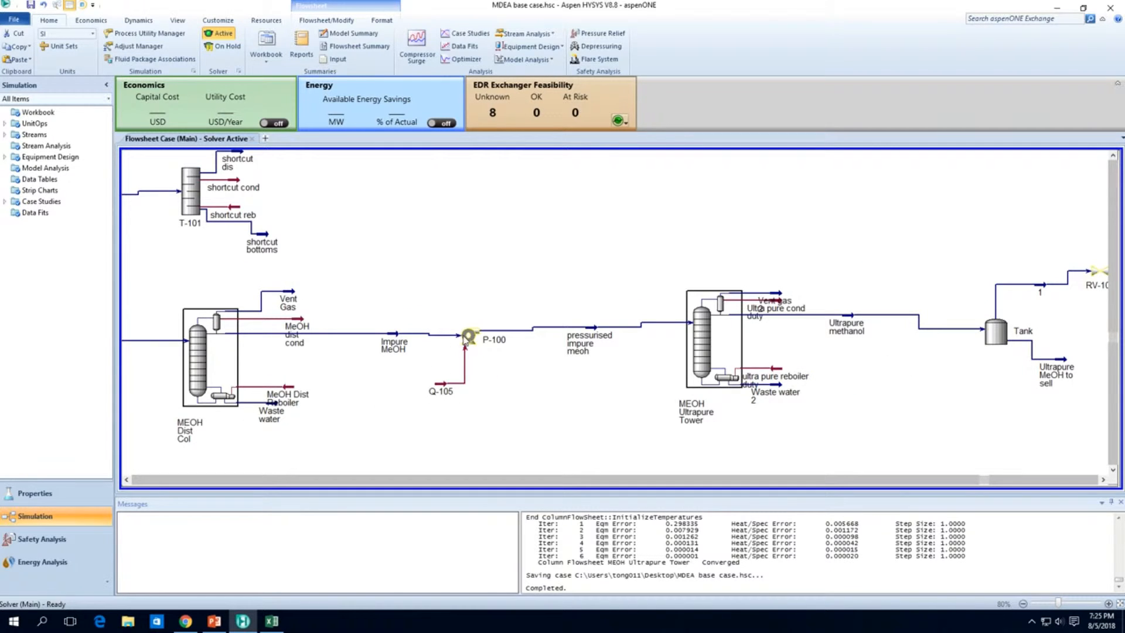
{"action": "mouse_move", "coordinate": [469, 336]}
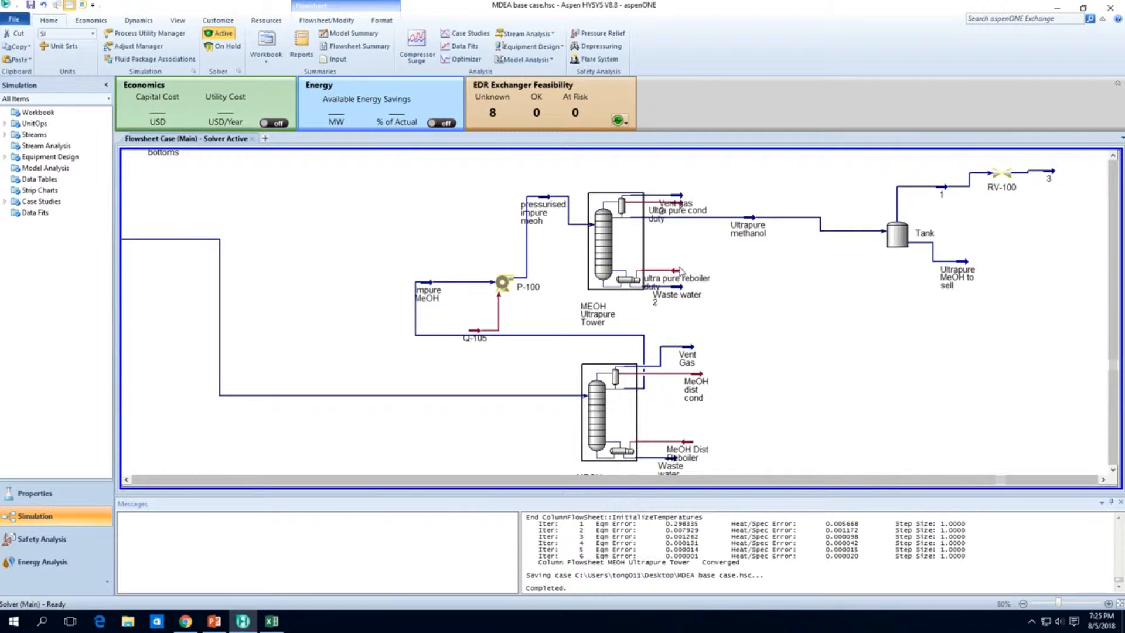
{"action": "mouse_move", "coordinate": [670, 280]}
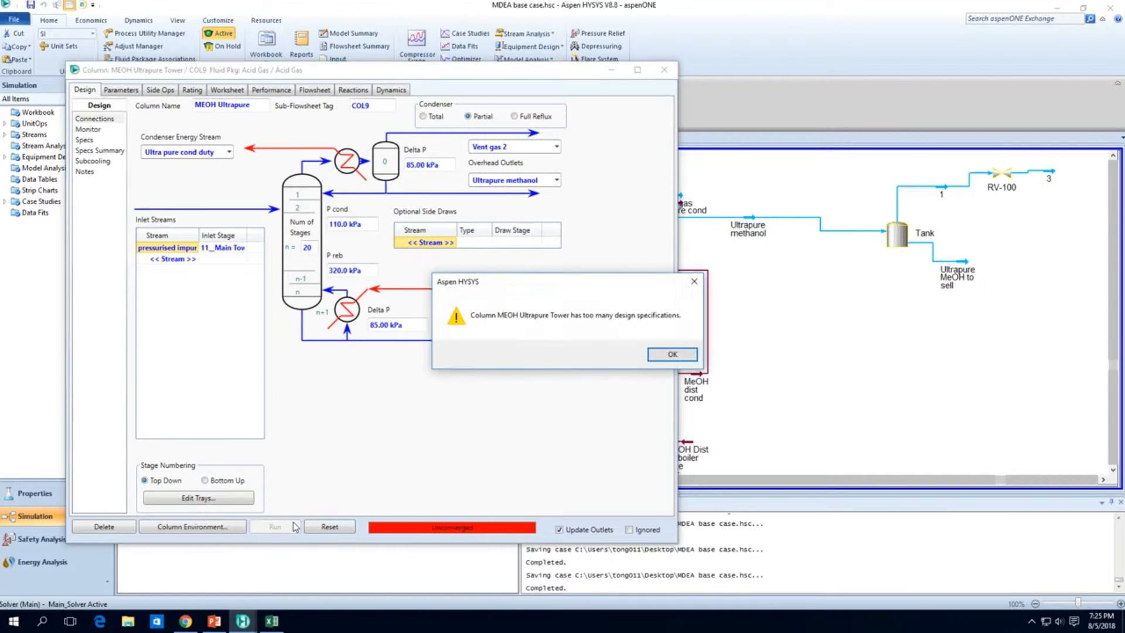
Step: Dismiss the too-many-specifications warning, show the tower's specification monitor, and stop its solver
{"action": "left_click", "coordinate": [670, 354]}
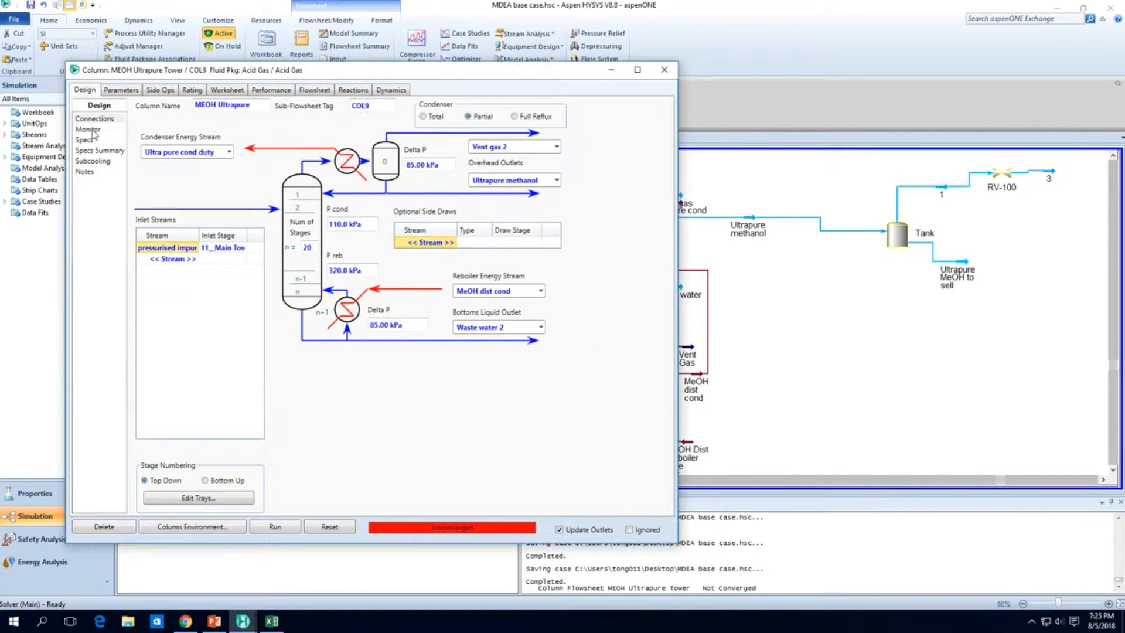
{"action": "left_click", "coordinate": [87, 128]}
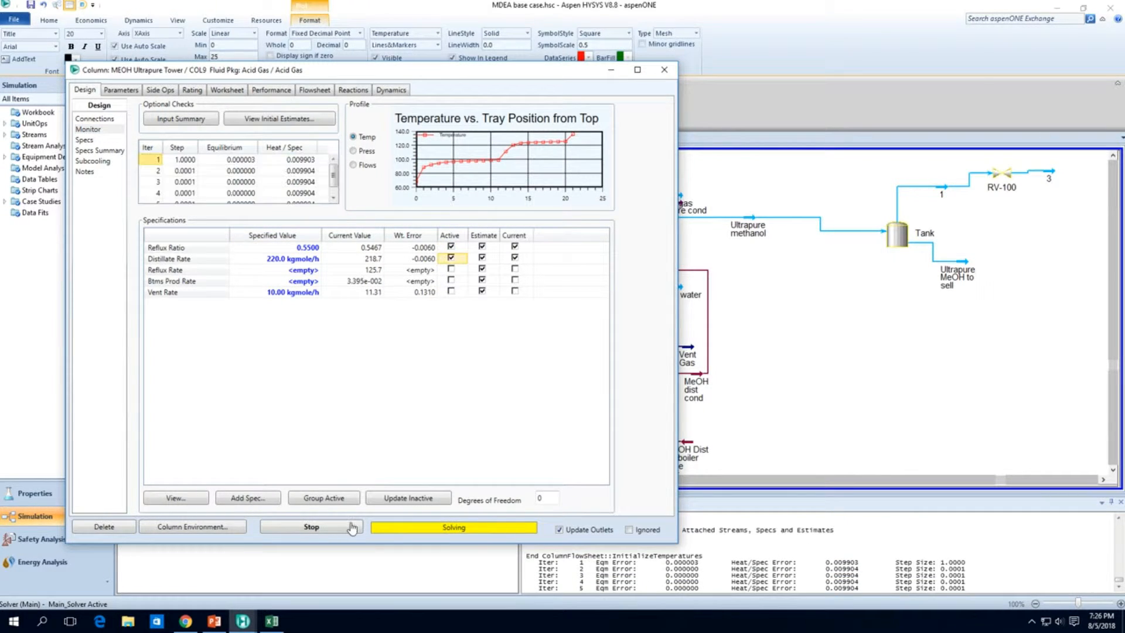
{"action": "left_click", "coordinate": [310, 526]}
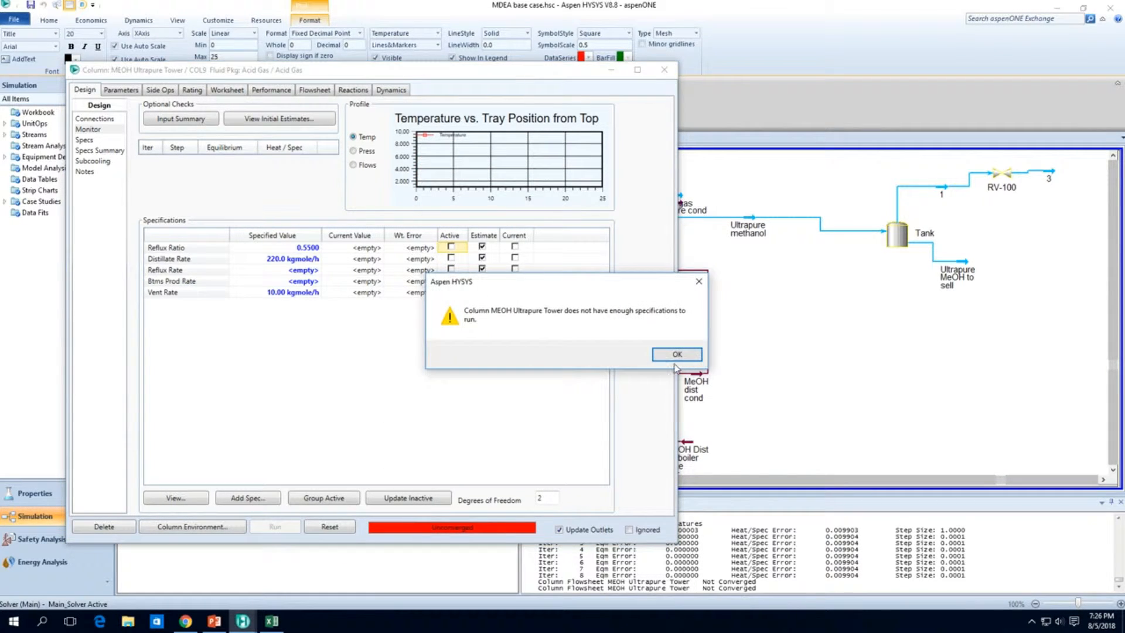
Step: Dismiss the specifications warning, make Distillate Rate active and run, stop and reset the tower solver
{"action": "left_click", "coordinate": [674, 353]}
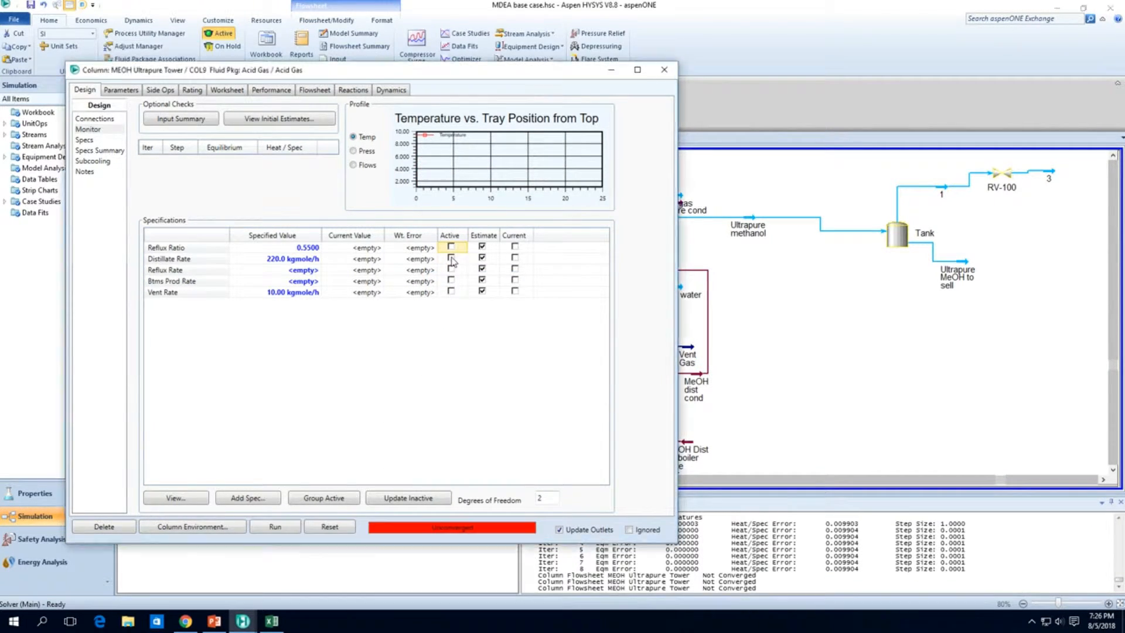
{"action": "left_click", "coordinate": [275, 526]}
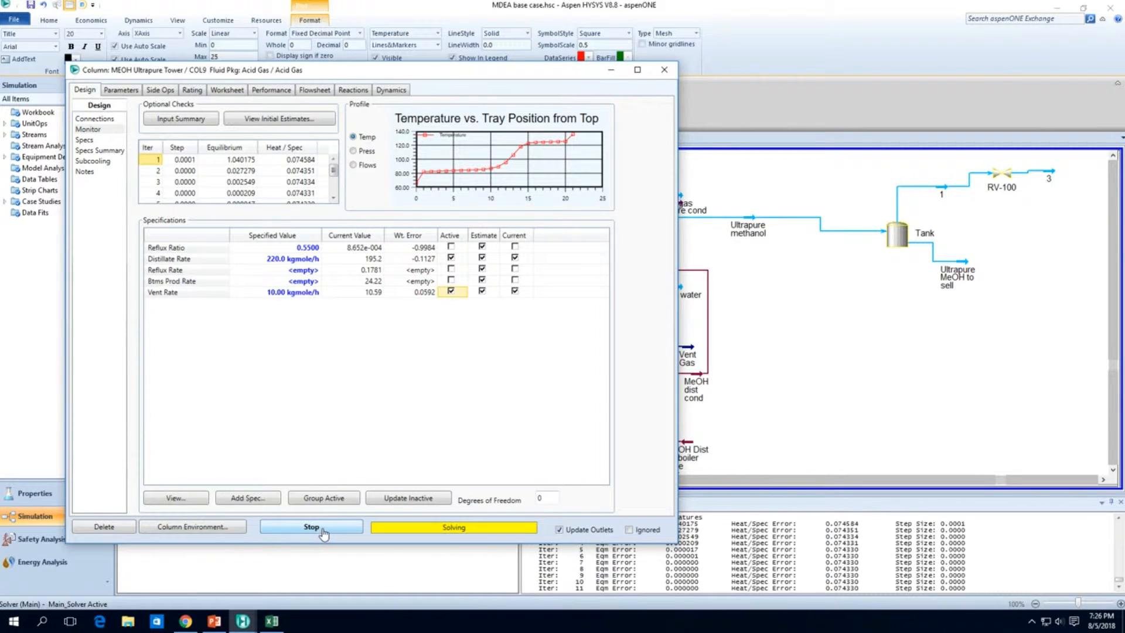
{"action": "left_click", "coordinate": [310, 526]}
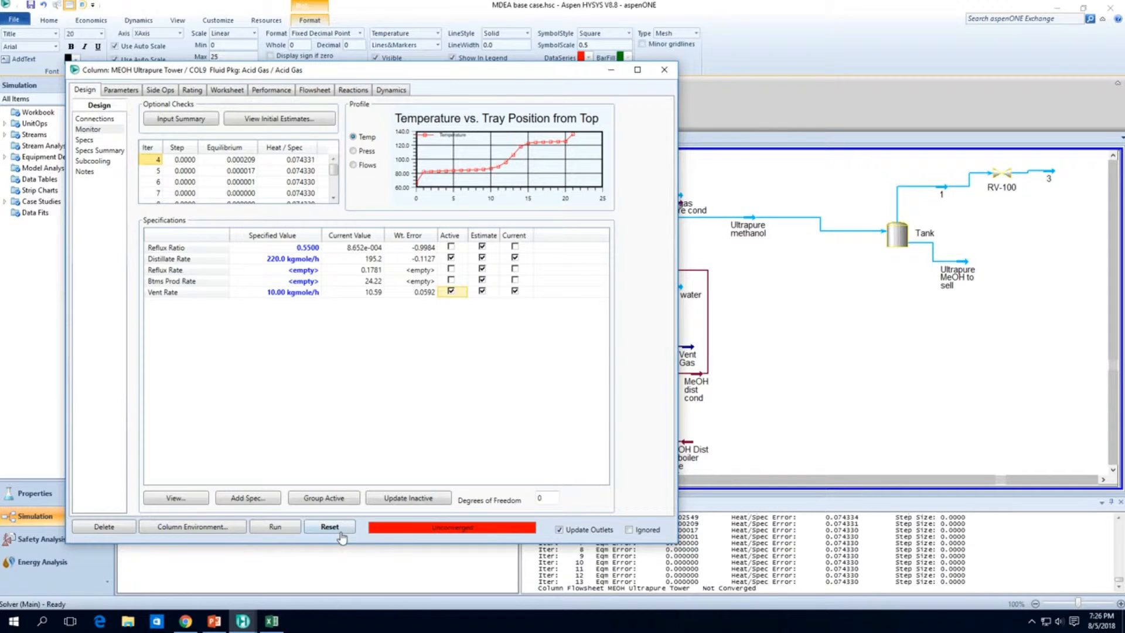
{"action": "left_click", "coordinate": [330, 526]}
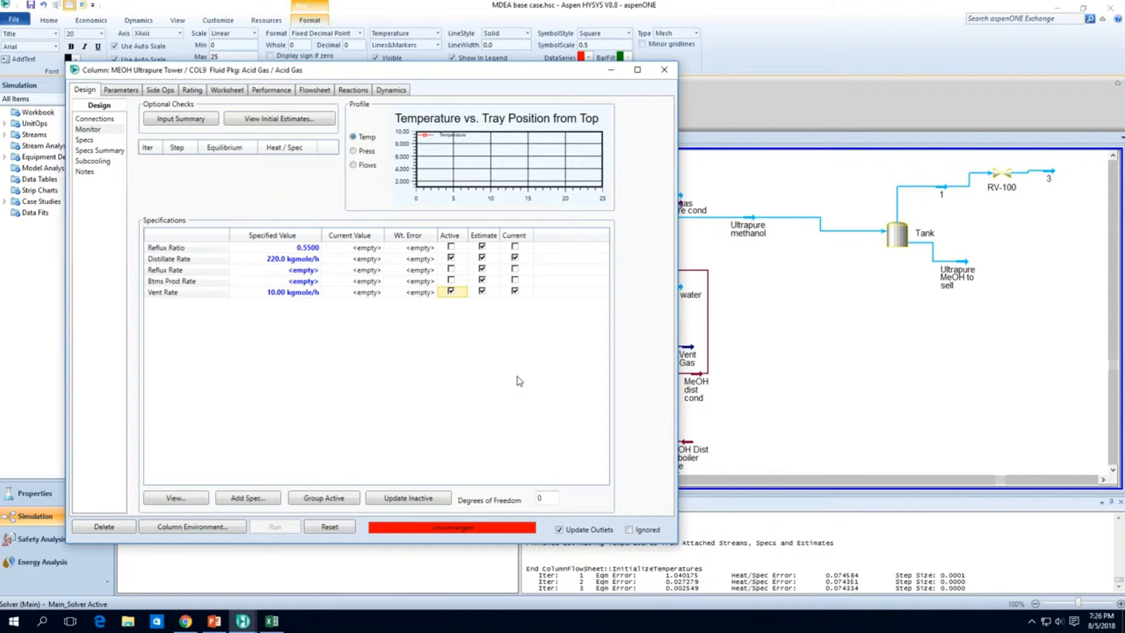
{"action": "left_click", "coordinate": [275, 526]}
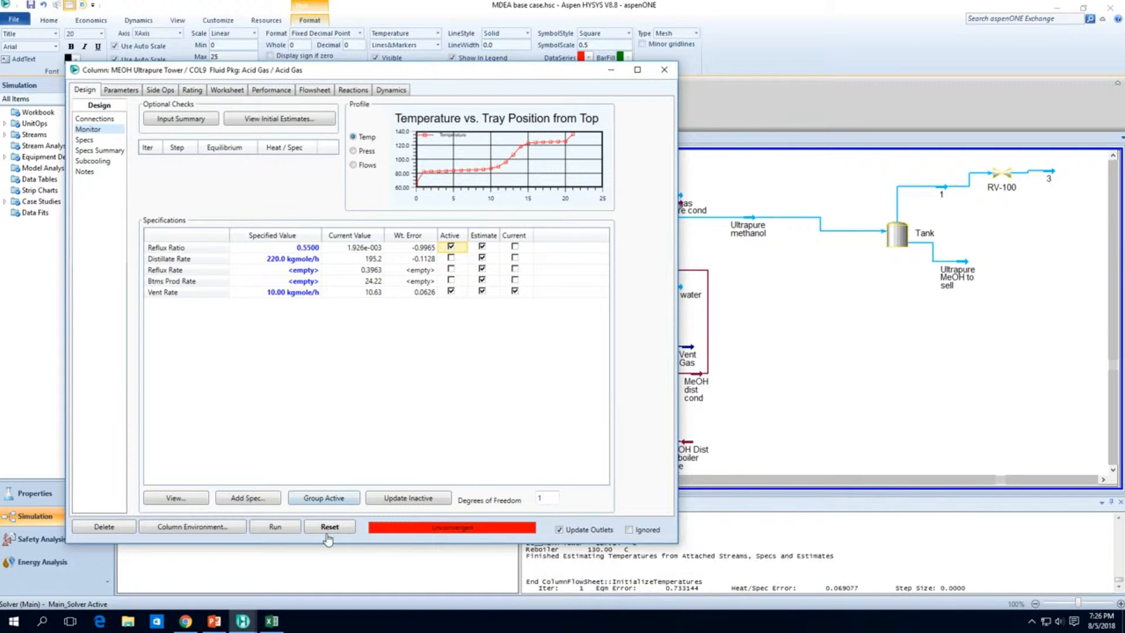
{"action": "left_click", "coordinate": [274, 526]}
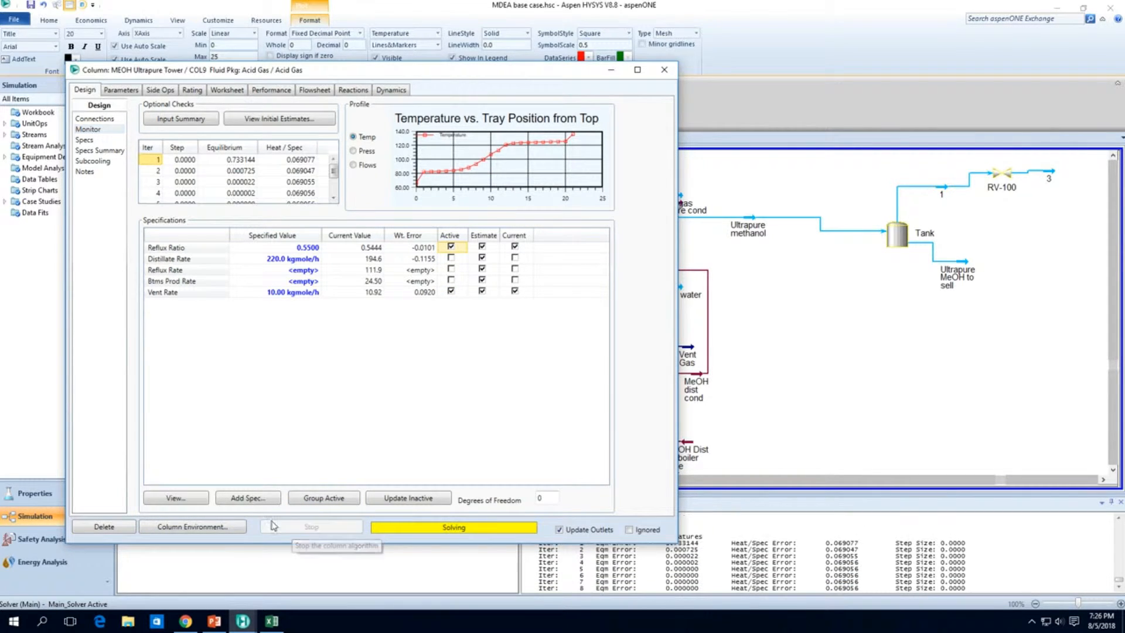
Step: Deactivate Reflux Ratio in favour of Distillate Rate, rerun unsuccessfully, and leave the column window
{"action": "left_click", "coordinate": [310, 527]}
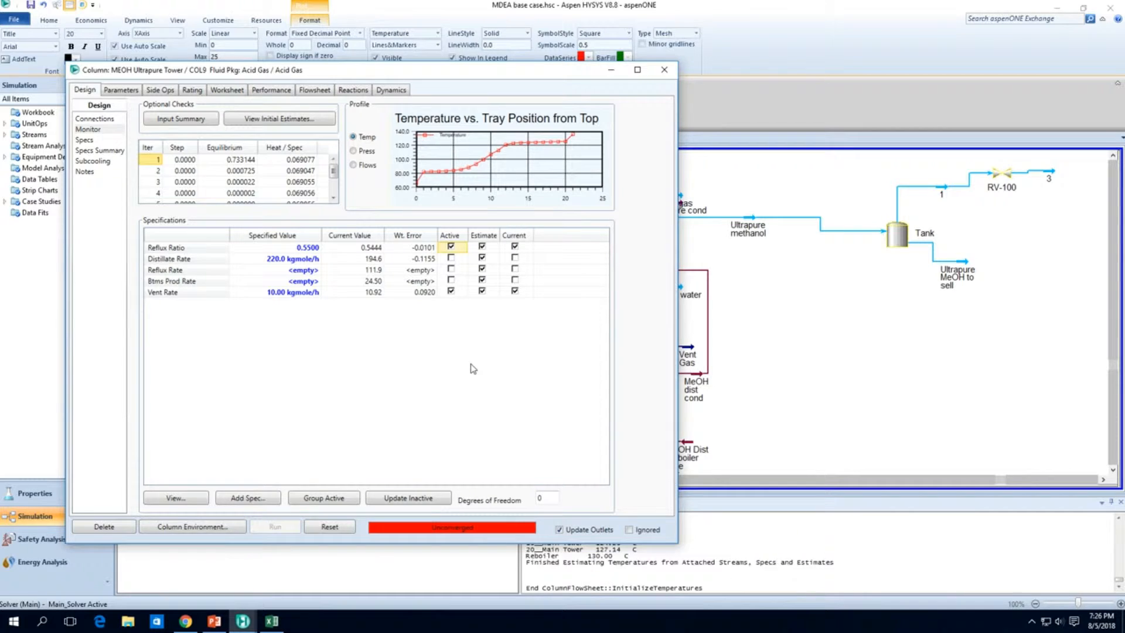
{"action": "left_click", "coordinate": [274, 526]}
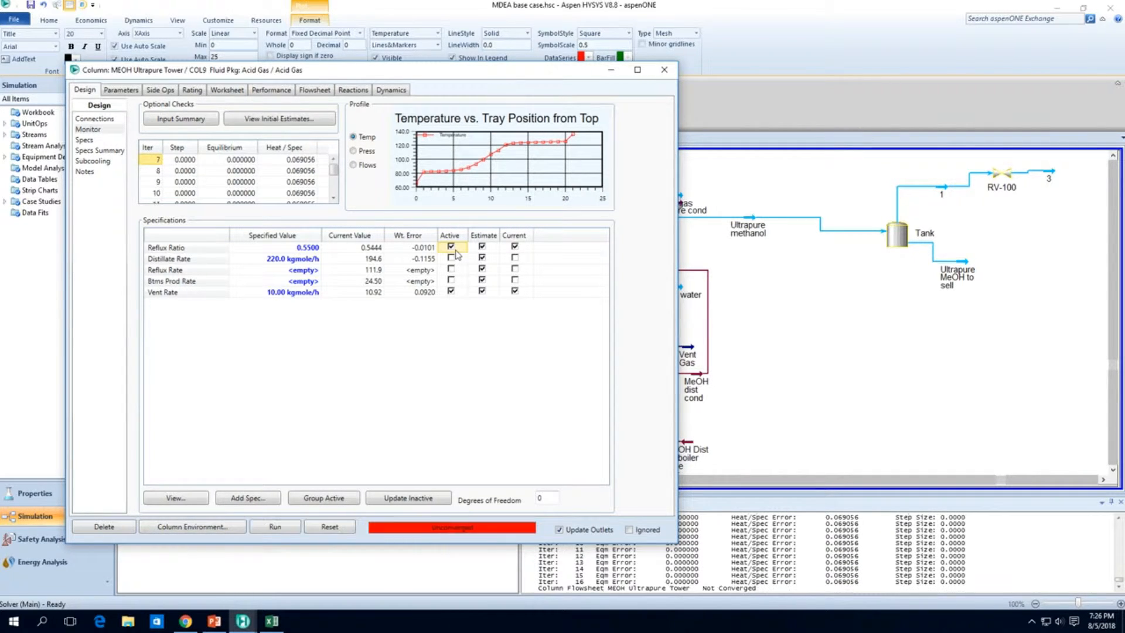
{"action": "left_click", "coordinate": [449, 247]}
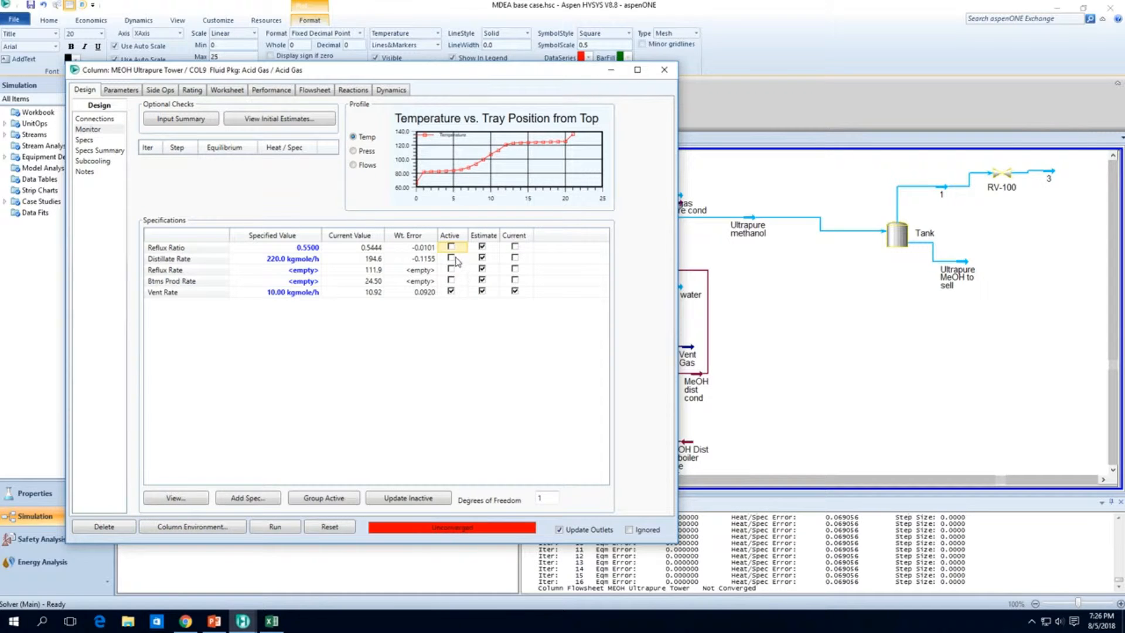
{"action": "left_click", "coordinate": [275, 526]}
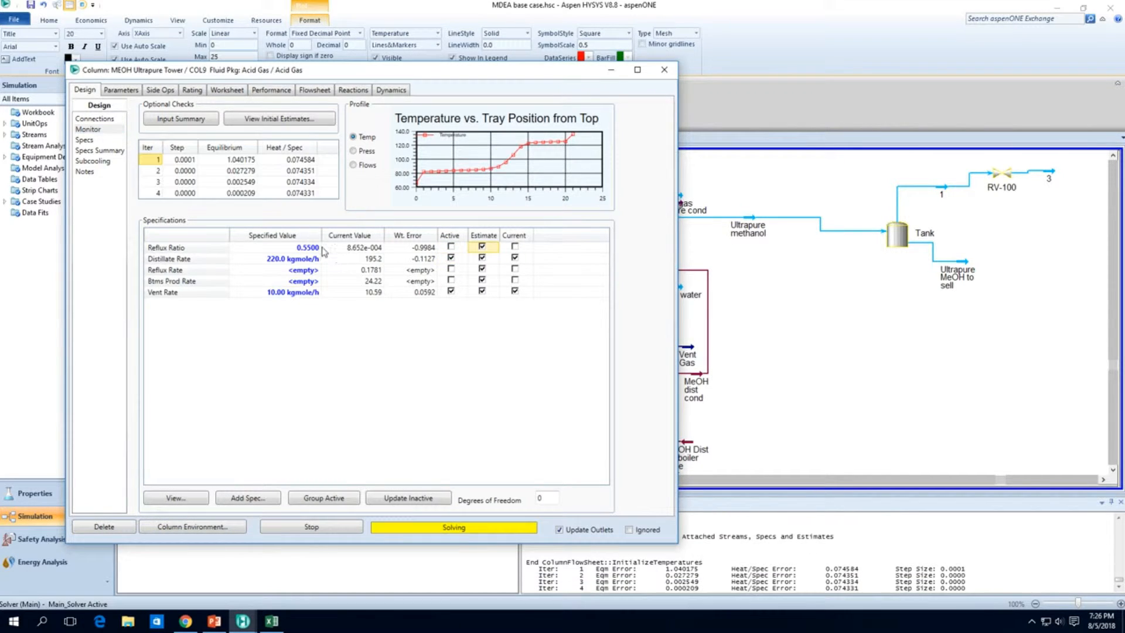
{"action": "left_click", "coordinate": [310, 526]}
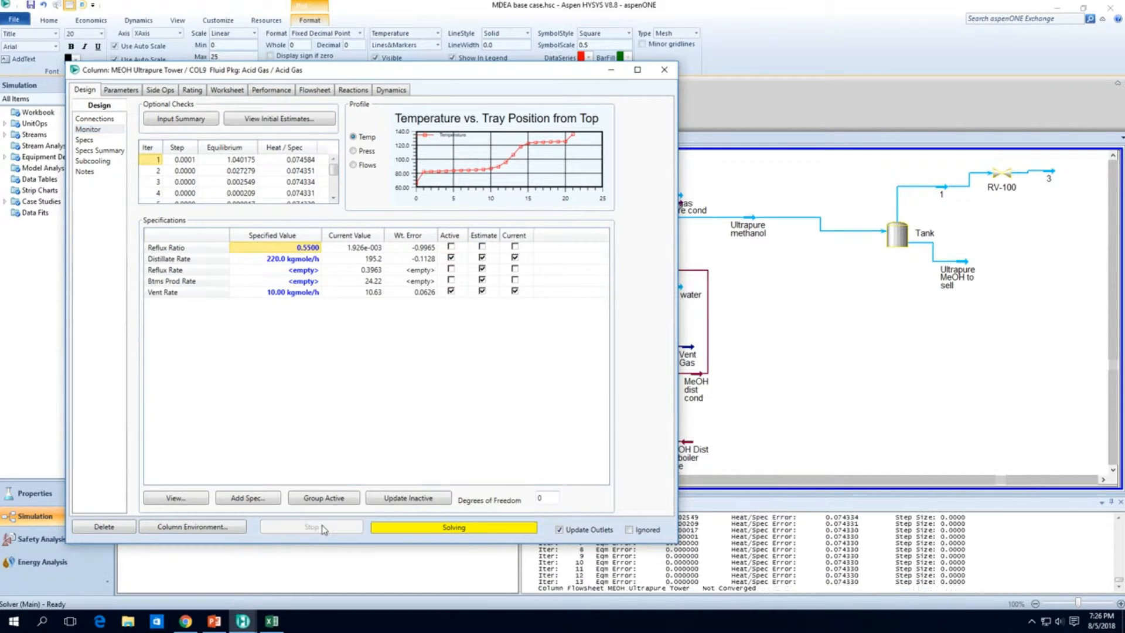
{"action": "left_click", "coordinate": [662, 69]}
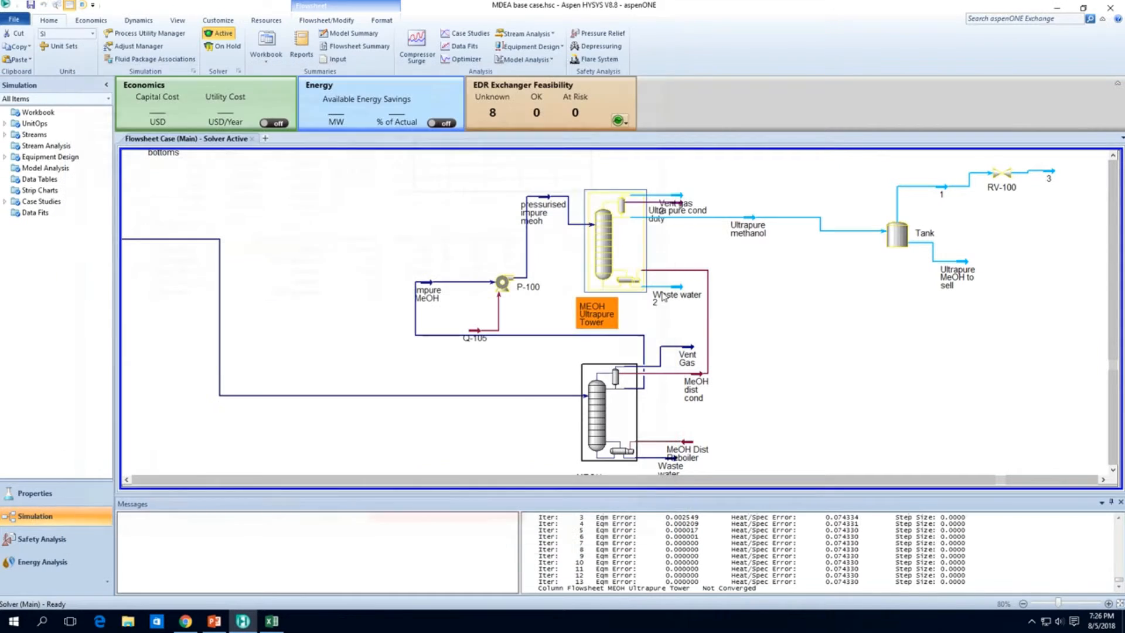
{"action": "mouse_move", "coordinate": [665, 267]}
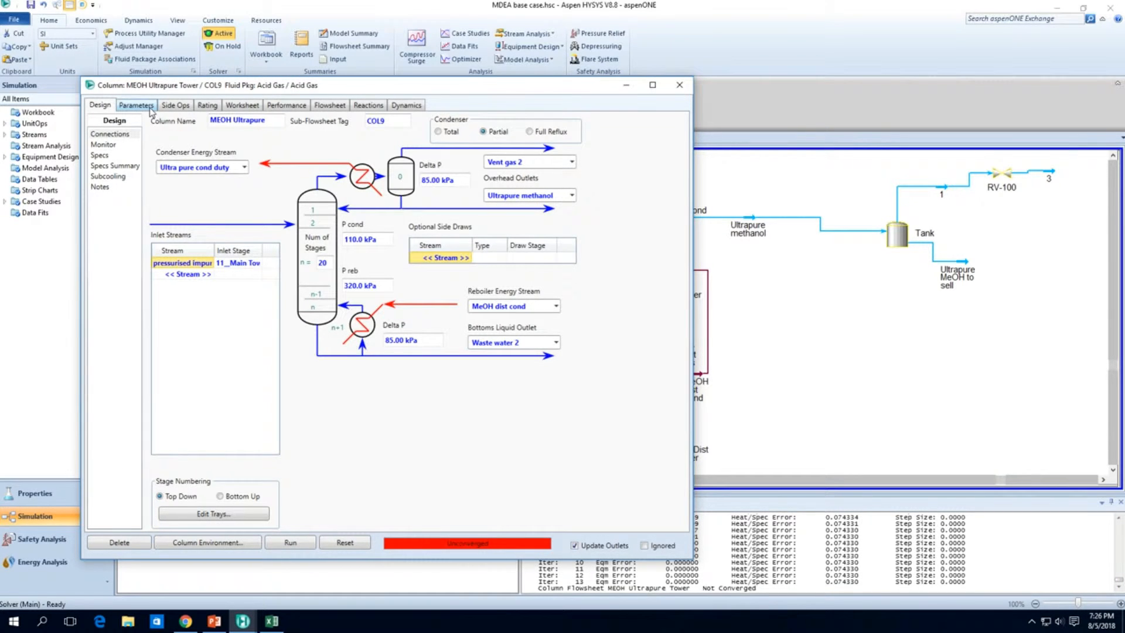
Step: Review the tower's profiles and connections, then toggle the reflux ratio flag on the Monitor page
{"action": "left_click", "coordinate": [136, 105]}
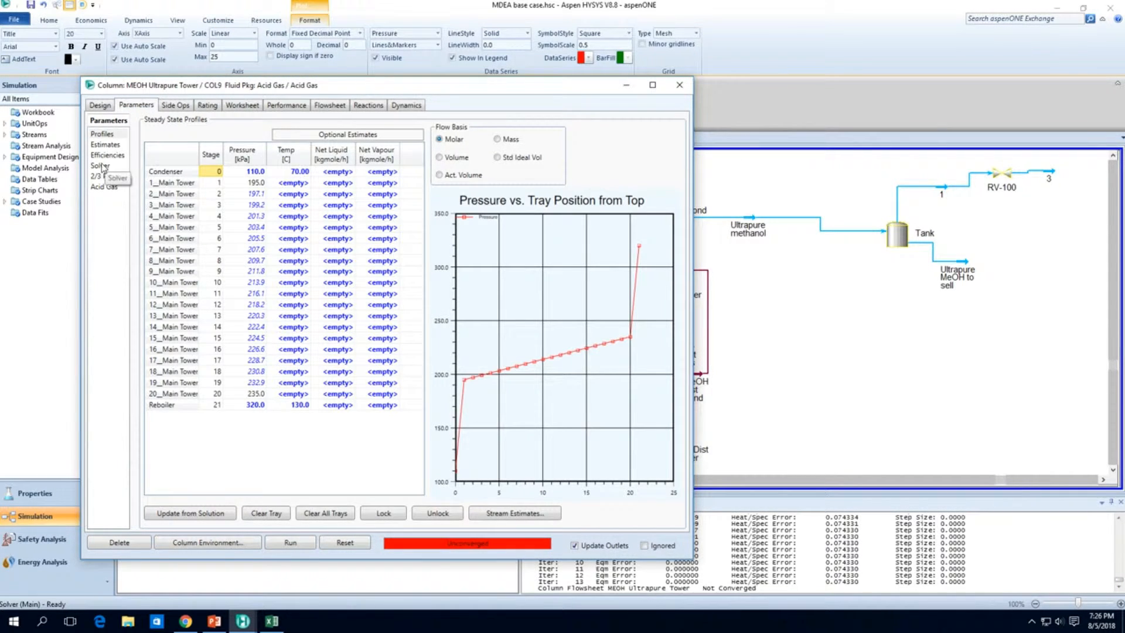
{"action": "left_click", "coordinate": [100, 104]}
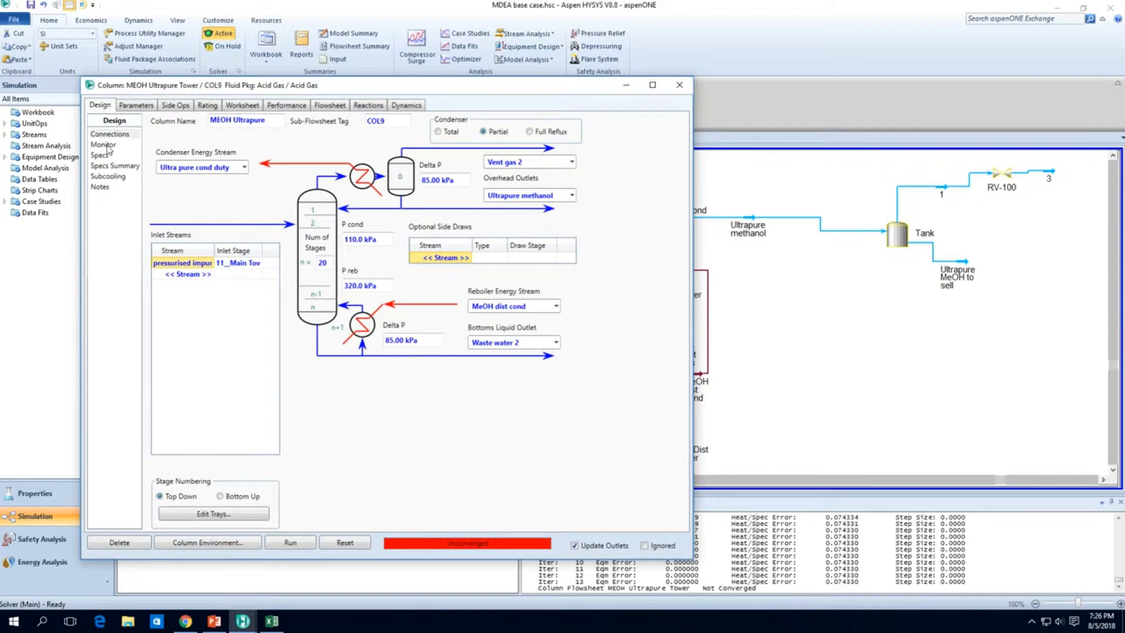
{"action": "left_click", "coordinate": [103, 144]}
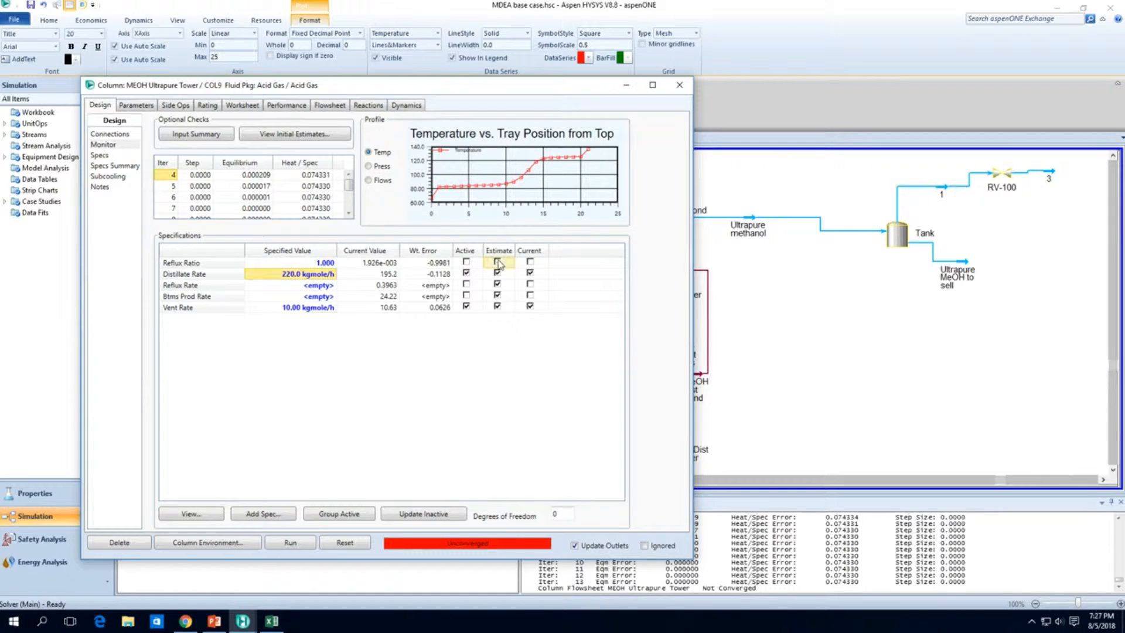
{"action": "left_click", "coordinate": [496, 261]}
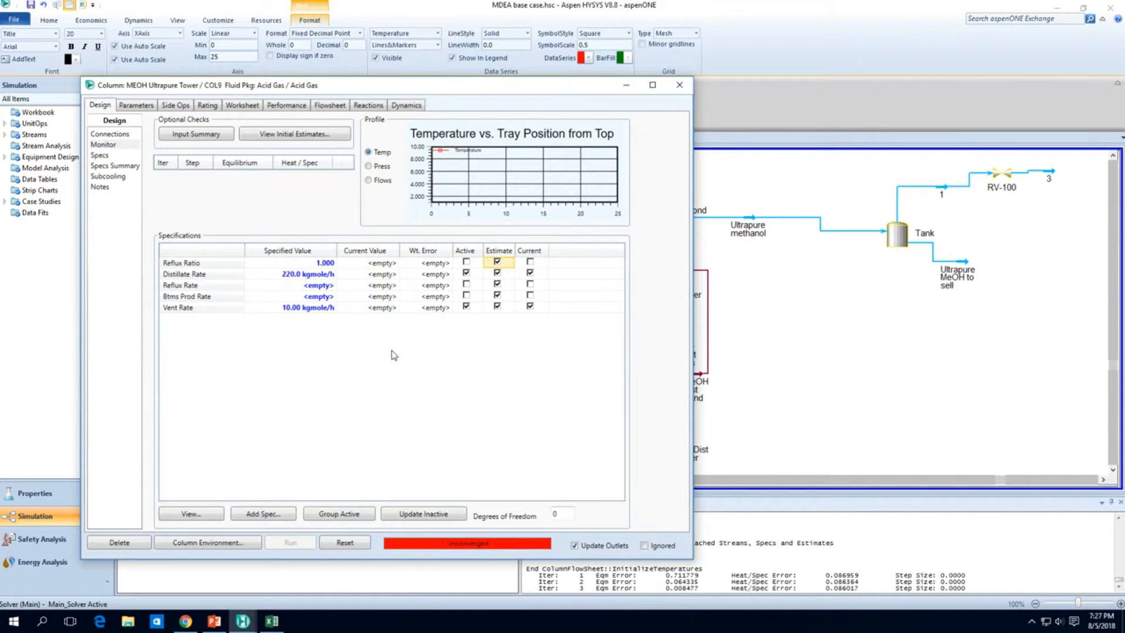
Step: Reset and rerun the MEOH Ultrapure Tower with distillate rate active; it still fails to converge
{"action": "left_click", "coordinate": [289, 541]}
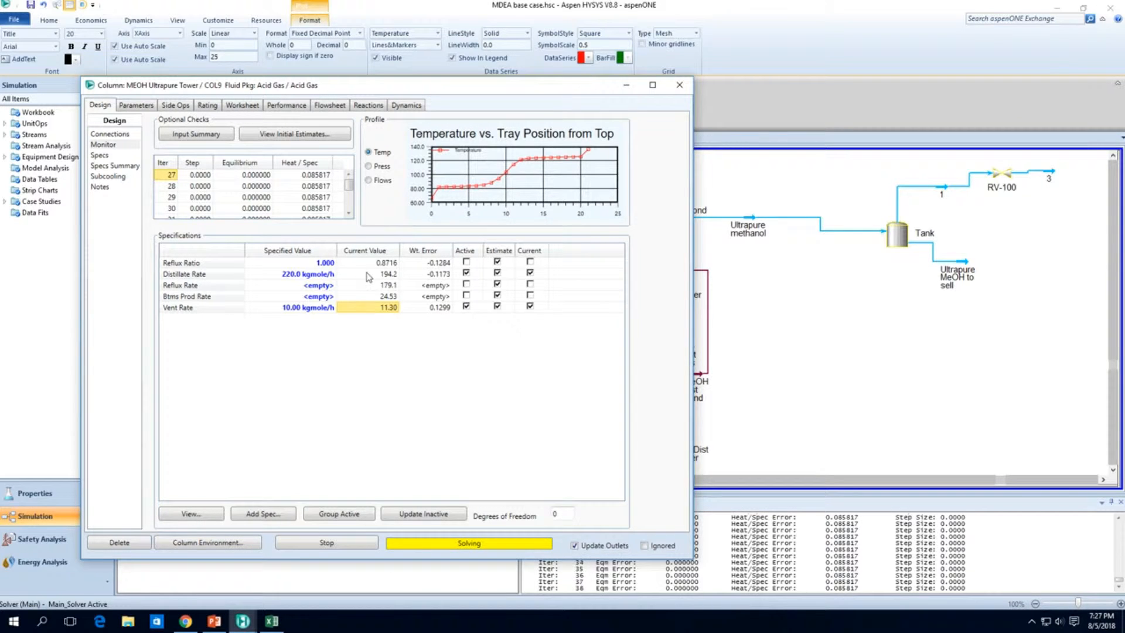
{"action": "mouse_move", "coordinate": [327, 541]}
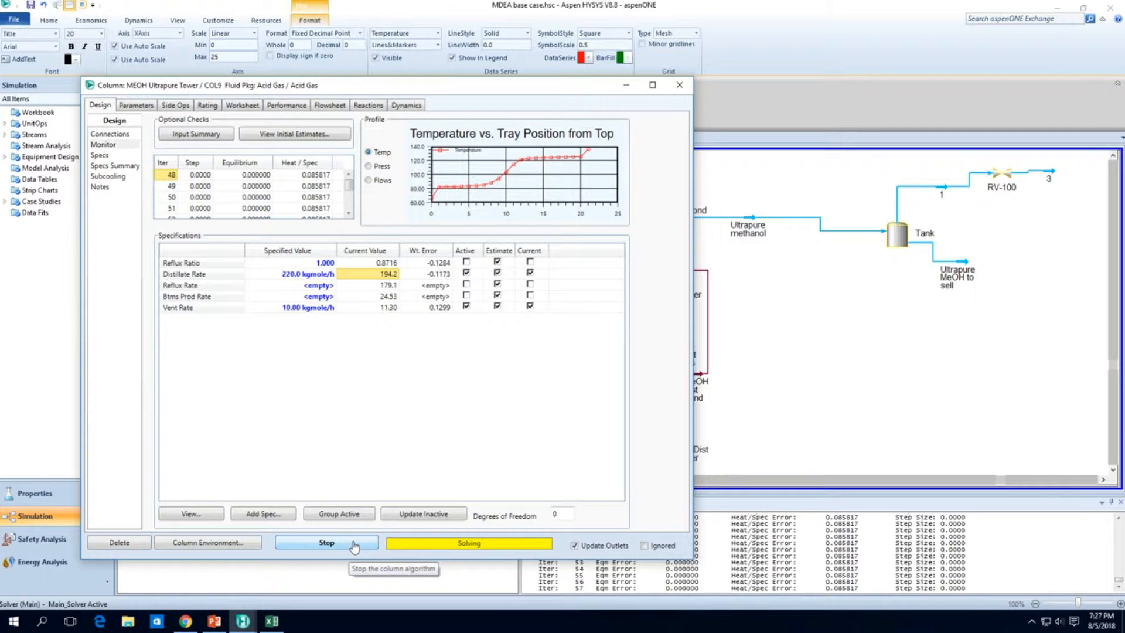
{"action": "left_click", "coordinate": [326, 542]}
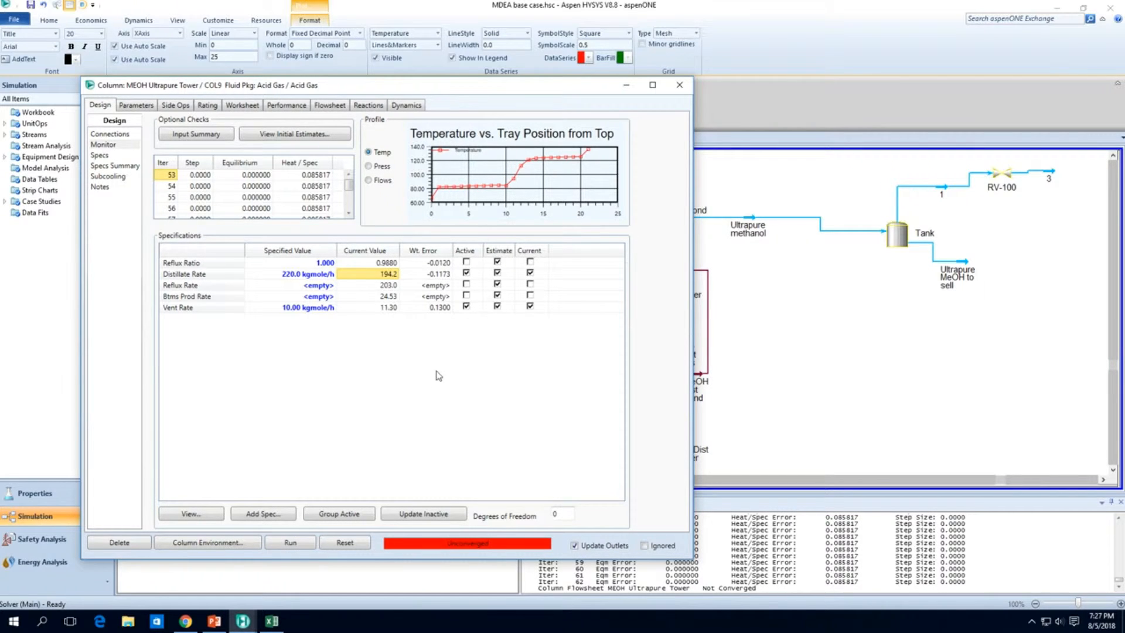
{"action": "left_click", "coordinate": [388, 307]}
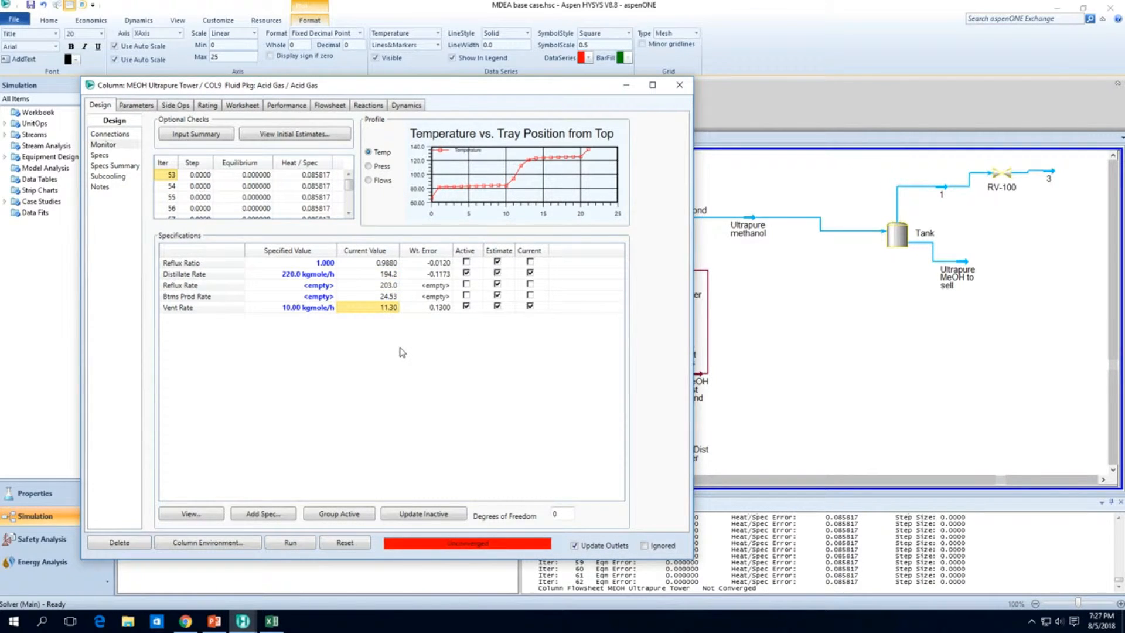
{"action": "left_click", "coordinate": [678, 84]}
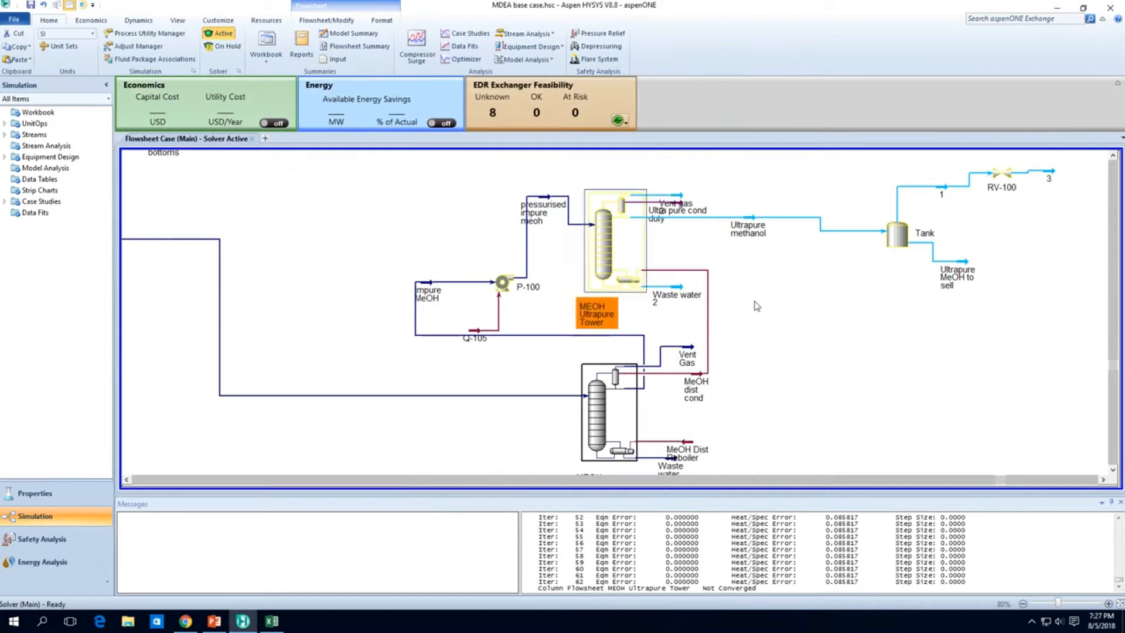
Step: Run the MEOH Ultrapure Tower from its Monitor page until it converges
{"action": "double_click", "coordinate": [544, 208]}
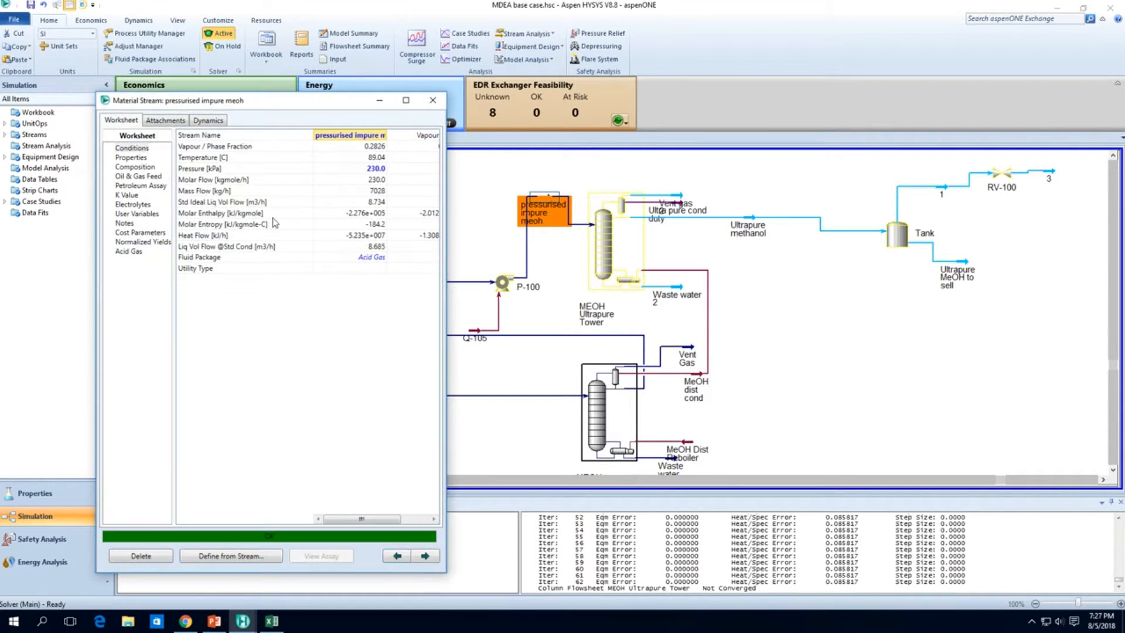
{"action": "left_click", "coordinate": [134, 166]}
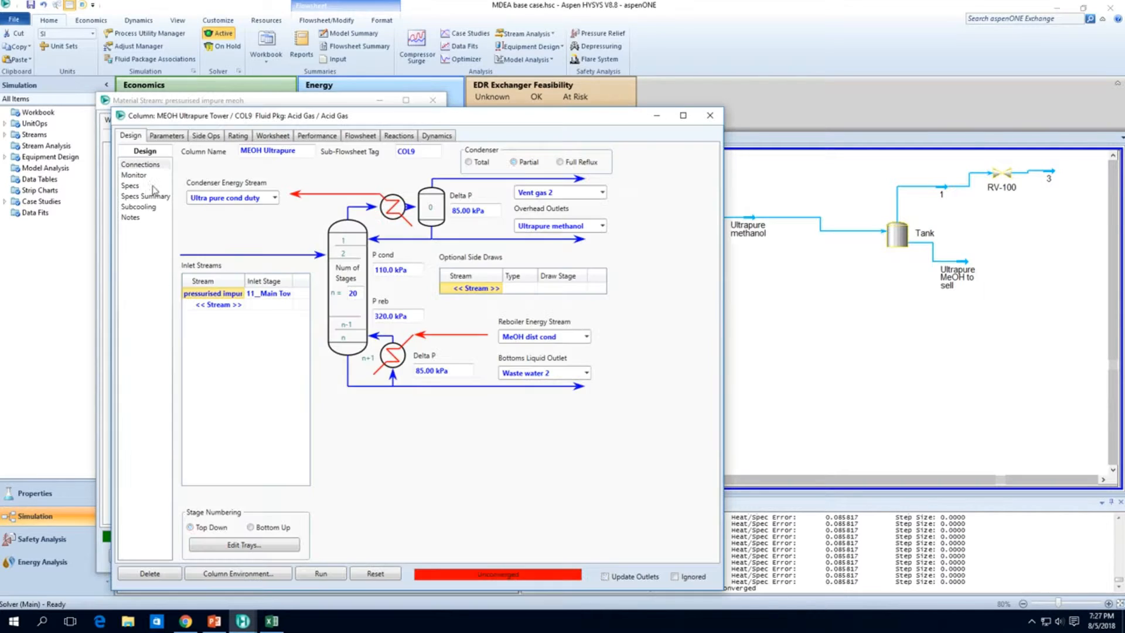
{"action": "left_click", "coordinate": [134, 174]}
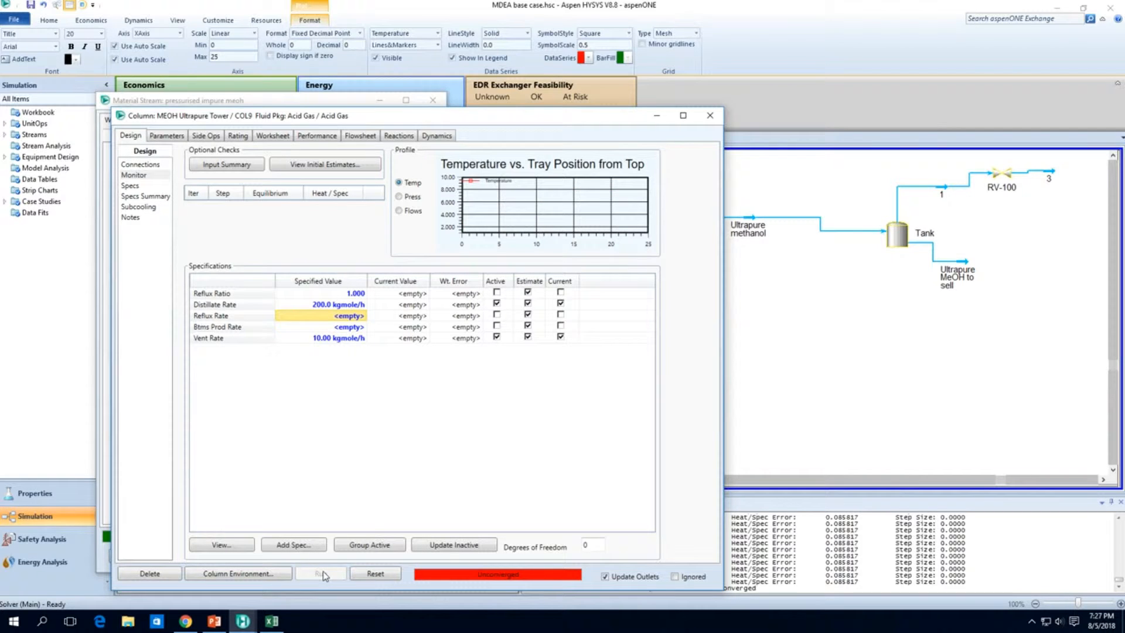
{"action": "left_click", "coordinate": [321, 573]}
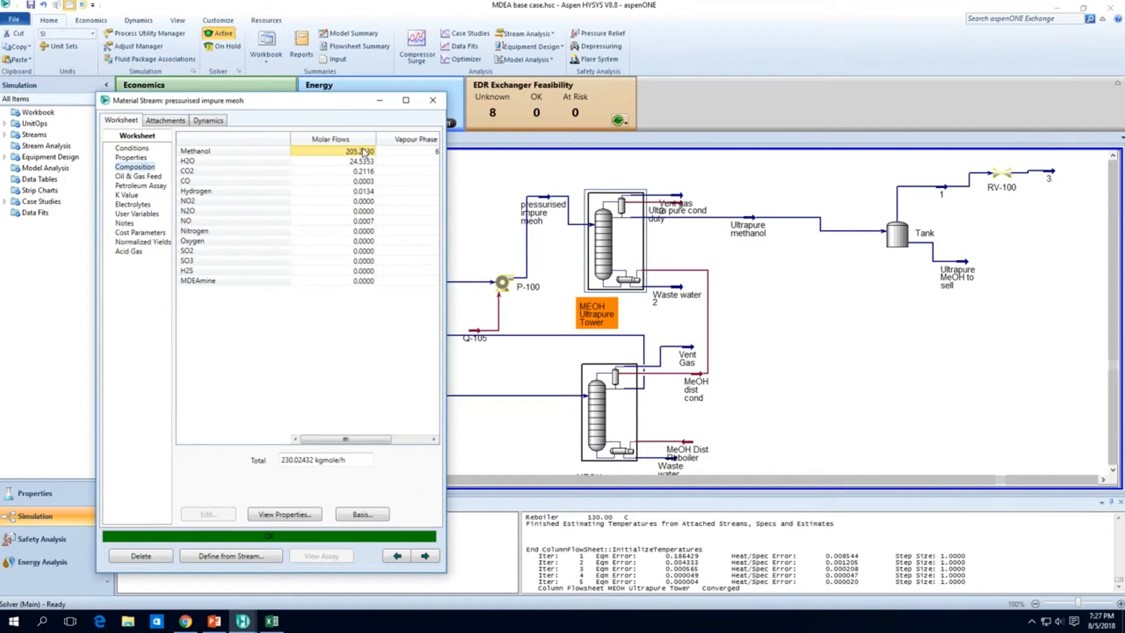
{"action": "mouse_move", "coordinate": [362, 160]}
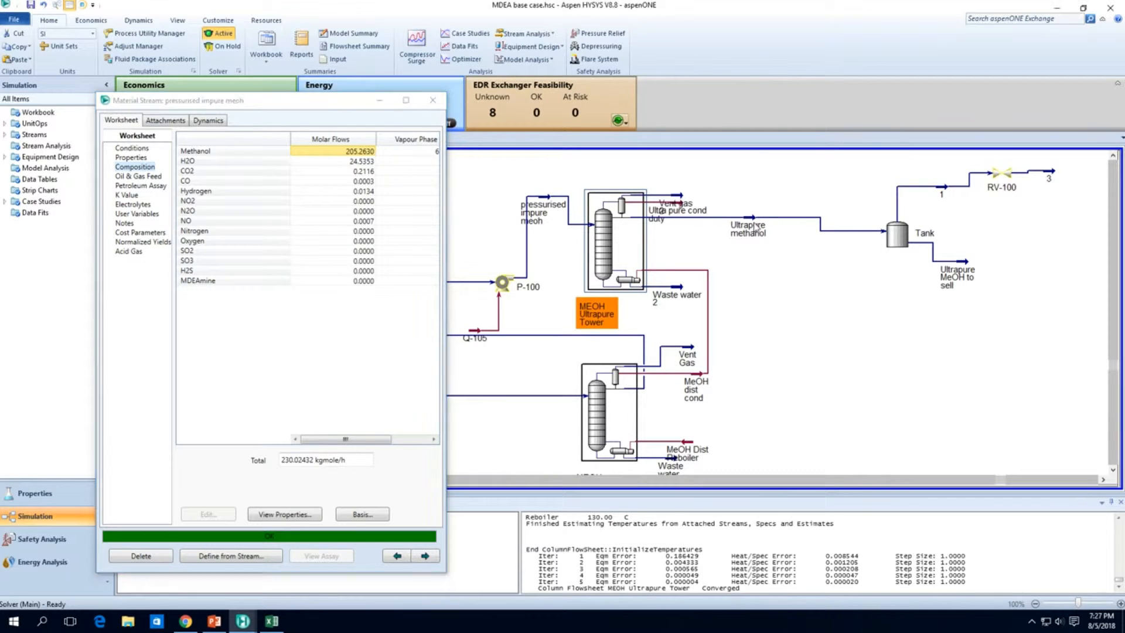
Step: Check the Ultrapure methanol product composition (about 0.978 methanol) and close the stream windows
{"action": "double_click", "coordinate": [749, 229]}
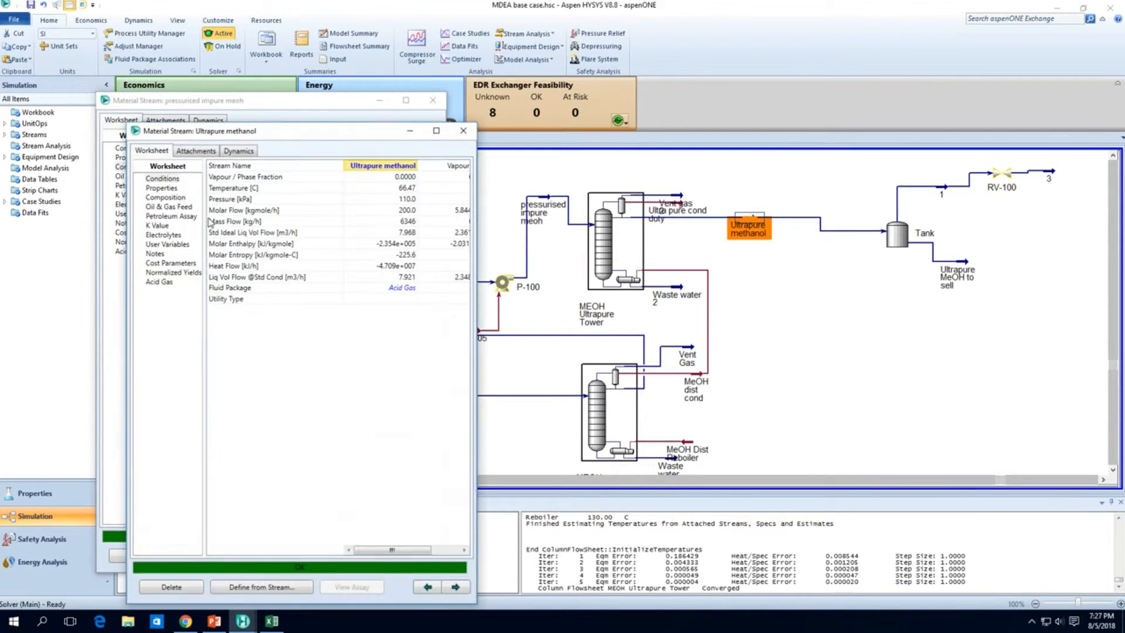
{"action": "left_click", "coordinate": [165, 197]}
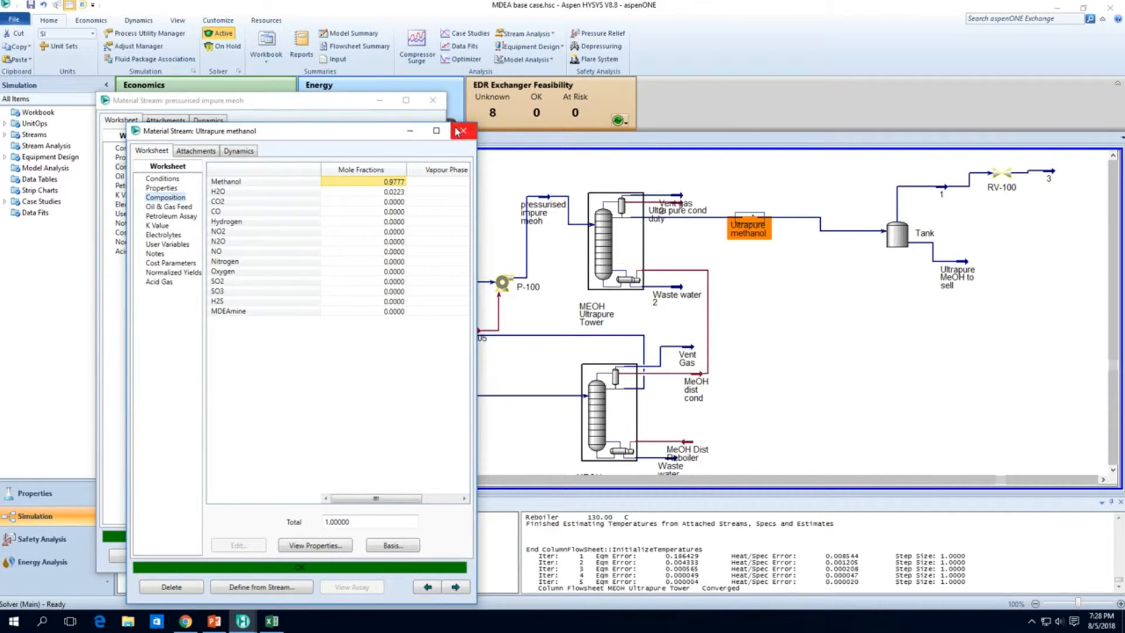
{"action": "left_click", "coordinate": [462, 130]}
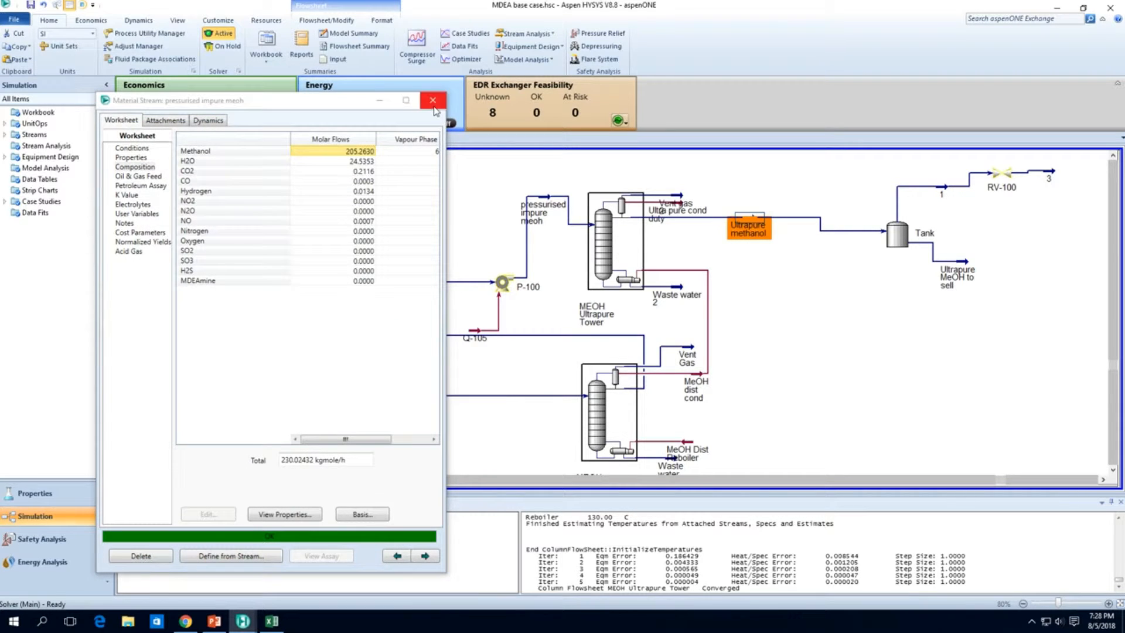
{"action": "left_click", "coordinate": [432, 100]}
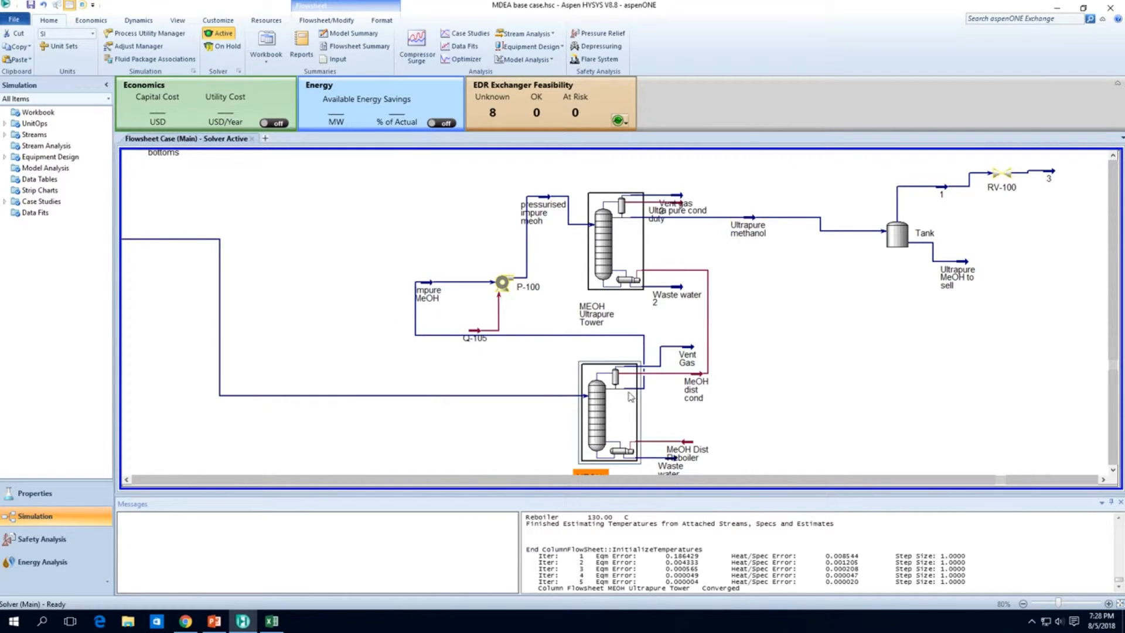
Step: Set the MEOH Dist Col reflux ratio specified value to 2 and let it reconverge
{"action": "double_click", "coordinate": [608, 412]}
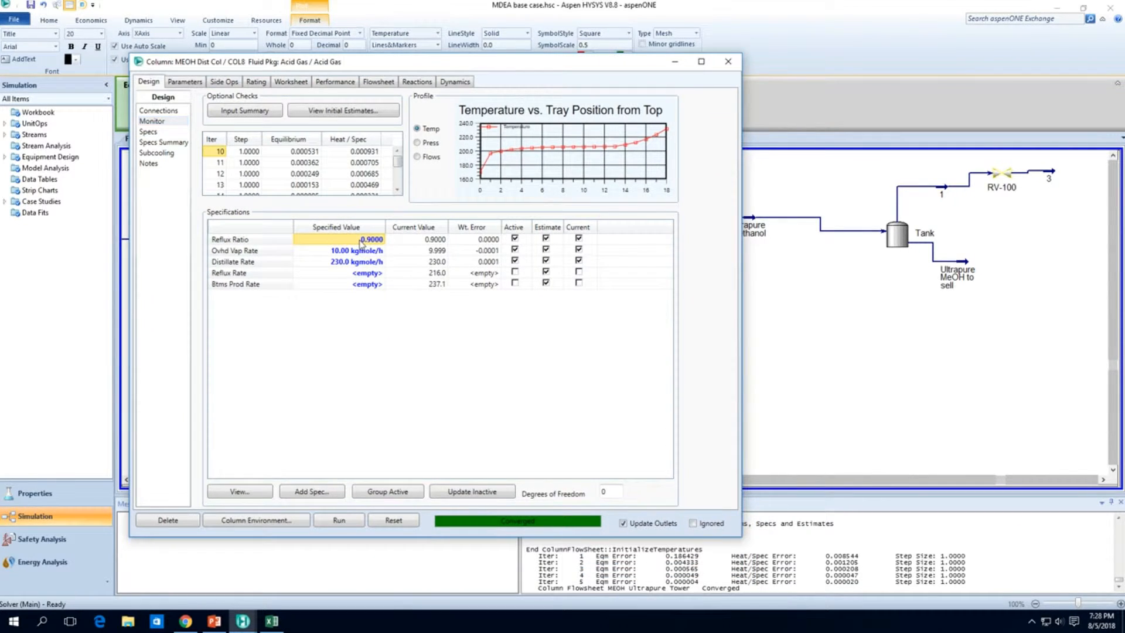
{"action": "type", "text": "2"}
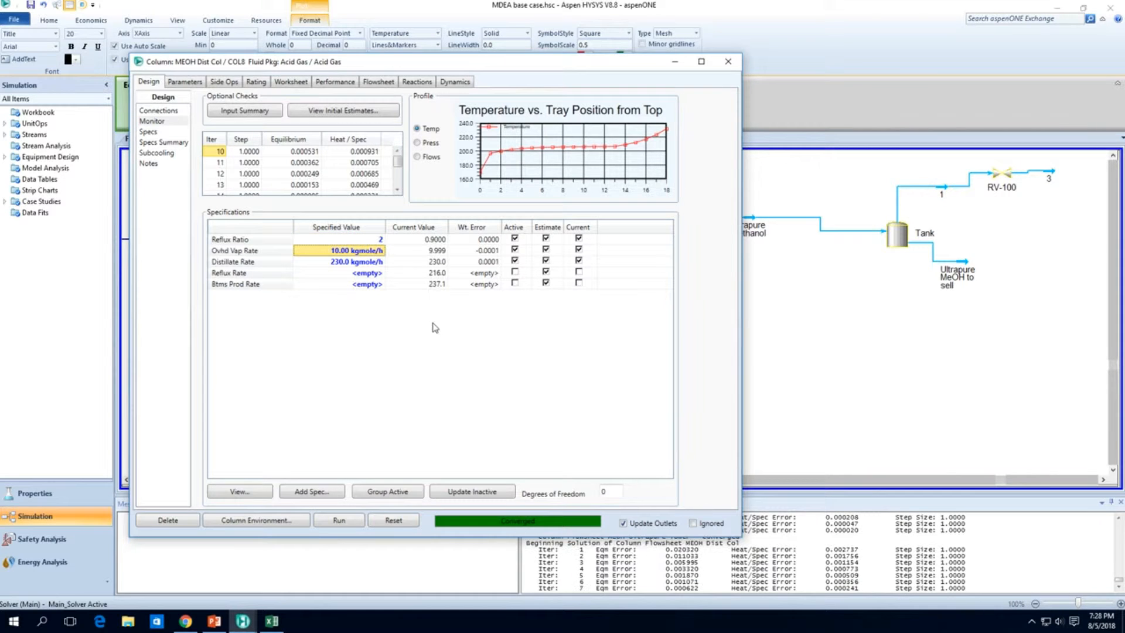
{"action": "left_click", "coordinate": [338, 519]}
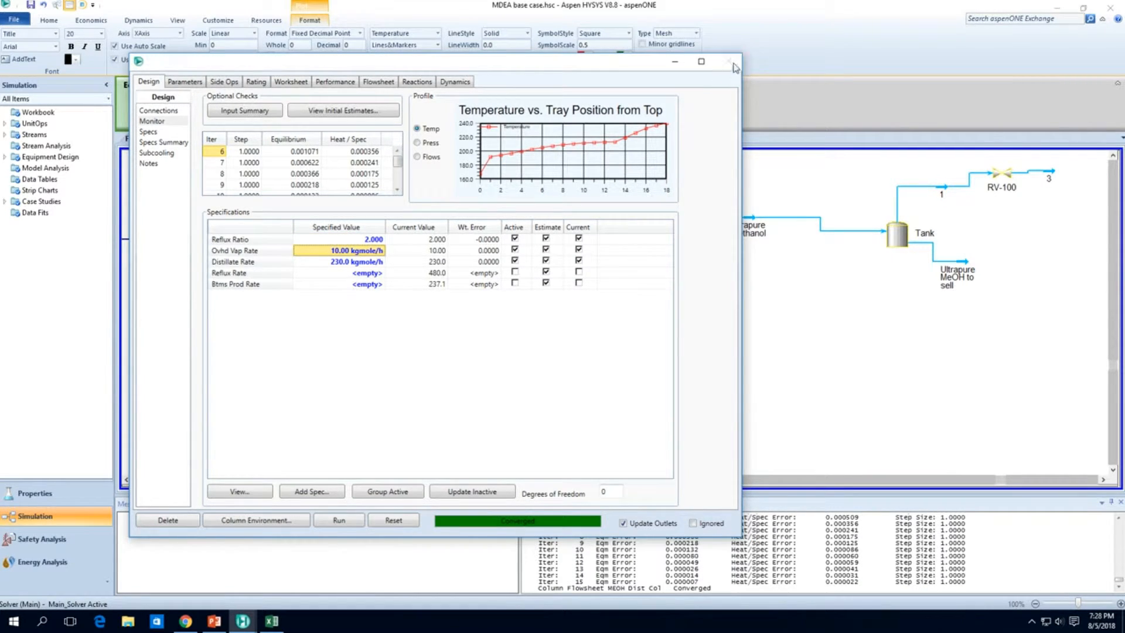
{"action": "left_click", "coordinate": [730, 61]}
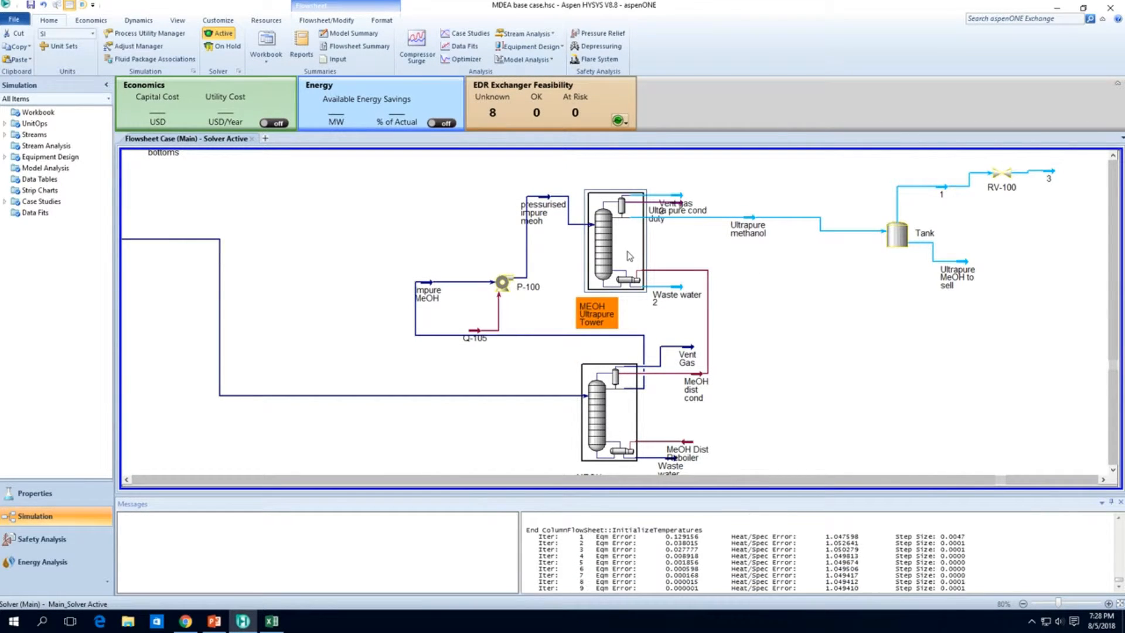
Step: Deactivate the MEOH Ultrapure Tower's distillate rate spec and start adding a new specification
{"action": "double_click", "coordinate": [615, 237]}
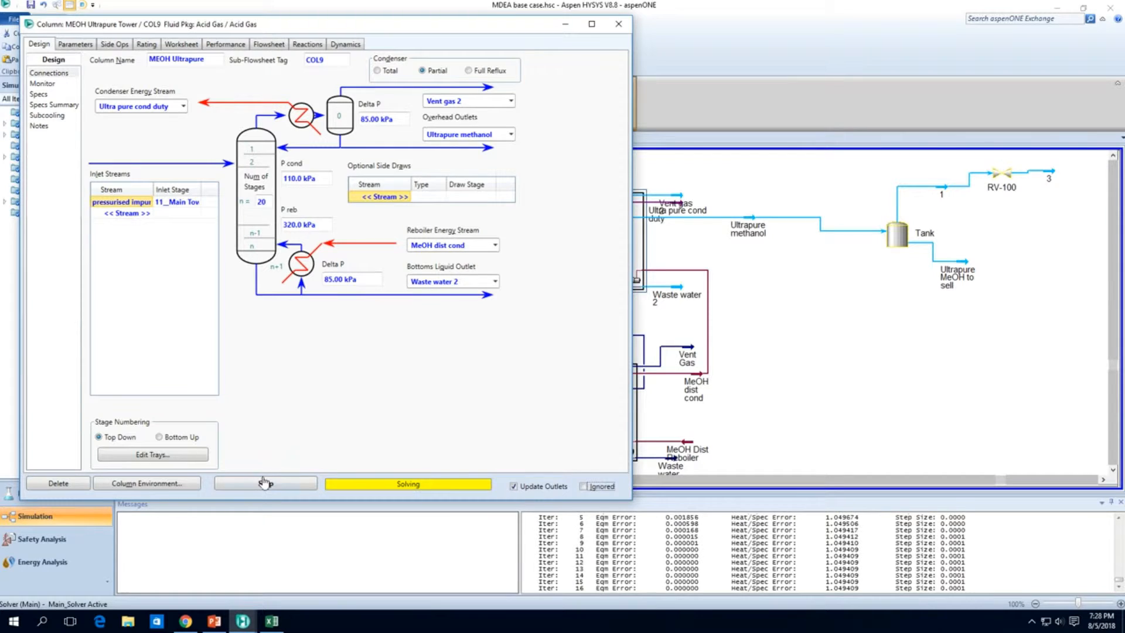
{"action": "left_click", "coordinate": [42, 83]}
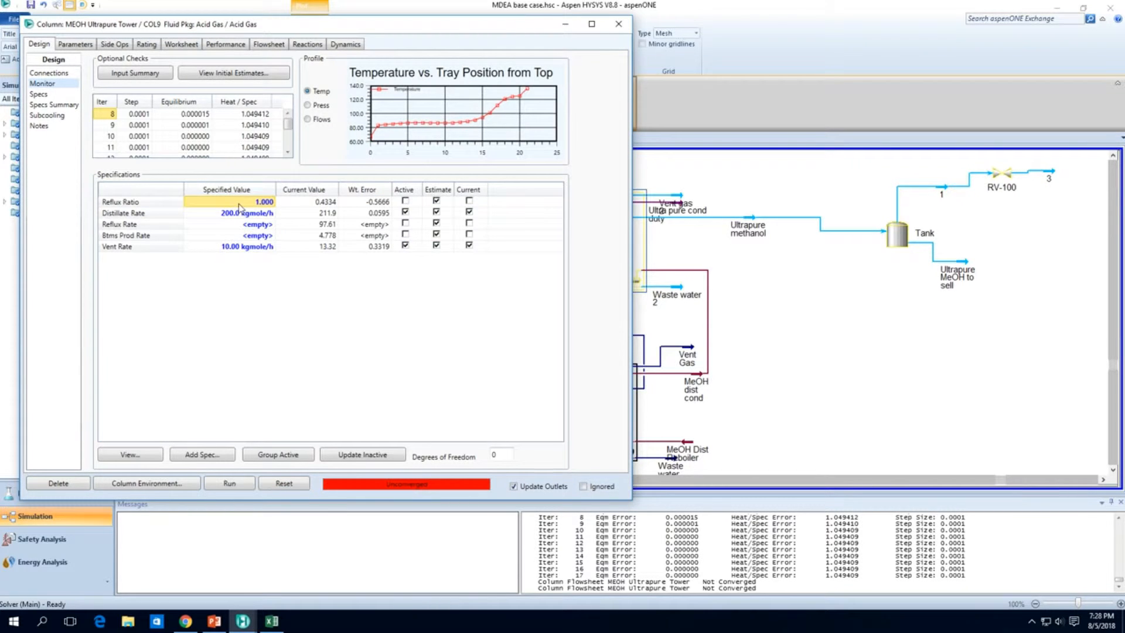
{"action": "left_click", "coordinate": [247, 212]}
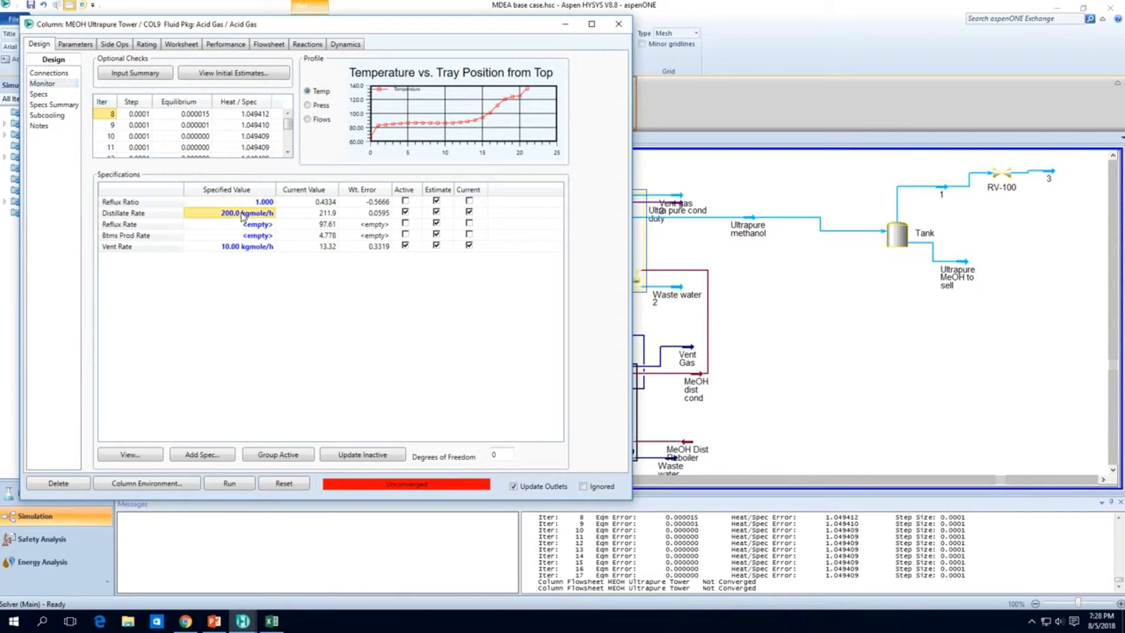
{"action": "left_click", "coordinate": [405, 212]}
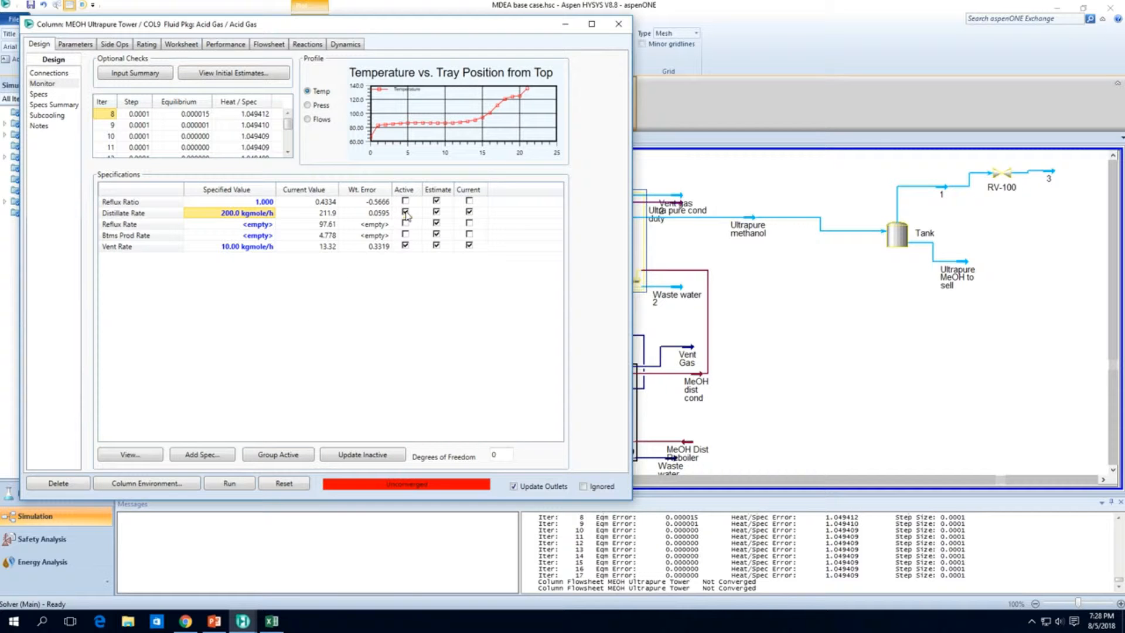
{"action": "left_click", "coordinate": [202, 454]}
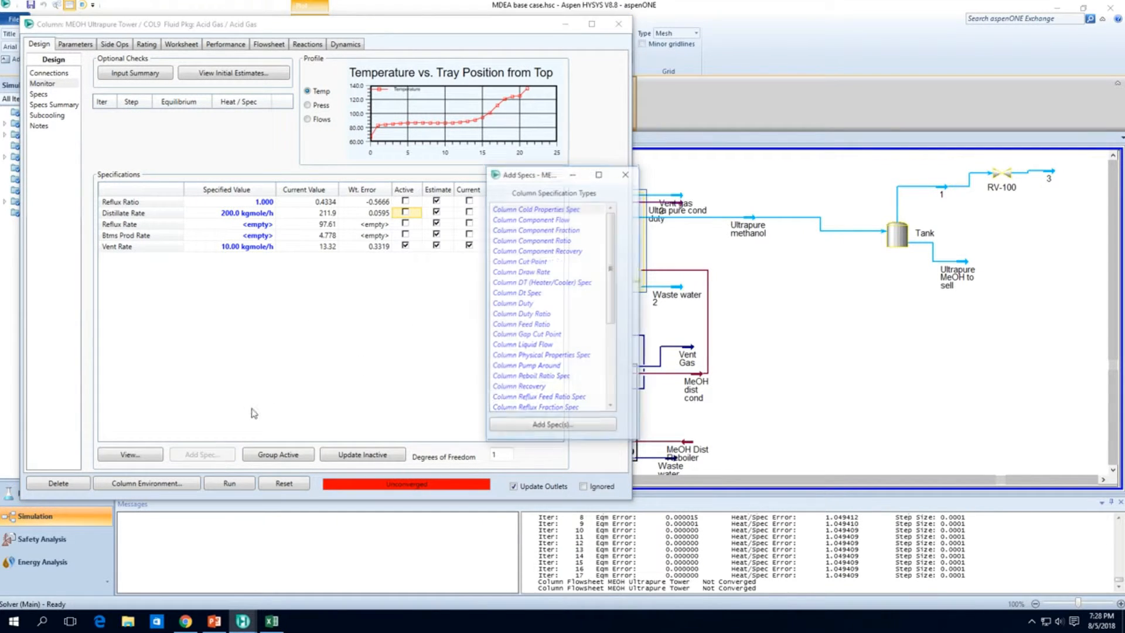
{"action": "mouse_move", "coordinate": [536, 250]}
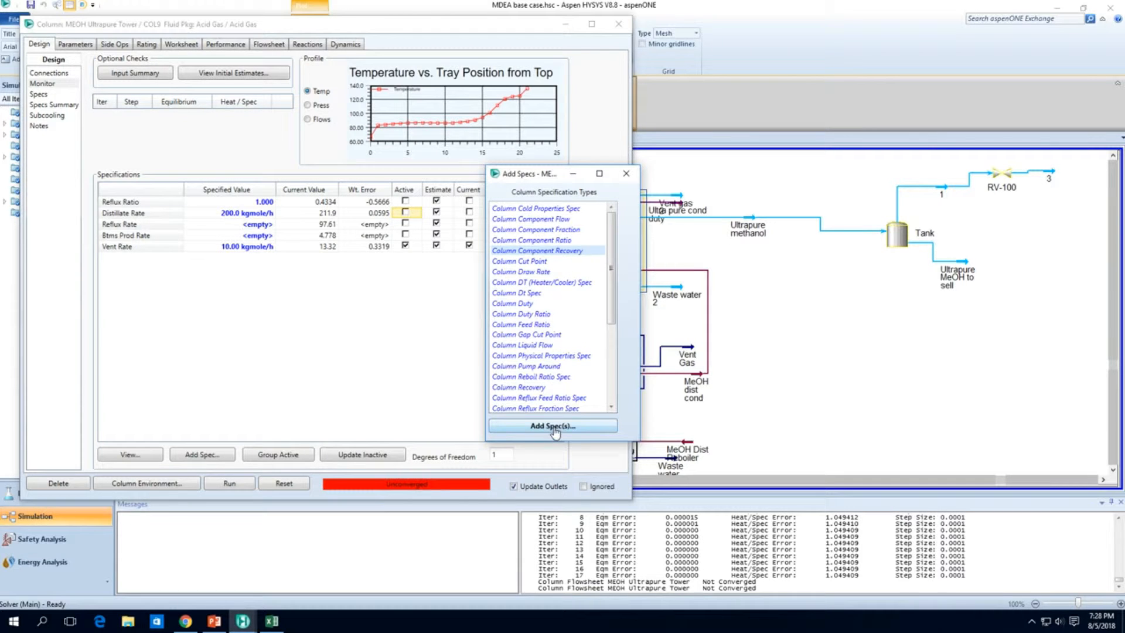
Step: Add a Column Component Recovery spec: Ultrapure methanol draw, Methanol, value 0.99
{"action": "left_click", "coordinate": [551, 426]}
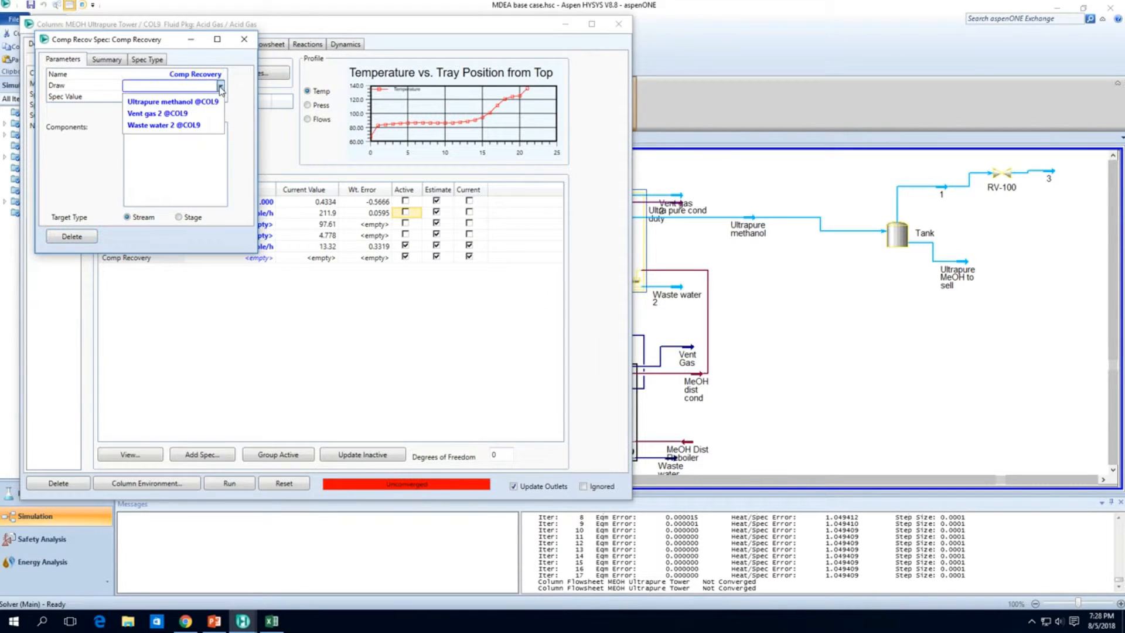
{"action": "left_click", "coordinate": [172, 100]}
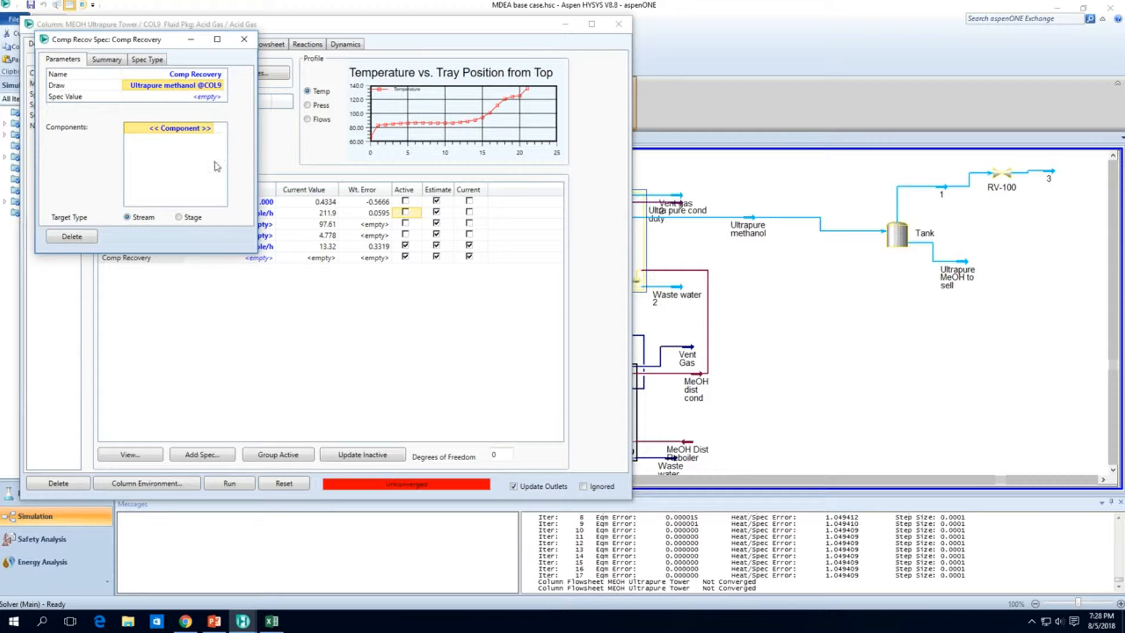
{"action": "left_click", "coordinate": [175, 128]}
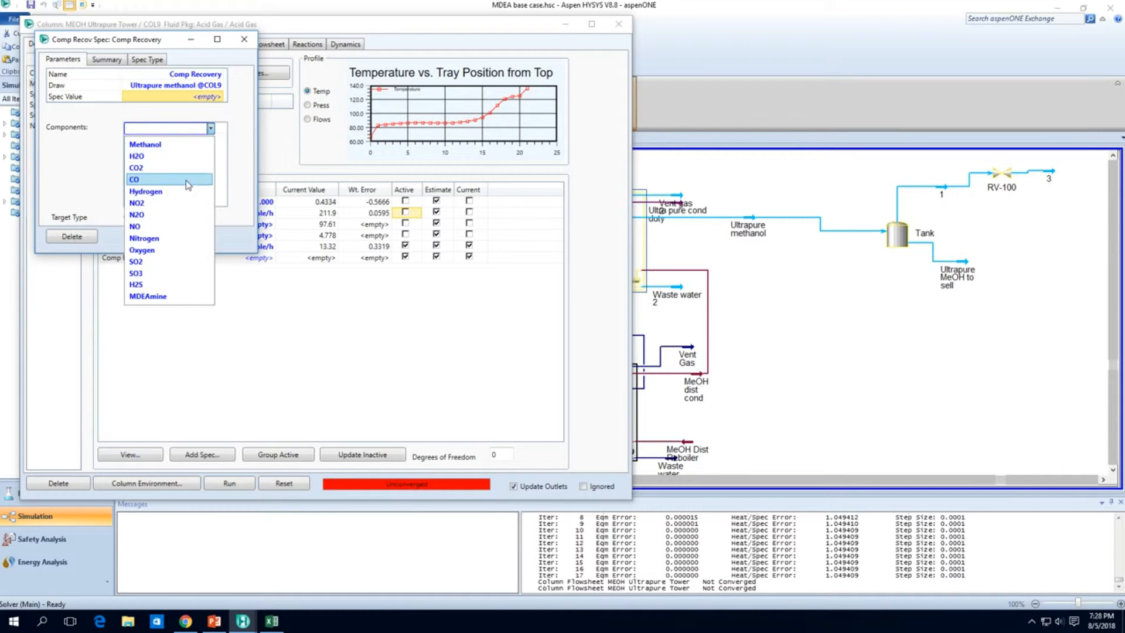
{"action": "left_click", "coordinate": [145, 145]}
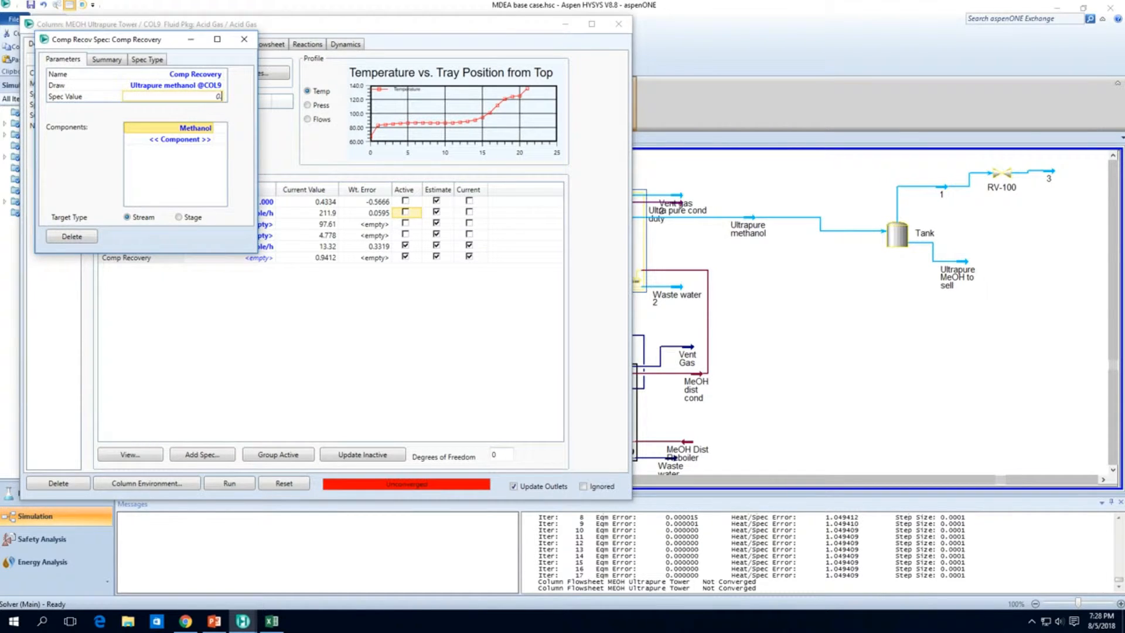
{"action": "type", "text": "0.9900"}
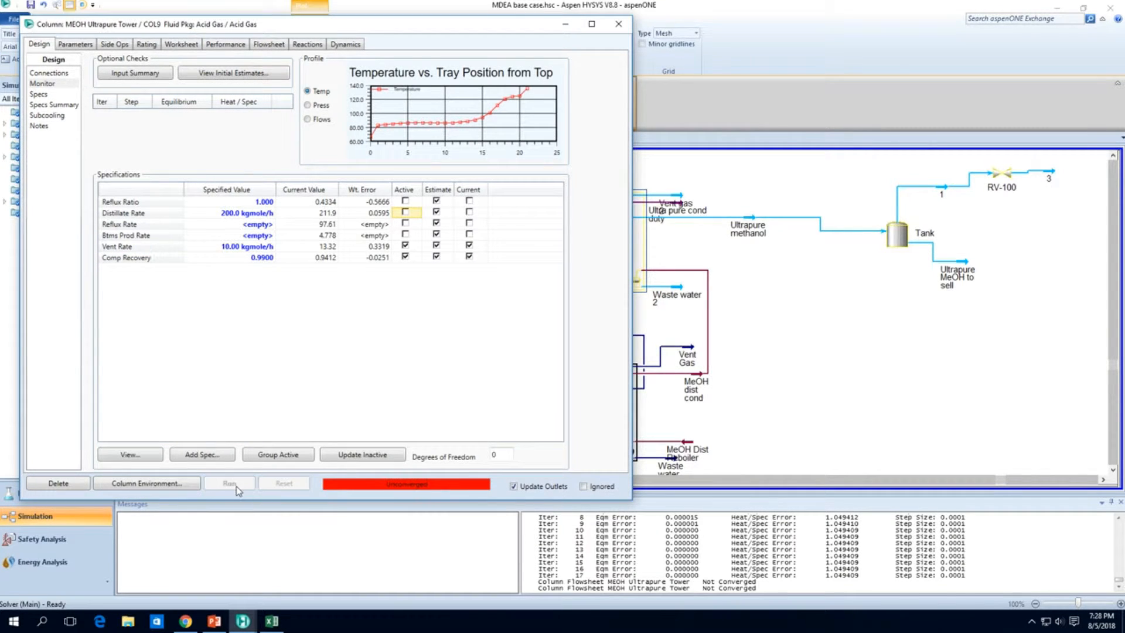
Step: Run, reset and rerun the tower with the new recovery spec
{"action": "left_click", "coordinate": [228, 483]}
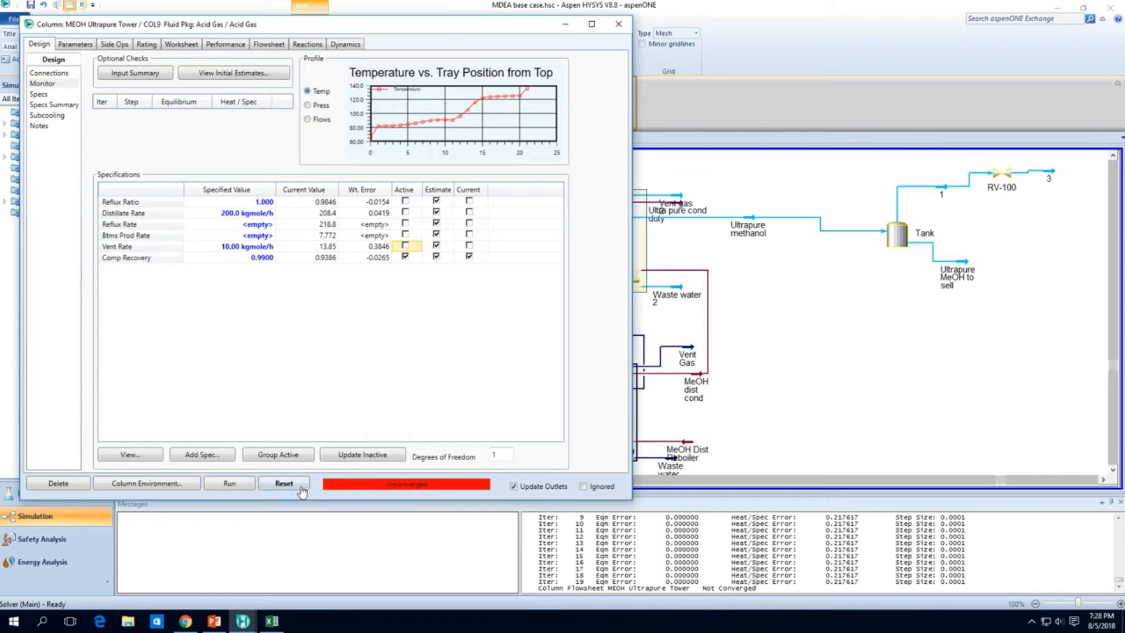
{"action": "left_click", "coordinate": [284, 481]}
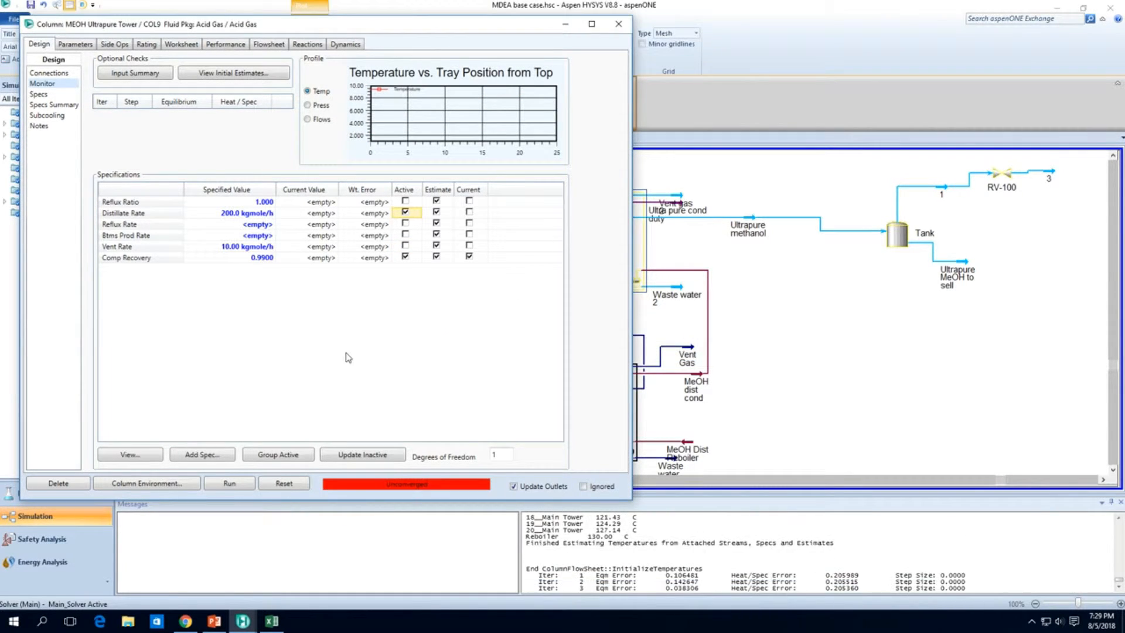
{"action": "left_click", "coordinate": [228, 483]}
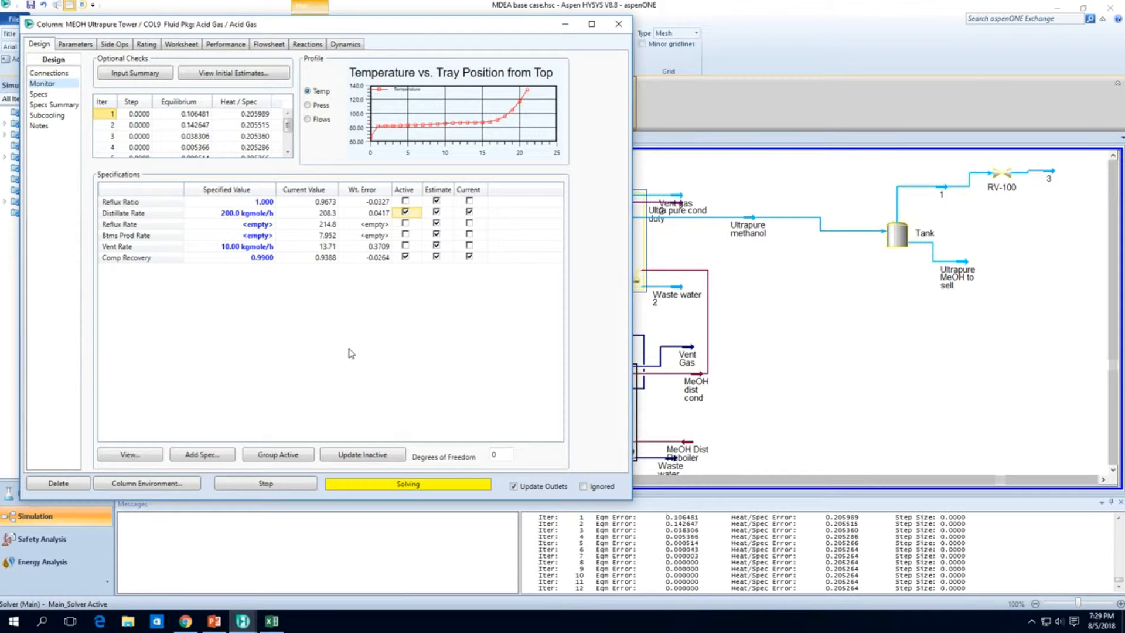
{"action": "mouse_move", "coordinate": [300, 500]}
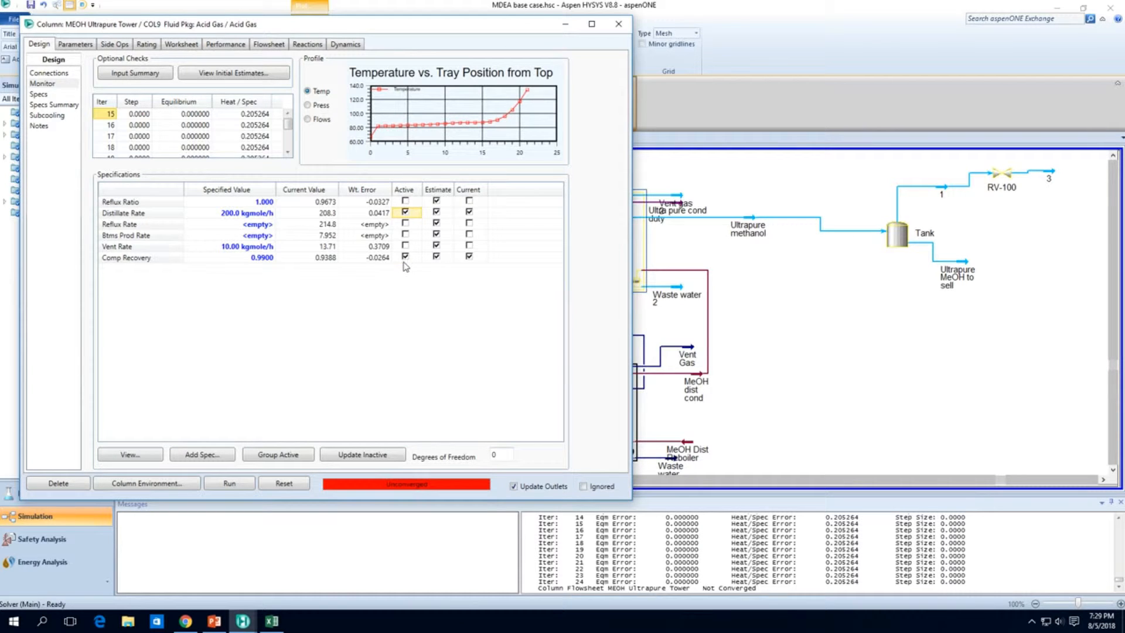
Step: Make the Vent Rate spec active, run the tower to convergence and close its window
{"action": "left_click", "coordinate": [404, 245]}
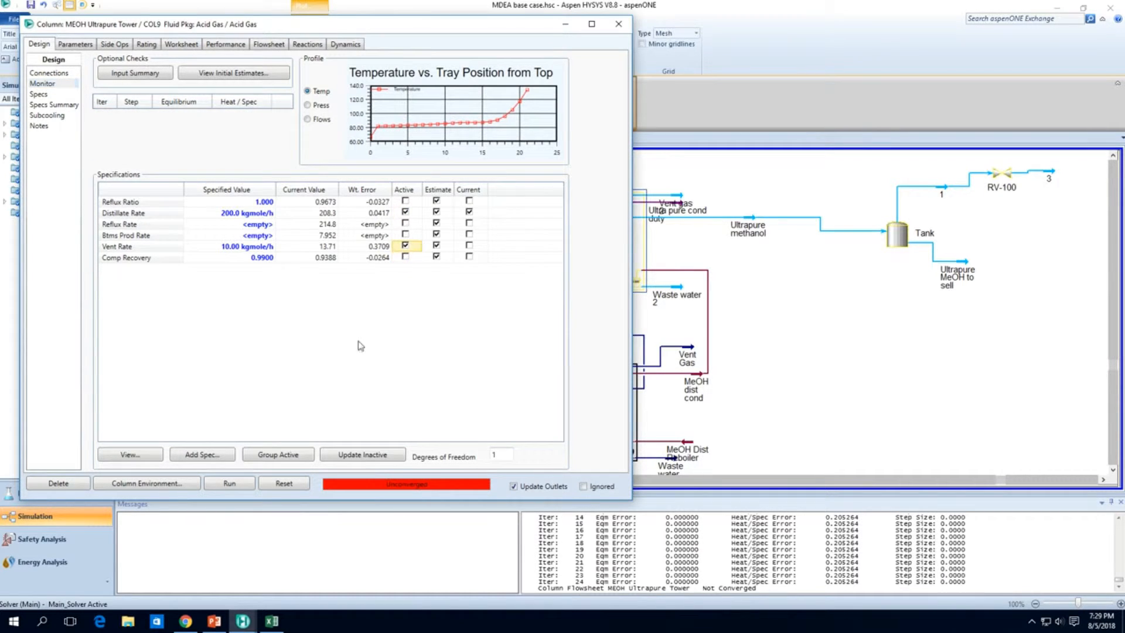
{"action": "left_click", "coordinate": [228, 483]}
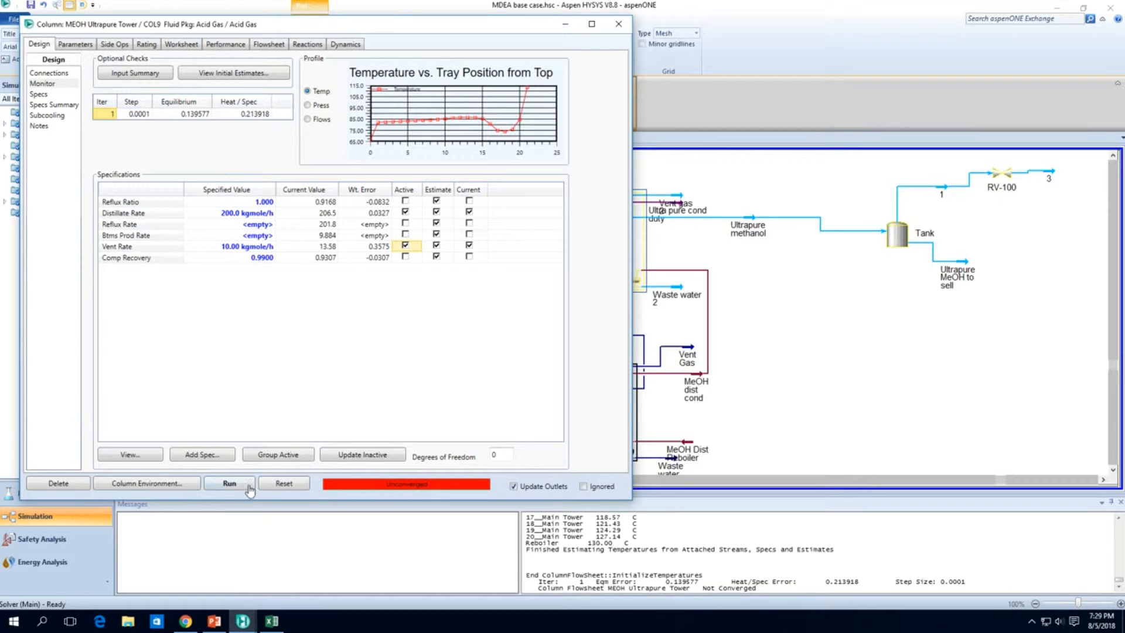
{"action": "left_click", "coordinate": [228, 482]}
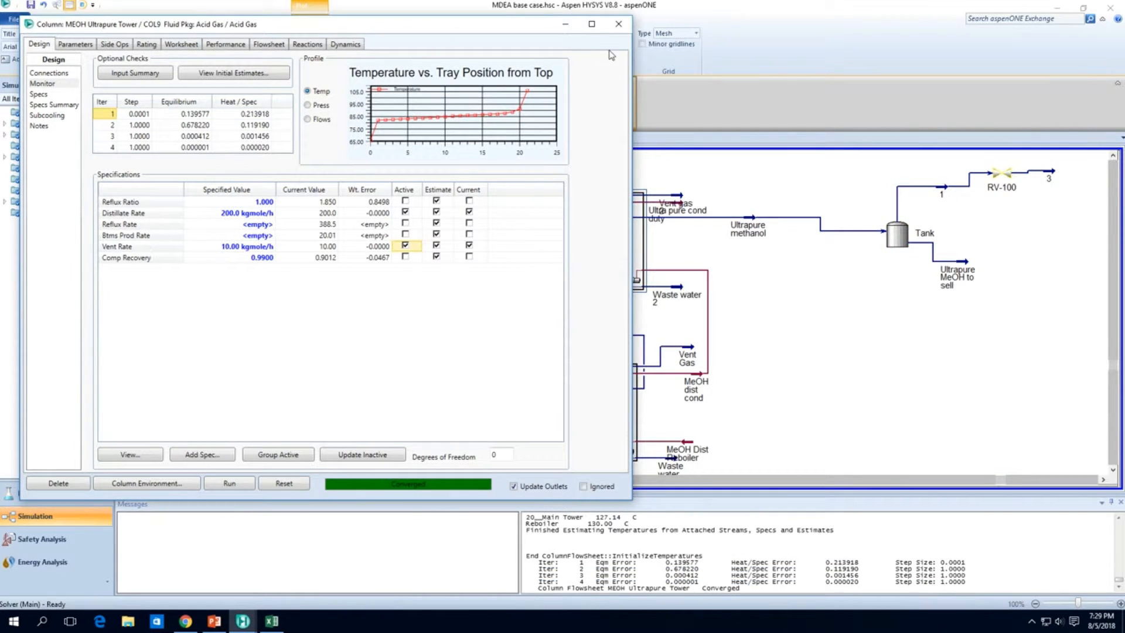
{"action": "left_click", "coordinate": [617, 23]}
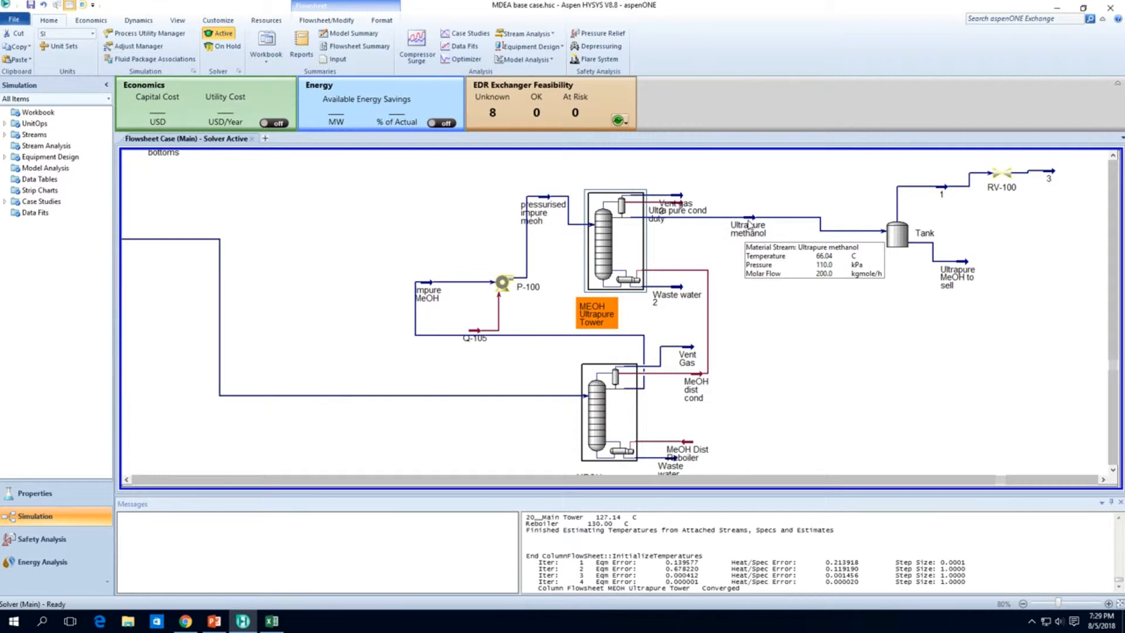
{"action": "double_click", "coordinate": [749, 228]}
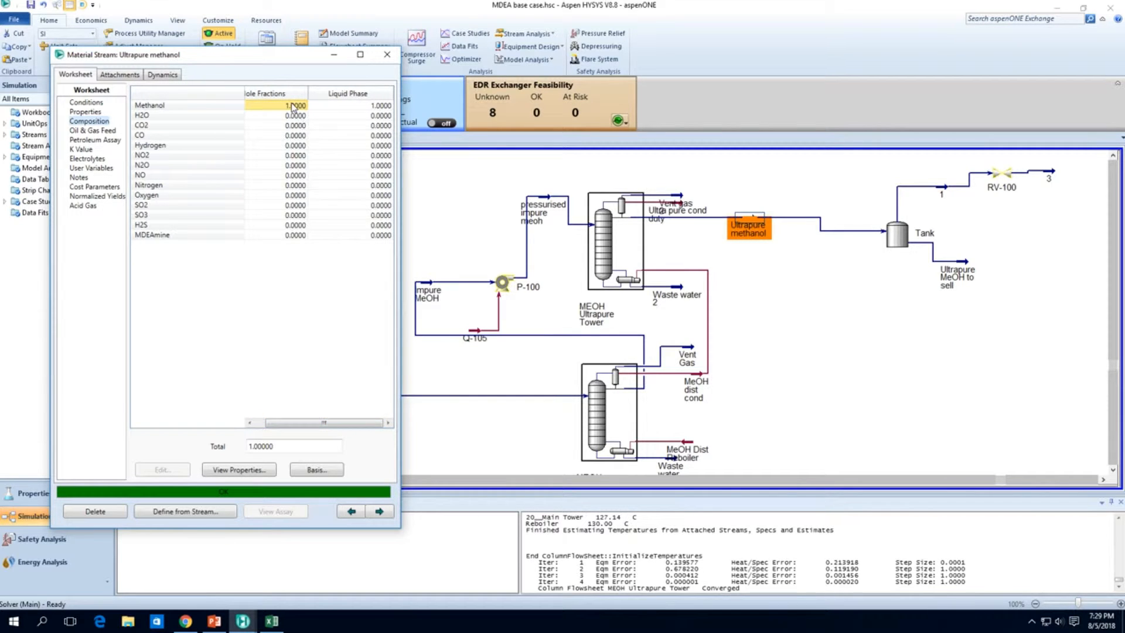
{"action": "left_click", "coordinate": [387, 55]}
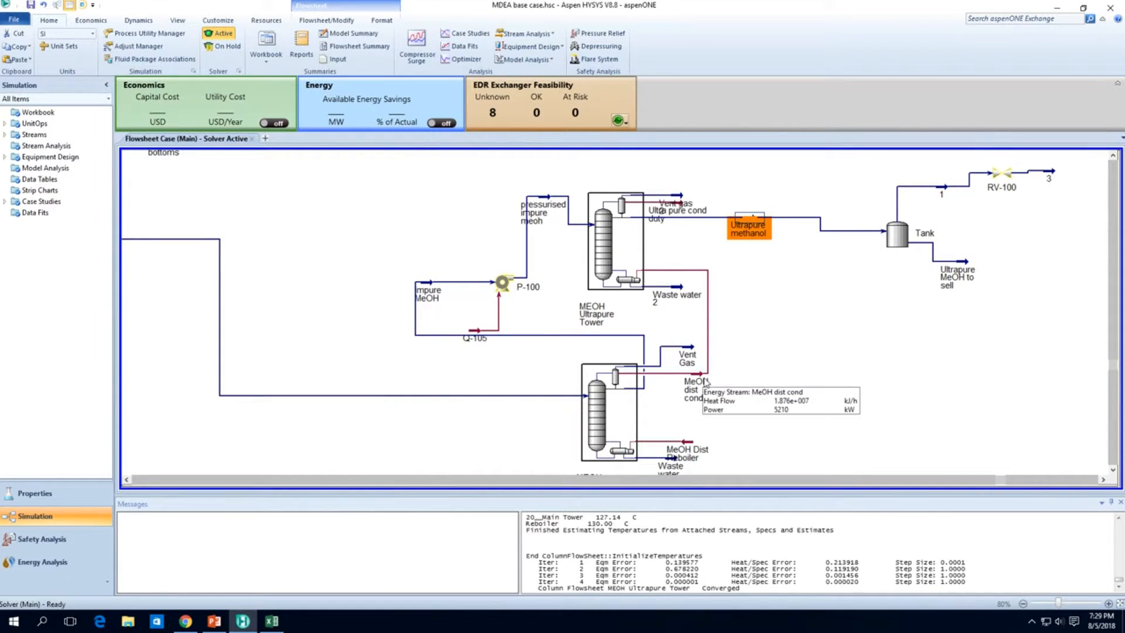
{"action": "mouse_move", "coordinate": [675, 288]}
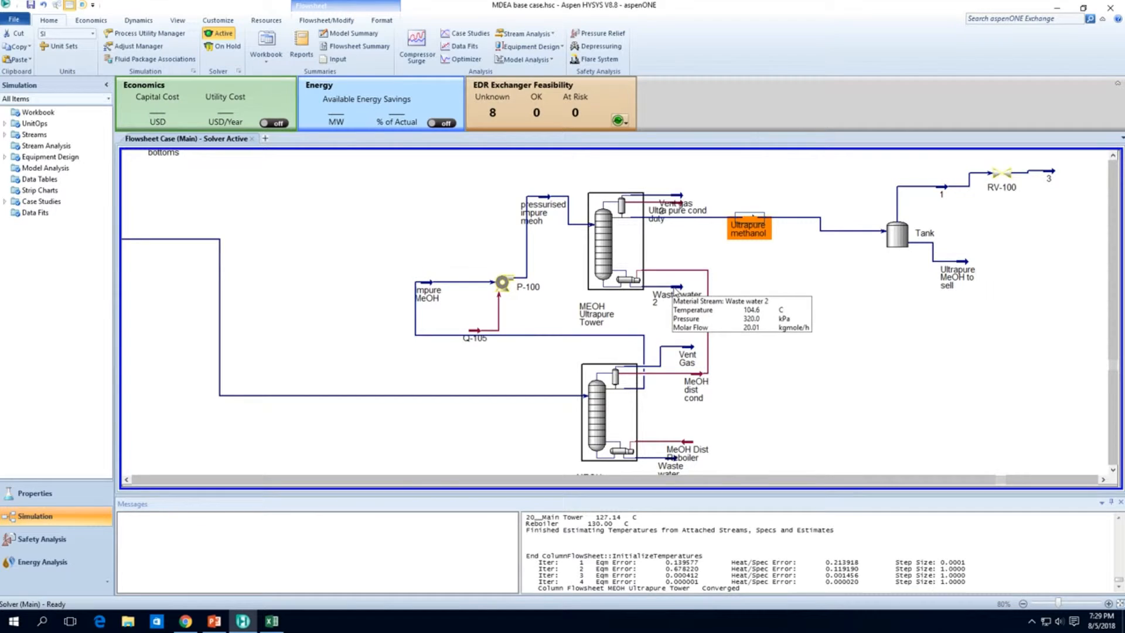
{"action": "double_click", "coordinate": [542, 208]}
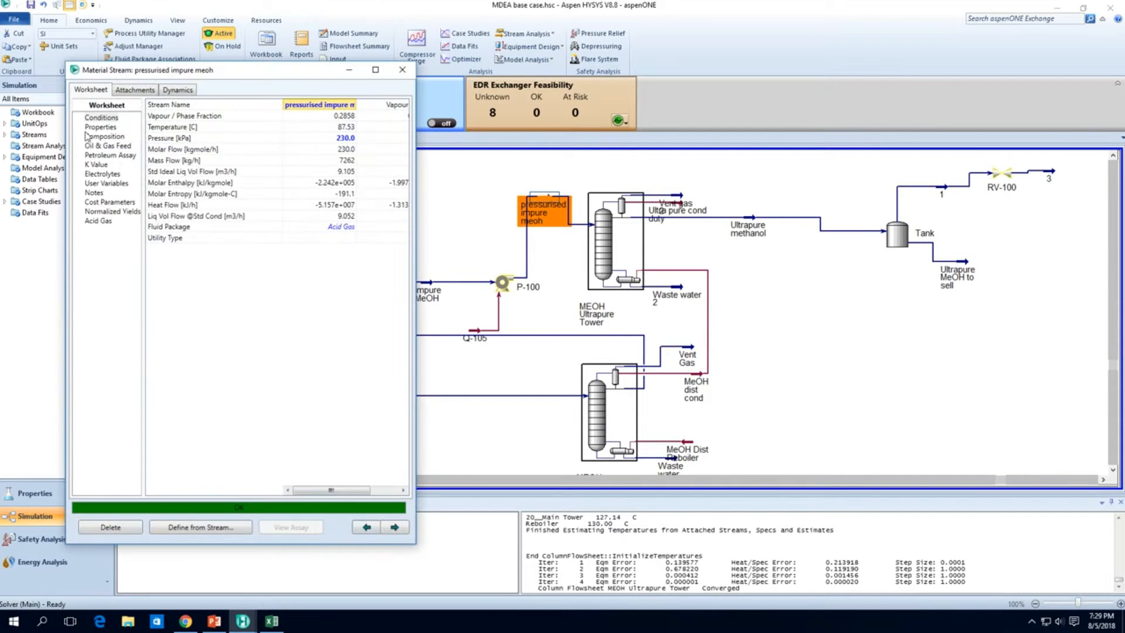
{"action": "left_click", "coordinate": [105, 136]}
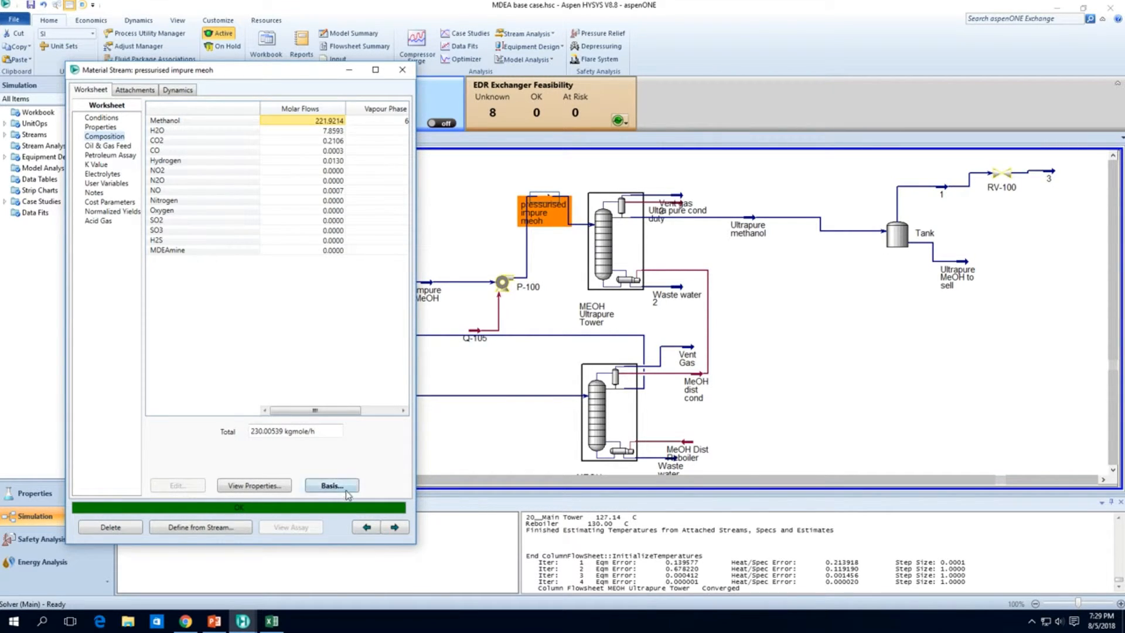
{"action": "left_click", "coordinate": [330, 485]}
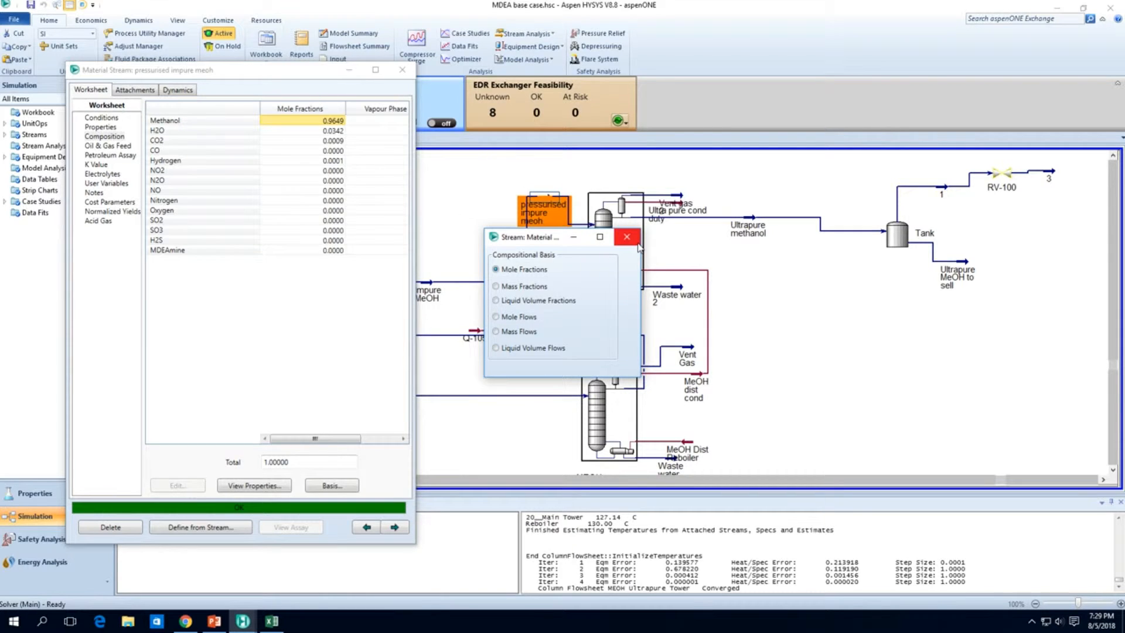
{"action": "left_click", "coordinate": [625, 236]}
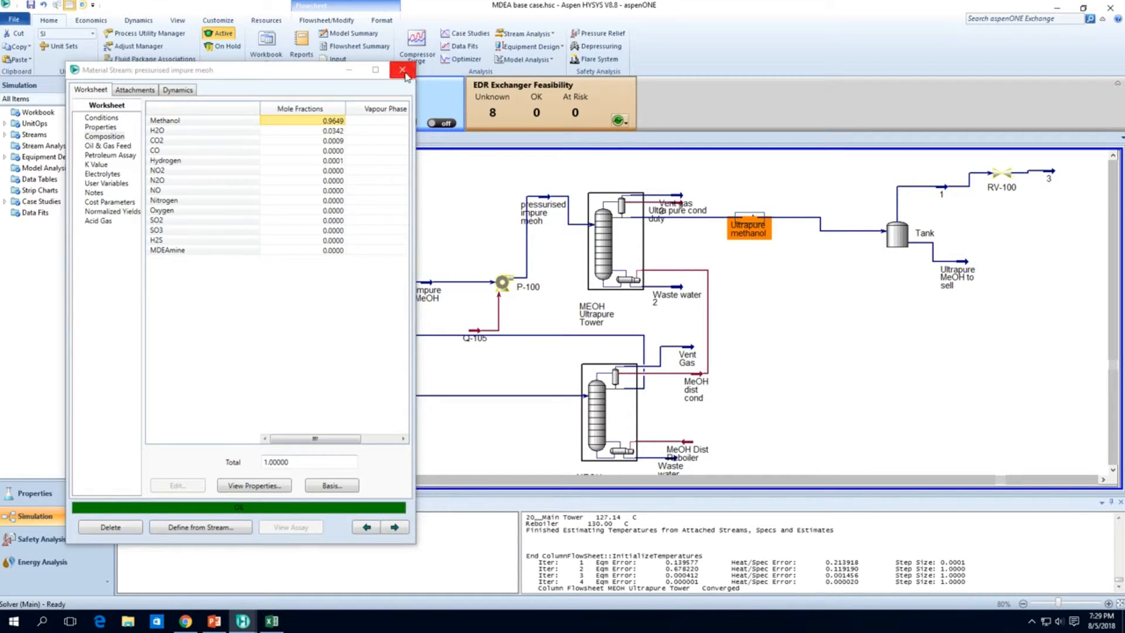
{"action": "left_click", "coordinate": [402, 69]}
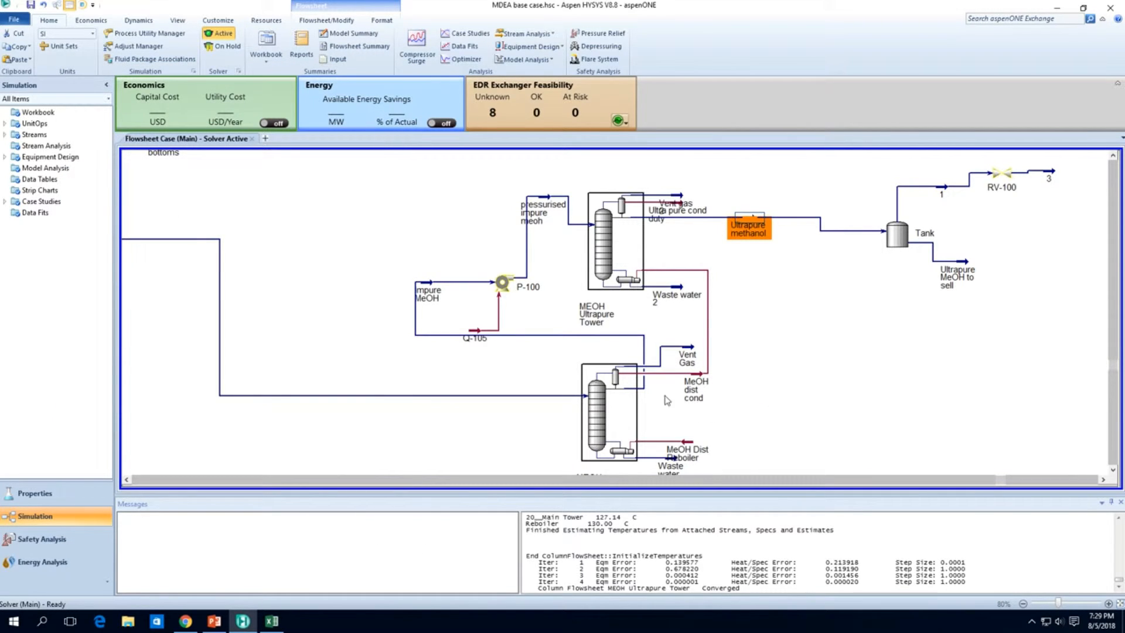
{"action": "mouse_move", "coordinate": [618, 397]}
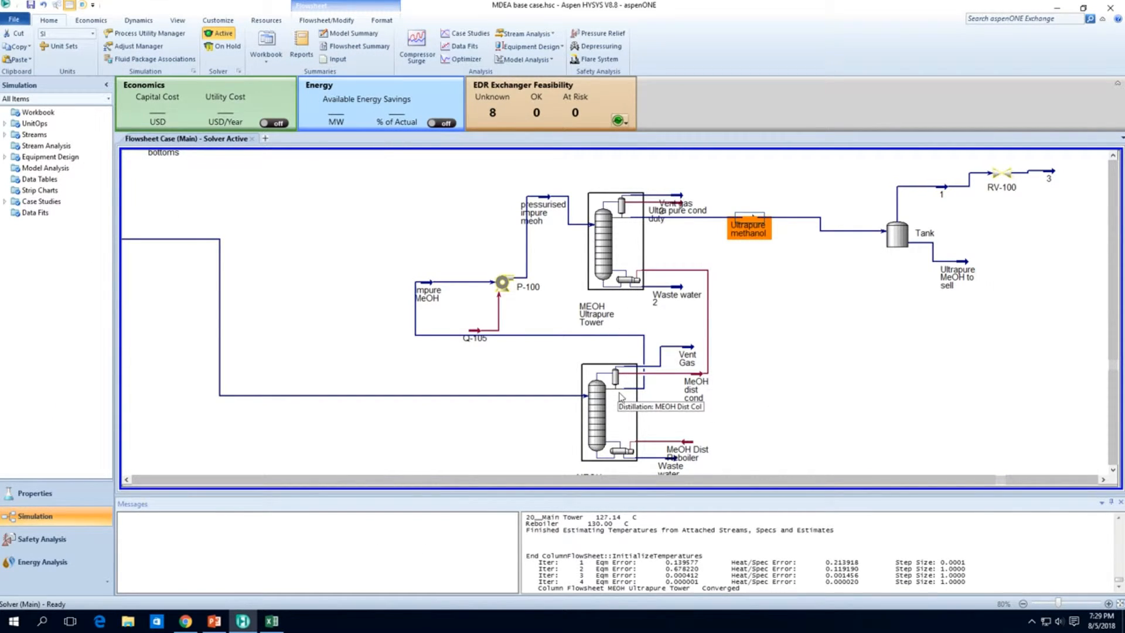
{"action": "double_click", "coordinate": [605, 413]}
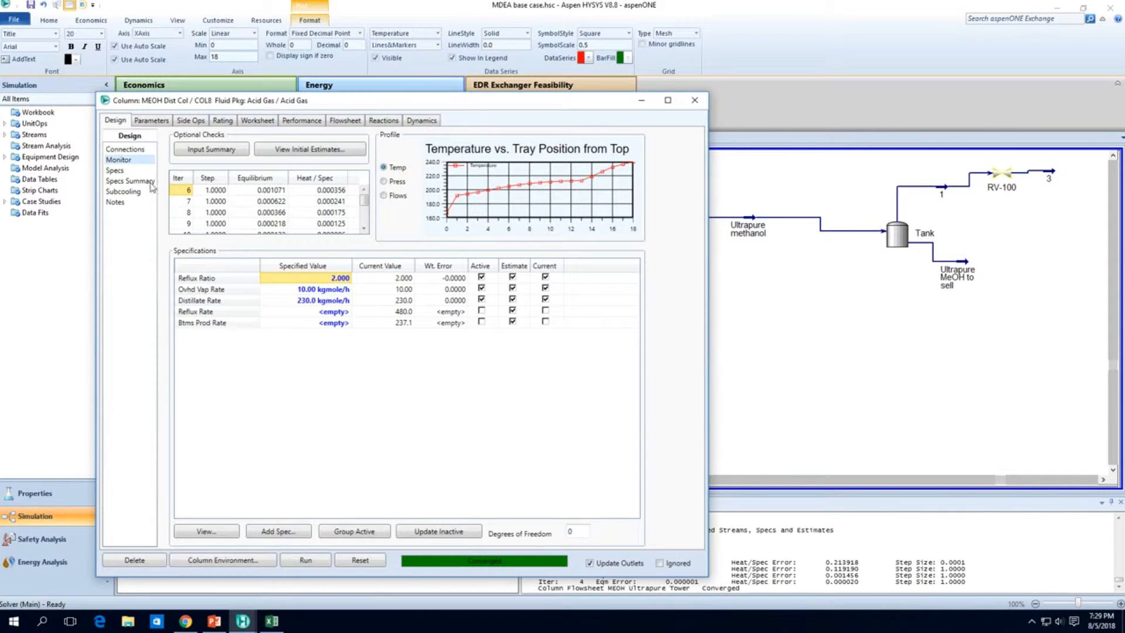
{"action": "left_click", "coordinate": [693, 99]}
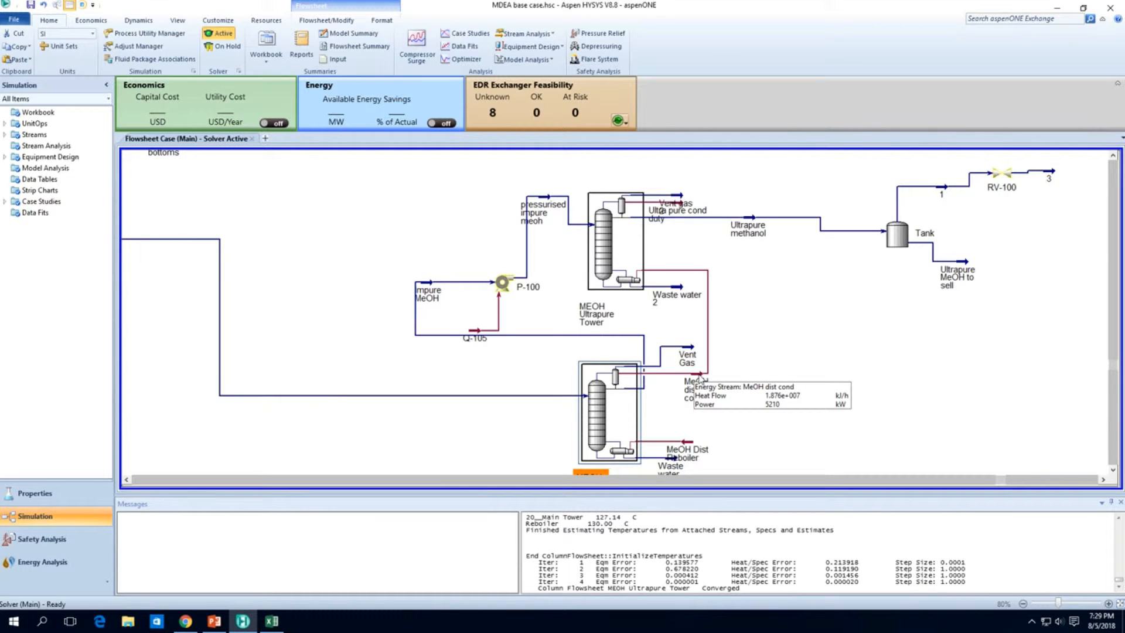
{"action": "mouse_move", "coordinate": [687, 359]}
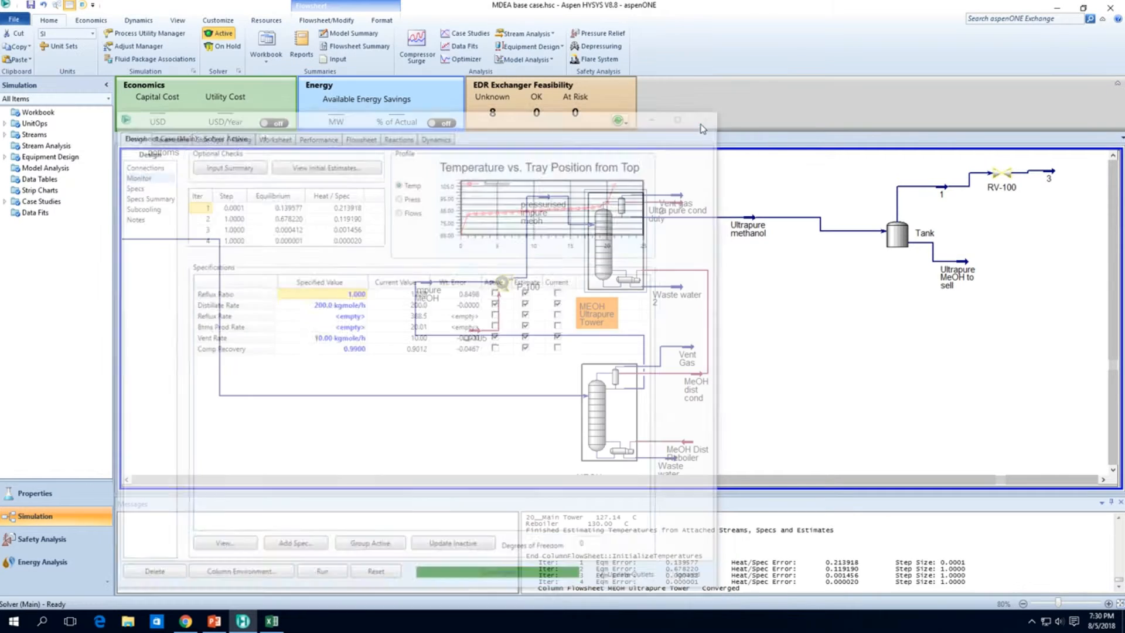
{"action": "left_click", "coordinate": [701, 119]}
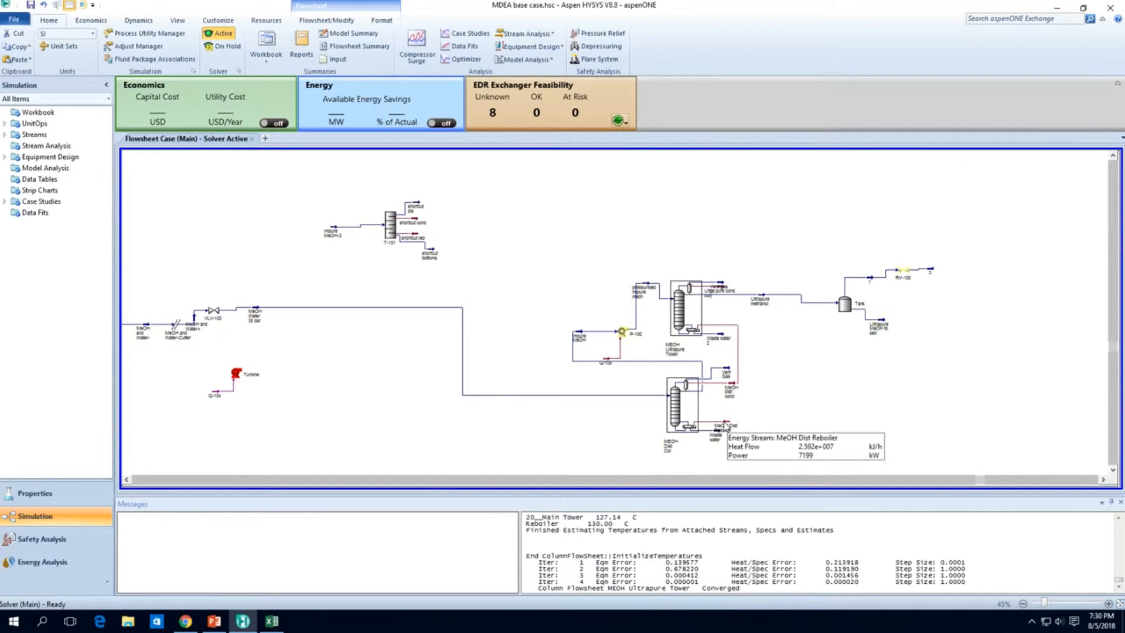
{"action": "mouse_move", "coordinate": [717, 427]}
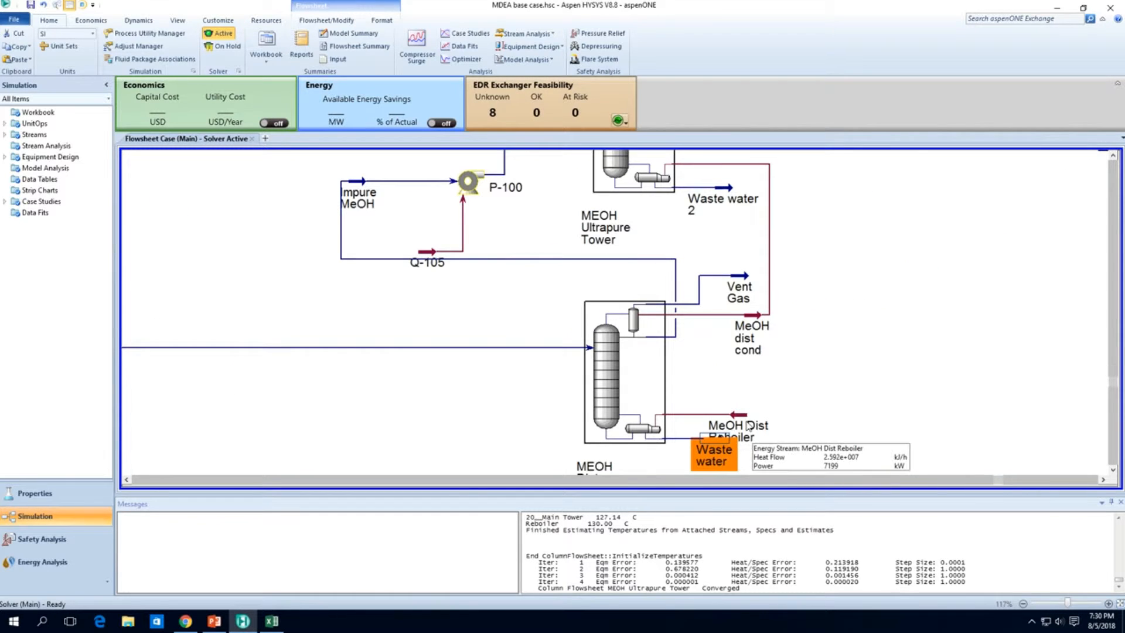
{"action": "mouse_move", "coordinate": [717, 446]}
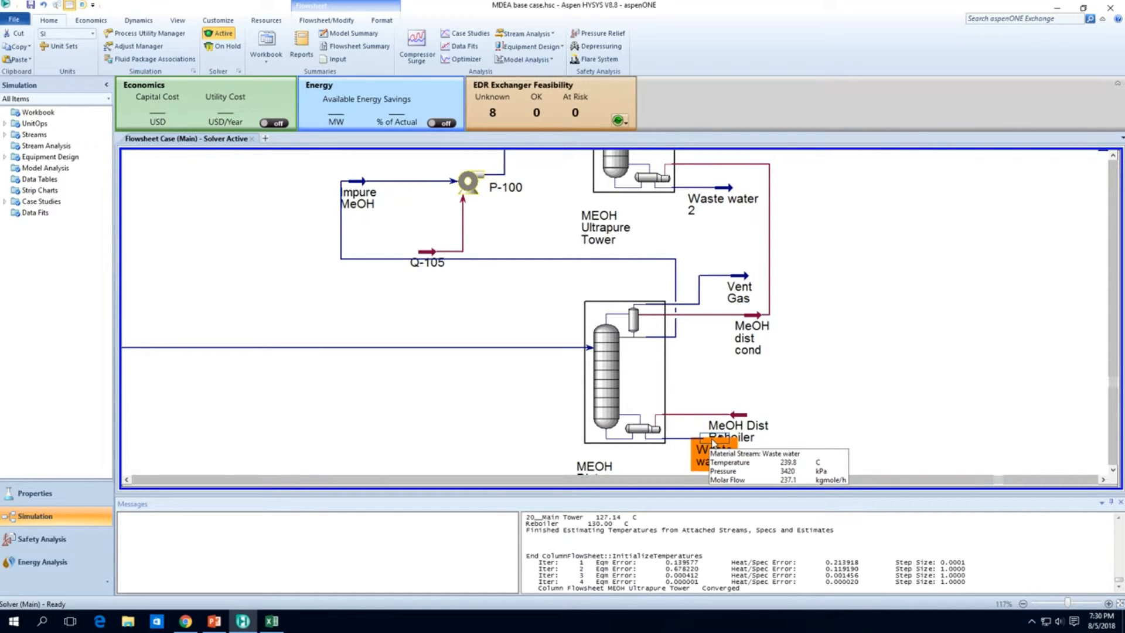
{"action": "mouse_move", "coordinate": [731, 415]}
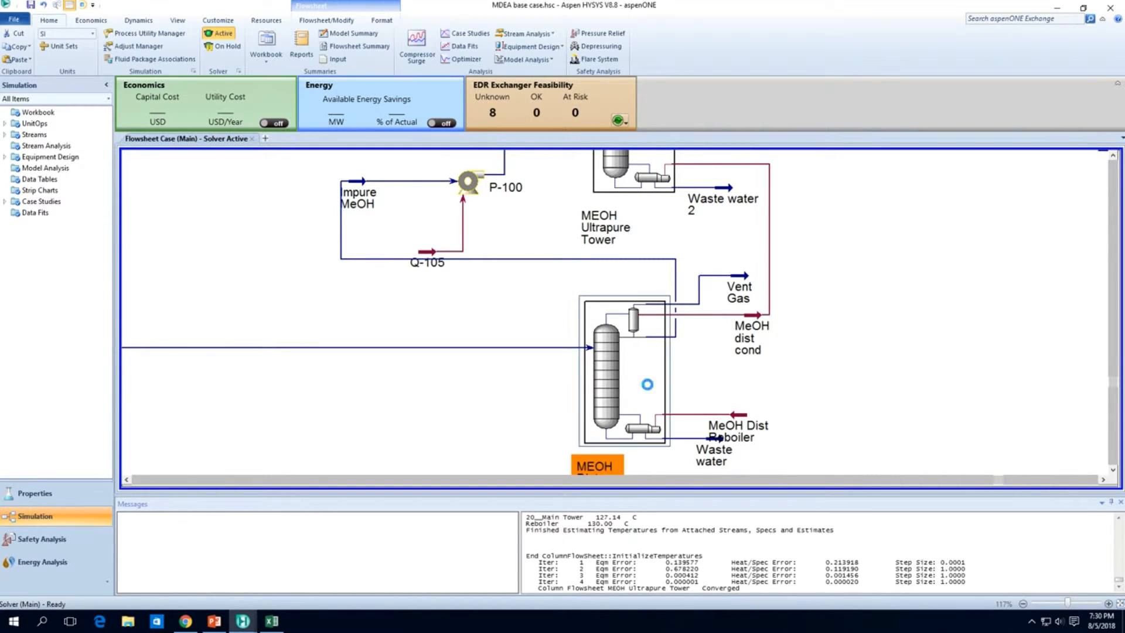
Step: Set the MEOH Dist Col condenser pressure to 3100 kPa and check the stage pressure profile
{"action": "double_click", "coordinate": [625, 373]}
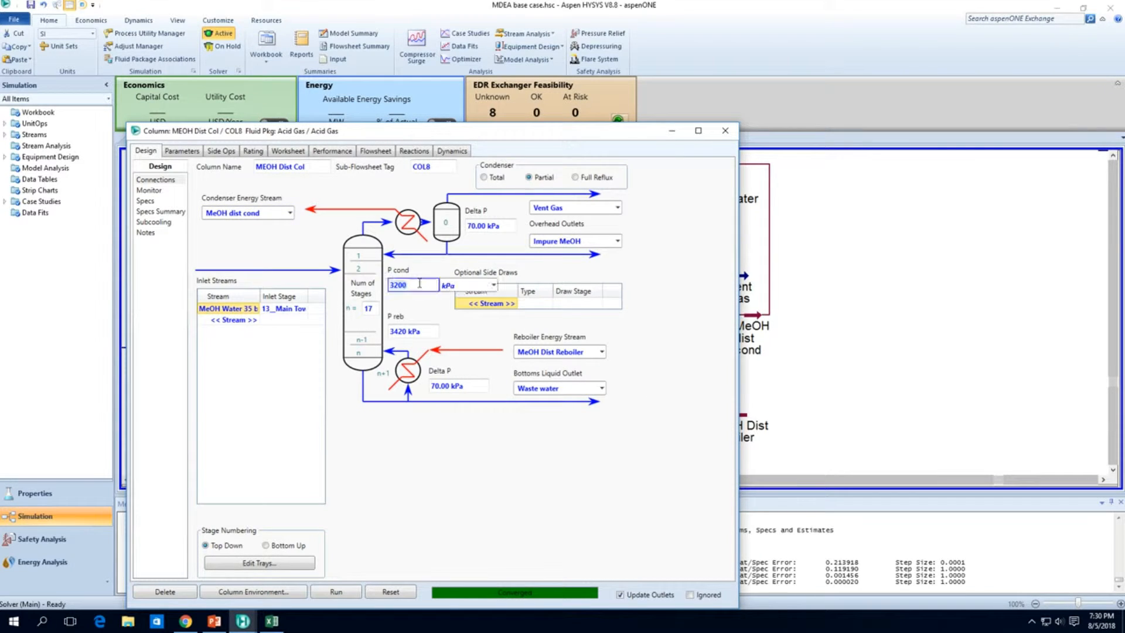
{"action": "left_click", "coordinate": [412, 330]}
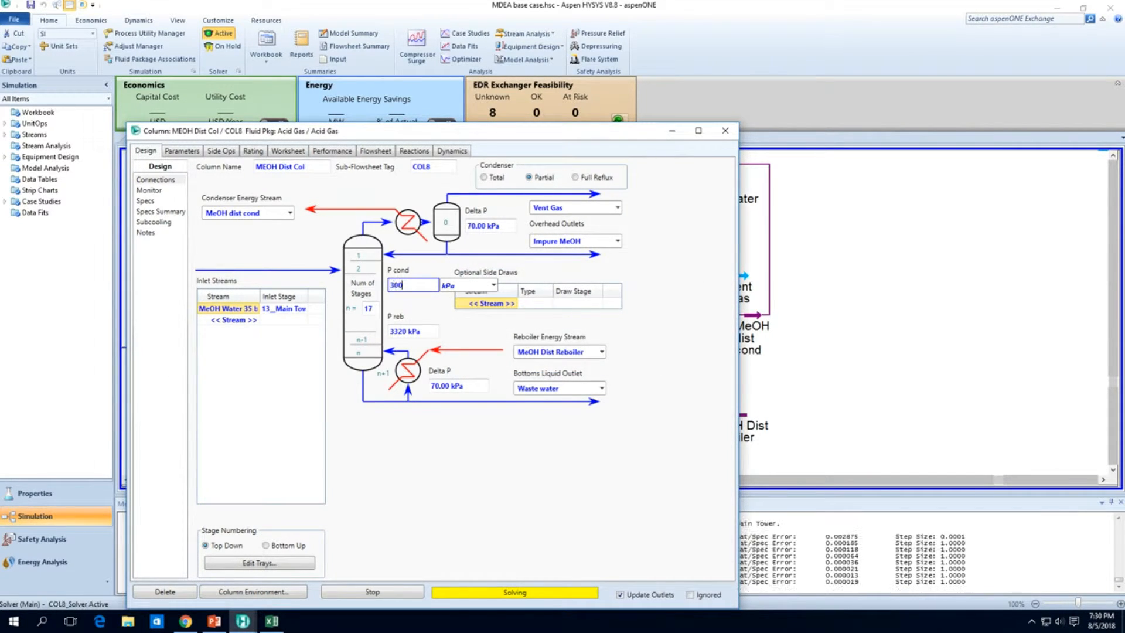
{"action": "type", "text": "3000"}
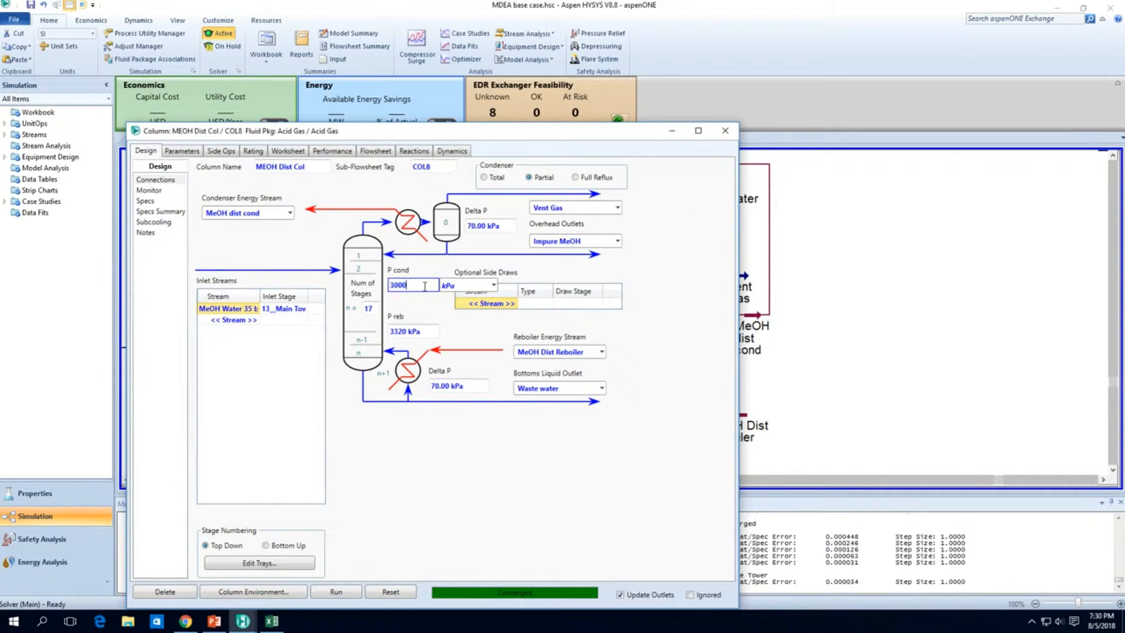
{"action": "type", "text": "310"}
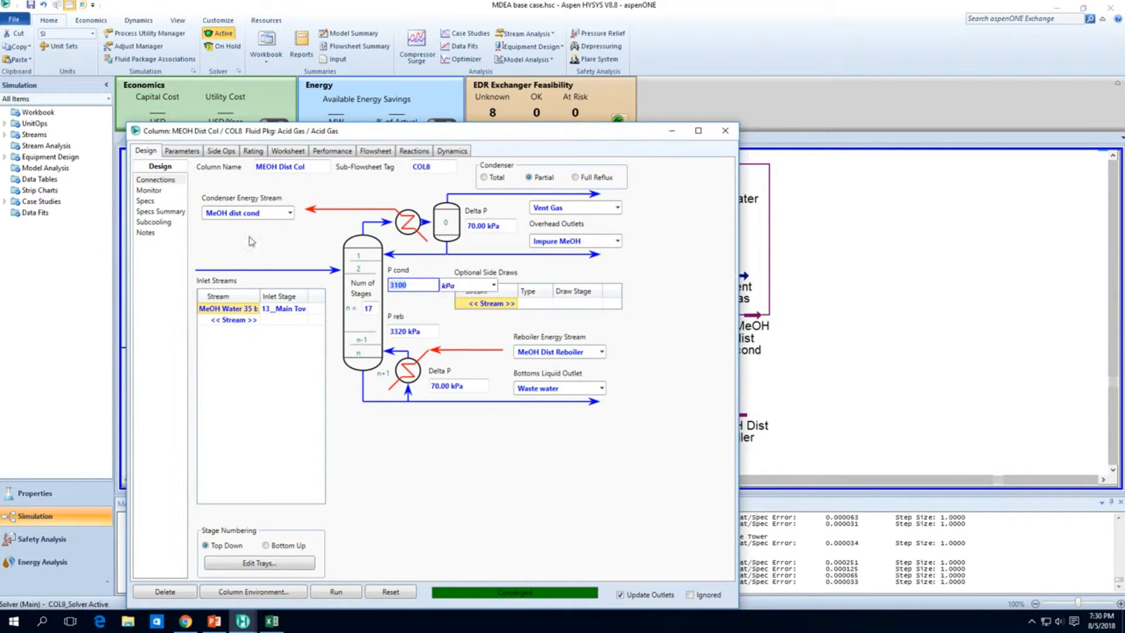
{"action": "left_click", "coordinate": [182, 151]}
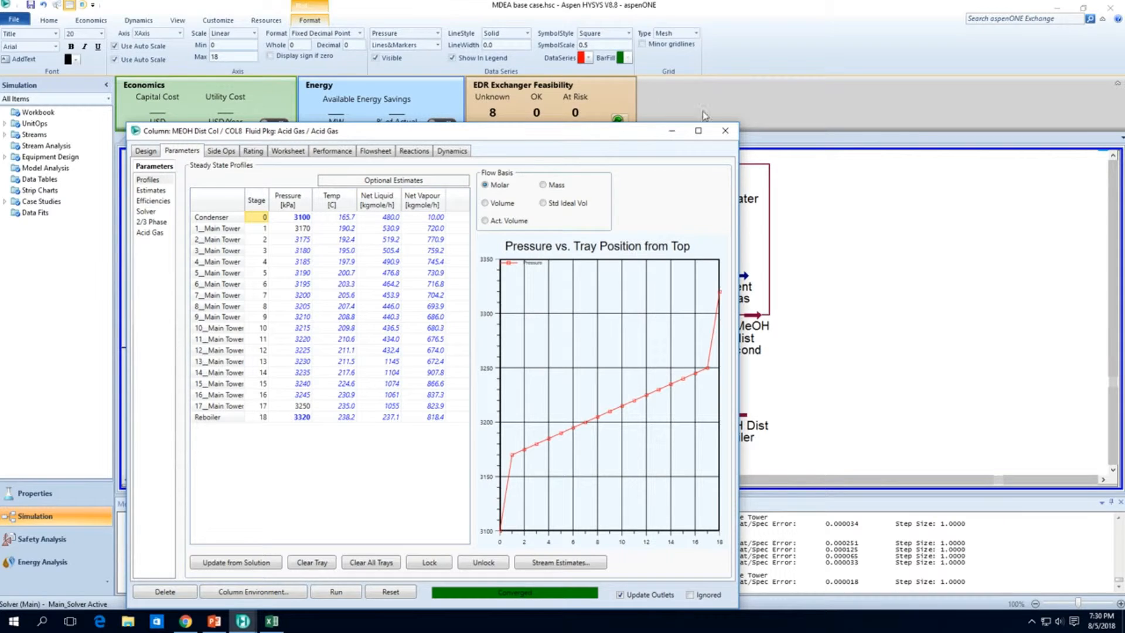
{"action": "left_click", "coordinate": [724, 130]}
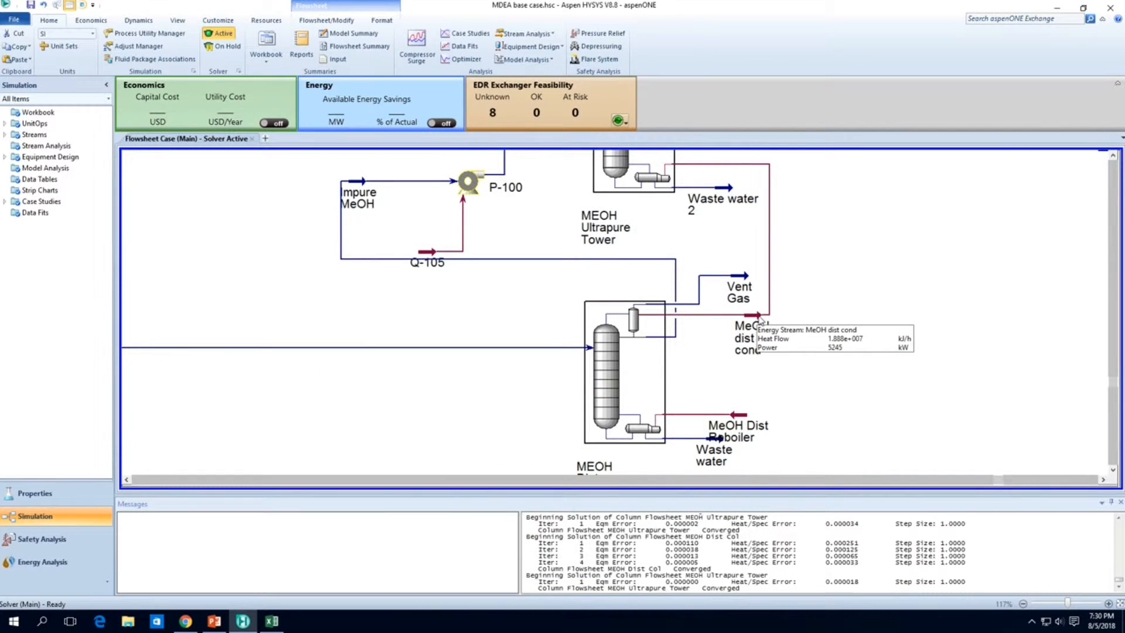
{"action": "mouse_move", "coordinate": [711, 450]}
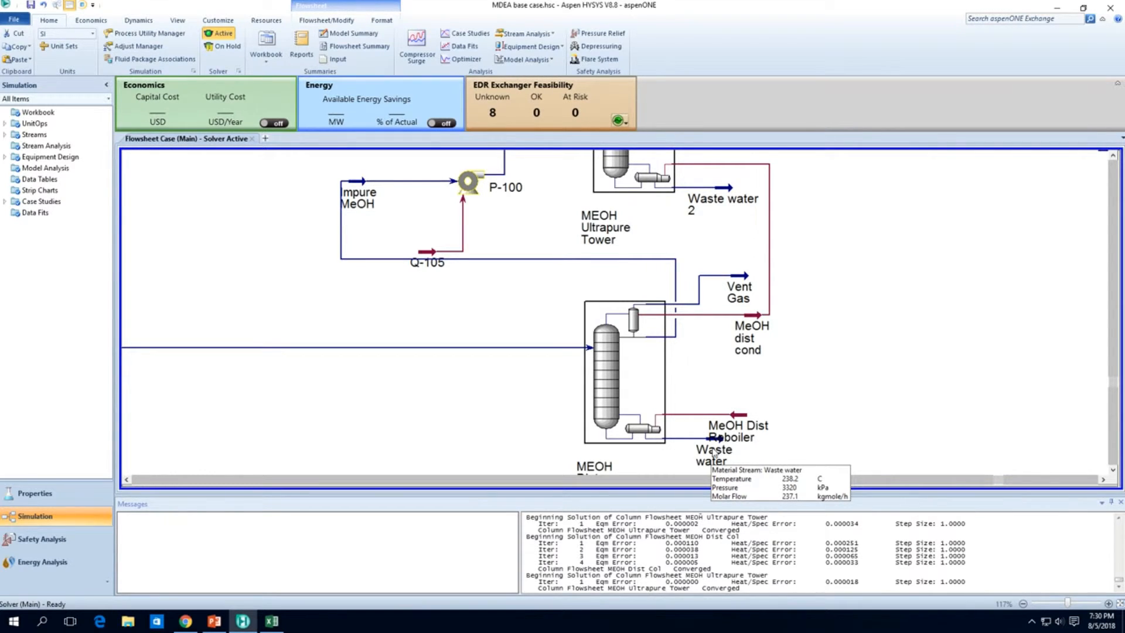
{"action": "left_click", "coordinate": [715, 455]}
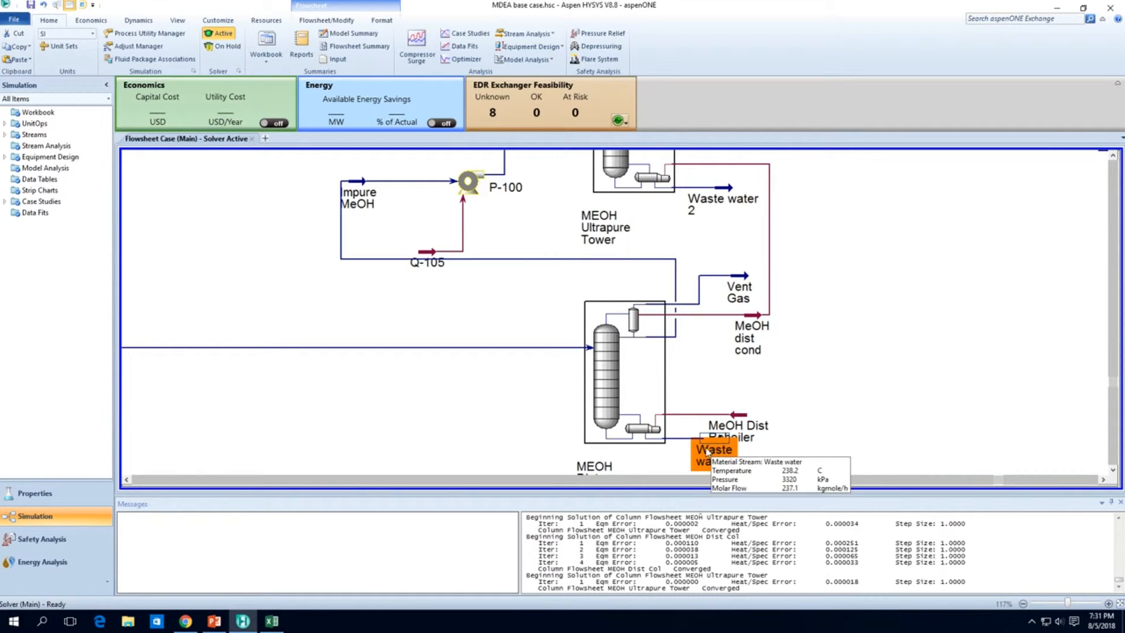
{"action": "scroll", "scroll_direction": "down", "scroll_amount": 3}
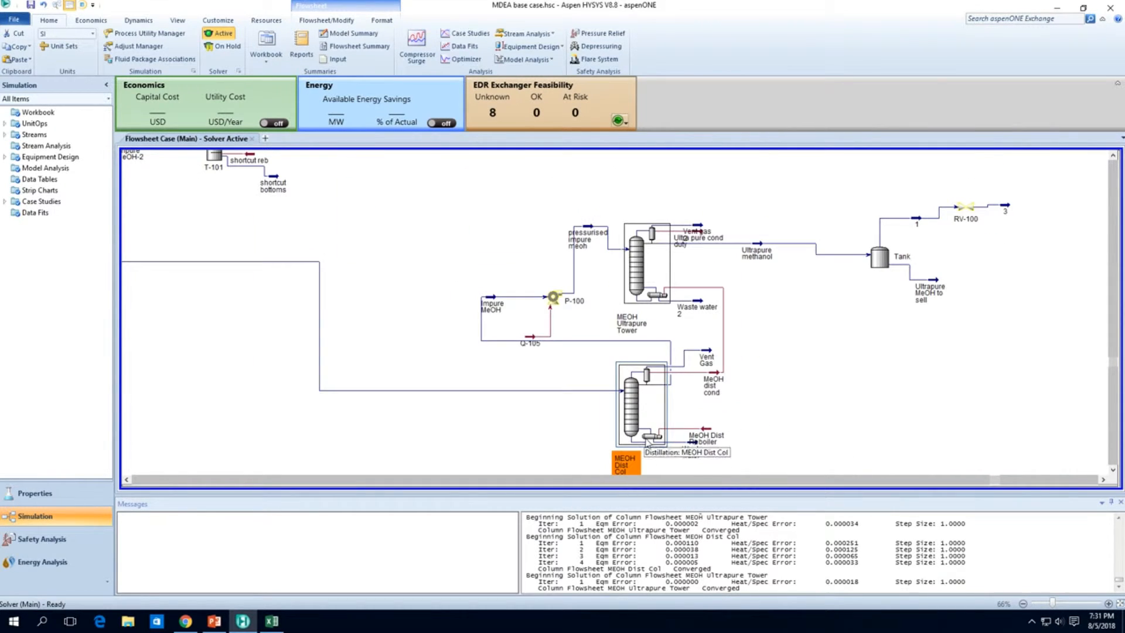
Step: Rename the column High Pressure MEOH Dist Col
{"action": "double_click", "coordinate": [625, 465]}
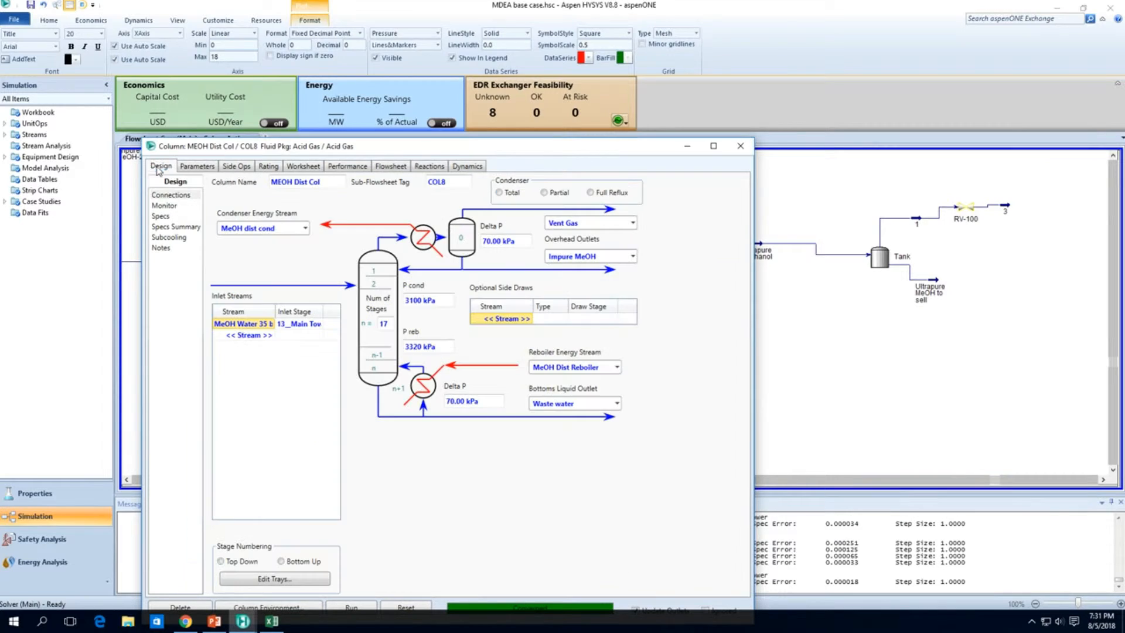
{"action": "left_click", "coordinate": [48, 20]}
{"action": "type", "text": "High Pressure "}
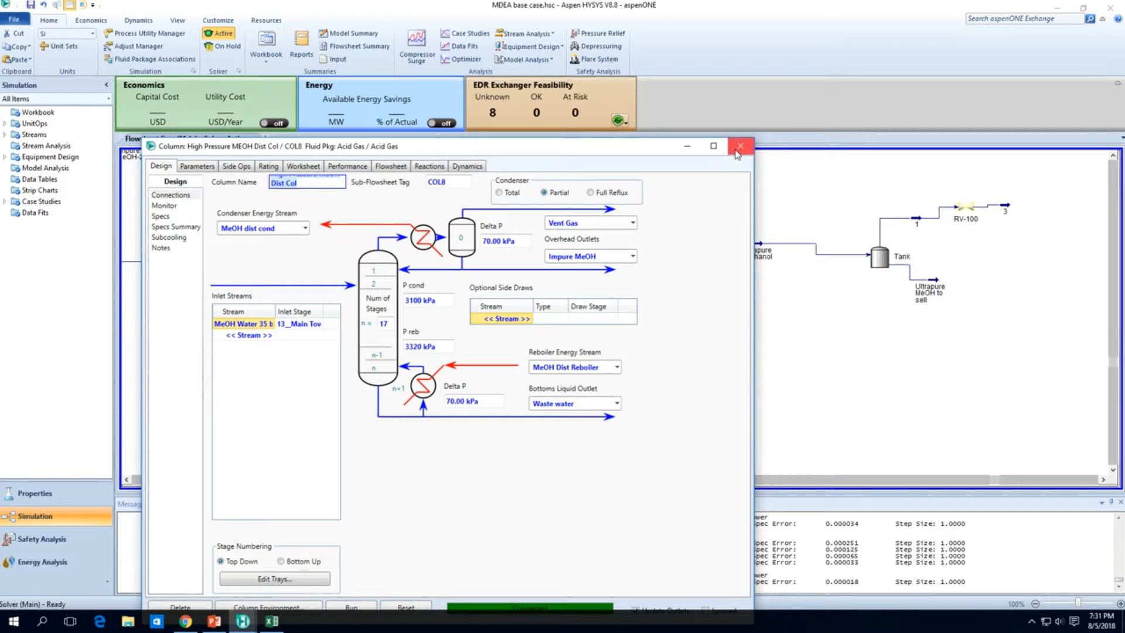
{"action": "left_click", "coordinate": [740, 146]}
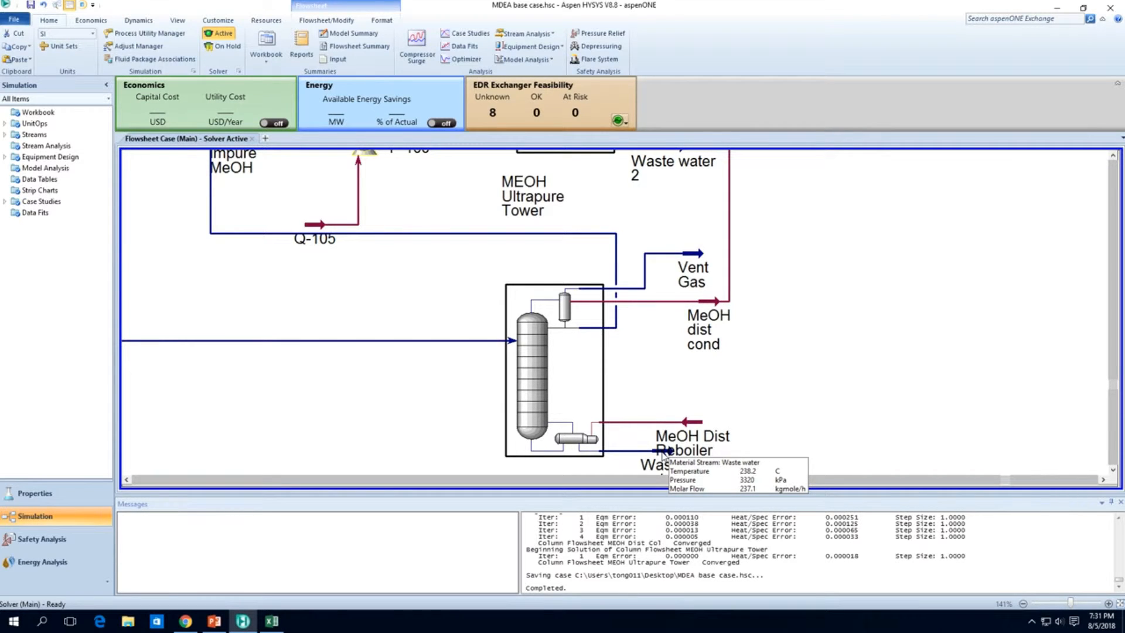
Step: Lower the condenser and reboiler pressures to 3000 and 3220 kPa, acknowledging the pressure warning
{"action": "double_click", "coordinate": [552, 372]}
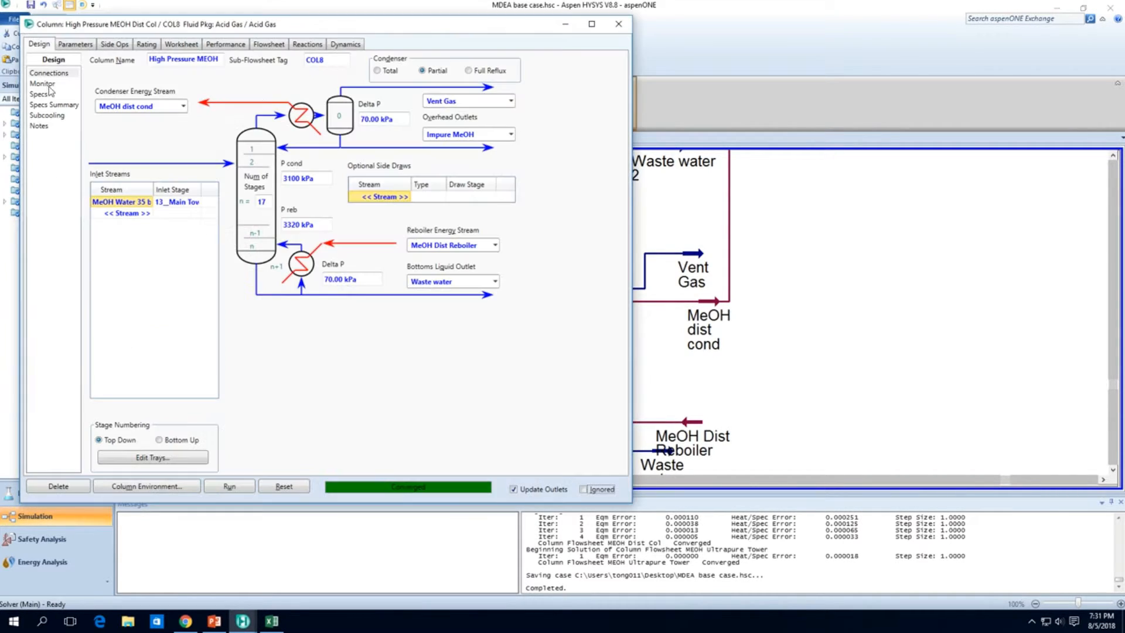
{"action": "left_click", "coordinate": [42, 83]}
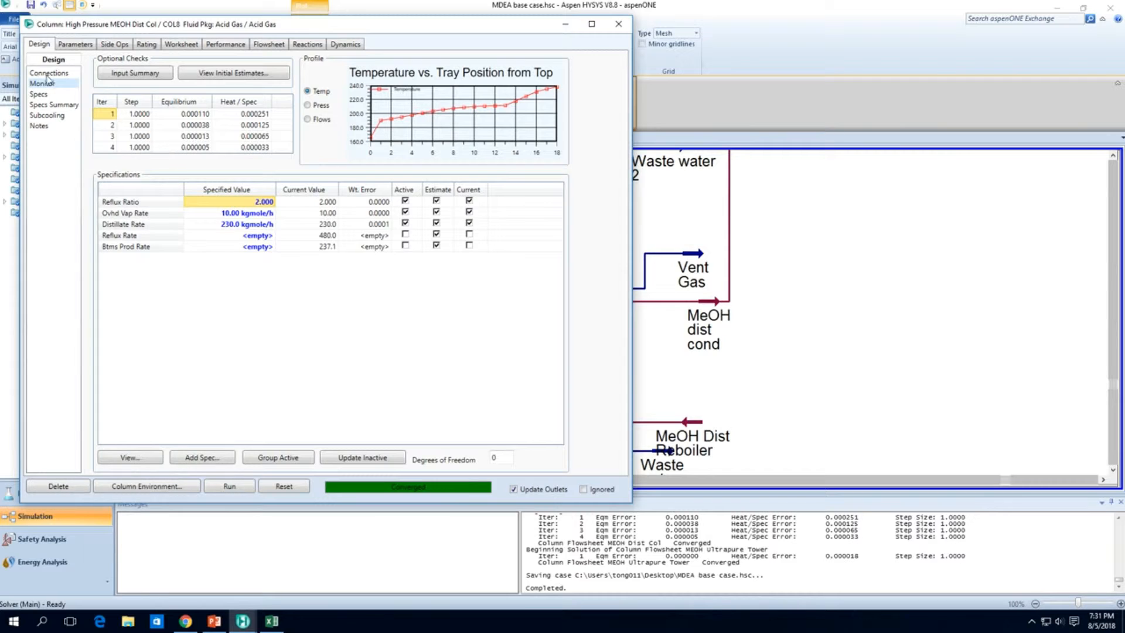
{"action": "left_click", "coordinate": [49, 72]}
{"action": "type", "text": "3220"}
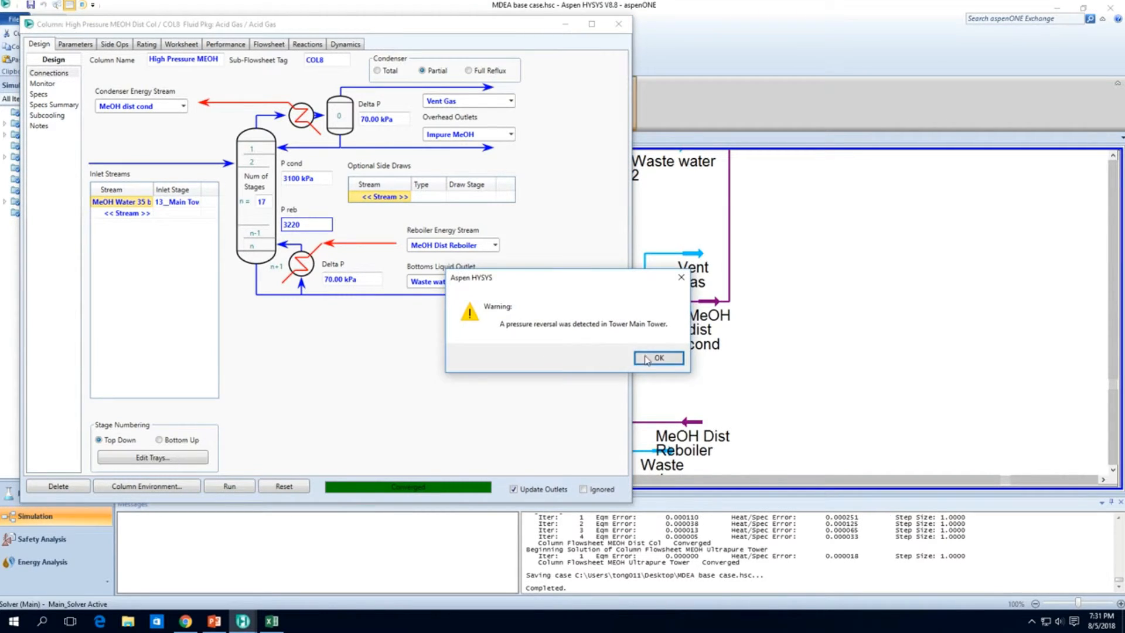
{"action": "left_click", "coordinate": [657, 359]}
{"action": "type", "text": "3000"}
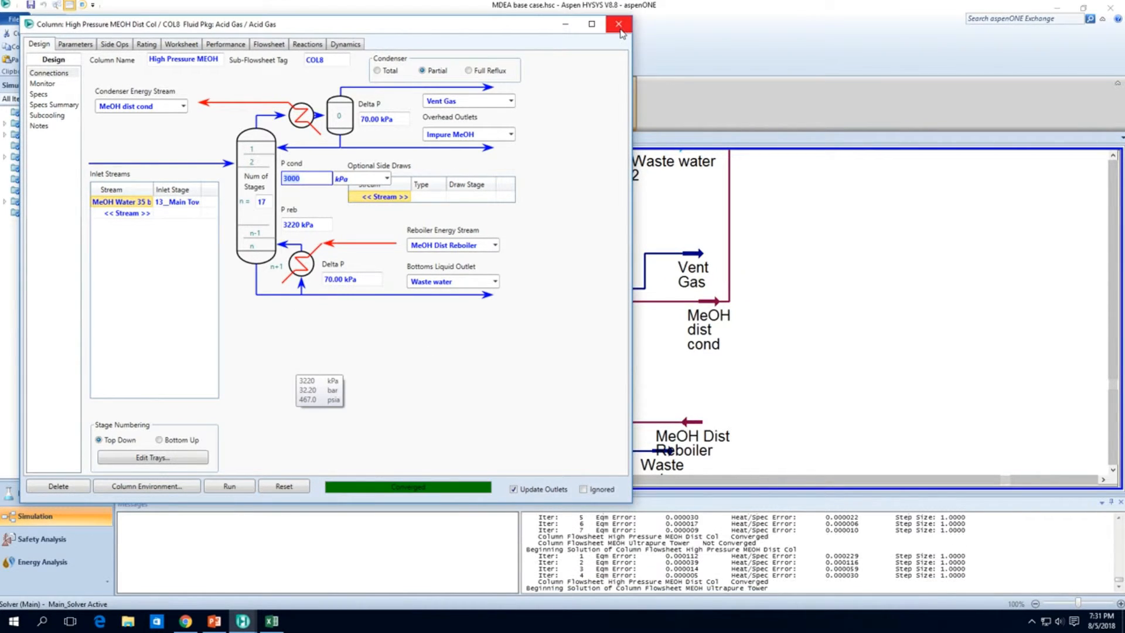
{"action": "left_click", "coordinate": [618, 24]}
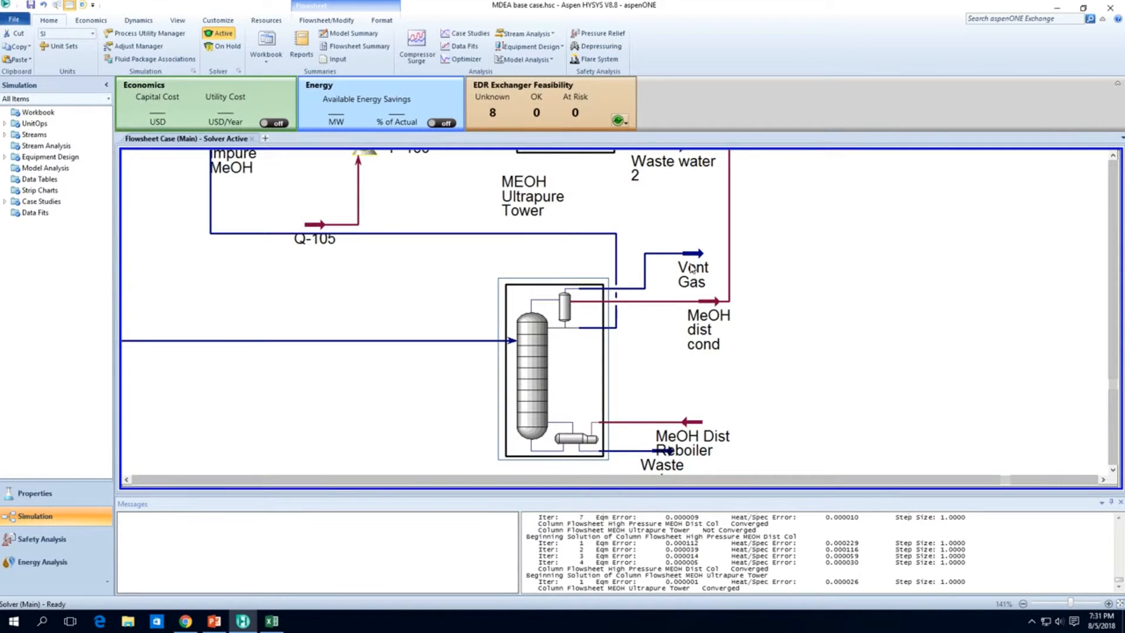
{"action": "mouse_move", "coordinate": [696, 254]}
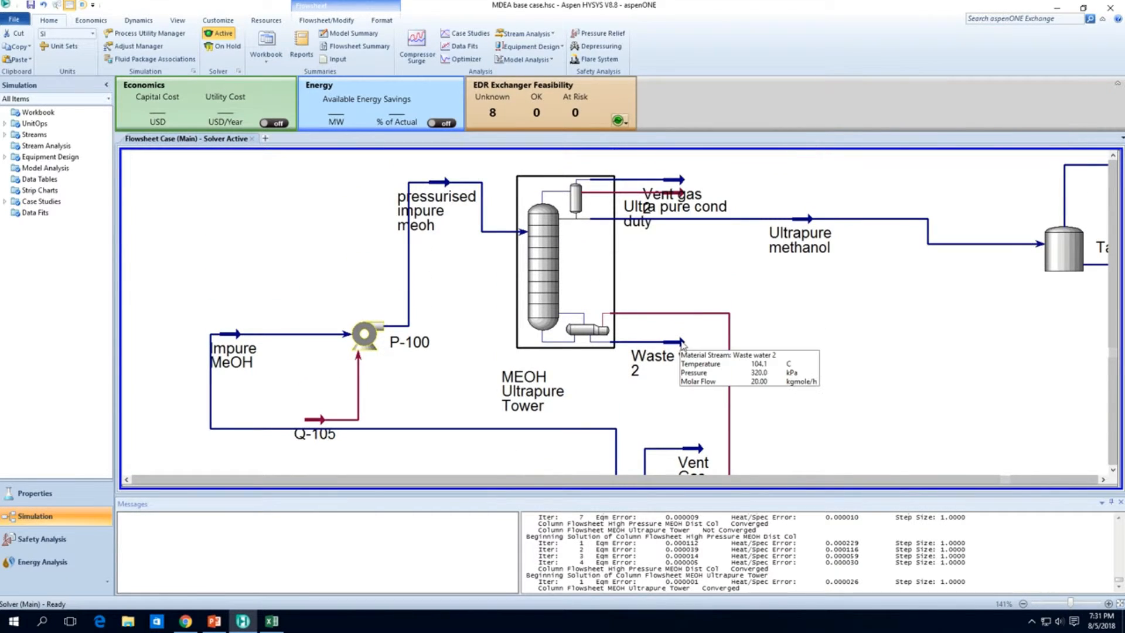
Step: Reopen the High Pressure column to set 2800/3020 kPa condenser/reboiler pressures
{"action": "scroll", "scroll_direction": "down", "scroll_amount": 3}
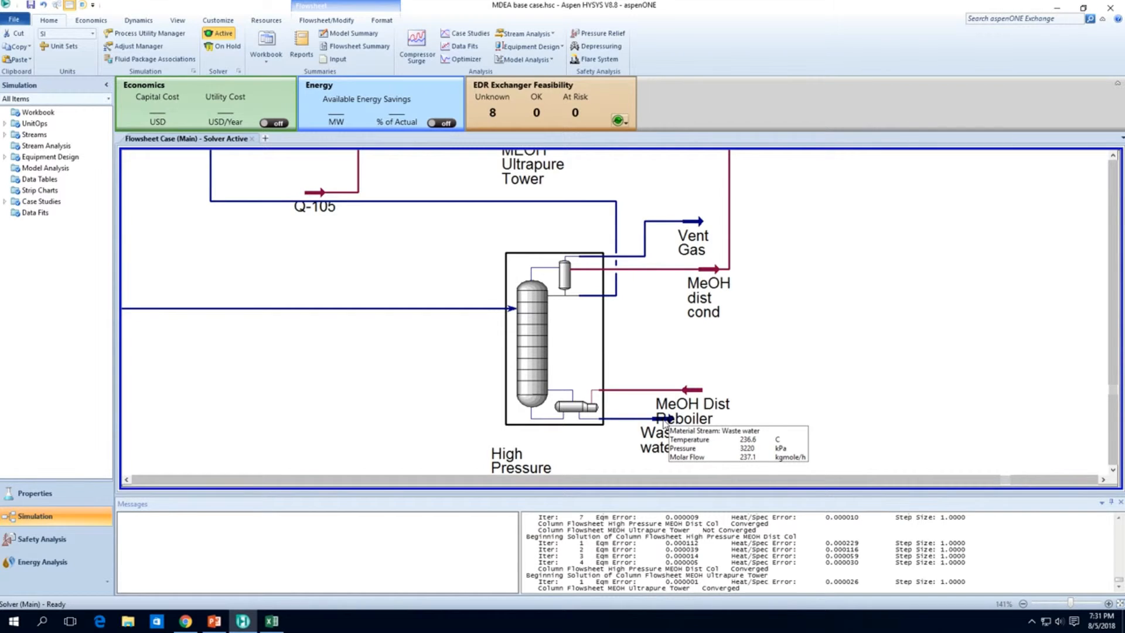
{"action": "double_click", "coordinate": [534, 338]}
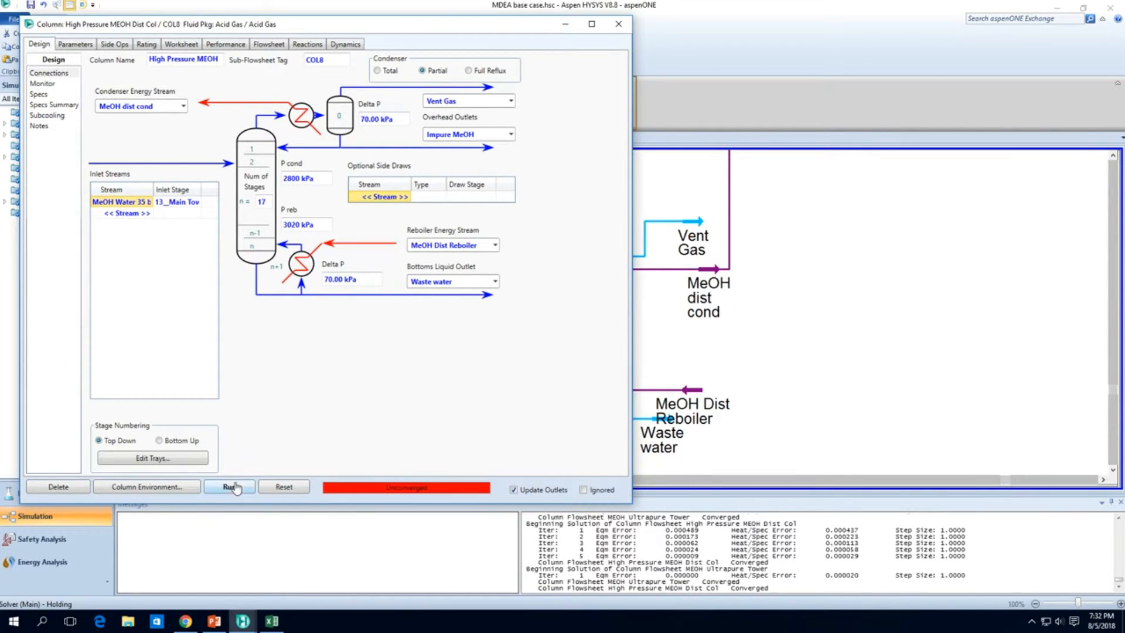
Step: Rerun the column at 2800/3020 kPa, dismiss the consistency error and reset the solution
{"action": "left_click", "coordinate": [229, 487]}
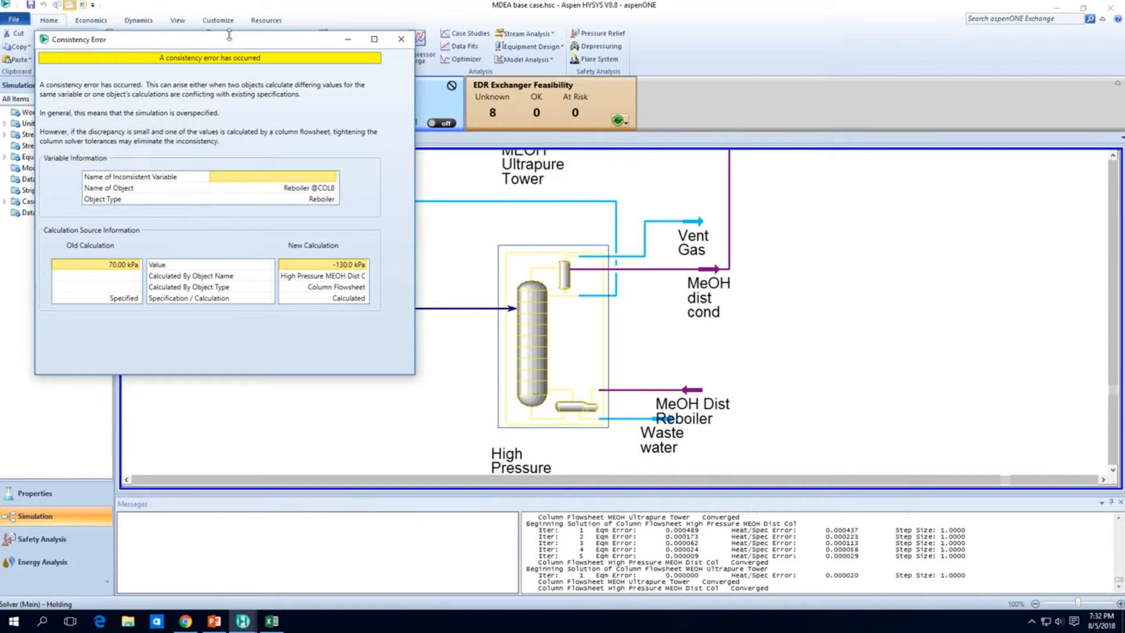
{"action": "left_click", "coordinate": [401, 39]}
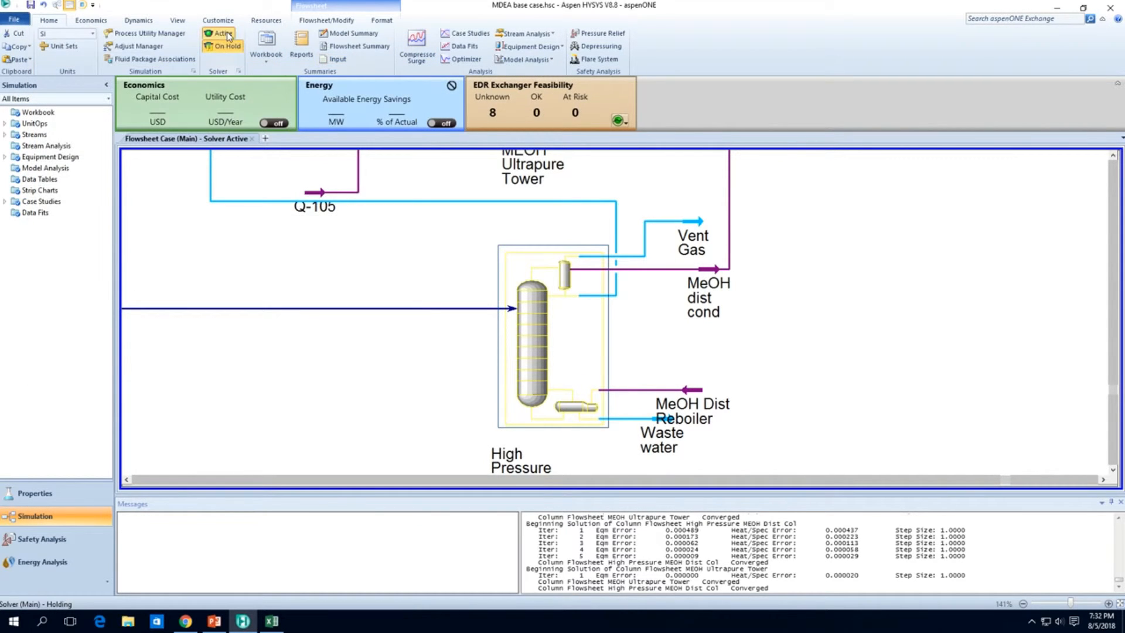
{"action": "double_click", "coordinate": [532, 337]}
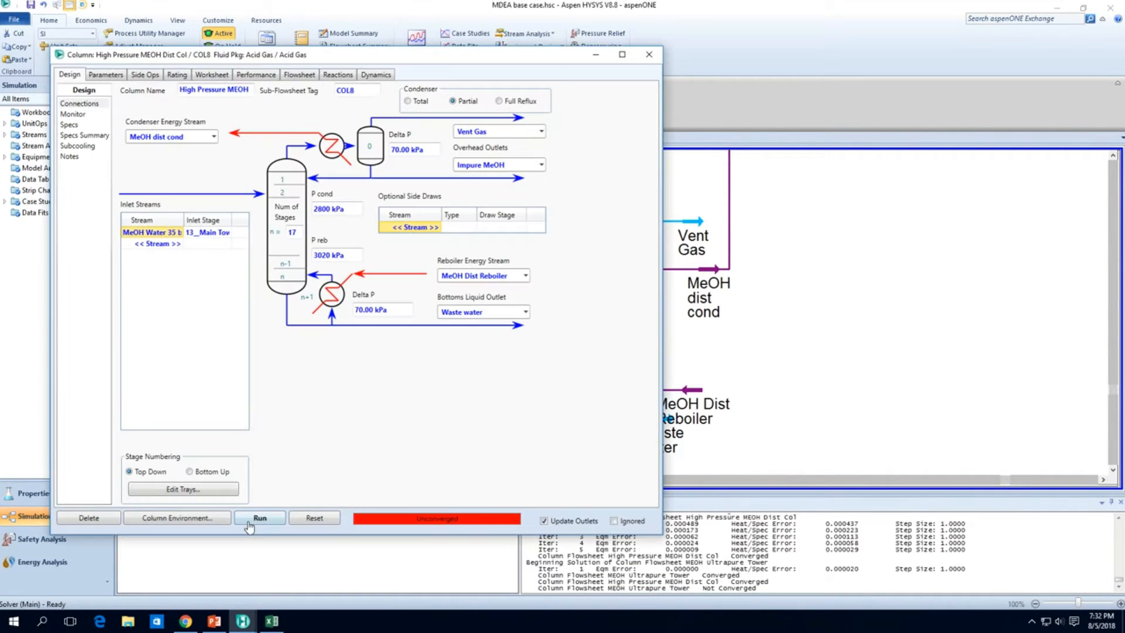
{"action": "left_click", "coordinate": [260, 517]}
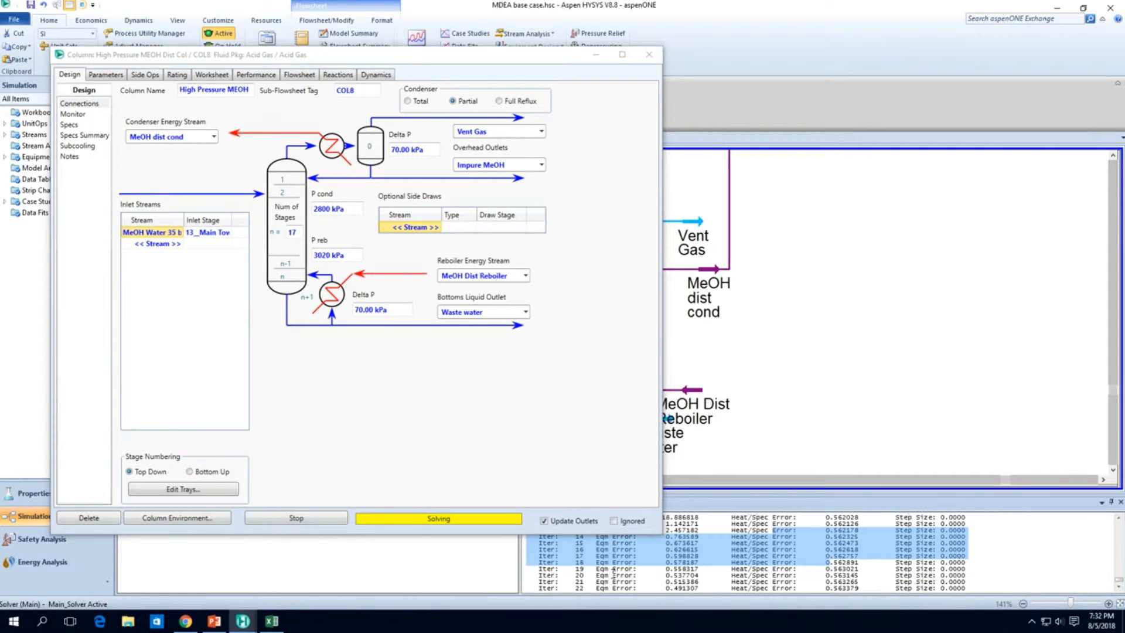
{"action": "left_click", "coordinate": [295, 517]}
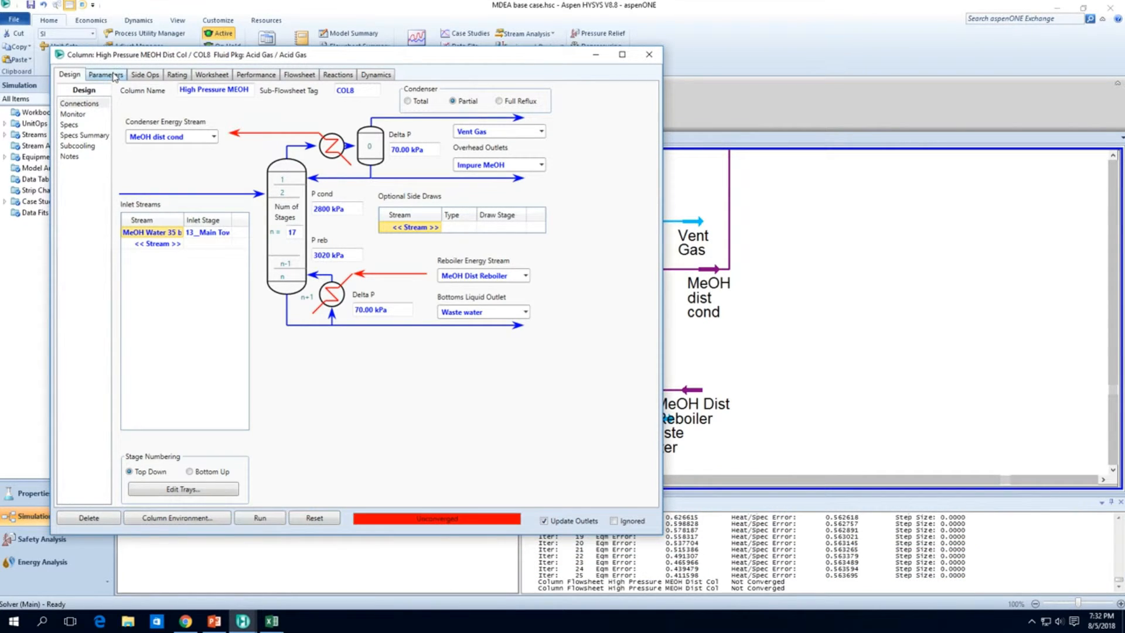
Step: Reset and rerun from Monitor without convergence, then go to the Parameters profile estimates
{"action": "left_click", "coordinate": [104, 75]}
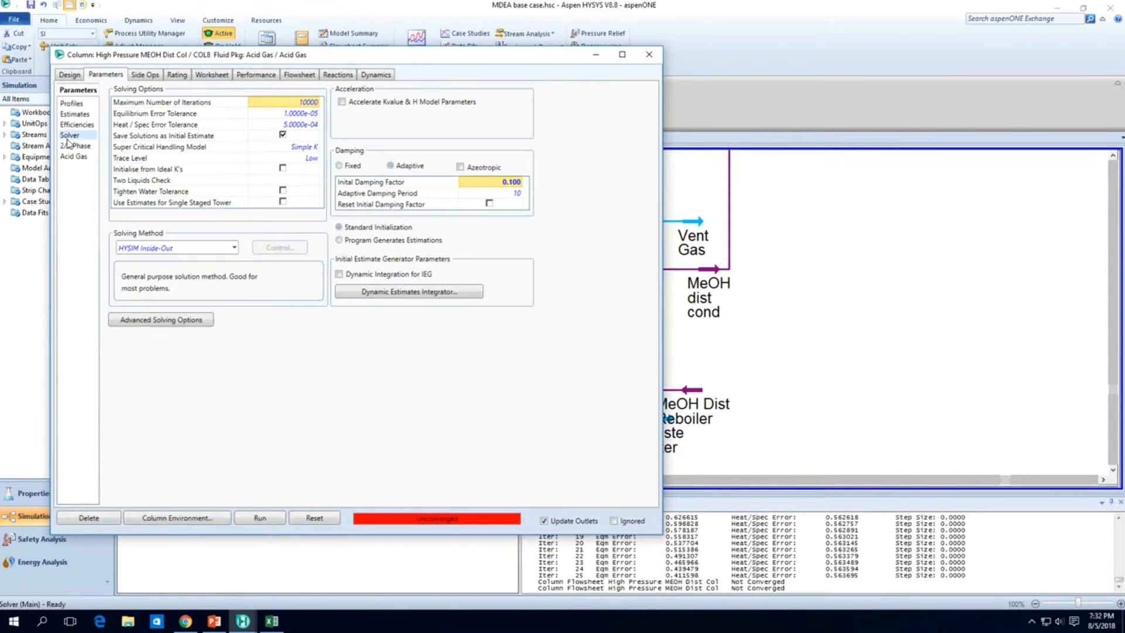
{"action": "left_click", "coordinate": [69, 75]}
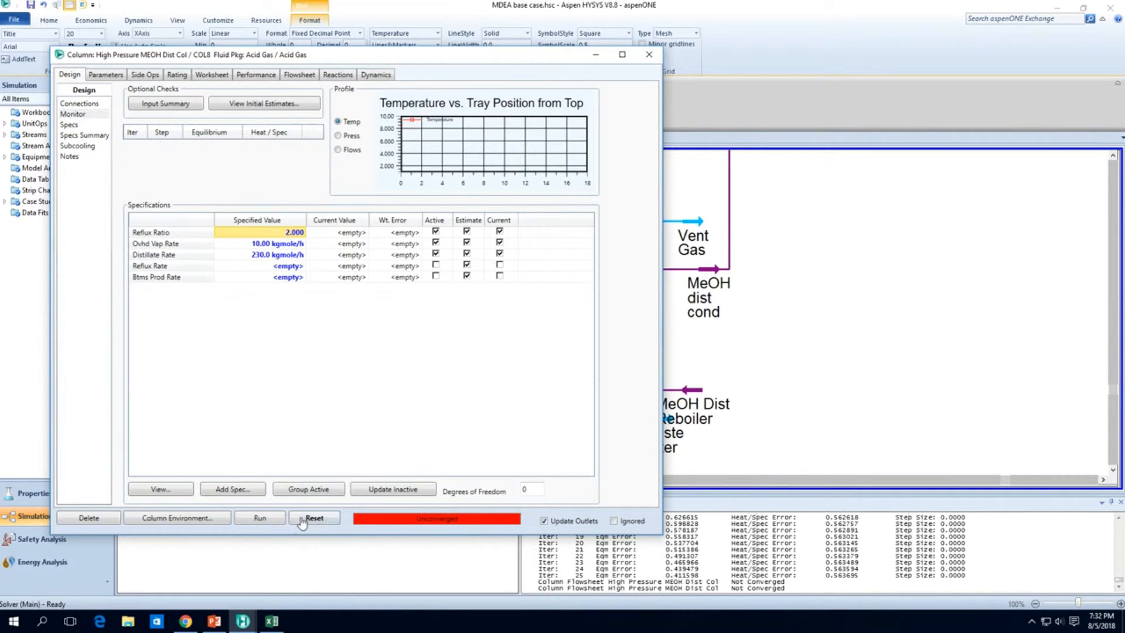
{"action": "left_click", "coordinate": [260, 516]}
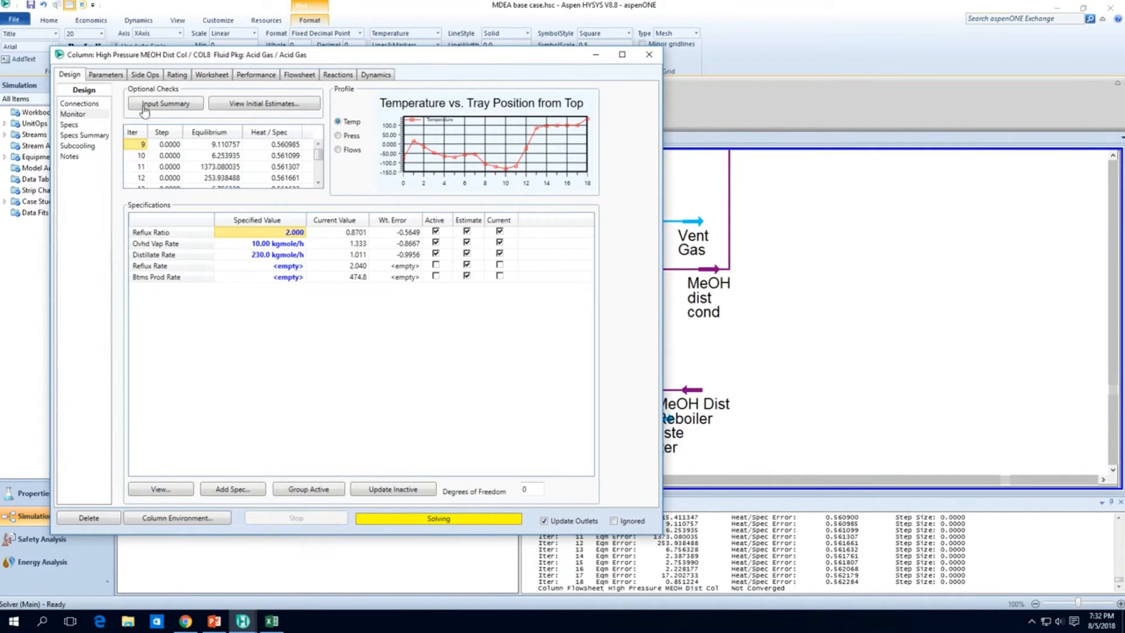
{"action": "left_click", "coordinate": [105, 75]}
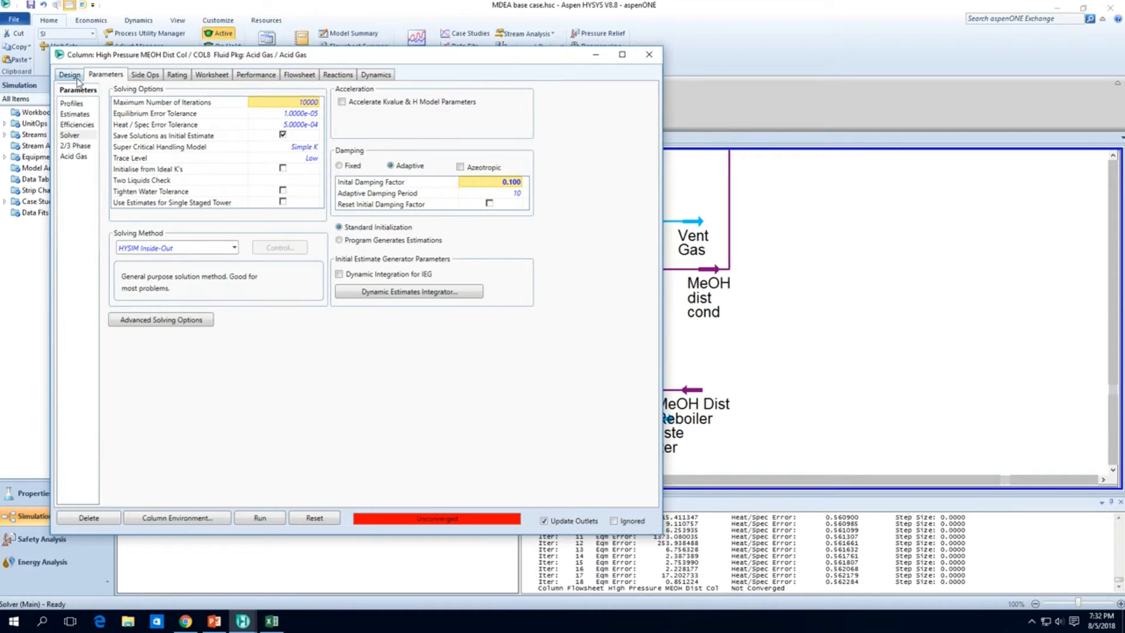
{"action": "left_click", "coordinate": [69, 74]}
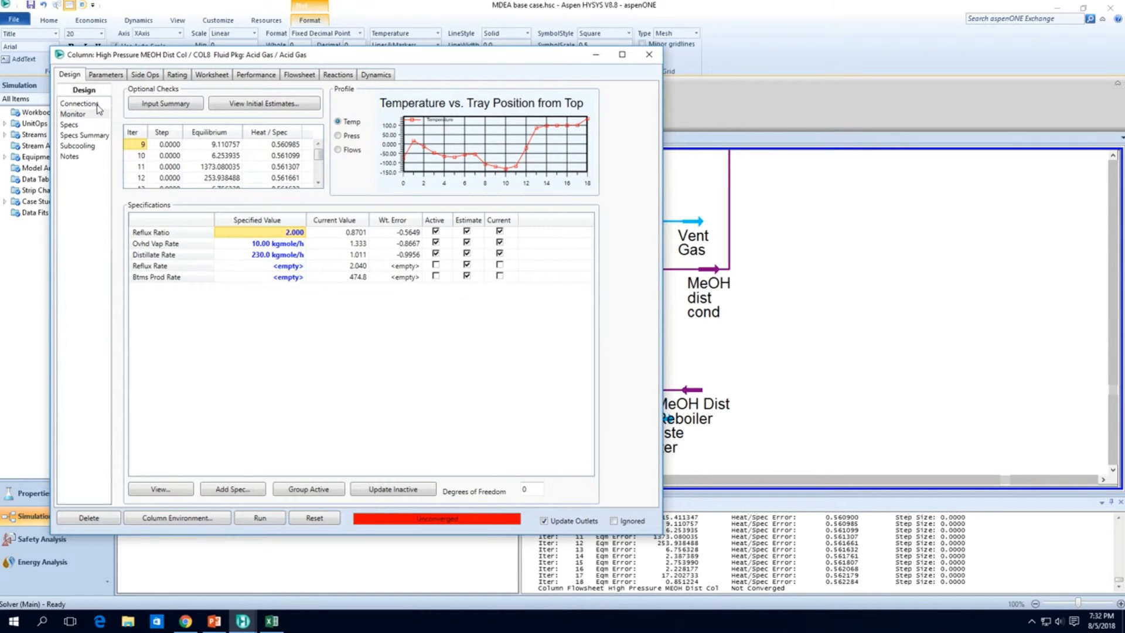
{"action": "left_click", "coordinate": [104, 74]}
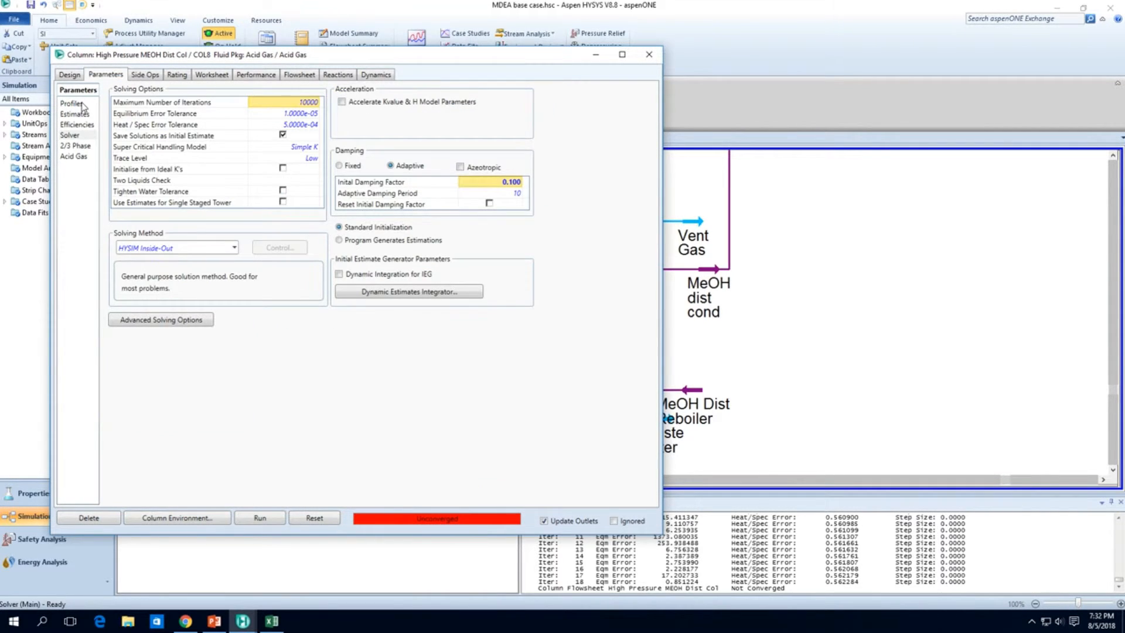
{"action": "left_click", "coordinate": [72, 103]}
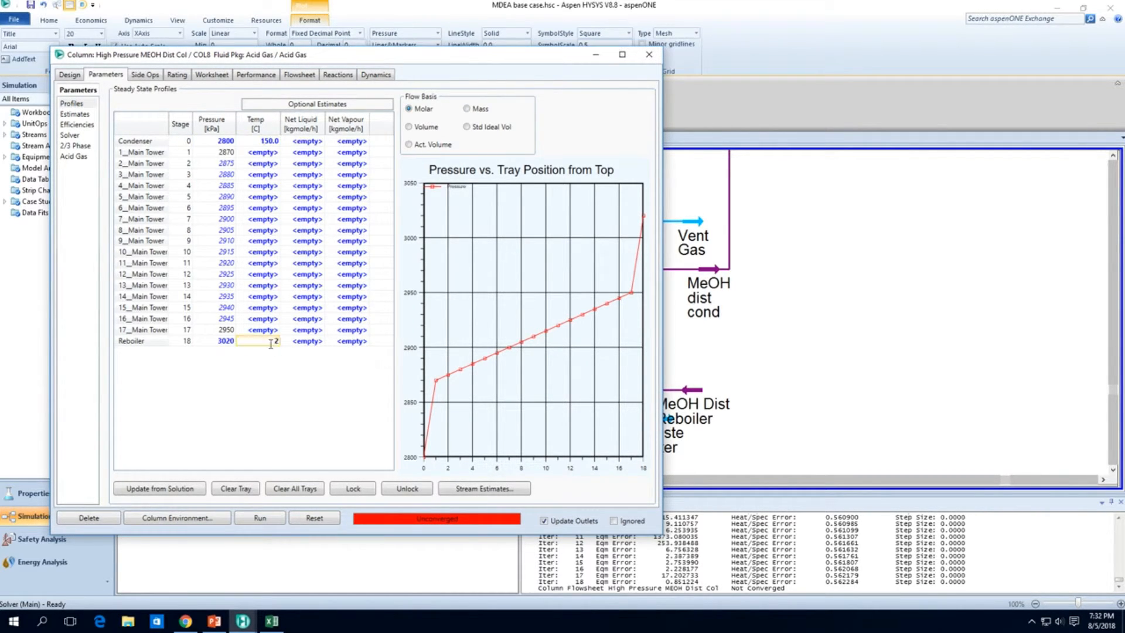
Step: Enter a 230.0 °C reboiler temperature estimate in Profiles and rerun the High Pressure MEOH column
{"action": "type", "text": "230.0"}
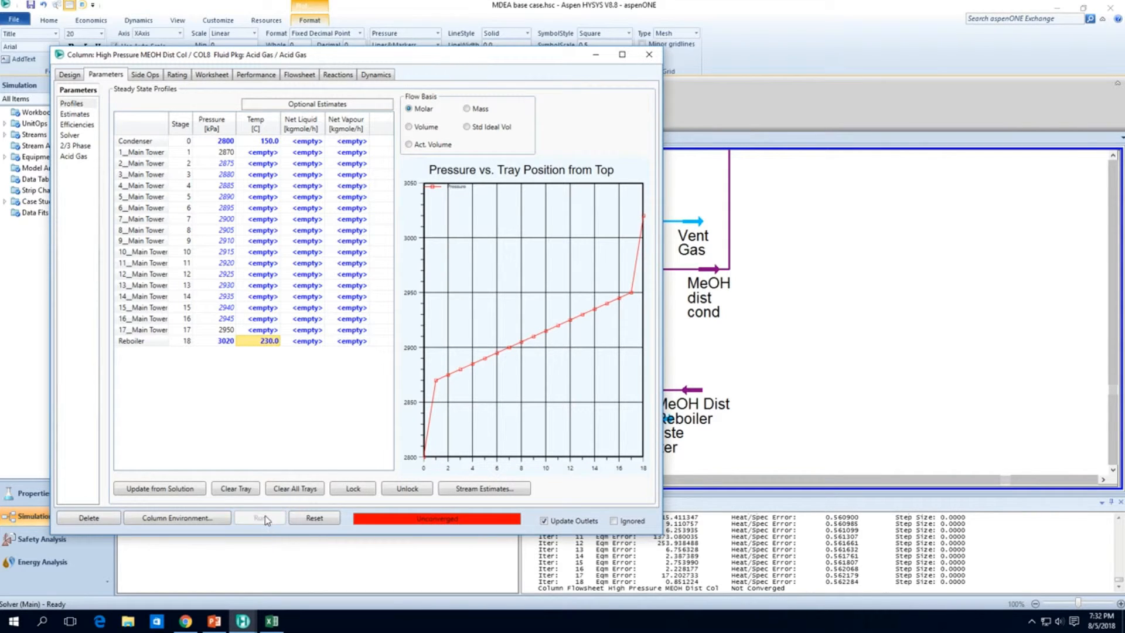
{"action": "left_click", "coordinate": [260, 516]}
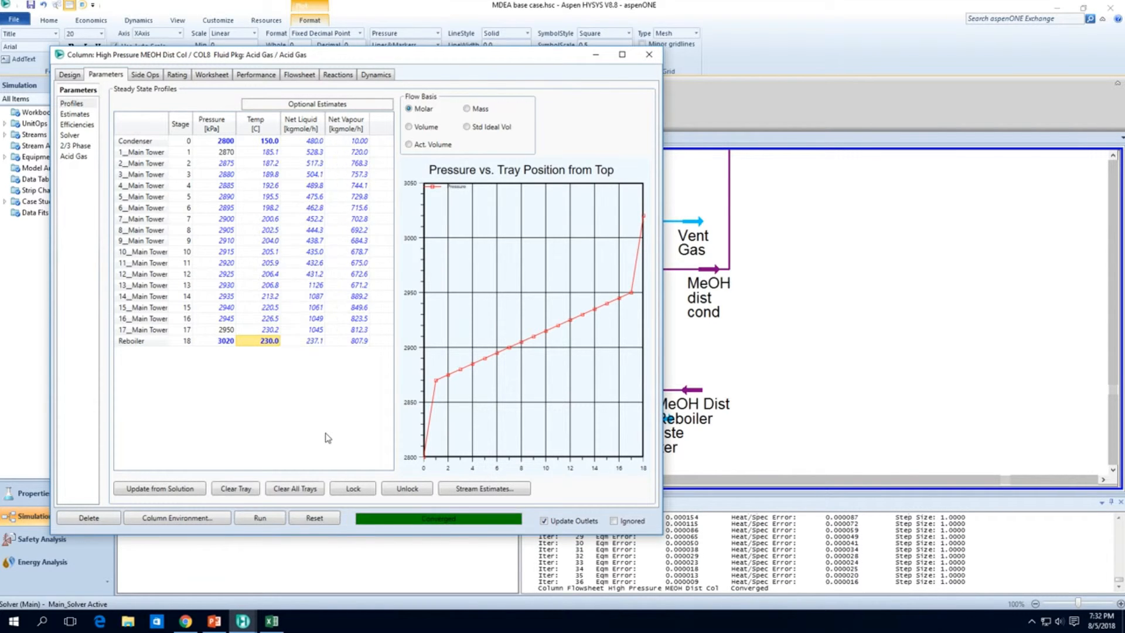
Step: Review the converged column's Design, Parameters and Profiles pages, then close its window
{"action": "left_click", "coordinate": [69, 74]}
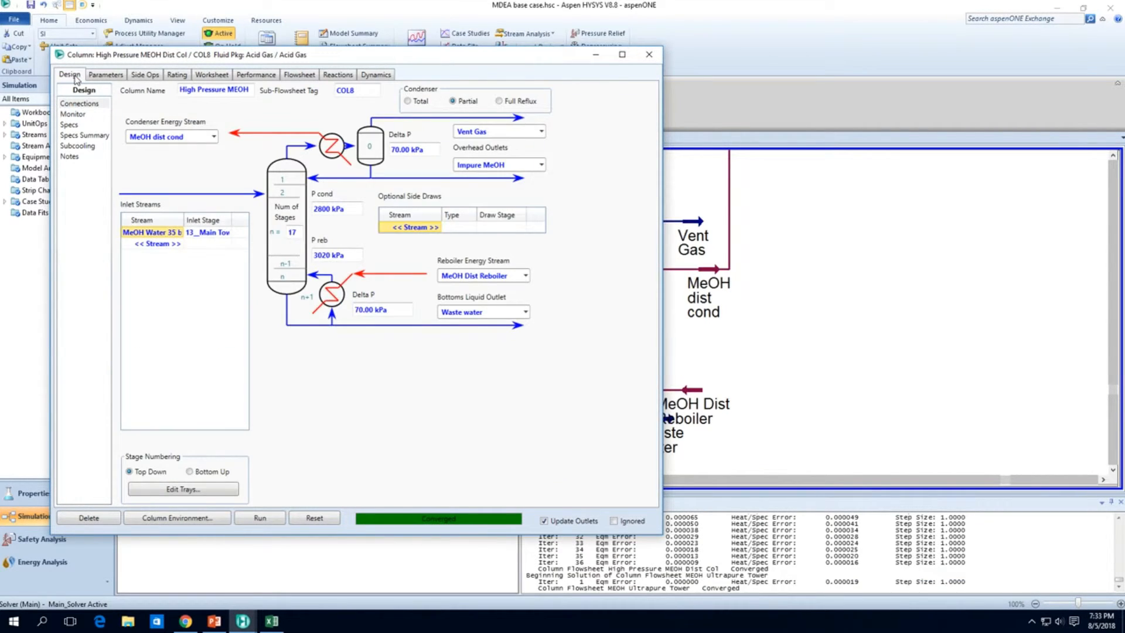
{"action": "left_click", "coordinate": [104, 73]}
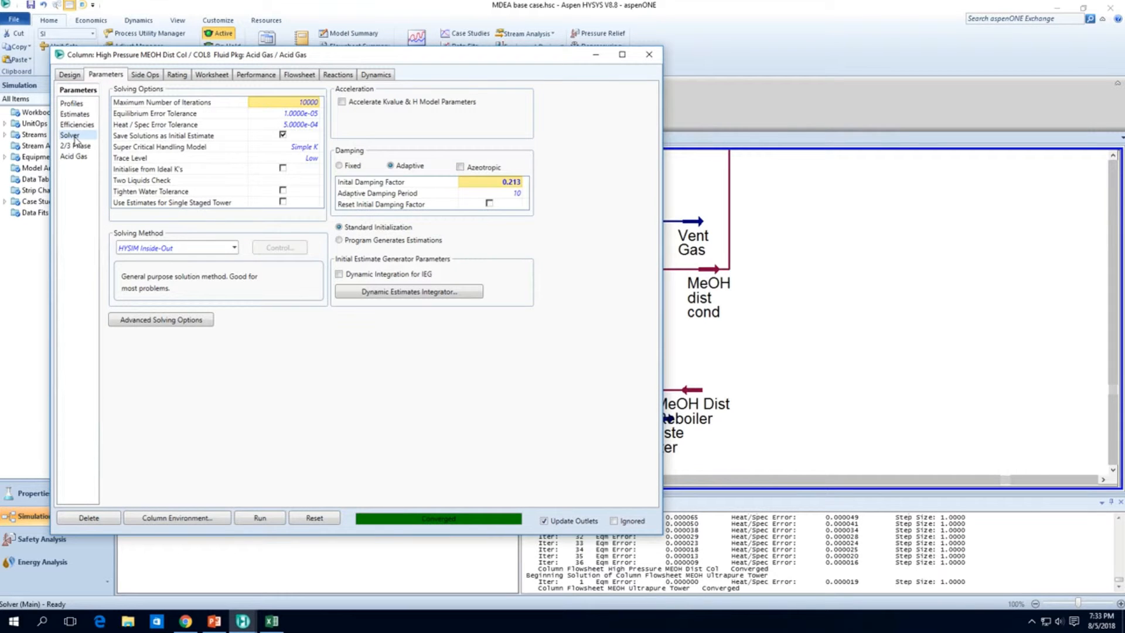
{"action": "left_click", "coordinate": [72, 103]}
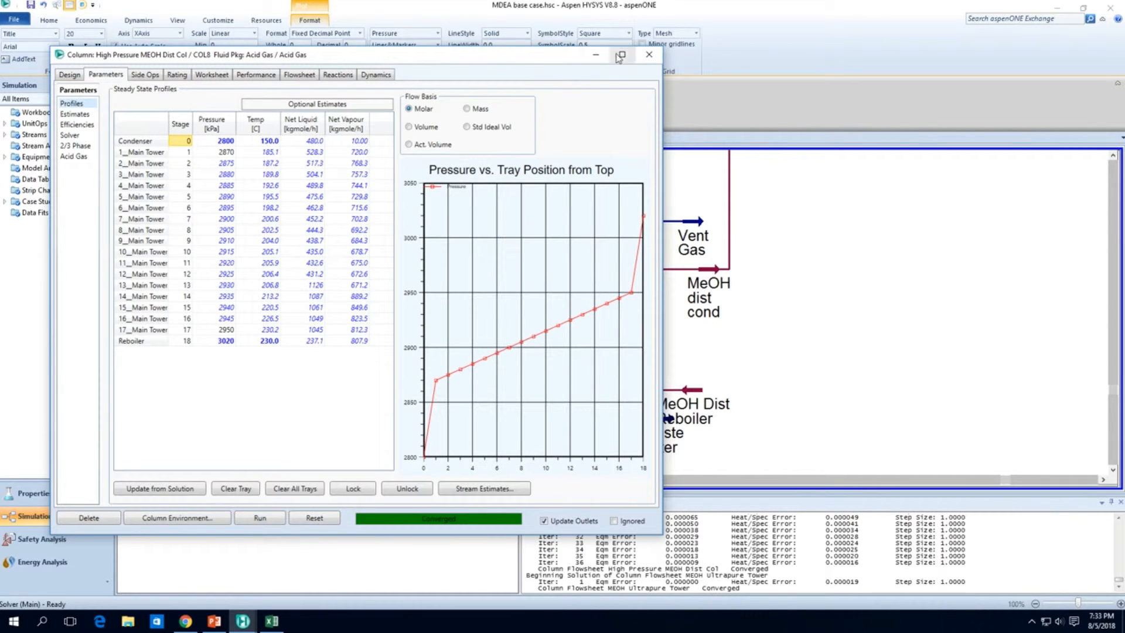
{"action": "left_click", "coordinate": [648, 55]}
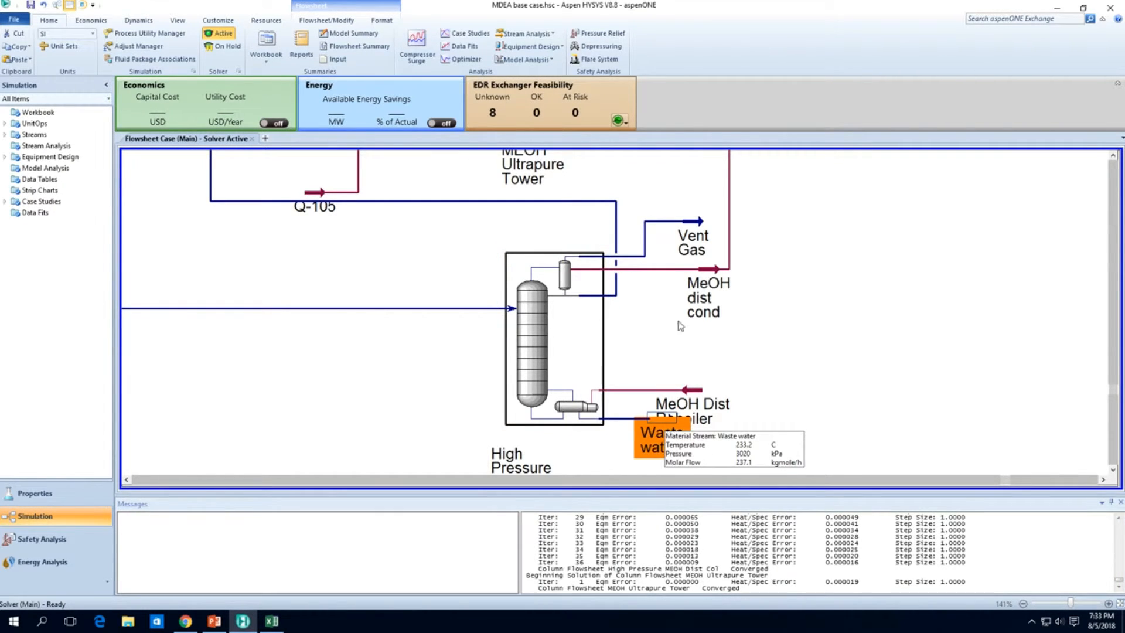
{"action": "mouse_move", "coordinate": [560, 328]}
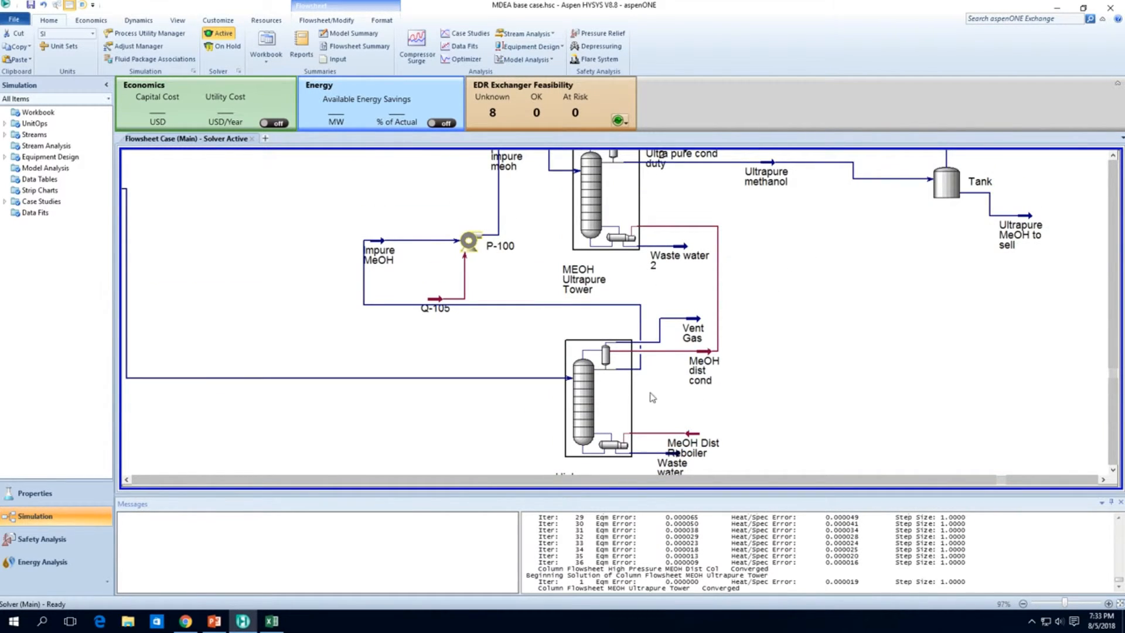
{"action": "mouse_move", "coordinate": [672, 462]}
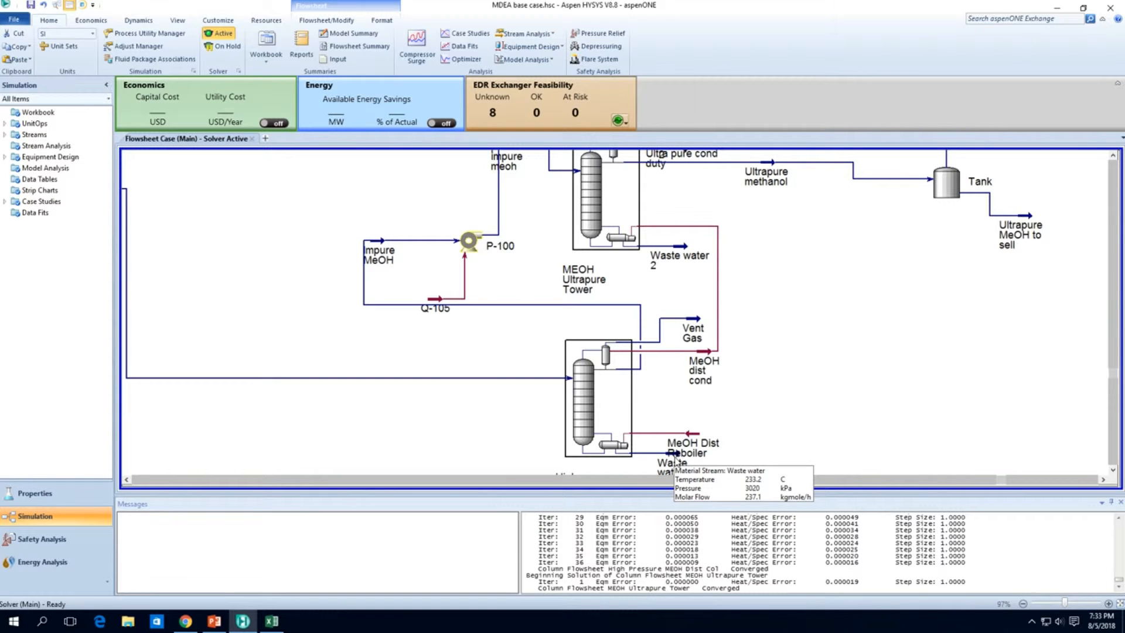
{"action": "mouse_move", "coordinate": [622, 407]}
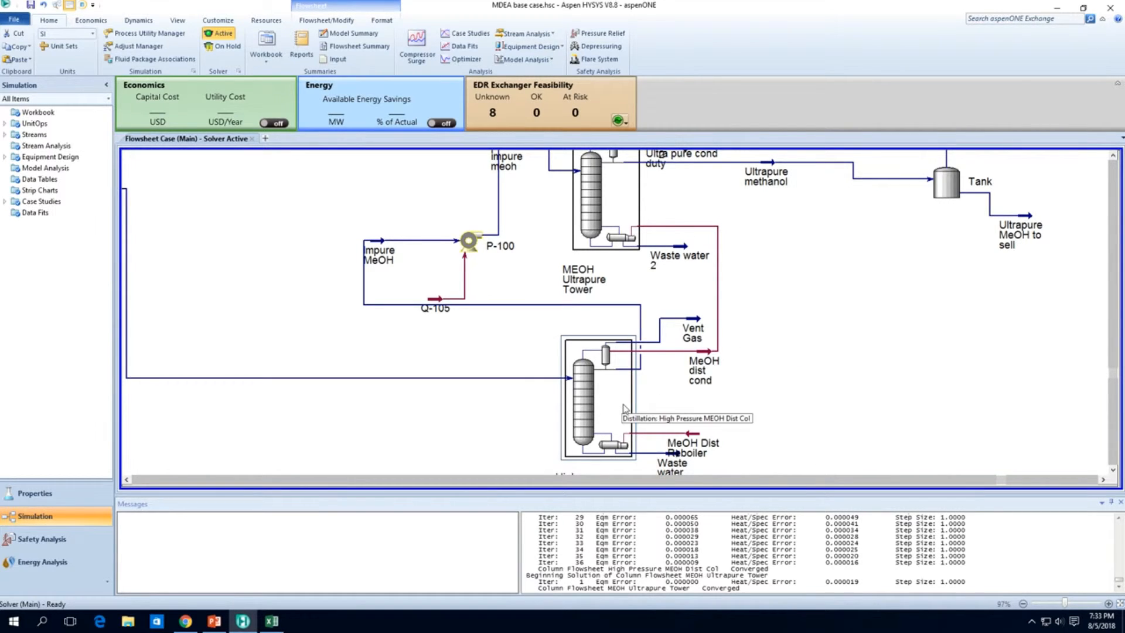
{"action": "double_click", "coordinate": [596, 394]}
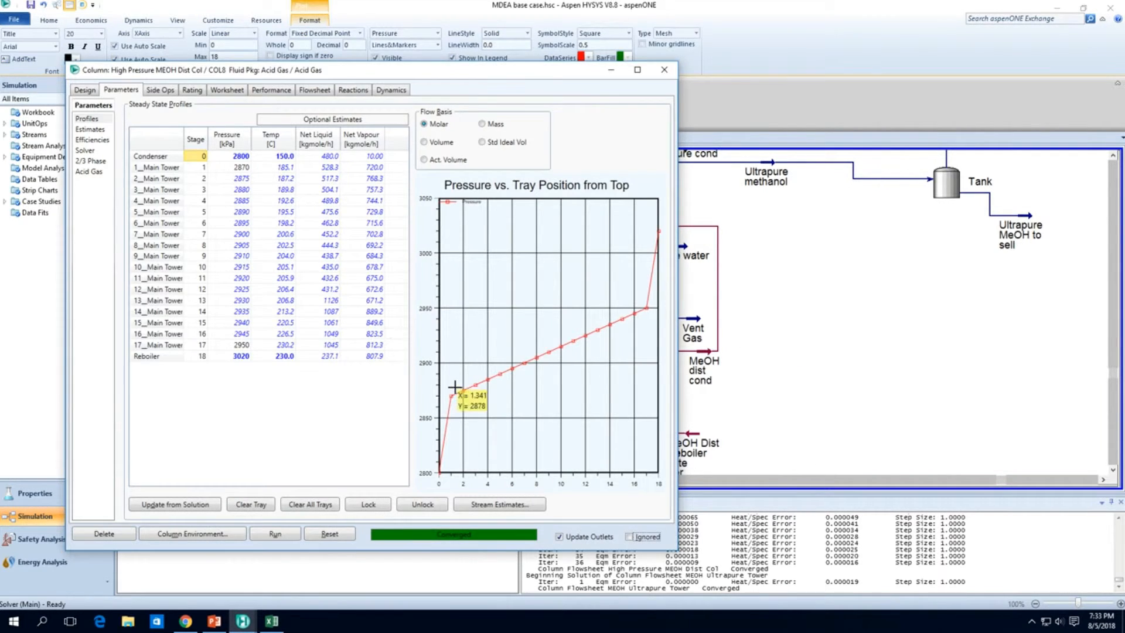
{"action": "mouse_move", "coordinate": [608, 328]}
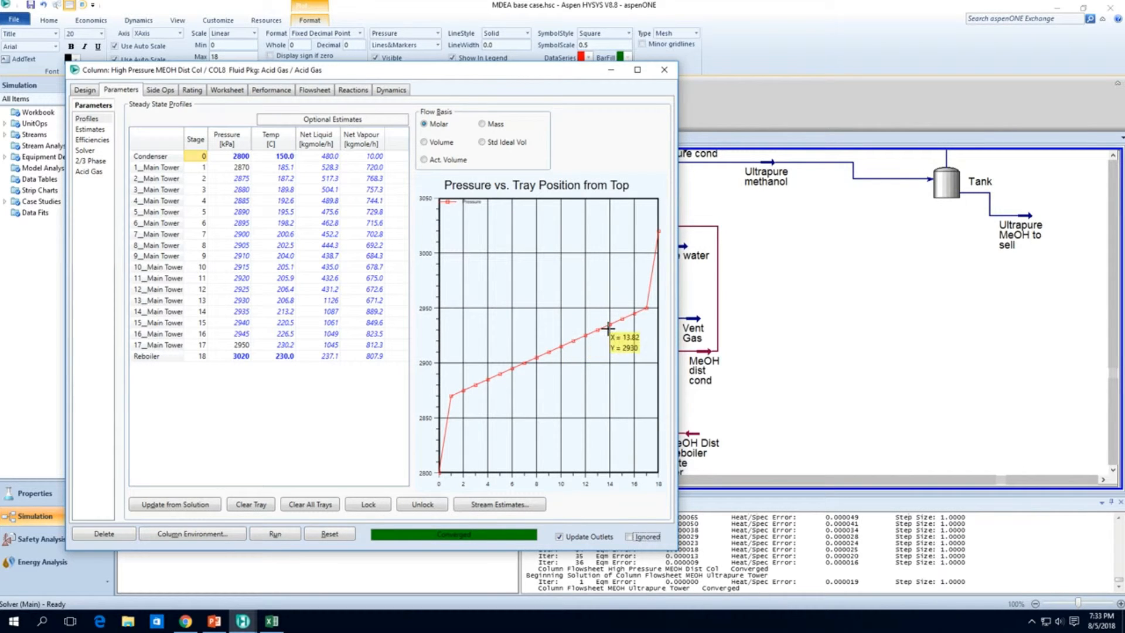
{"action": "mouse_move", "coordinate": [568, 343]}
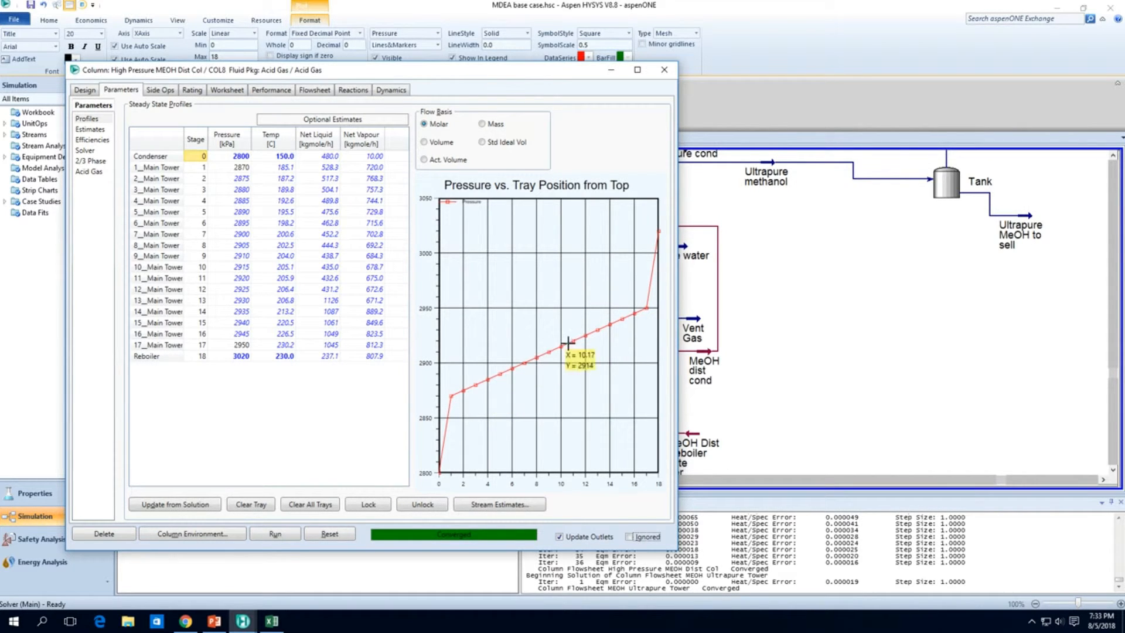
{"action": "mouse_move", "coordinate": [581, 337]}
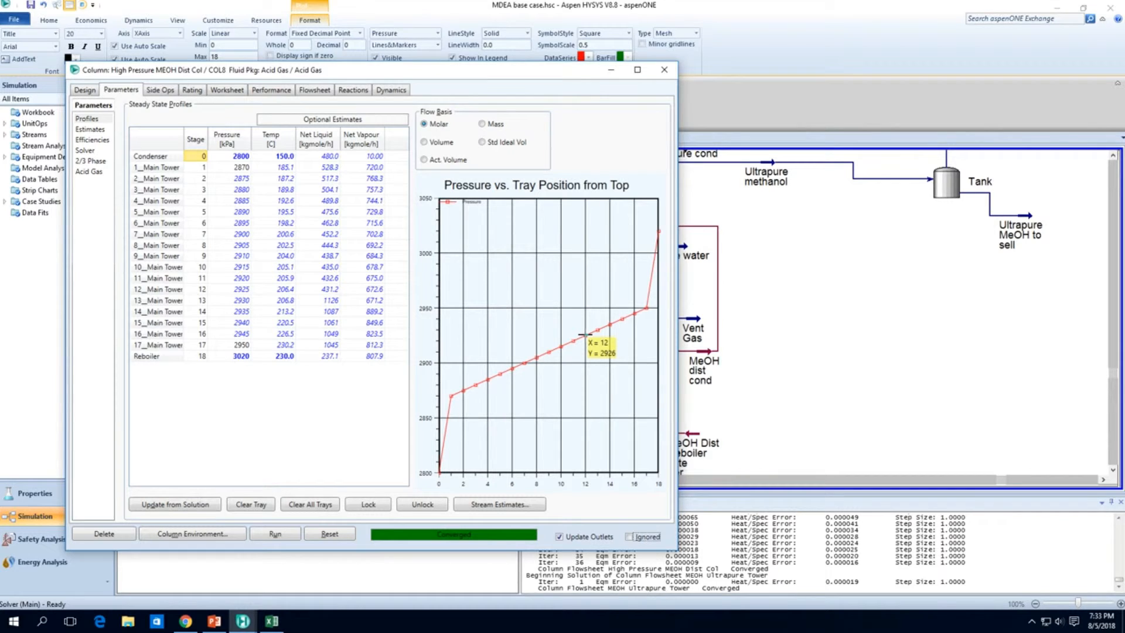
{"action": "mouse_move", "coordinate": [658, 73]}
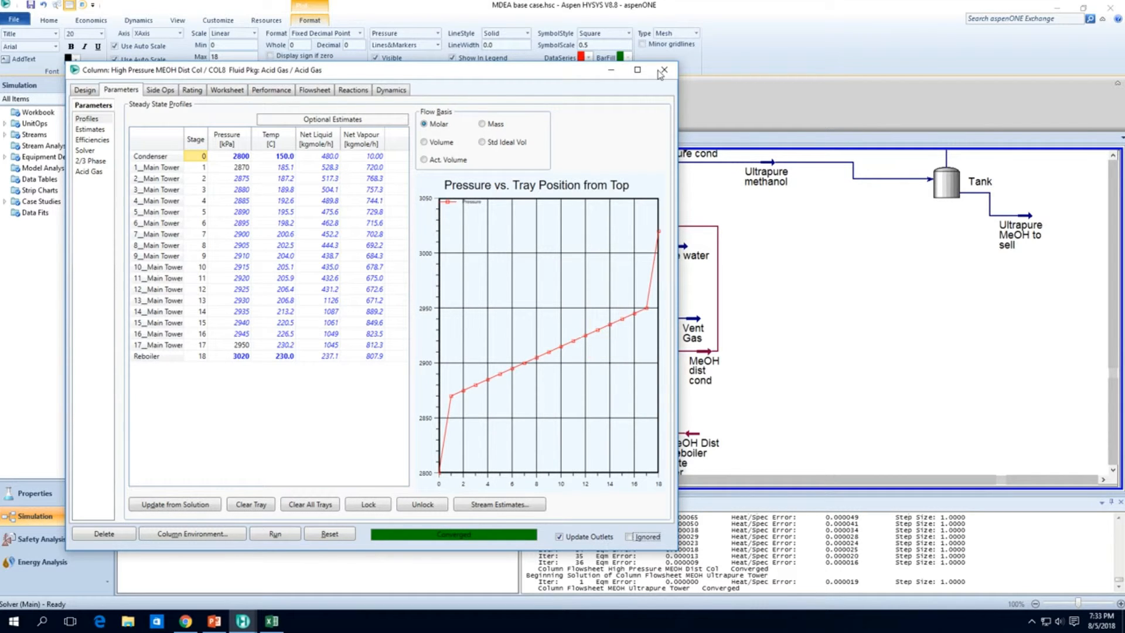
{"action": "left_click", "coordinate": [662, 69]}
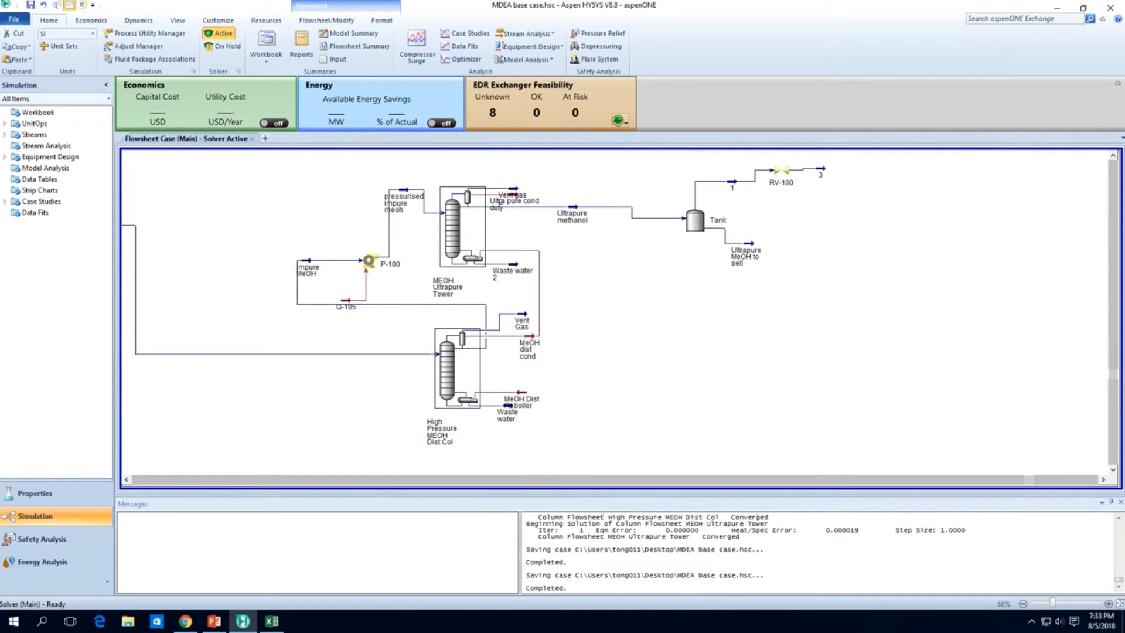
Step: Check the Ultrapure methanol and Vent gas 2 stream compositions
{"action": "double_click", "coordinate": [573, 214]}
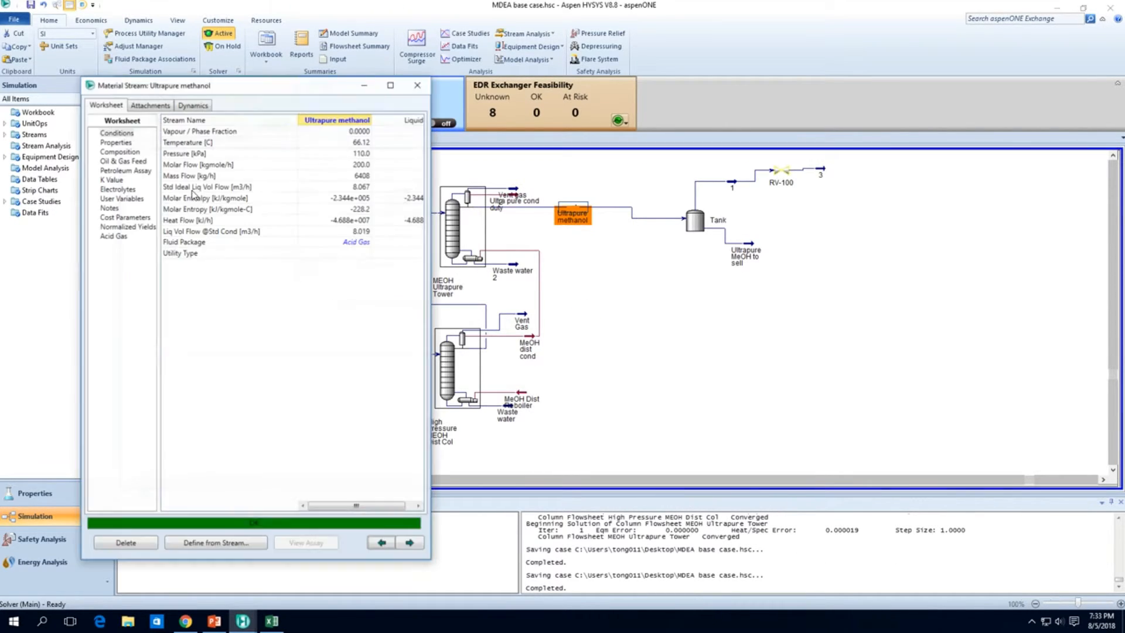
{"action": "left_click", "coordinate": [120, 151]}
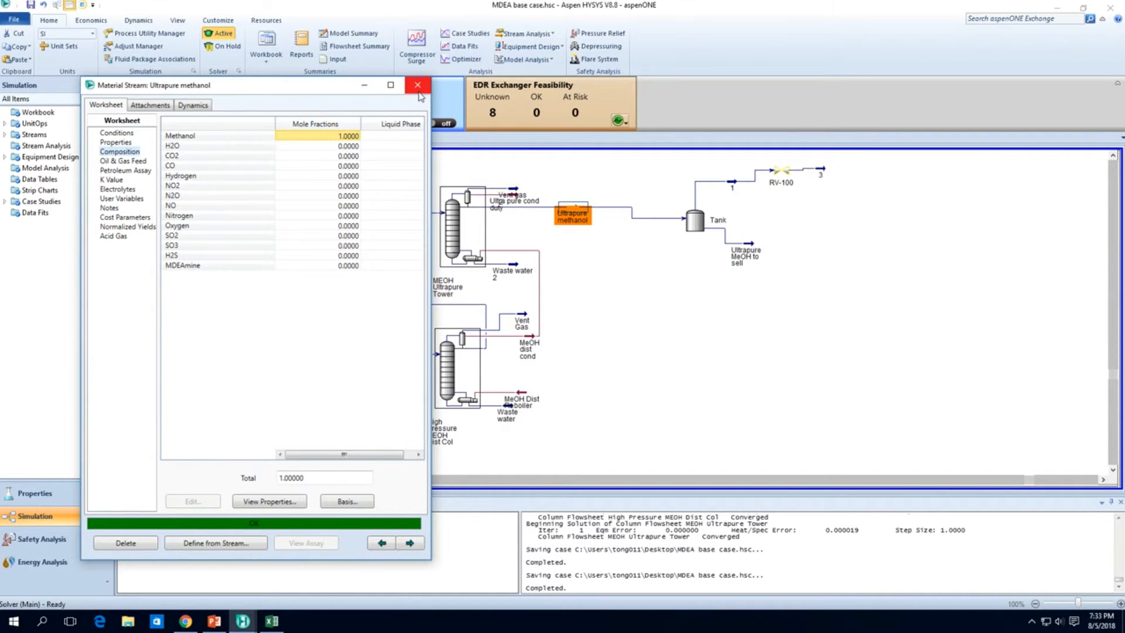
{"action": "left_click", "coordinate": [417, 84]}
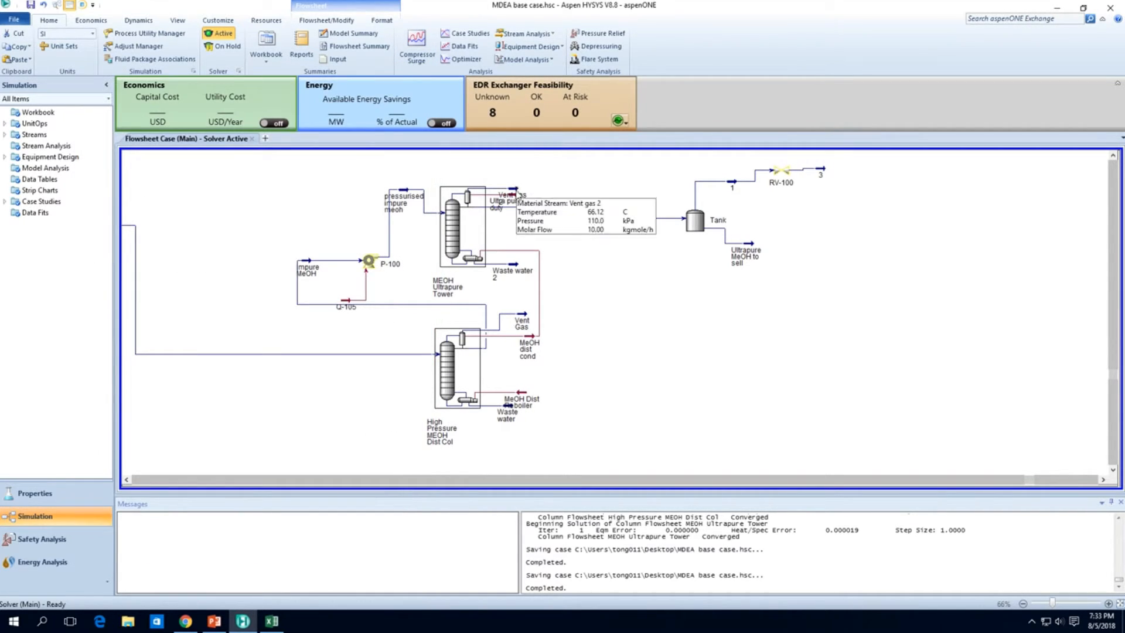
{"action": "double_click", "coordinate": [513, 195]}
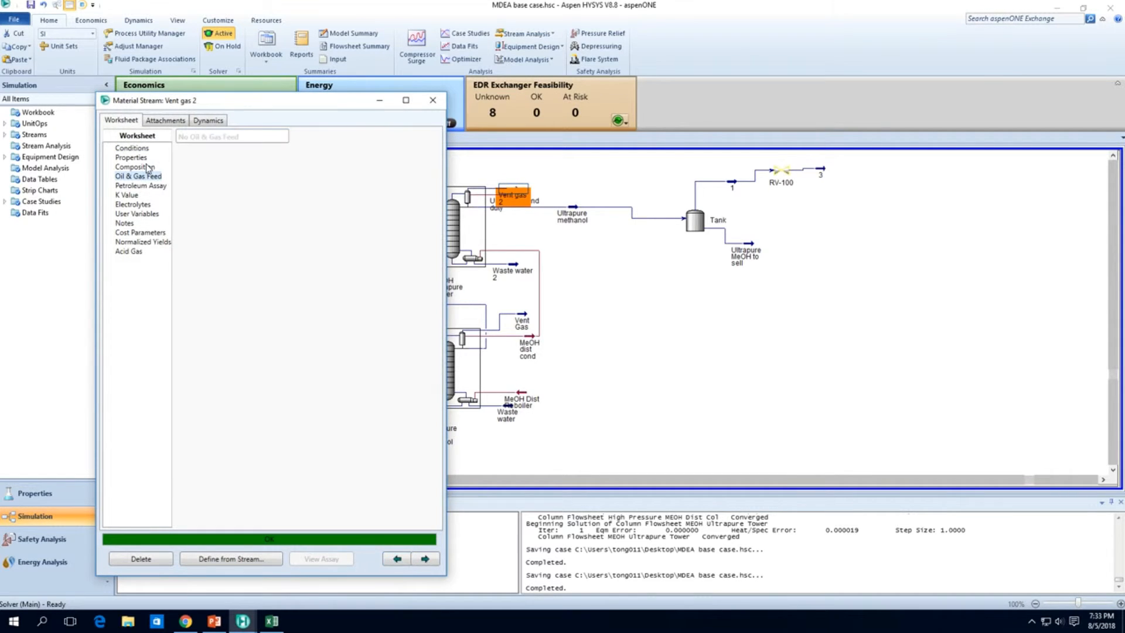
{"action": "left_click", "coordinate": [133, 167]}
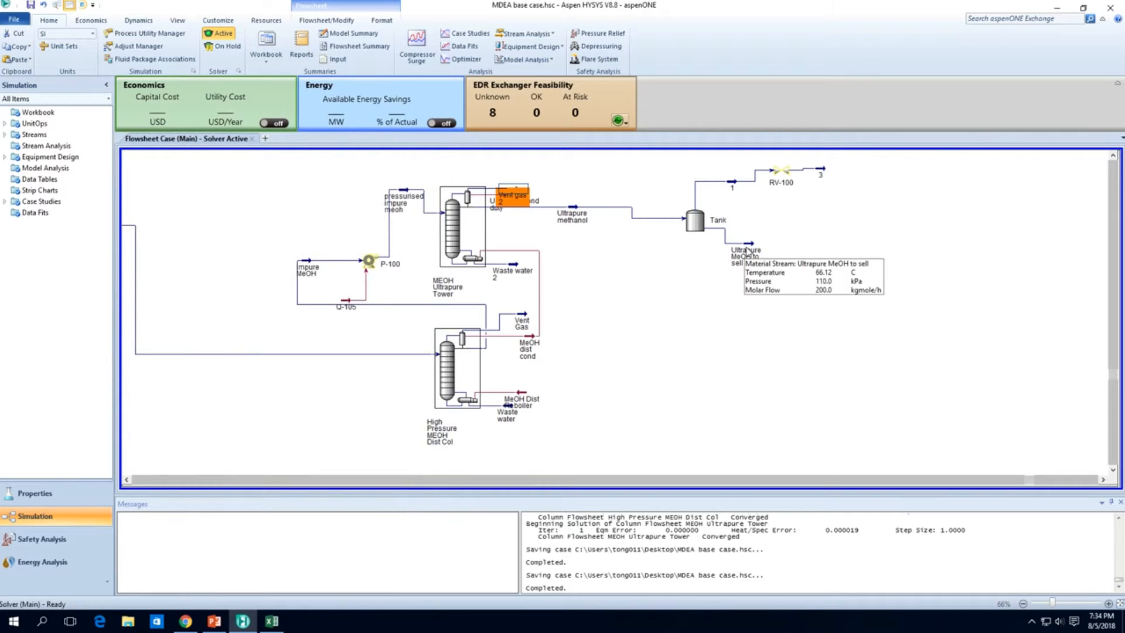
Step: View the Ultrapure MeOH to sell stream composition on a Mass Flows basis, about 6408 kg/h methanol
{"action": "double_click", "coordinate": [746, 254]}
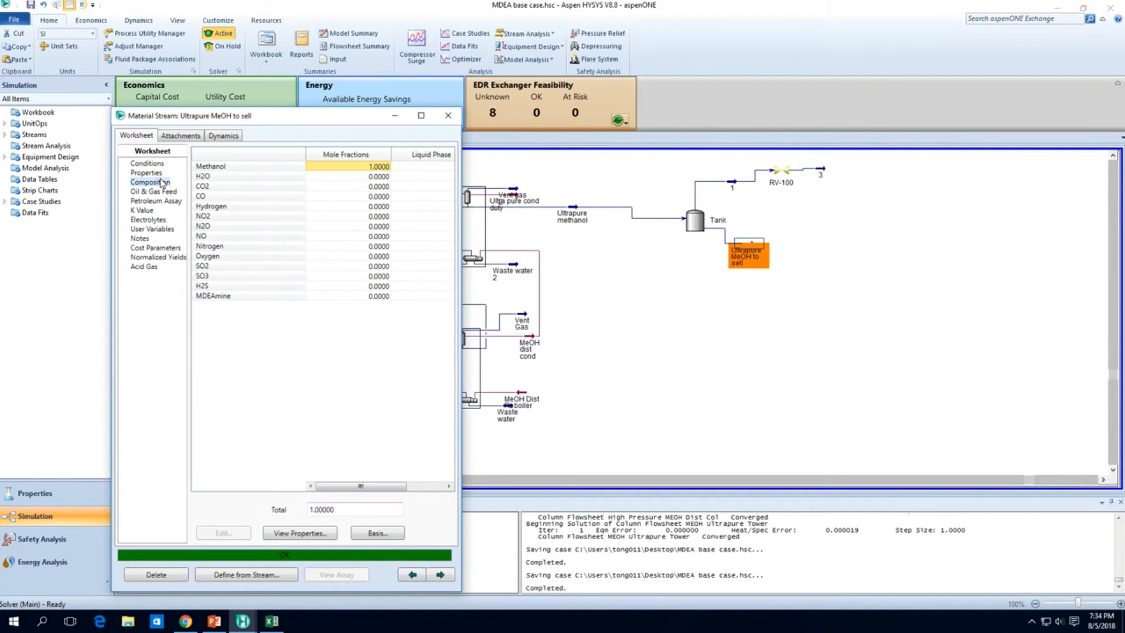
{"action": "left_click", "coordinate": [376, 532]}
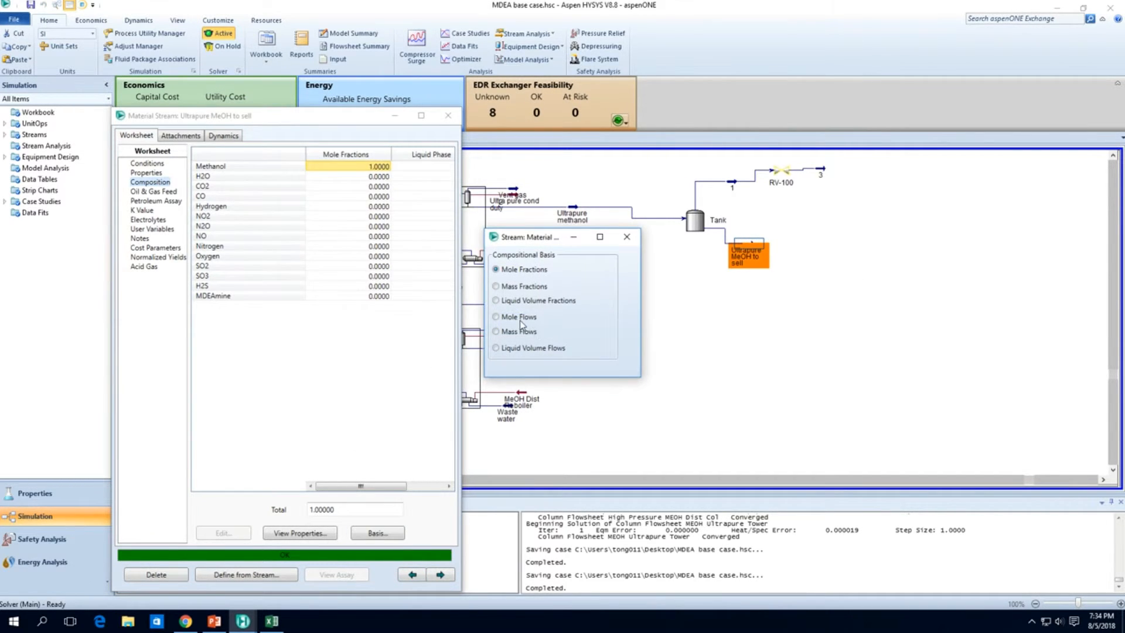
{"action": "left_click", "coordinate": [495, 330]}
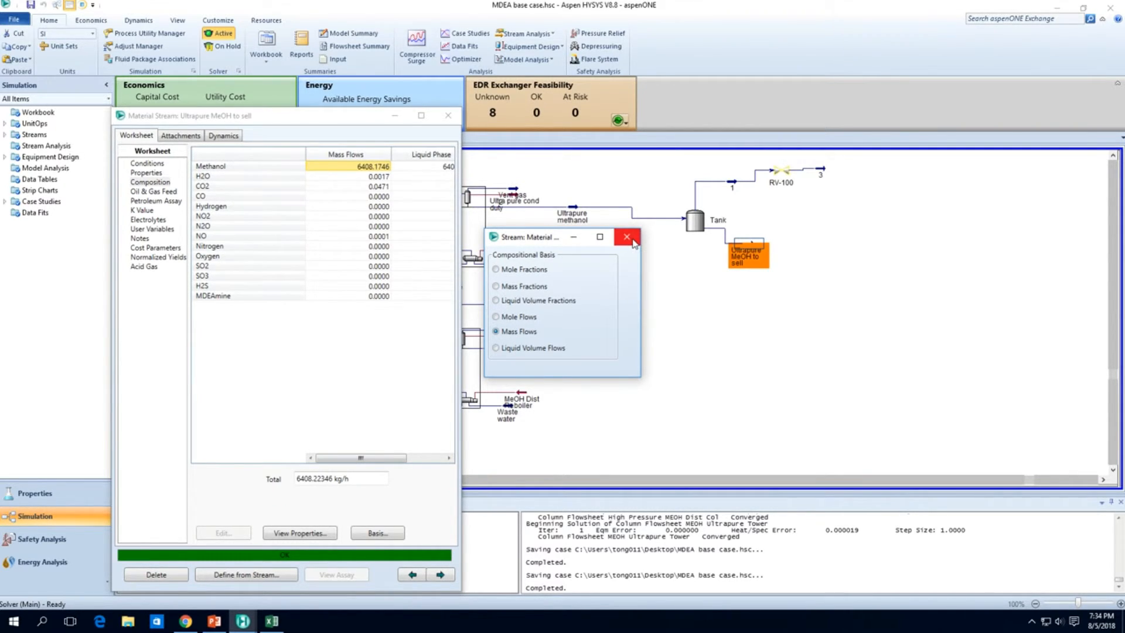
{"action": "mouse_move", "coordinate": [625, 237]}
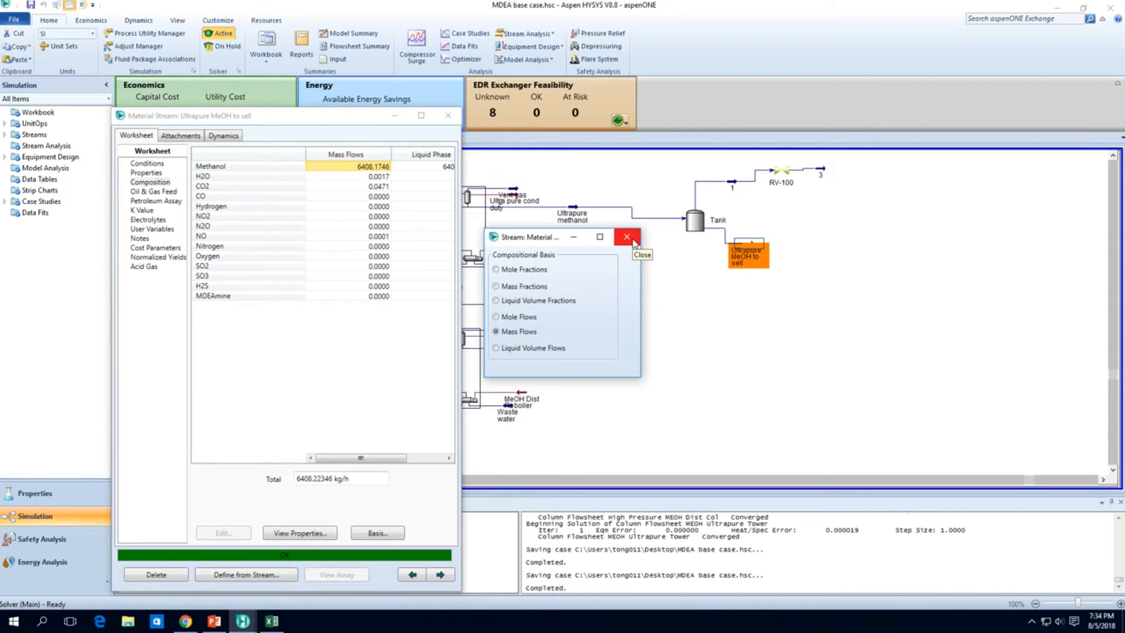
{"action": "left_click", "coordinate": [625, 237]}
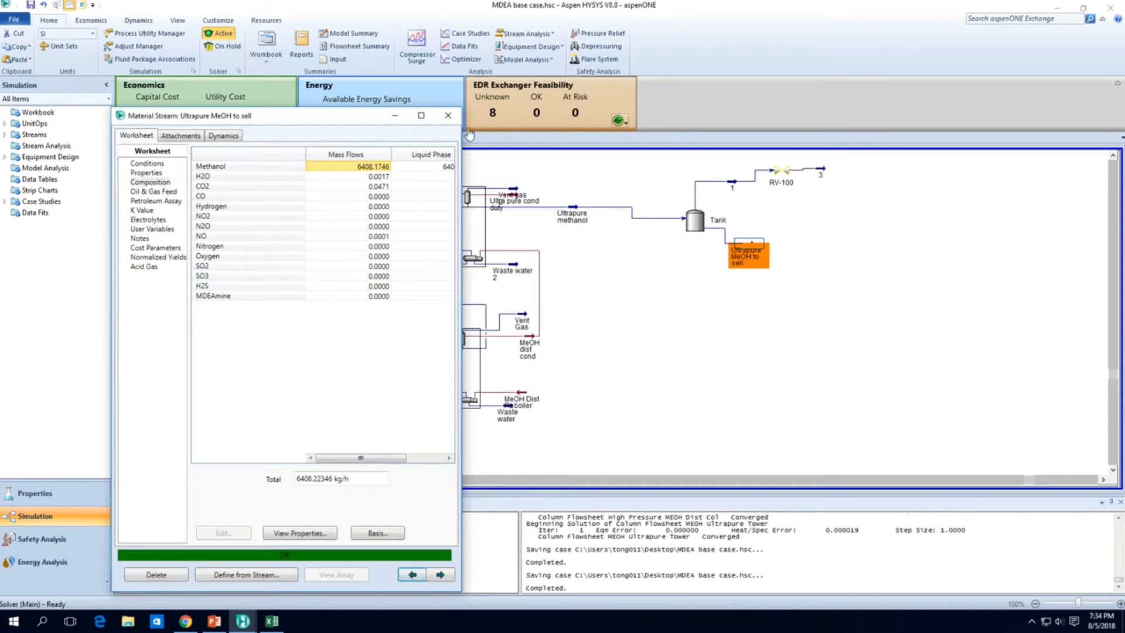
Step: Look up the methanol product listing in the browser and enter 8160* in the Excel sheet for the 52224 figure
{"action": "left_click", "coordinate": [185, 621]}
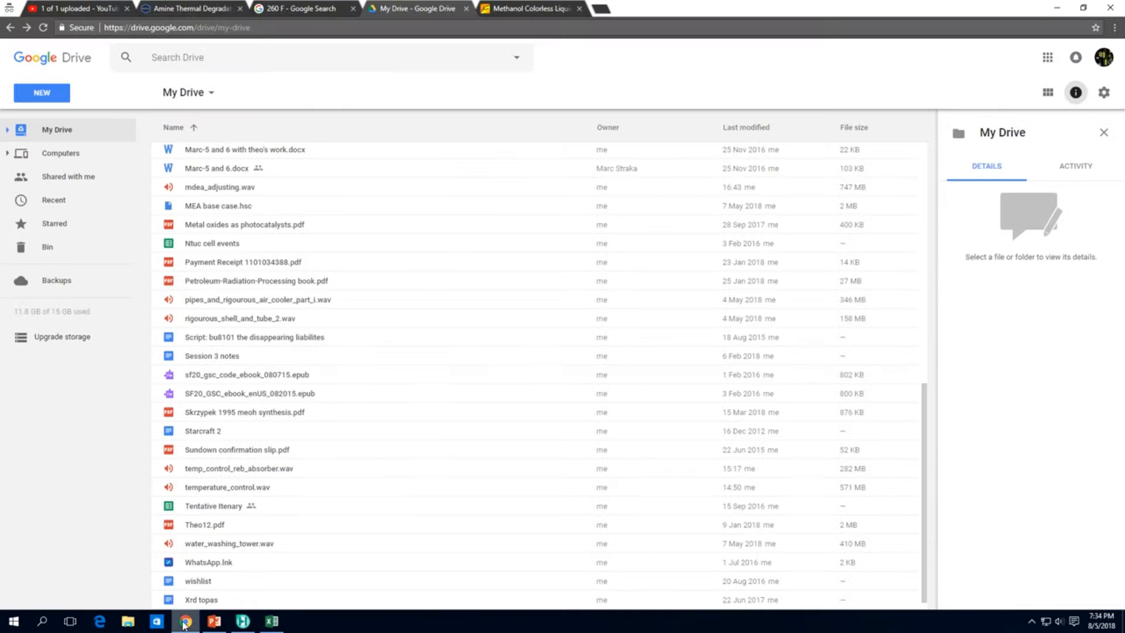
{"action": "left_click", "coordinate": [184, 621]}
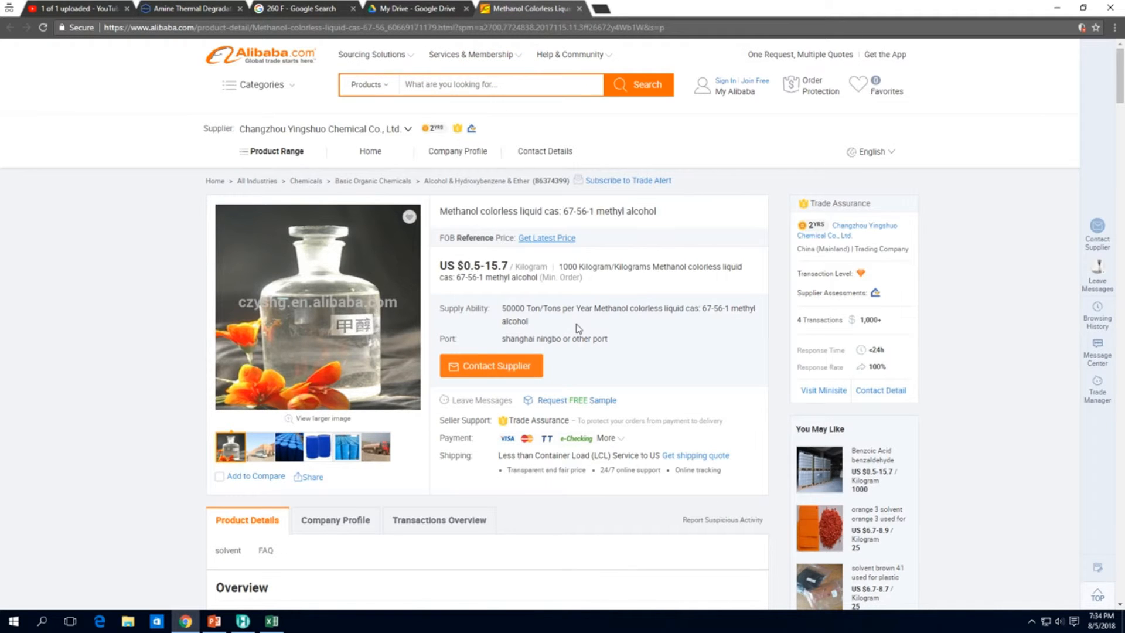
{"action": "double_click", "coordinate": [512, 309]}
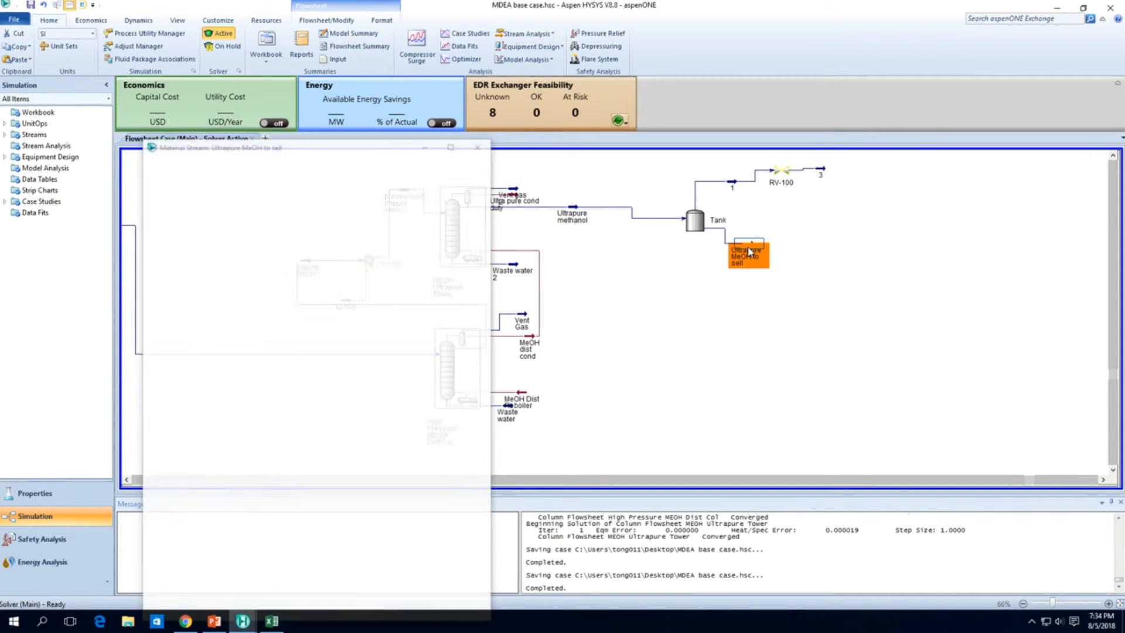
{"action": "left_click", "coordinate": [181, 212]}
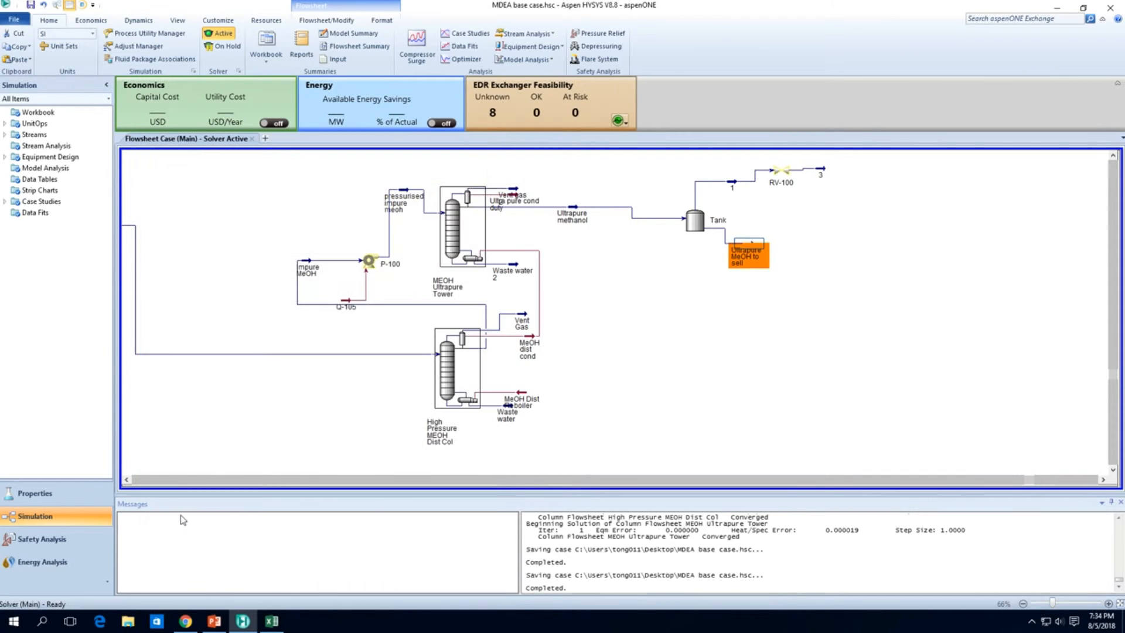
{"action": "left_click", "coordinate": [271, 621]}
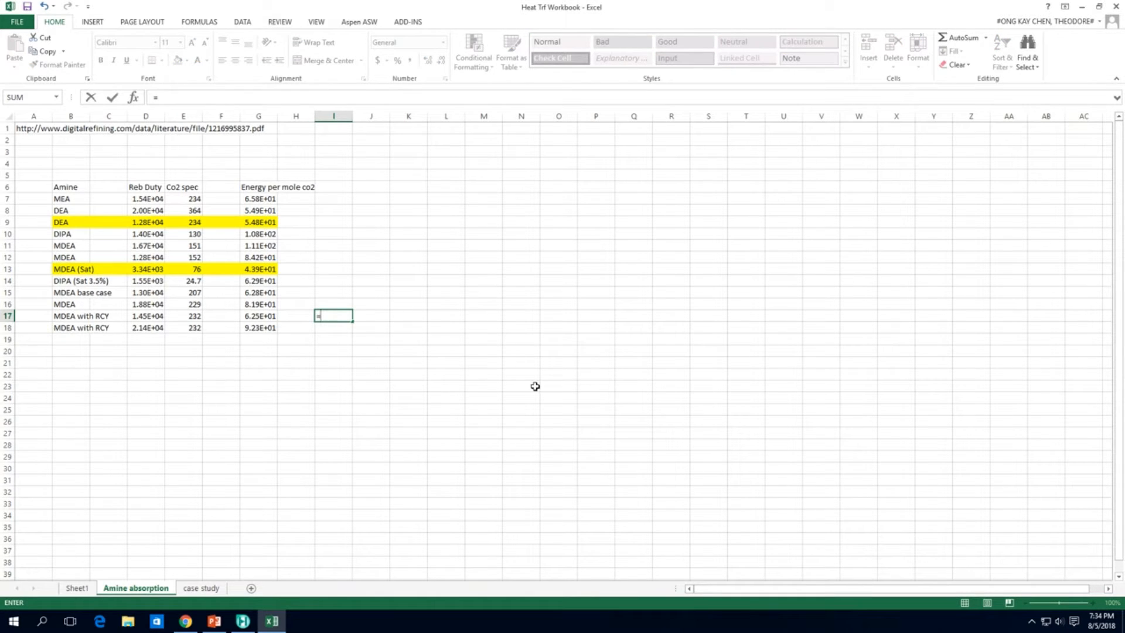
{"action": "type", "text": "8160*"}
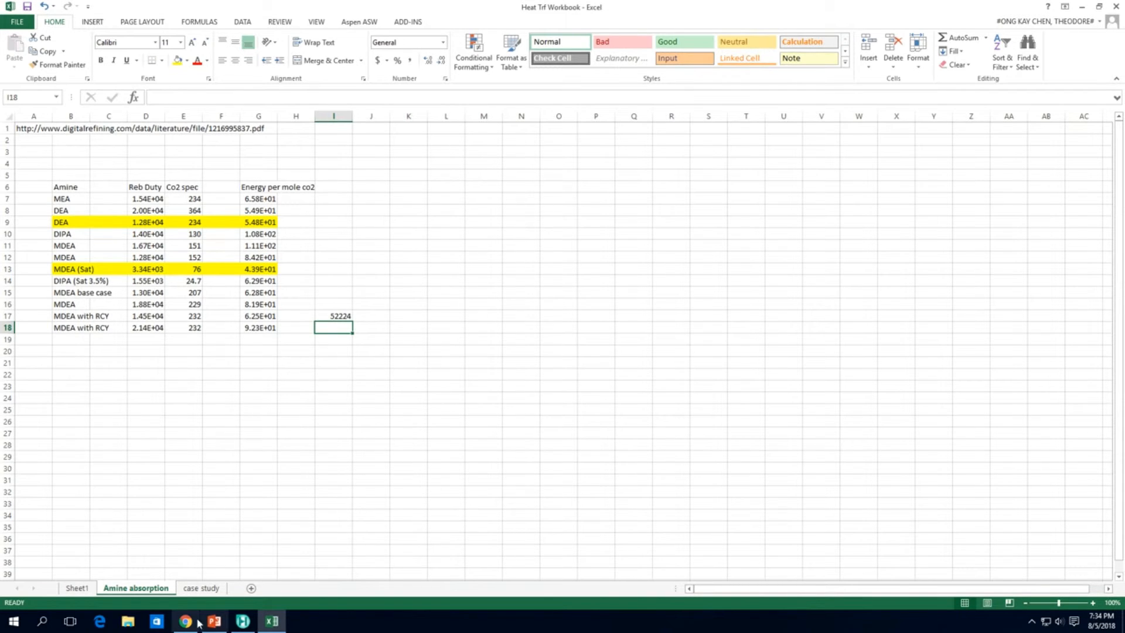
{"action": "left_click", "coordinate": [185, 620]}
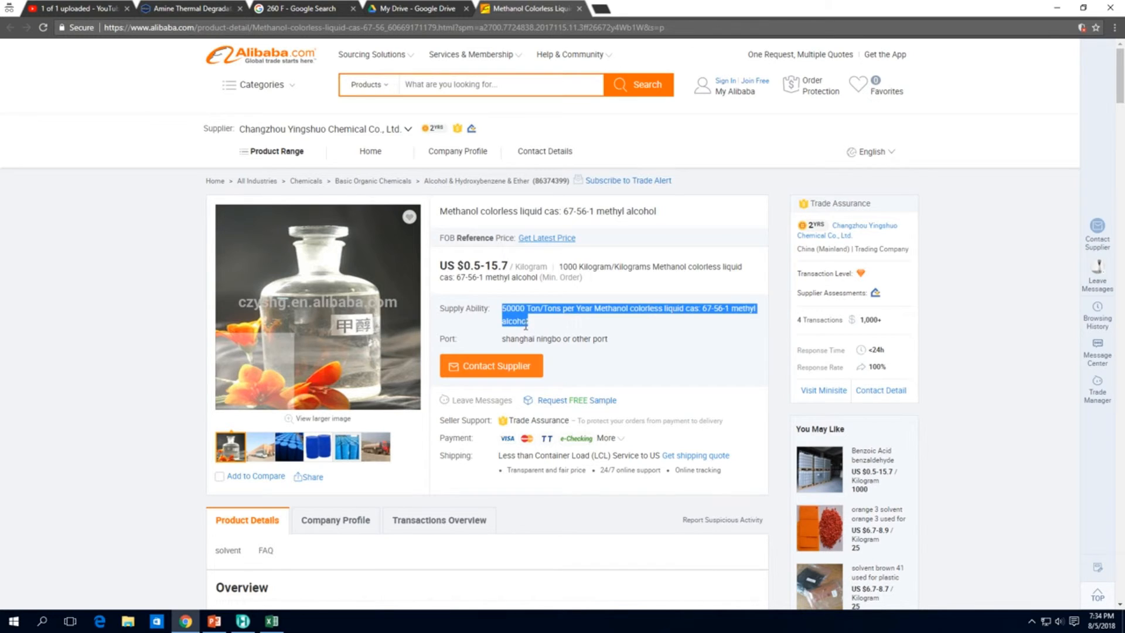
{"action": "left_click", "coordinate": [663, 350]}
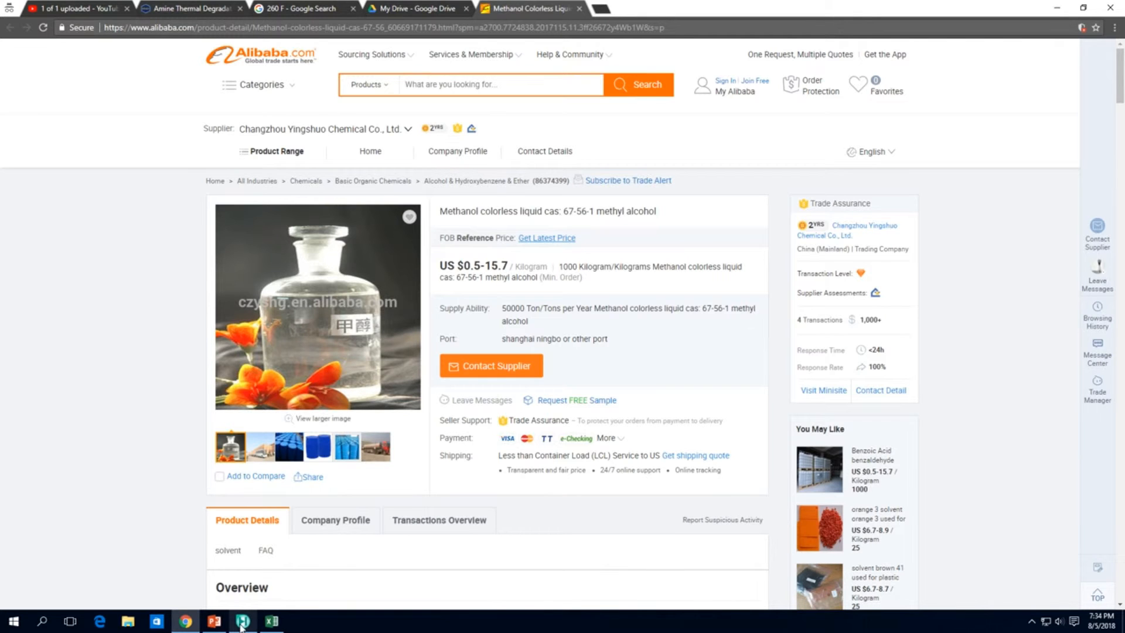
{"action": "left_click", "coordinate": [241, 620]}
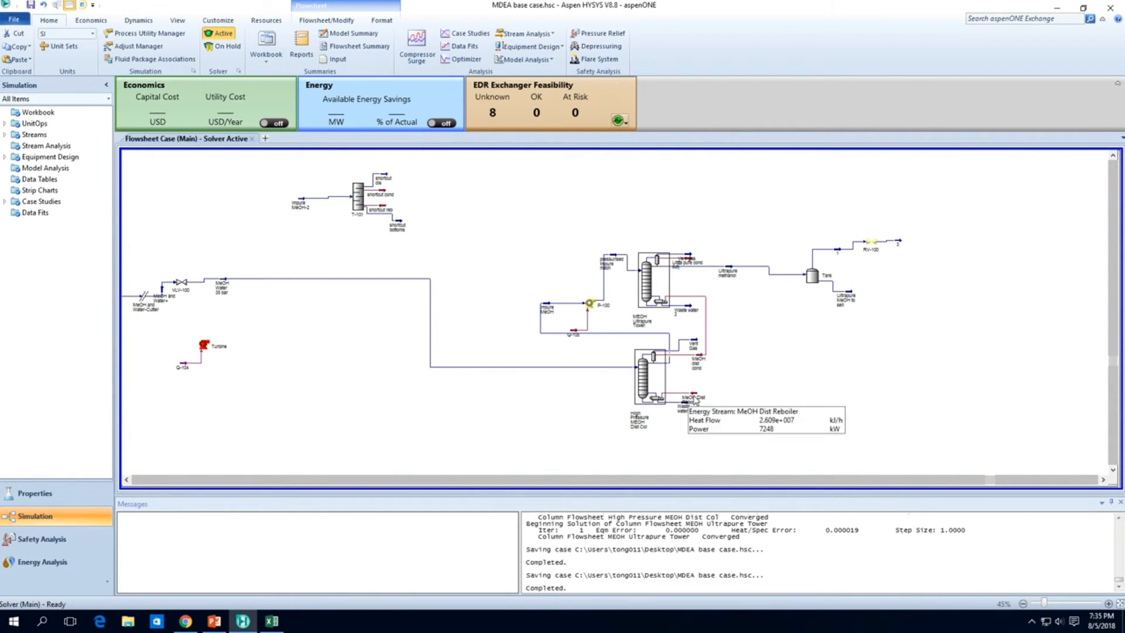
{"action": "mouse_move", "coordinate": [696, 398]}
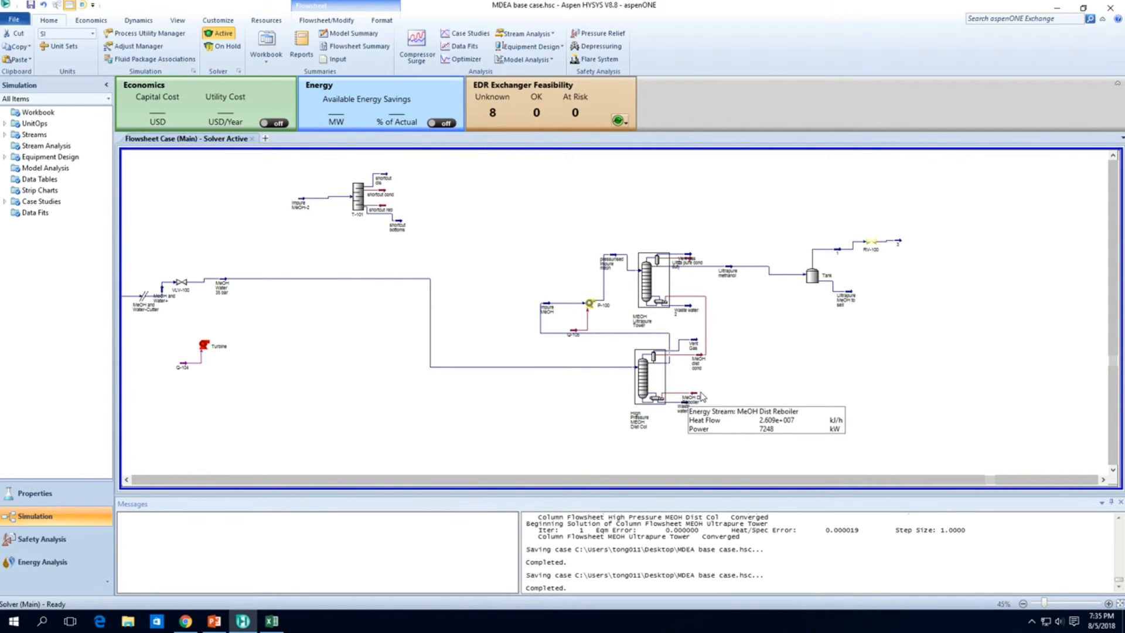
{"action": "mouse_move", "coordinate": [702, 356]}
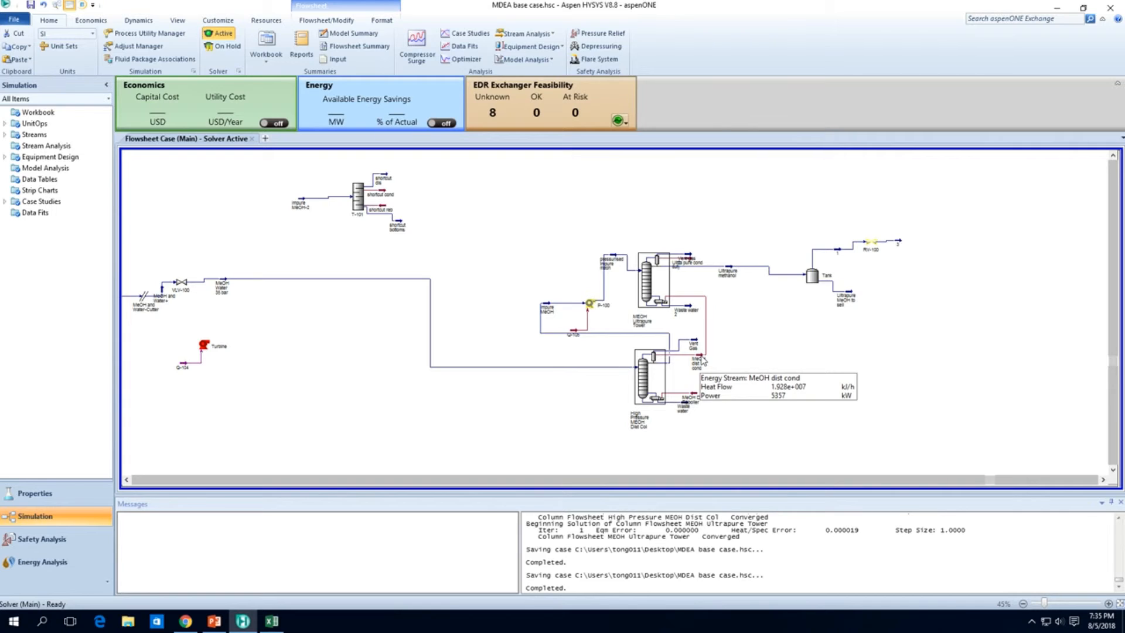
{"action": "mouse_move", "coordinate": [730, 278]}
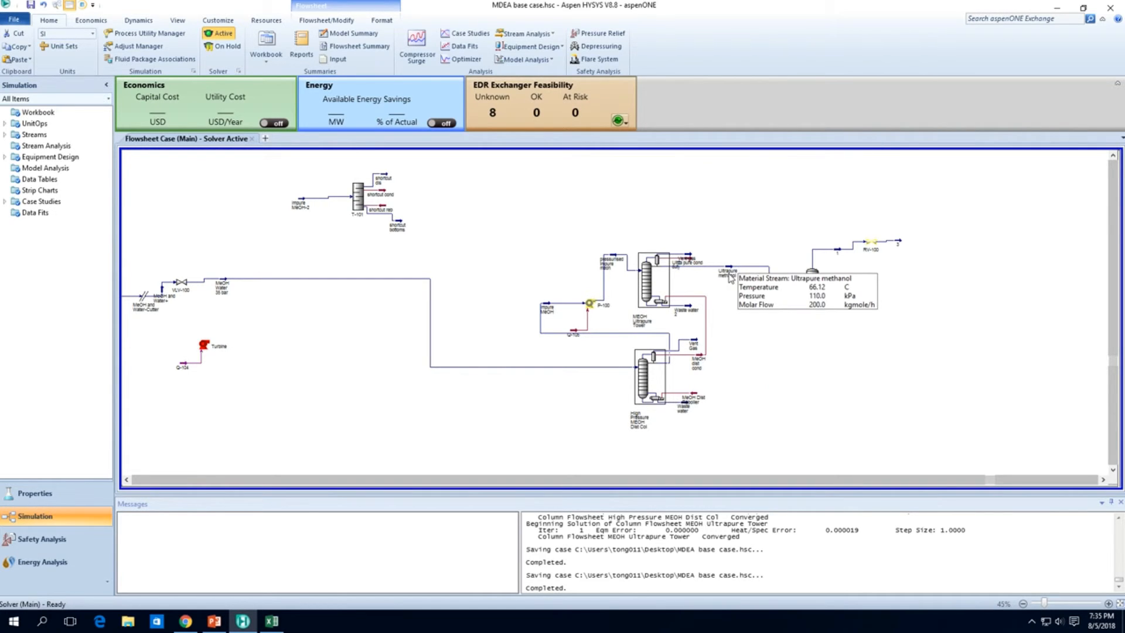
{"action": "mouse_move", "coordinate": [694, 400]}
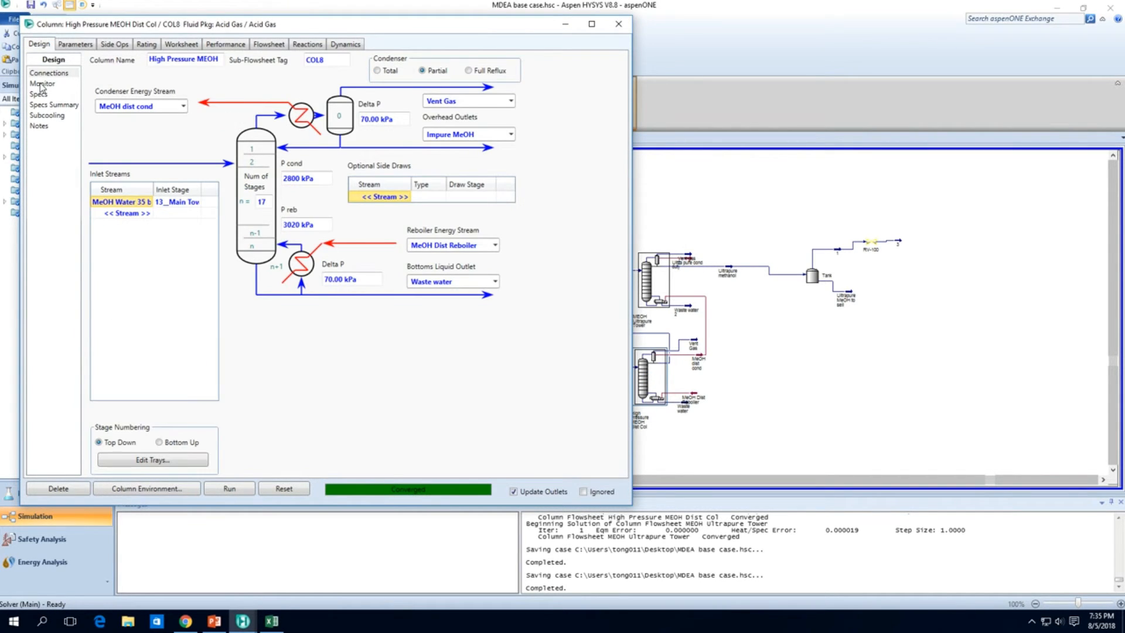
Step: On Design > Monitor set the column's Reflux Ratio to 0.55 (after trying 0.7) and let it re-solve to 4733 kW
{"action": "left_click", "coordinate": [42, 83]}
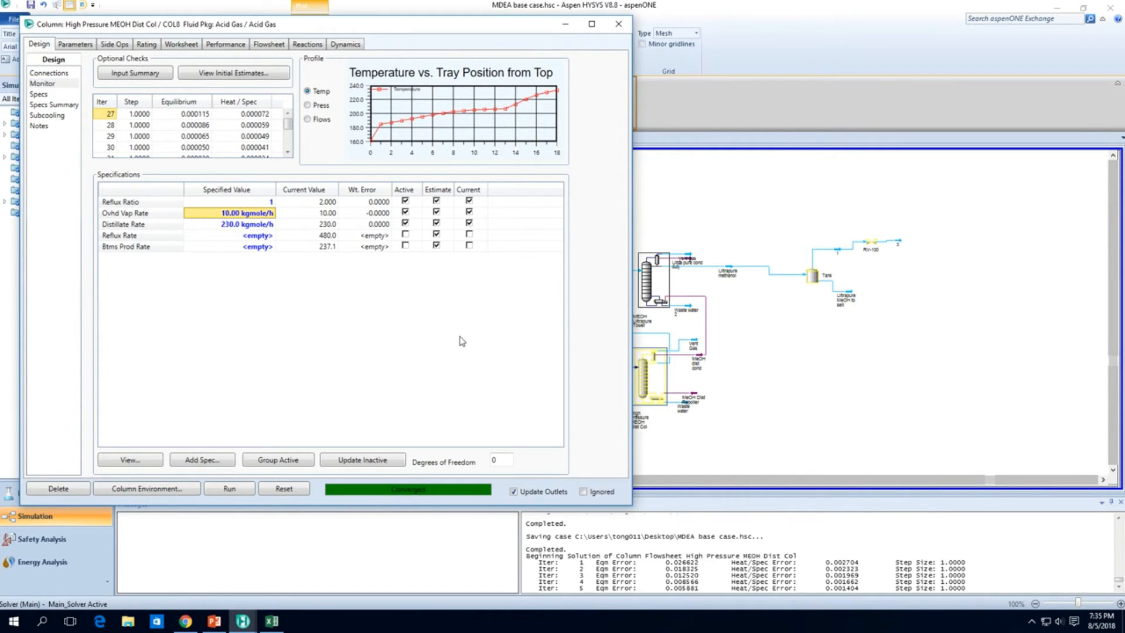
{"action": "left_click", "coordinate": [229, 489]}
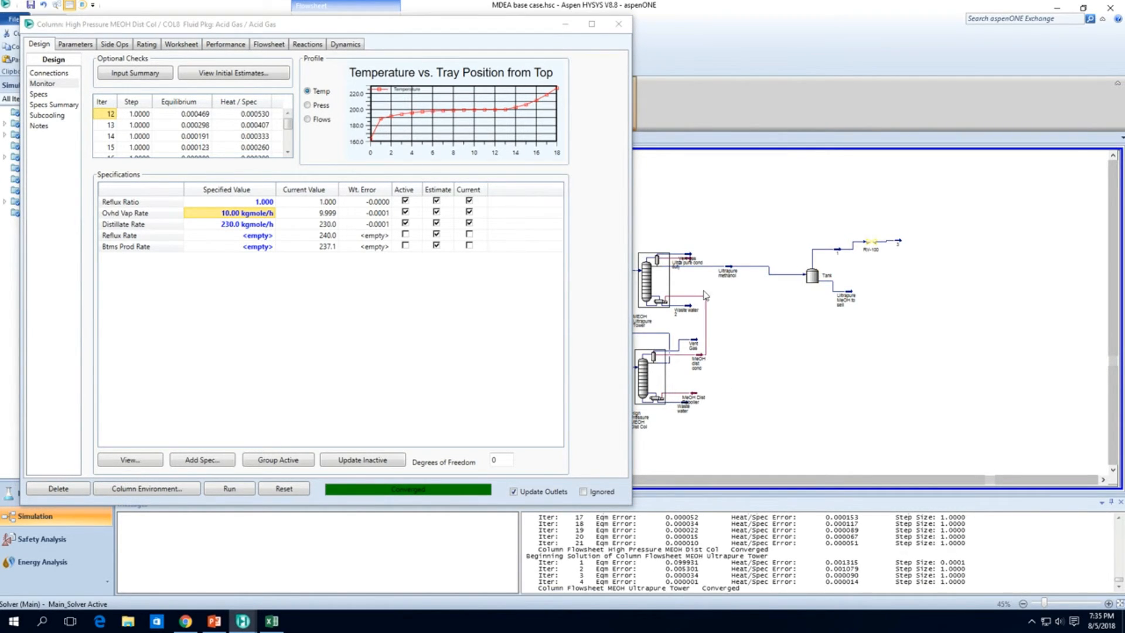
{"action": "double_click", "coordinate": [726, 271]}
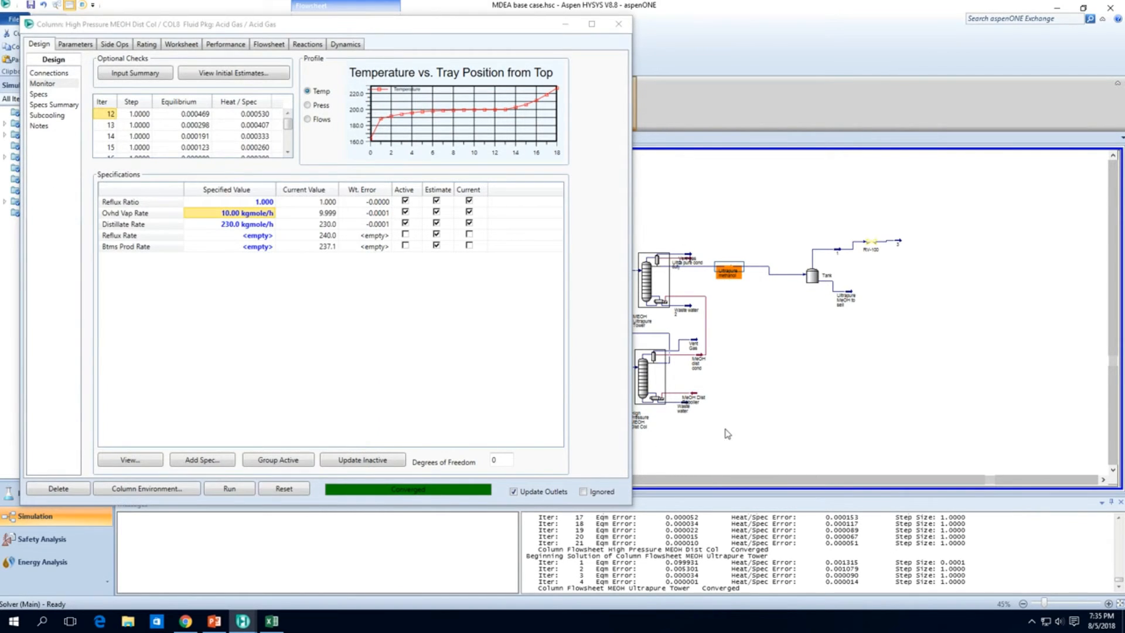
{"action": "mouse_move", "coordinate": [694, 399]}
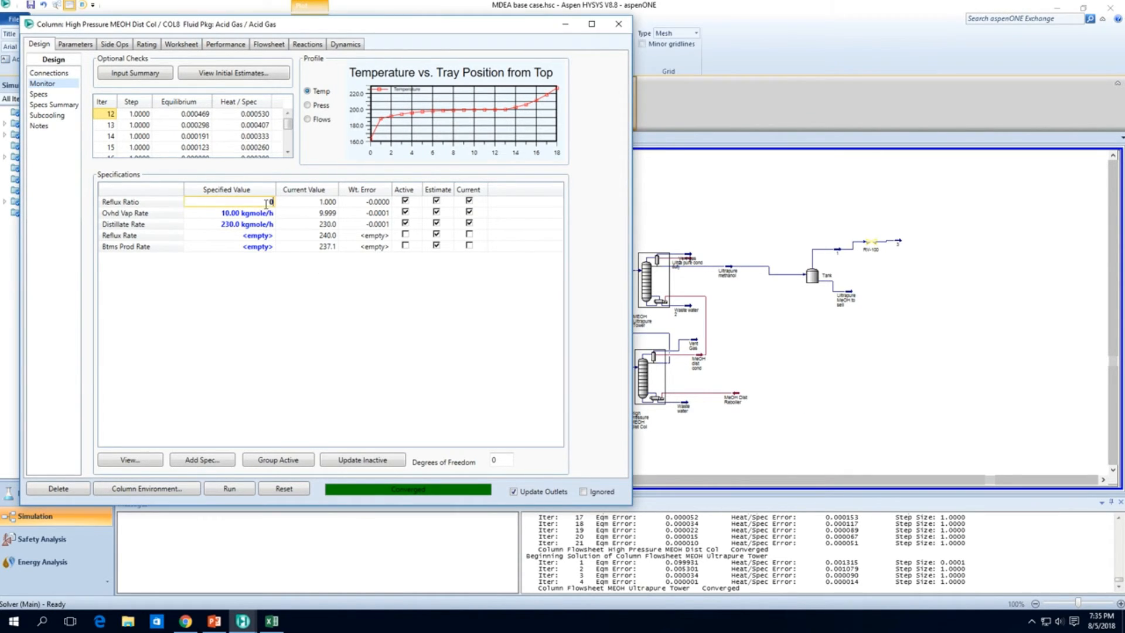
{"action": "type", "text": "0.7"}
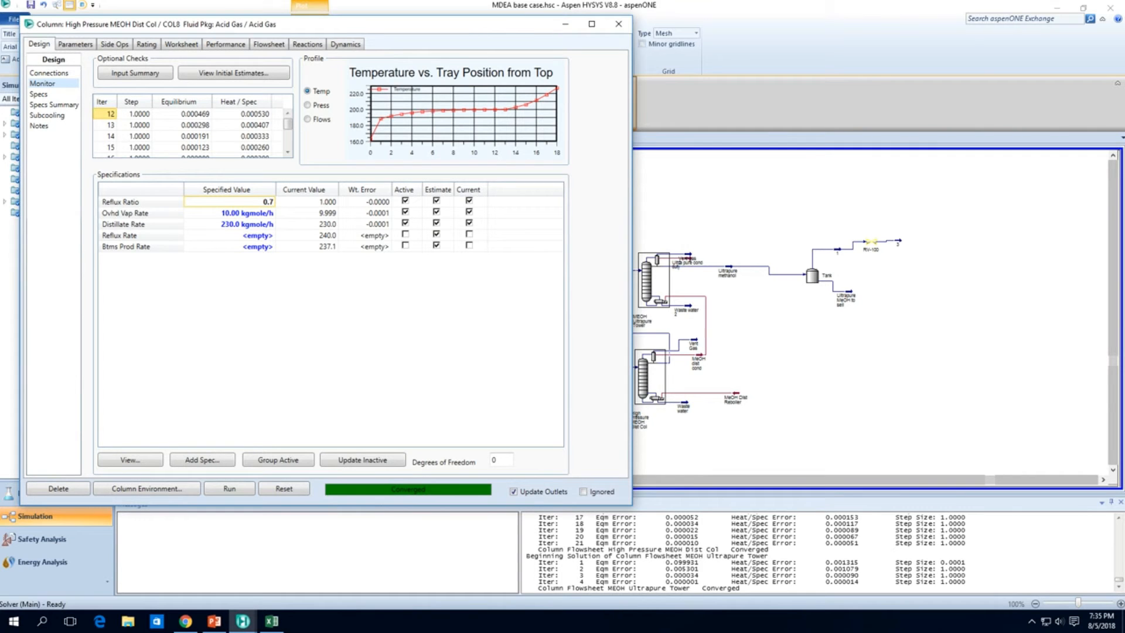
{"action": "type", "text": "0.55"}
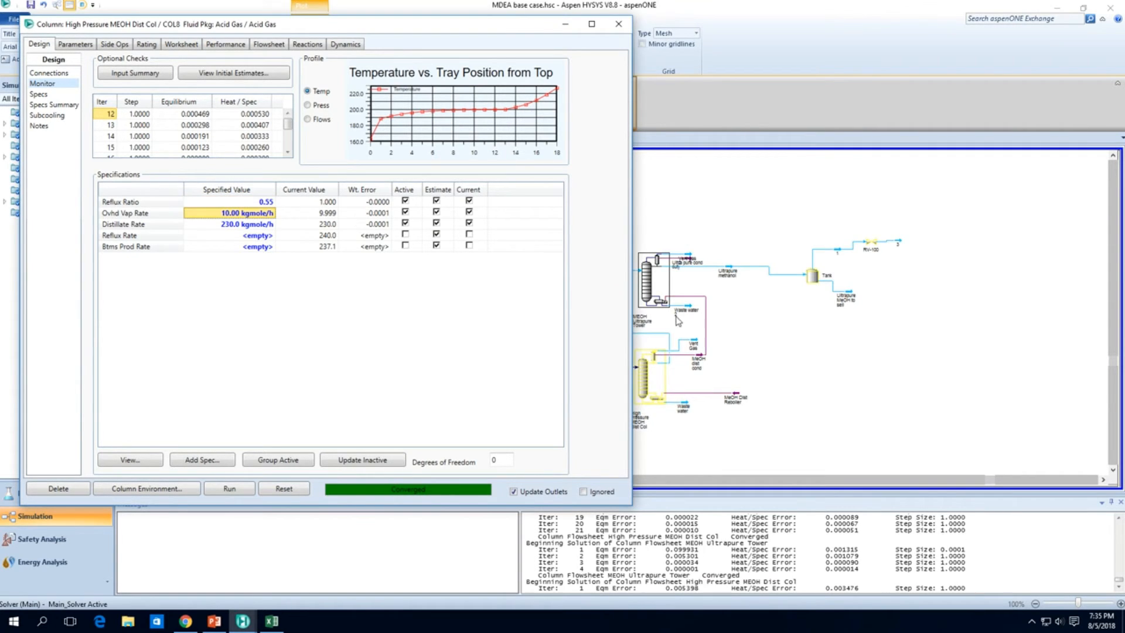
{"action": "left_click", "coordinate": [229, 488]}
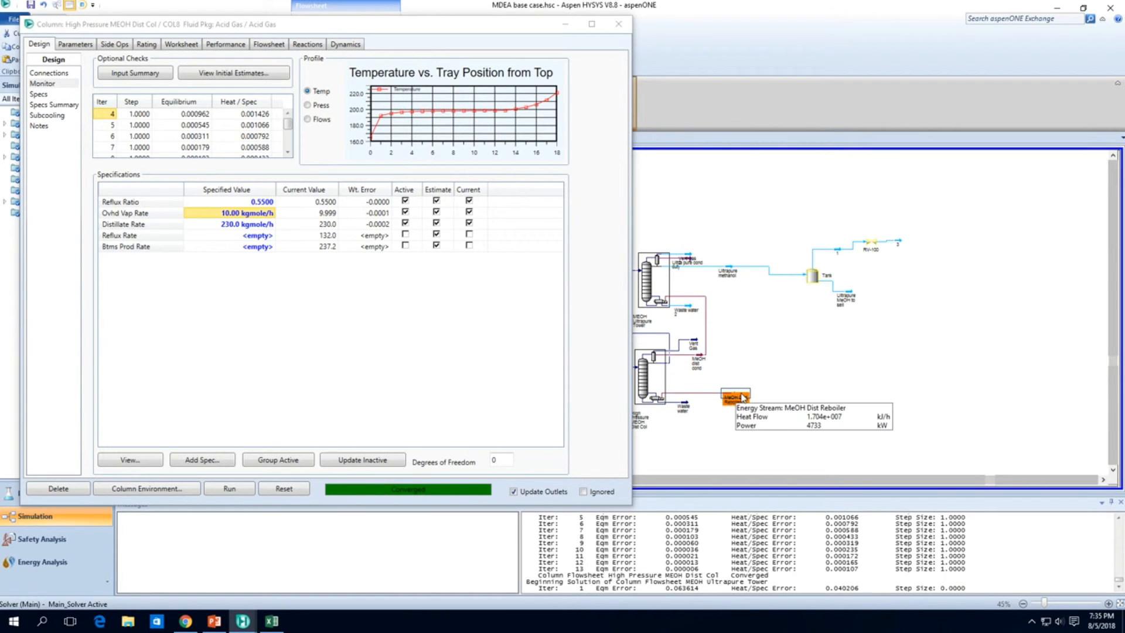
{"action": "mouse_move", "coordinate": [691, 309]}
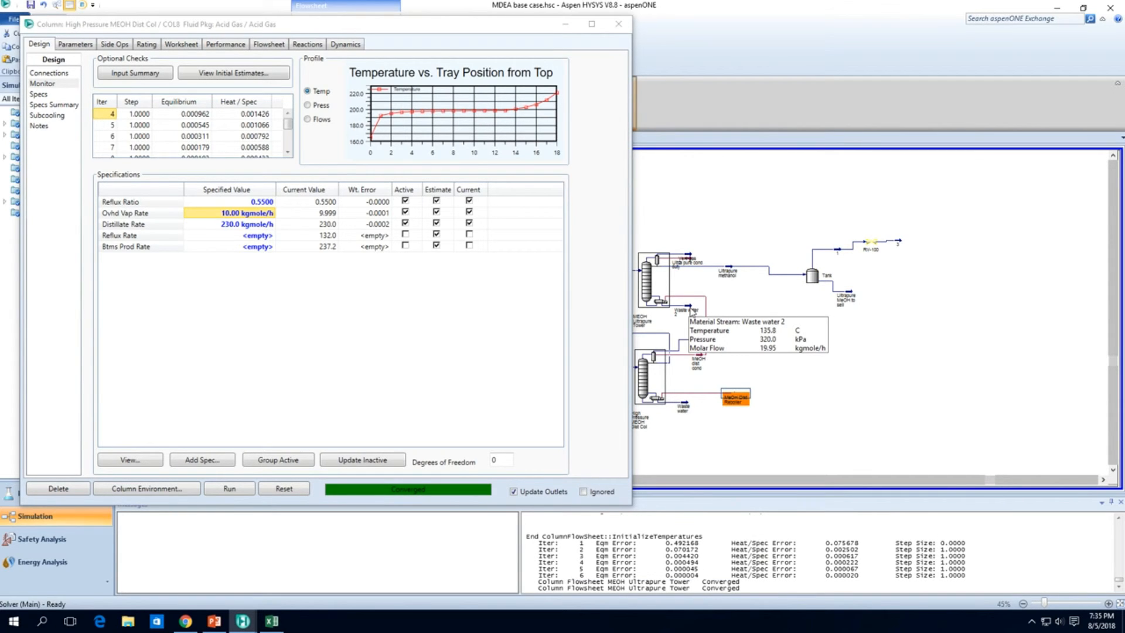
Step: Check the Ultrapure methanol product's mole fractions at reflux ratio 0.55
{"action": "double_click", "coordinate": [727, 271]}
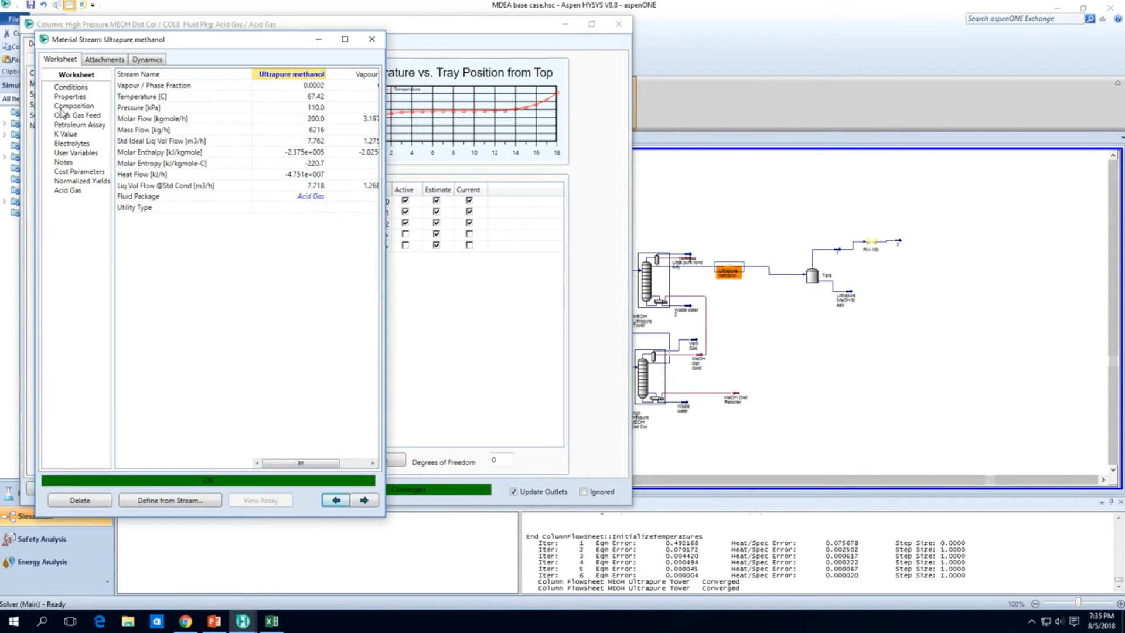
{"action": "left_click", "coordinate": [73, 106]}
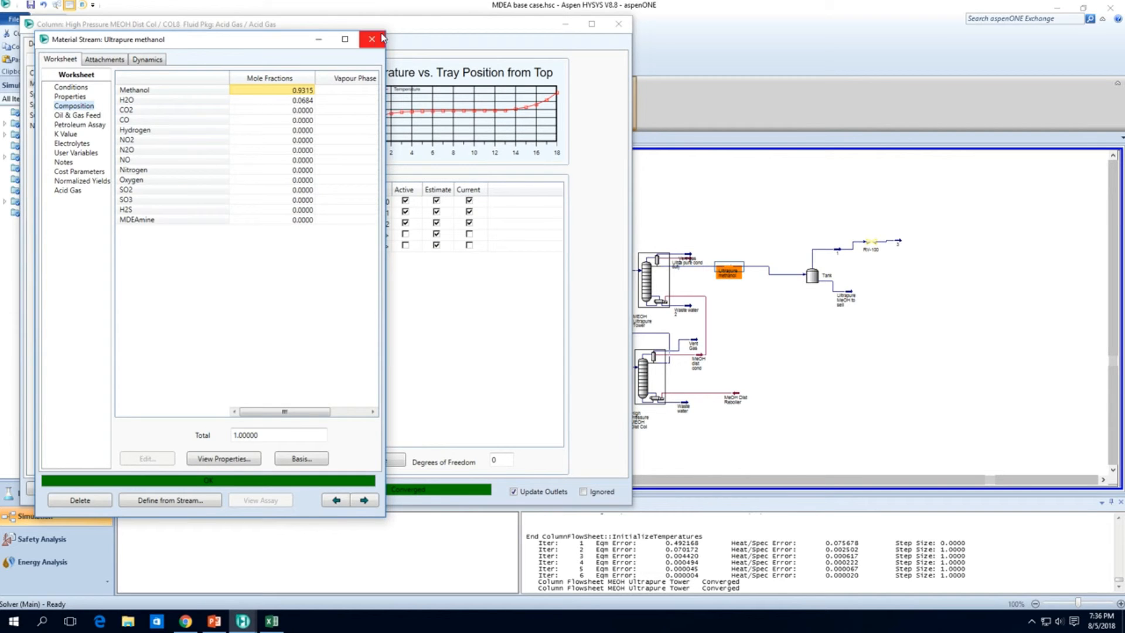
{"action": "left_click", "coordinate": [371, 38]}
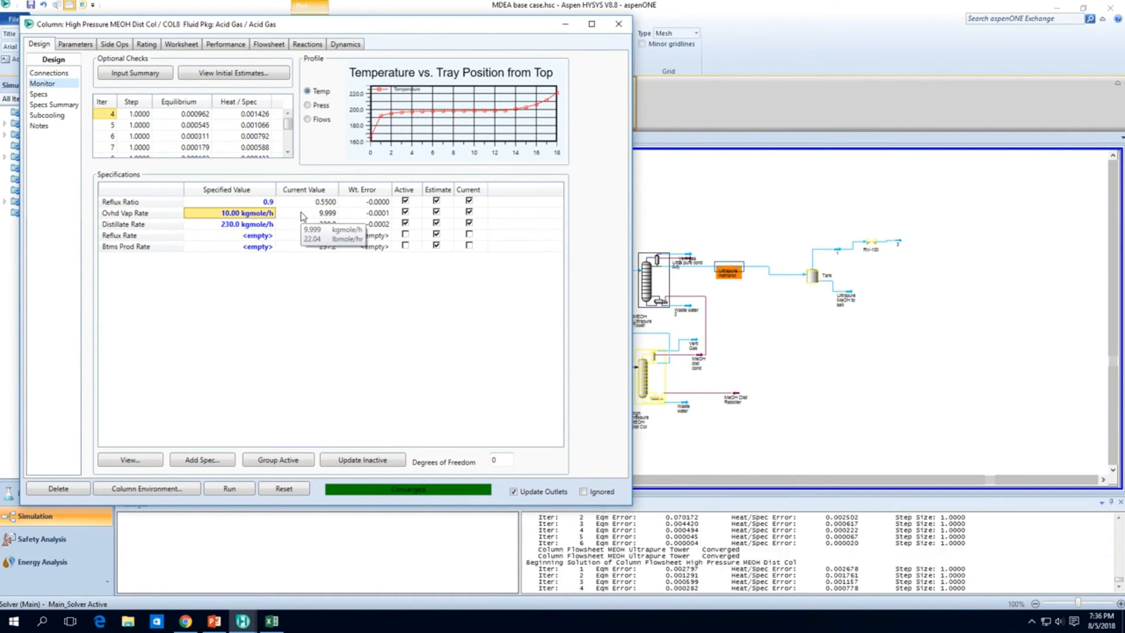
Step: Change the reflux ratio and recheck the product purity, reaching 0.9885 methanol at 0.9
{"action": "left_click", "coordinate": [228, 489]}
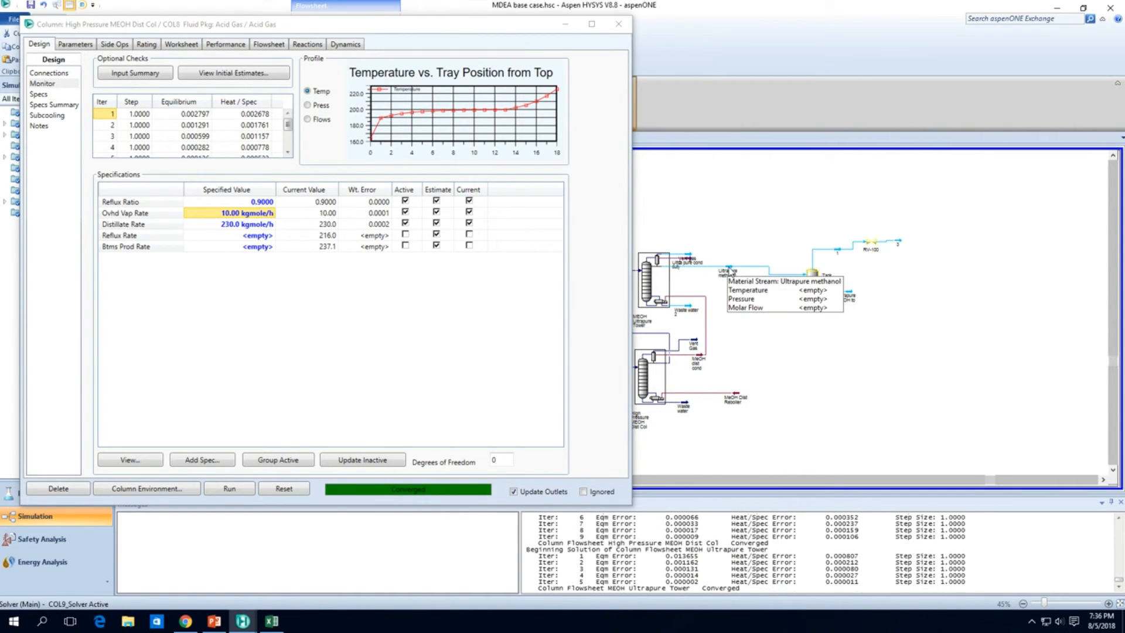
{"action": "double_click", "coordinate": [727, 271]}
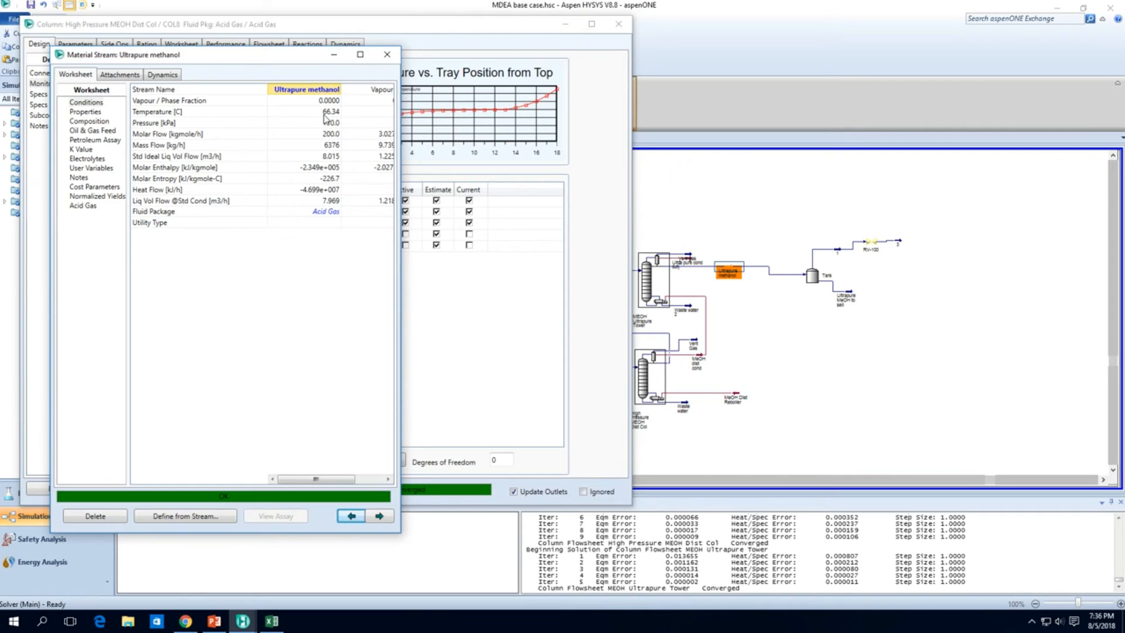
{"action": "left_click", "coordinate": [91, 121]}
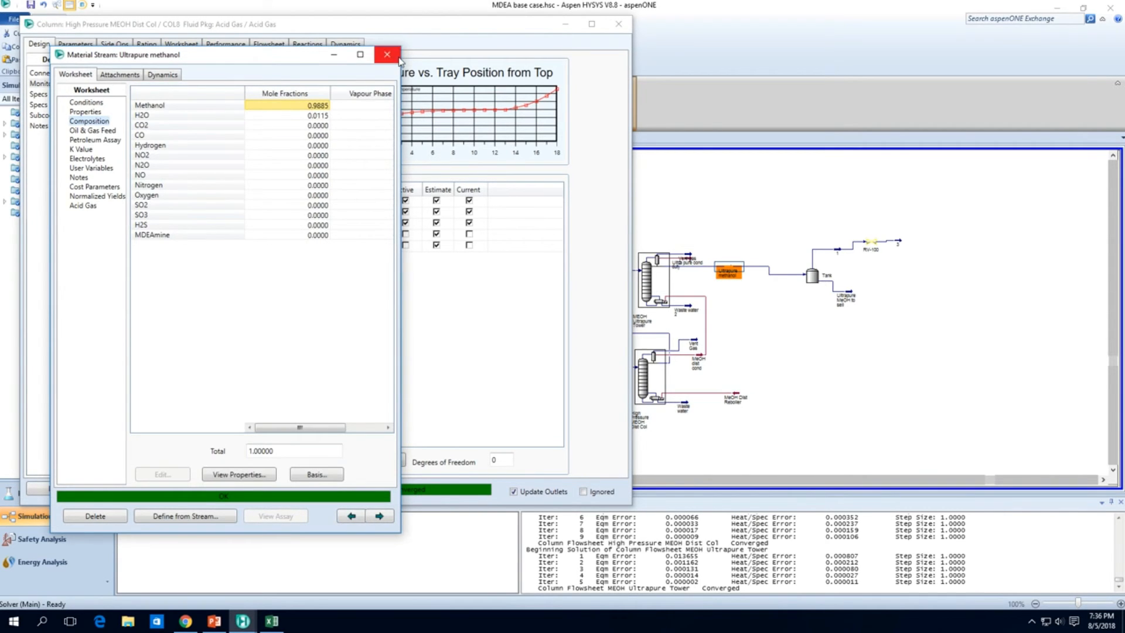
{"action": "left_click", "coordinate": [386, 55]}
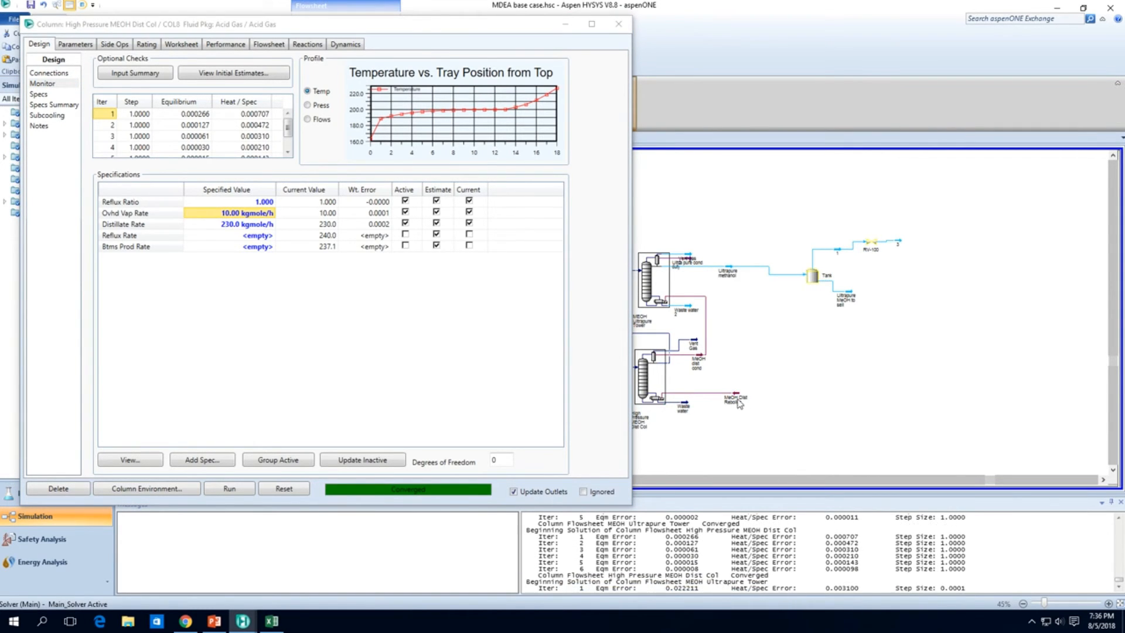
{"action": "mouse_move", "coordinate": [728, 273]}
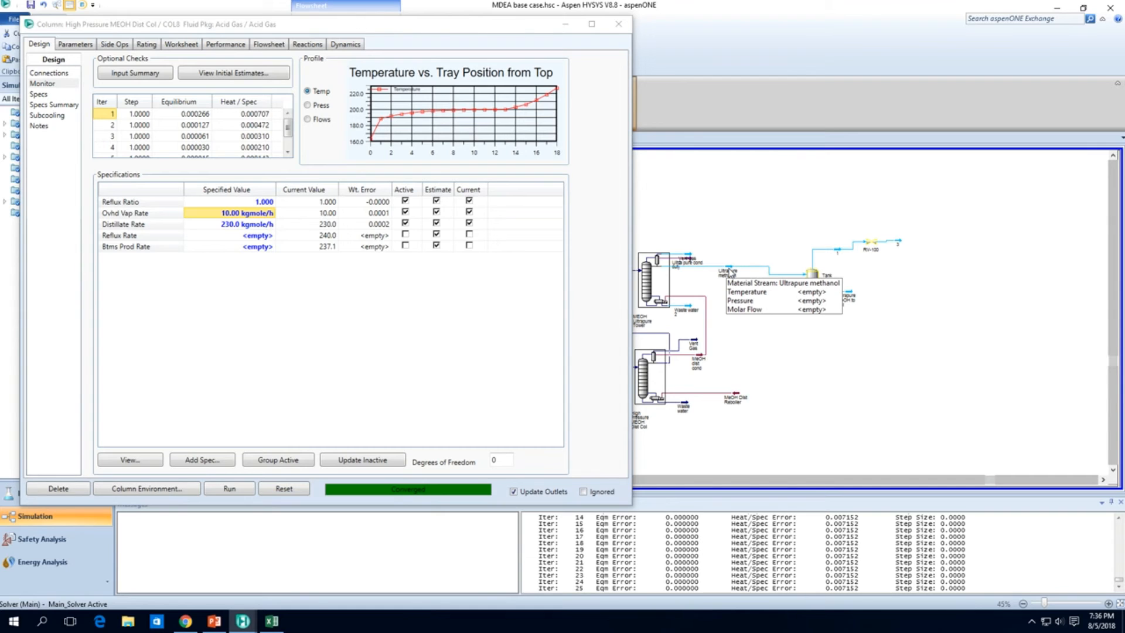
{"action": "mouse_move", "coordinate": [615, 135]}
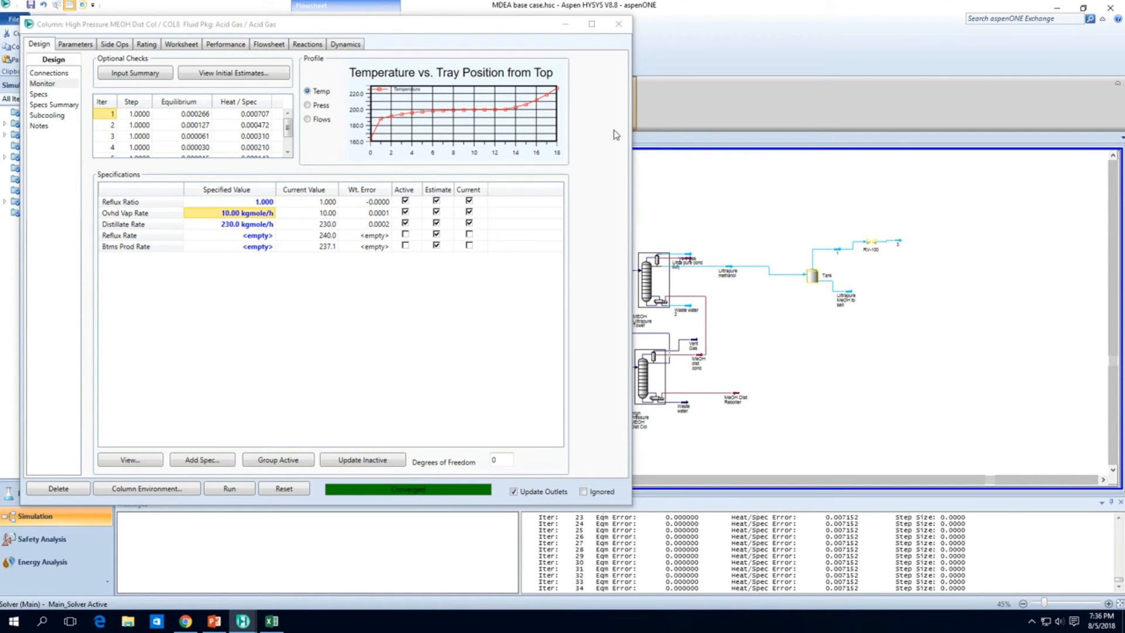
Step: Close the high-pressure column, open the MEOH Ultrapure Tower, stop its solve and view its parameters
{"action": "left_click", "coordinate": [617, 24]}
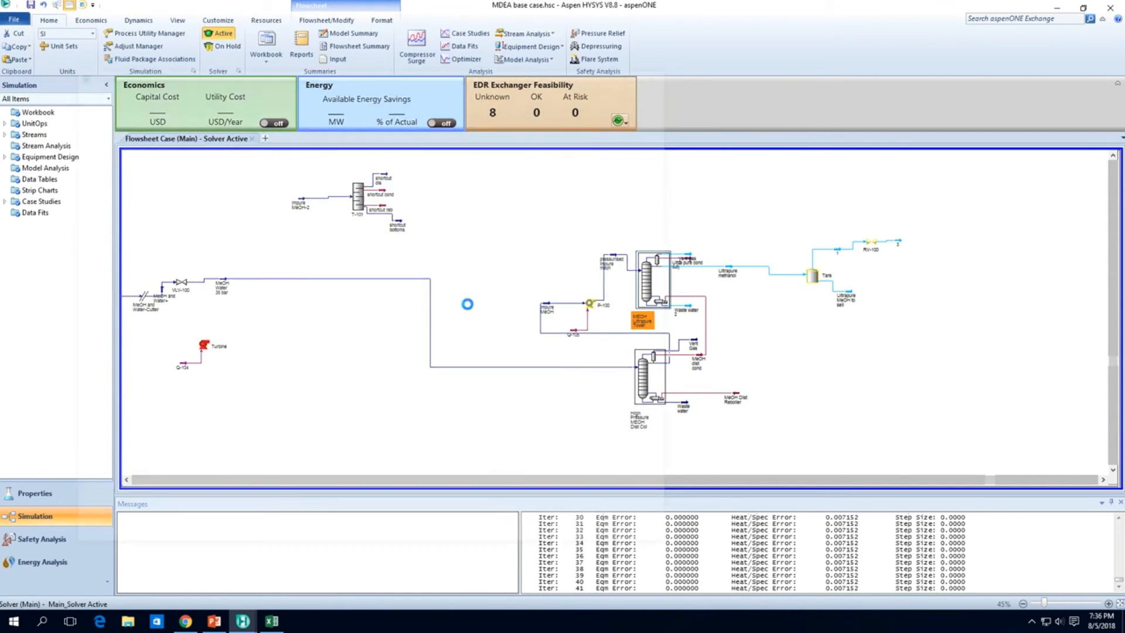
{"action": "double_click", "coordinate": [644, 318]}
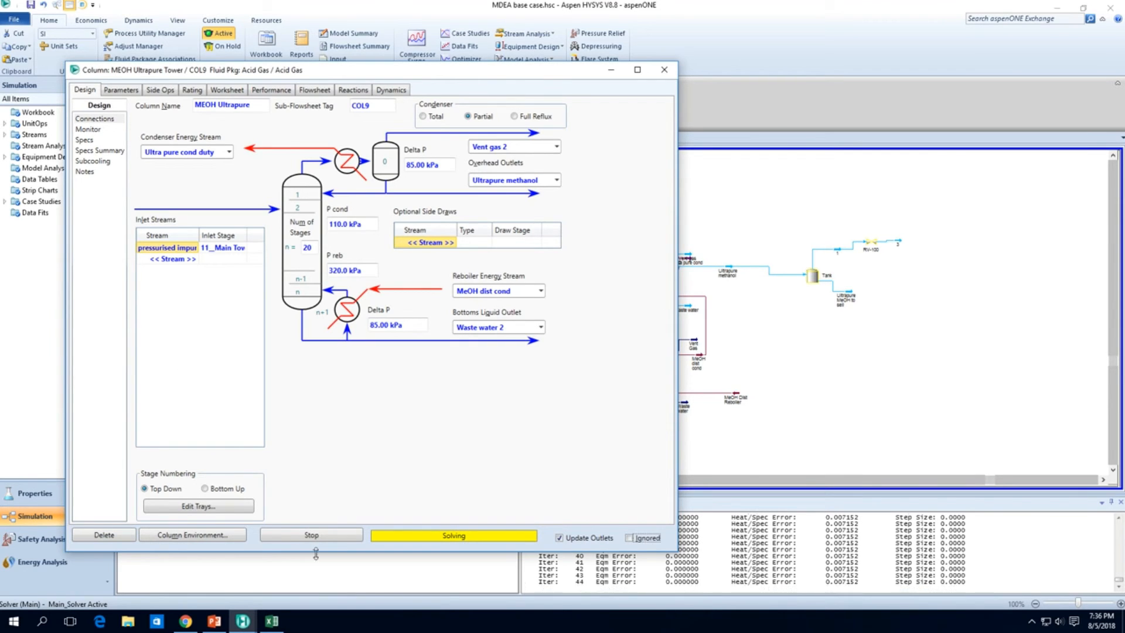
{"action": "left_click", "coordinate": [310, 534]}
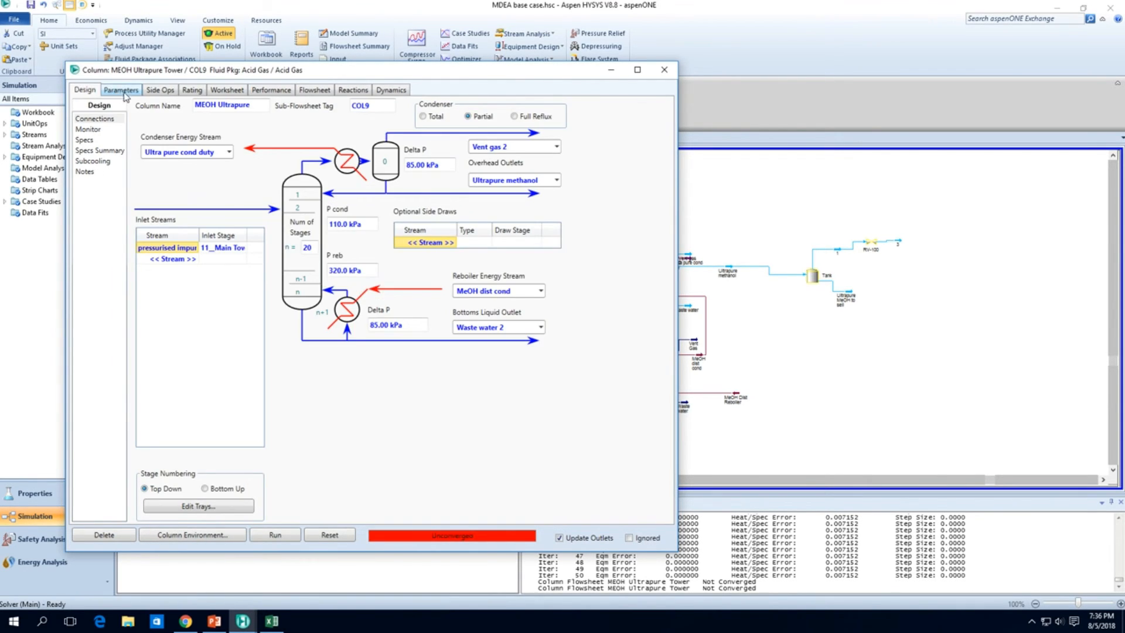
{"action": "left_click", "coordinate": [662, 69]}
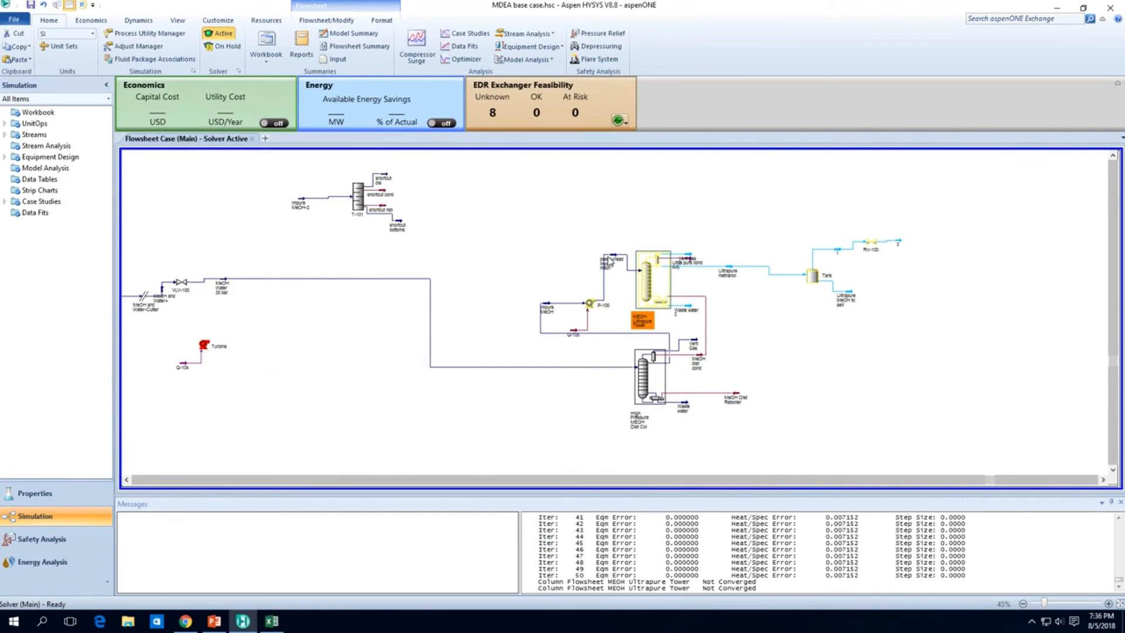
Step: Show the pressurised impure meoh feed on a Mole Flows basis (0.9141 methanol), then the tower's Monitor page
{"action": "double_click", "coordinate": [611, 260]}
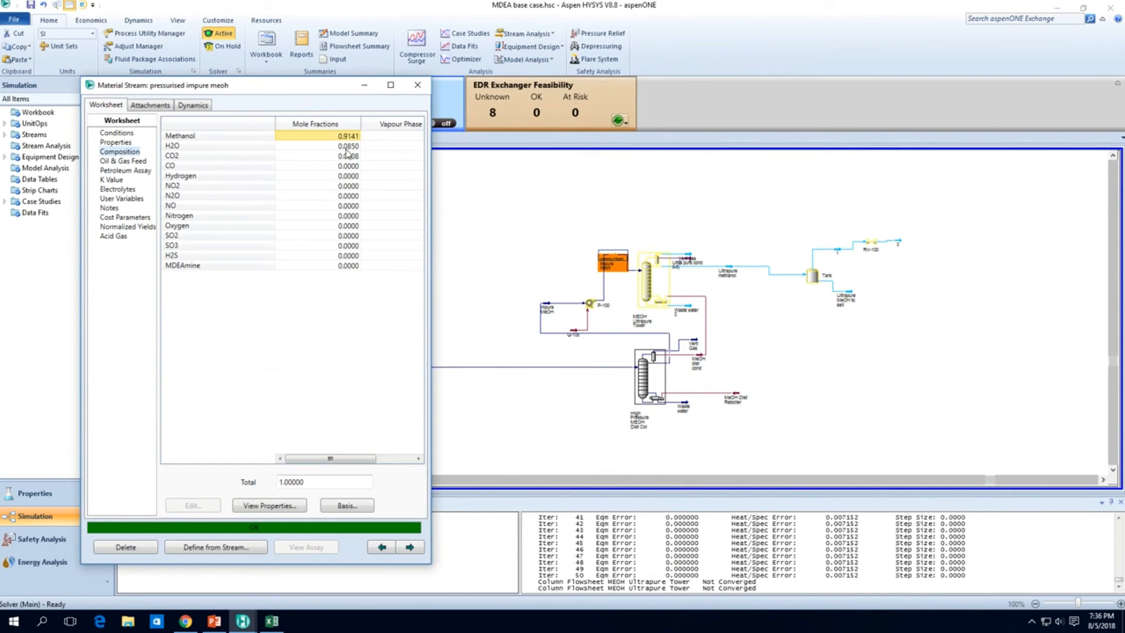
{"action": "left_click", "coordinate": [116, 132]}
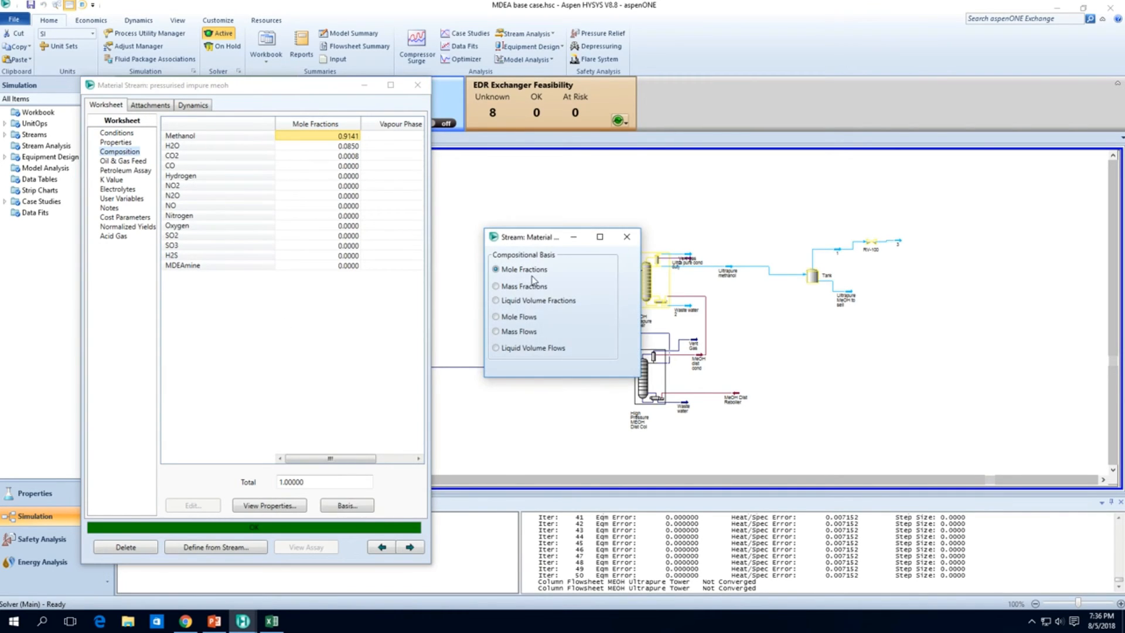
{"action": "left_click", "coordinate": [494, 316]}
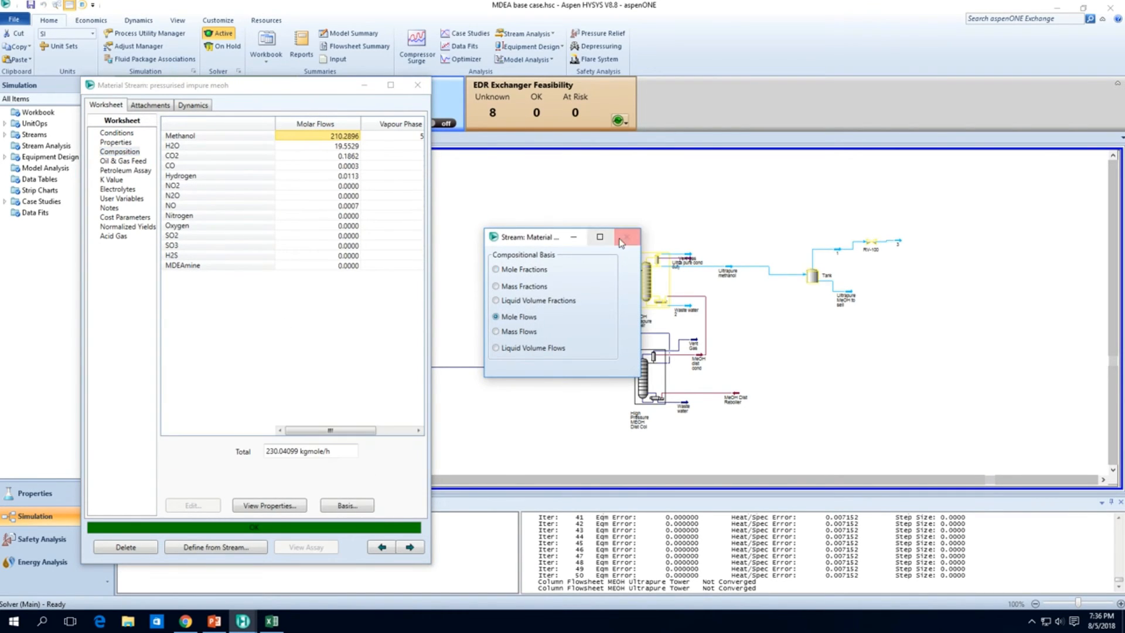
{"action": "left_click", "coordinate": [626, 237]}
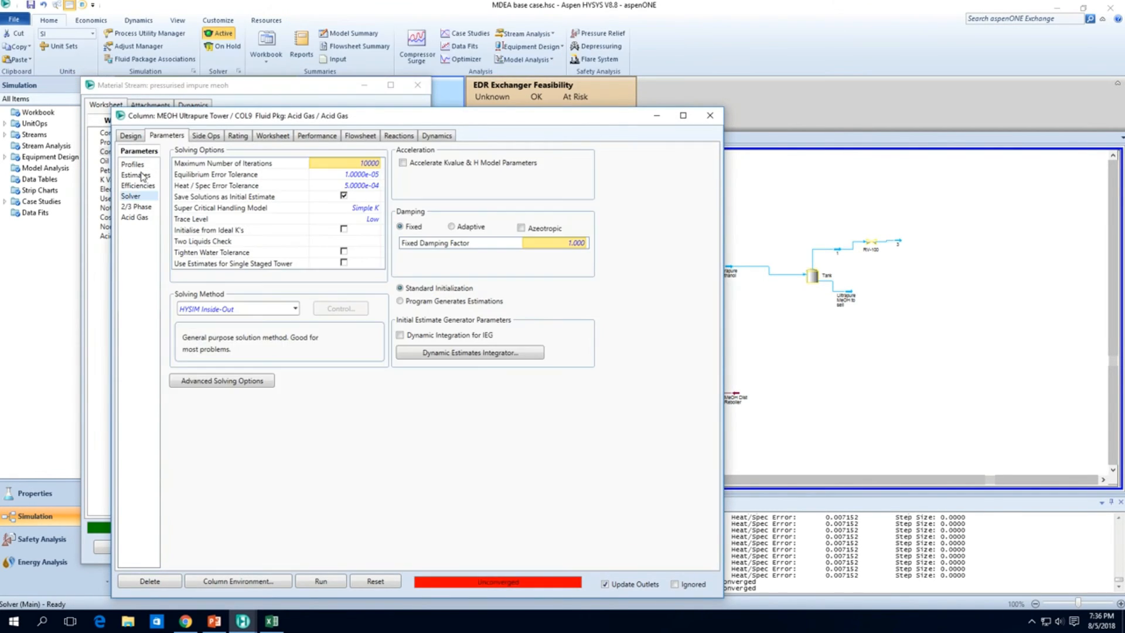
{"action": "left_click", "coordinate": [130, 136]}
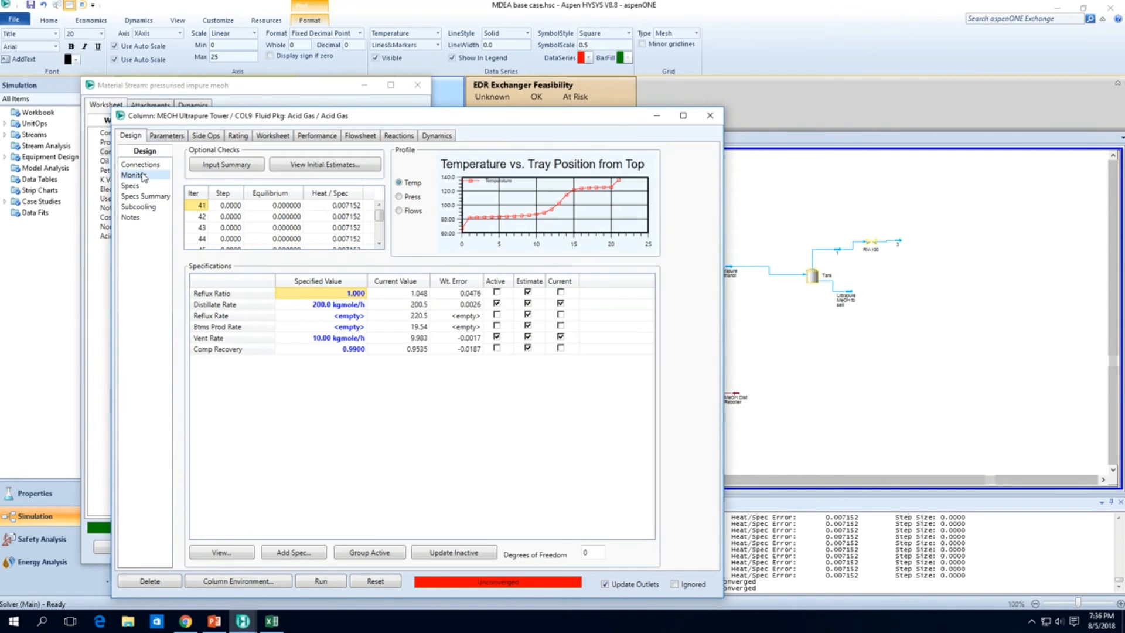